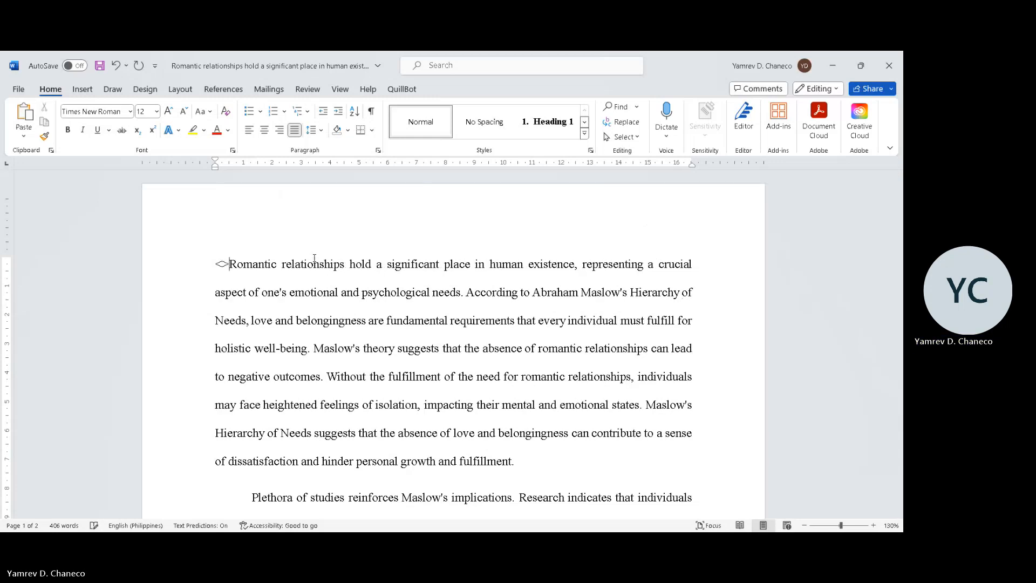
# Draft an opening question ('you ever wonder, why people...') and then delete it.
pyautogui.write('Narra')
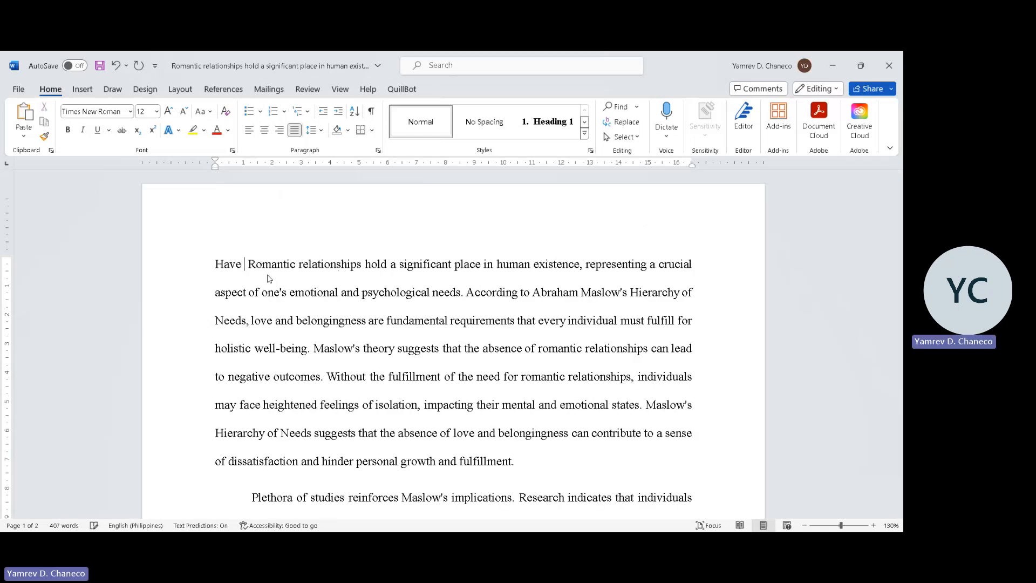
pyautogui.write('you ev')
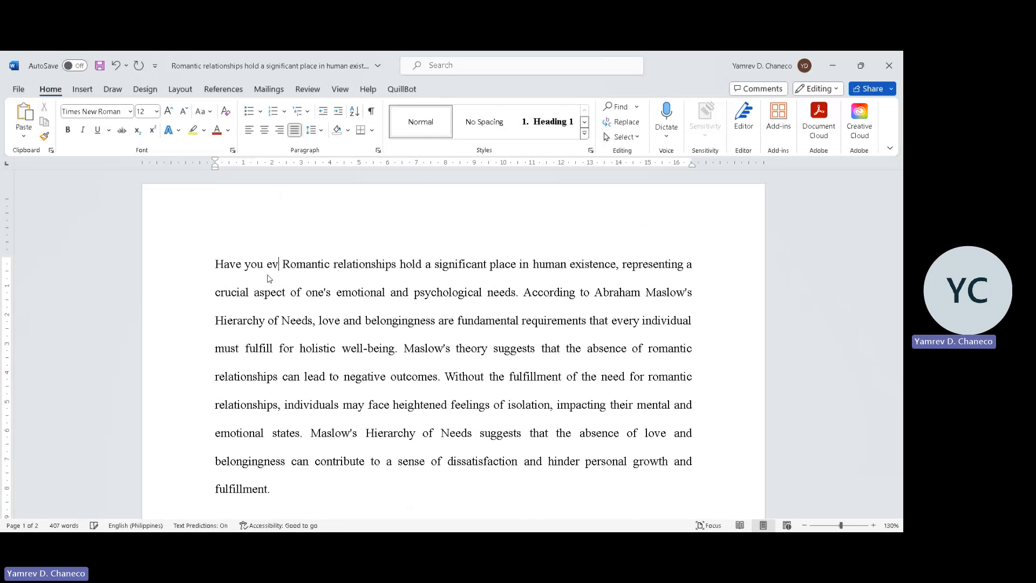
pyautogui.write('er wonder')
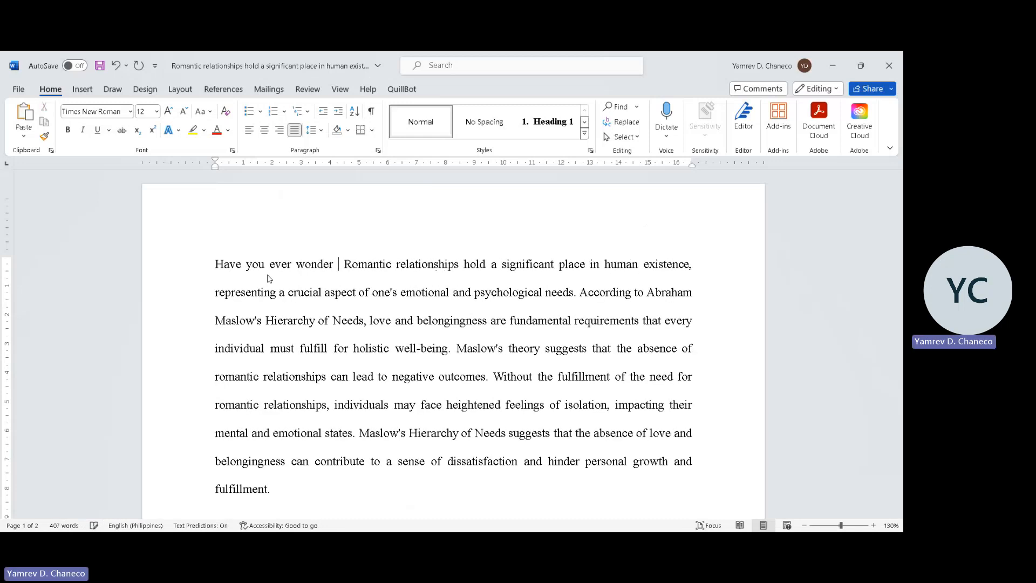
pyautogui.write(', why people')
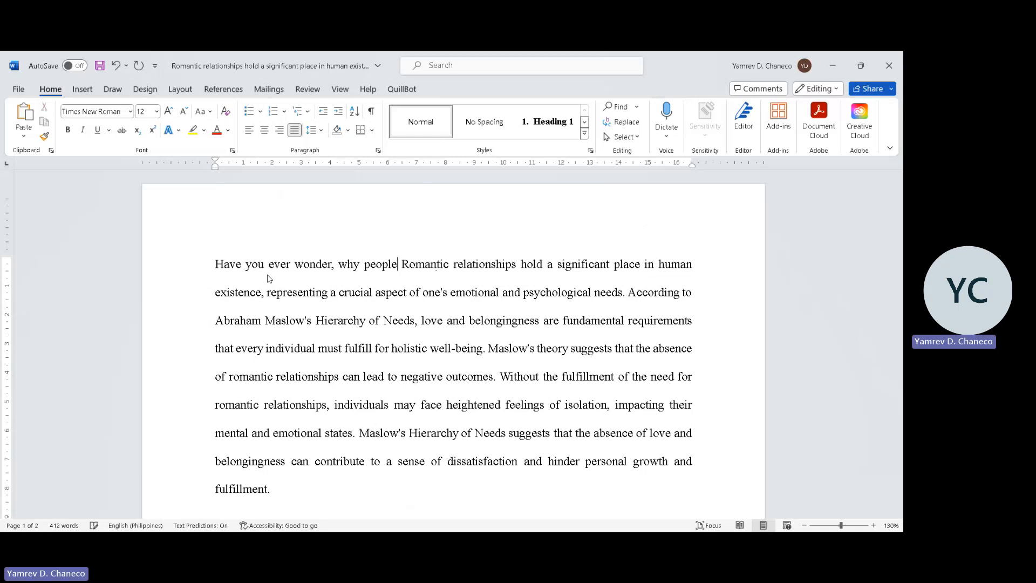
pyautogui.write('cou')
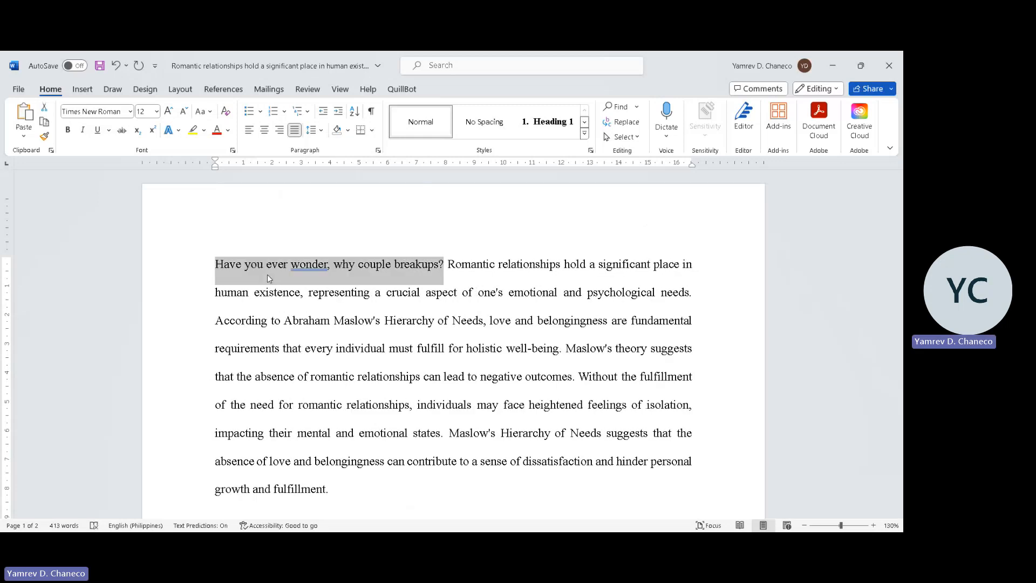
pyautogui.press('Delete')
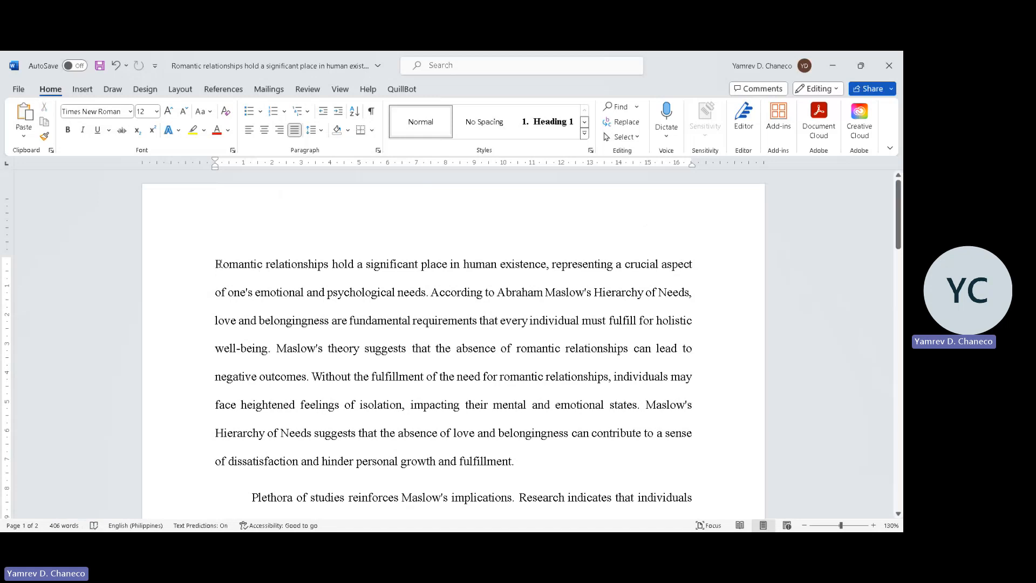
# Insert '(In fact)' immediately before 'According to Abraham Maslow's Hierarchy of Needs'.
pyautogui.click(216, 263)
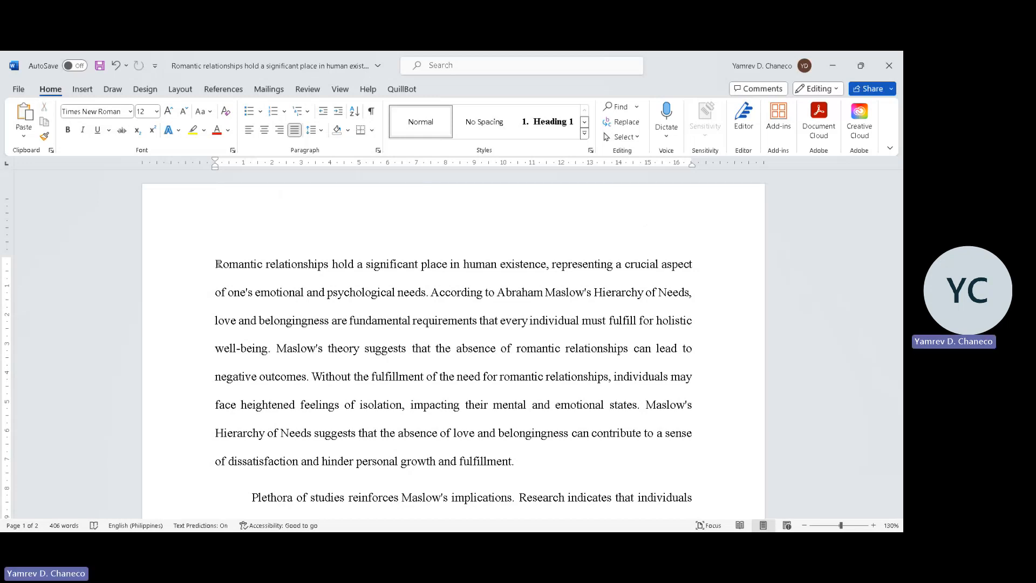
pyautogui.click(215, 264)
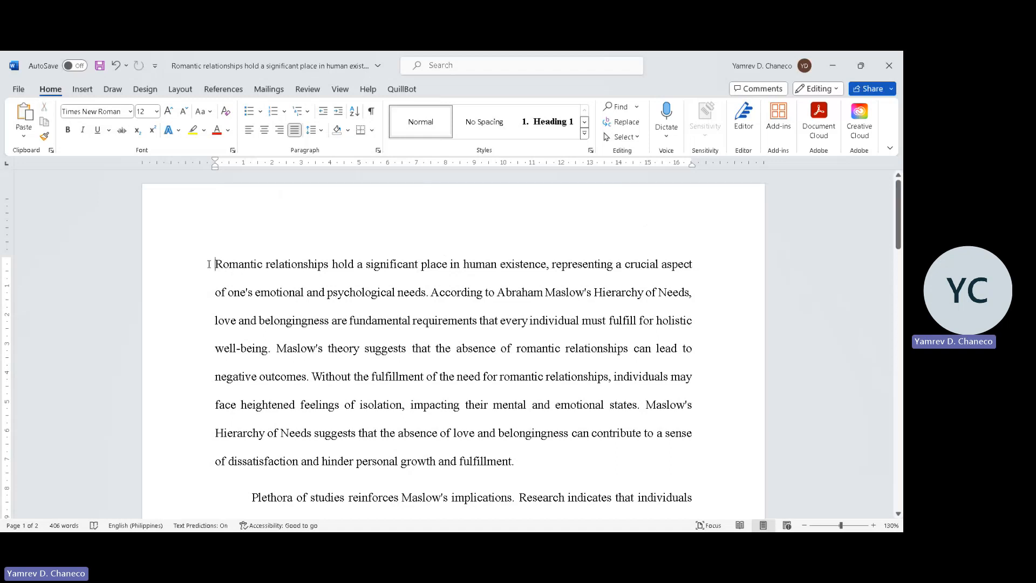
pyautogui.moveTo(214, 263); pyautogui.dragTo(419, 264)
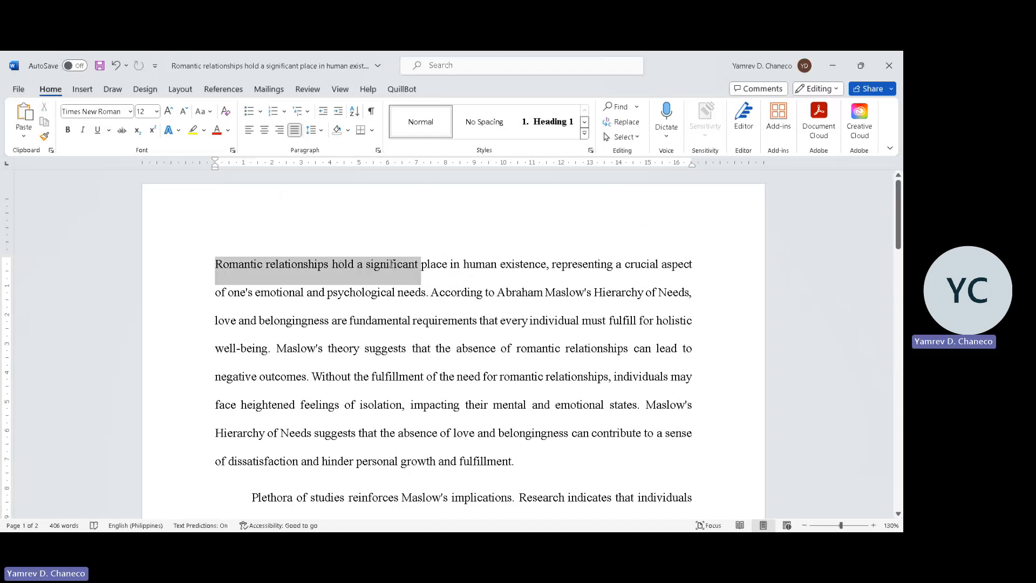
pyautogui.click(546, 264)
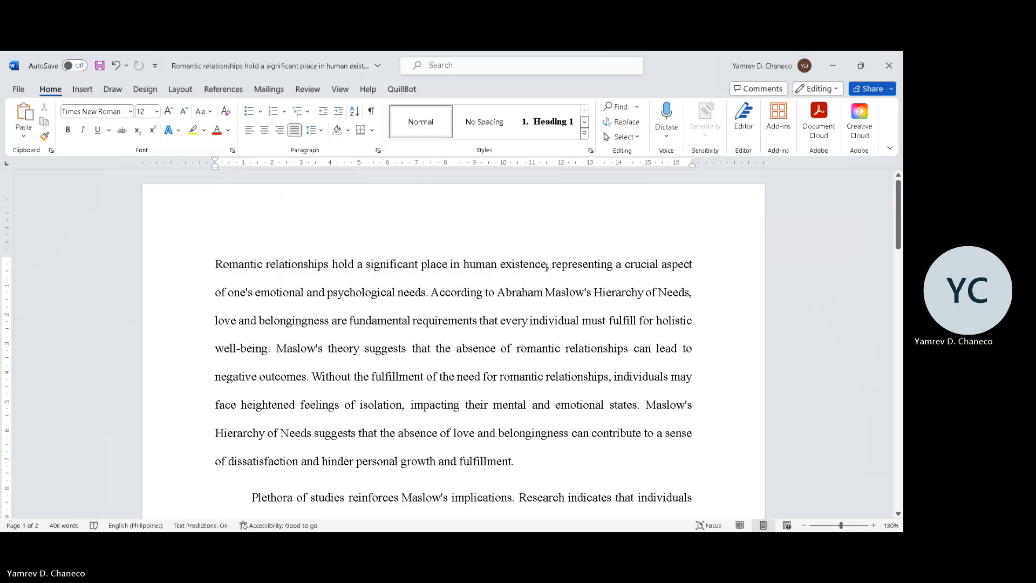
pyautogui.moveTo(265, 263); pyautogui.dragTo(548, 263)
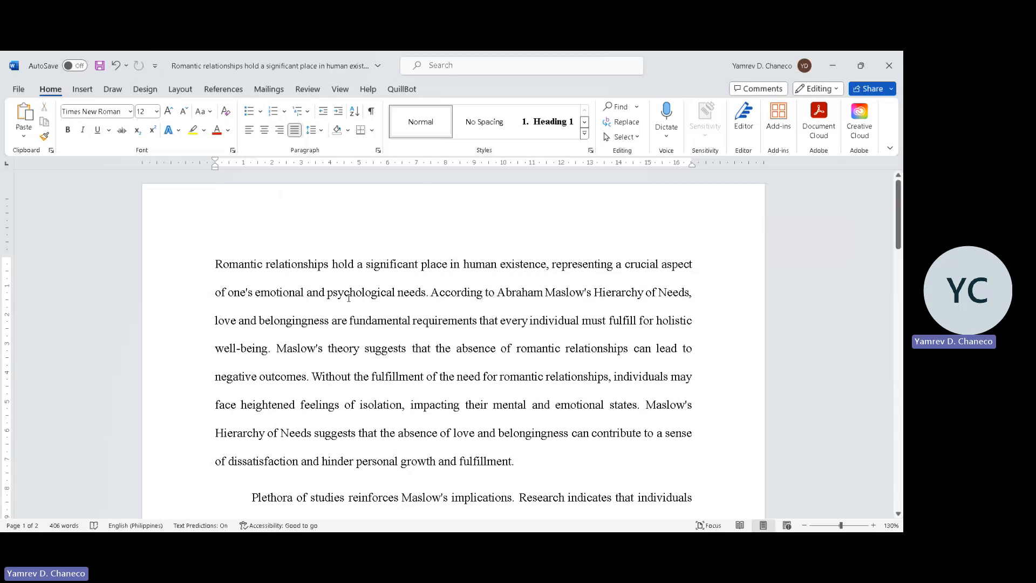
pyautogui.click(349, 292)
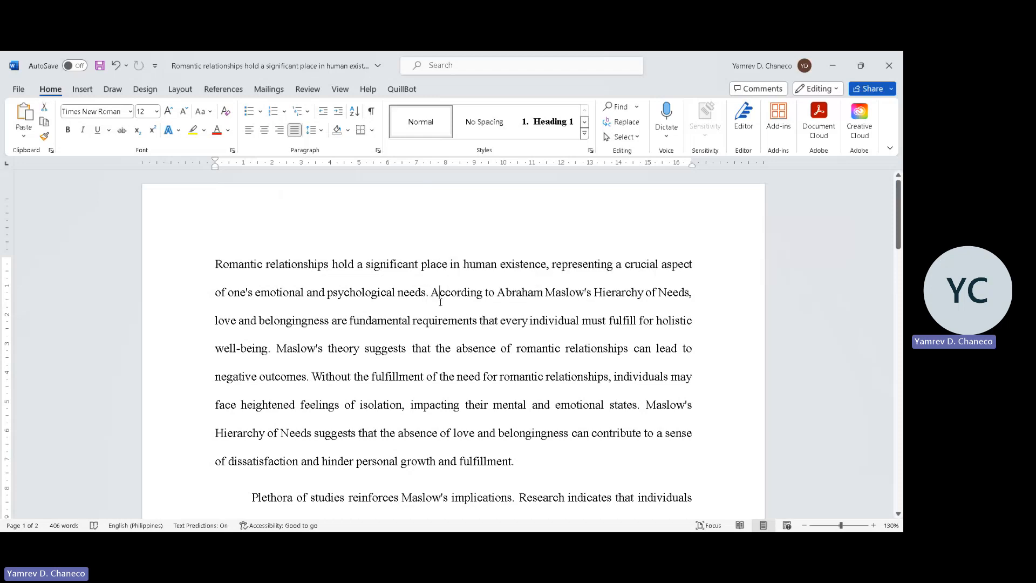
pyautogui.moveTo(428, 292); pyautogui.dragTo(542, 293)
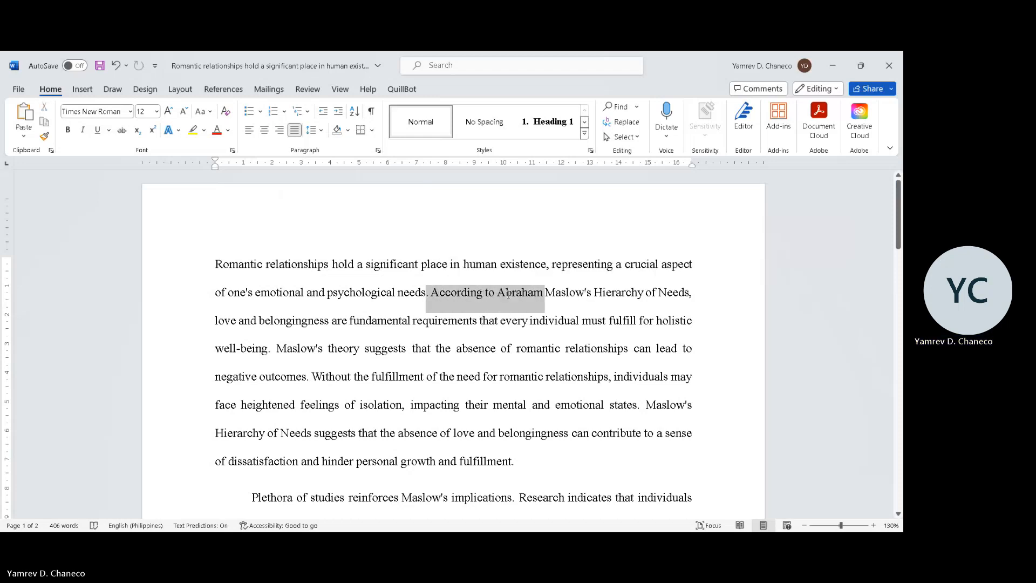
pyautogui.click(442, 283)
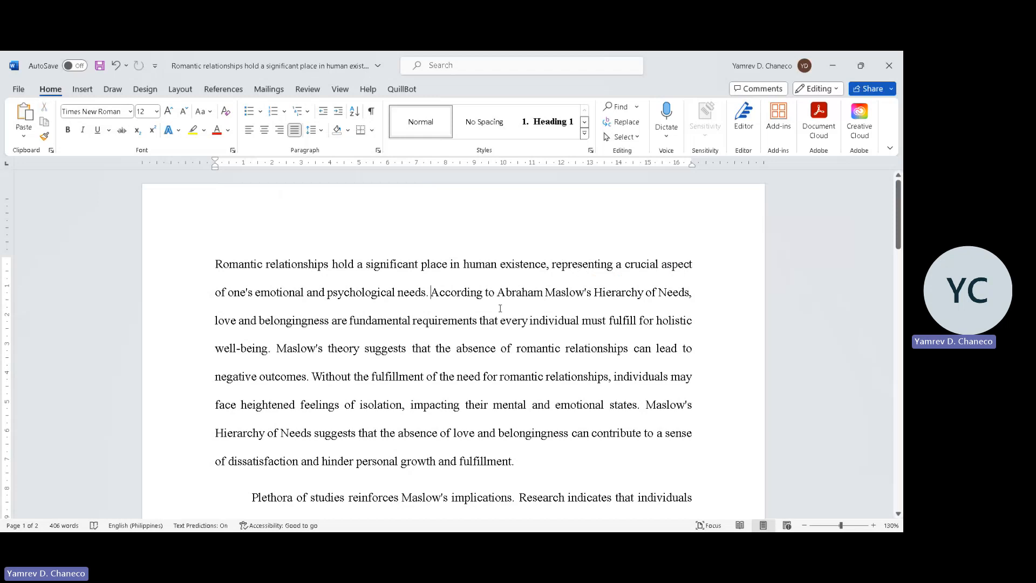
pyautogui.write('In fact)')
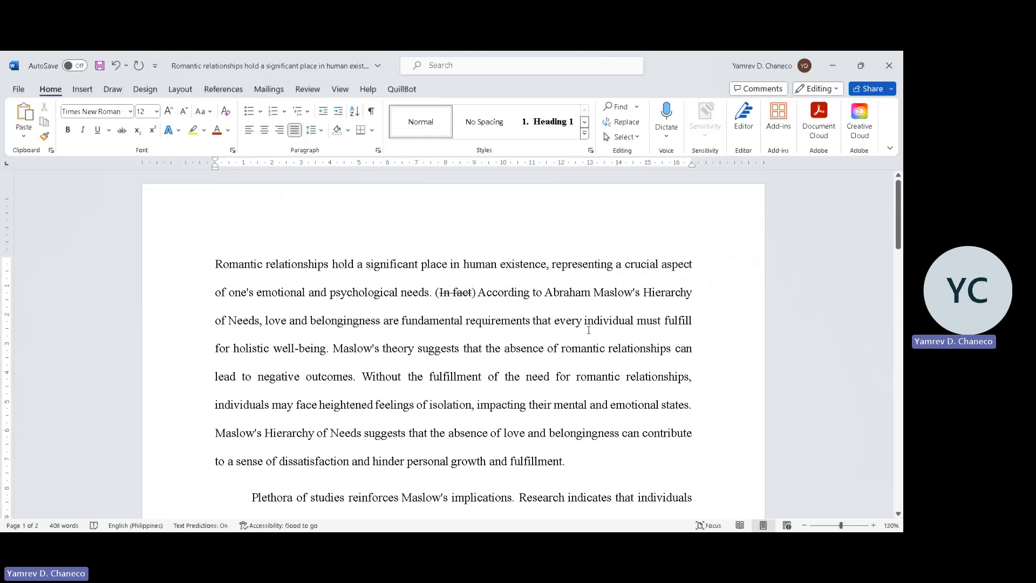
pyautogui.moveTo(476, 338)
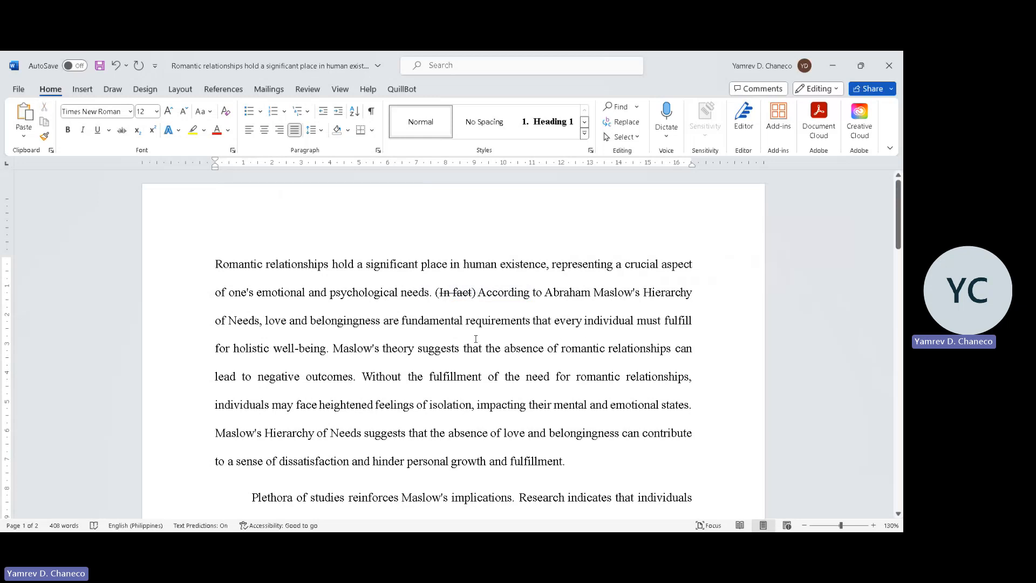
pyautogui.click(476, 293)
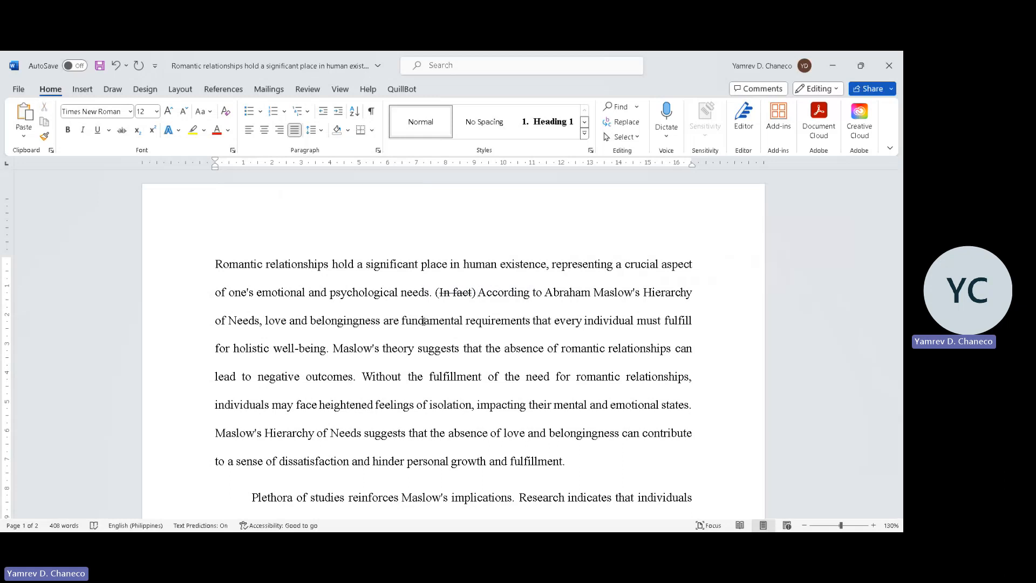
pyautogui.click(477, 292)
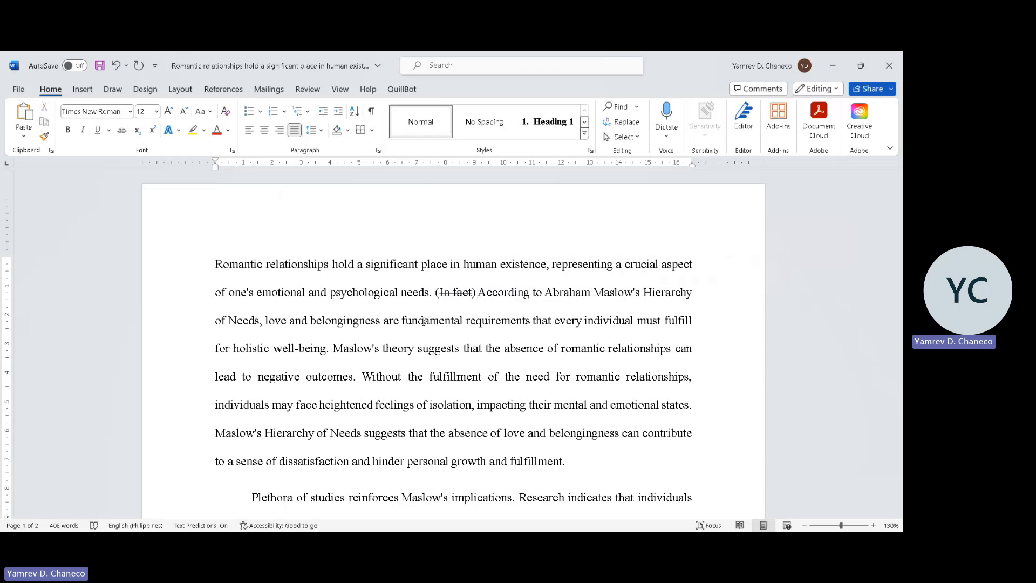
pyautogui.click(478, 292)
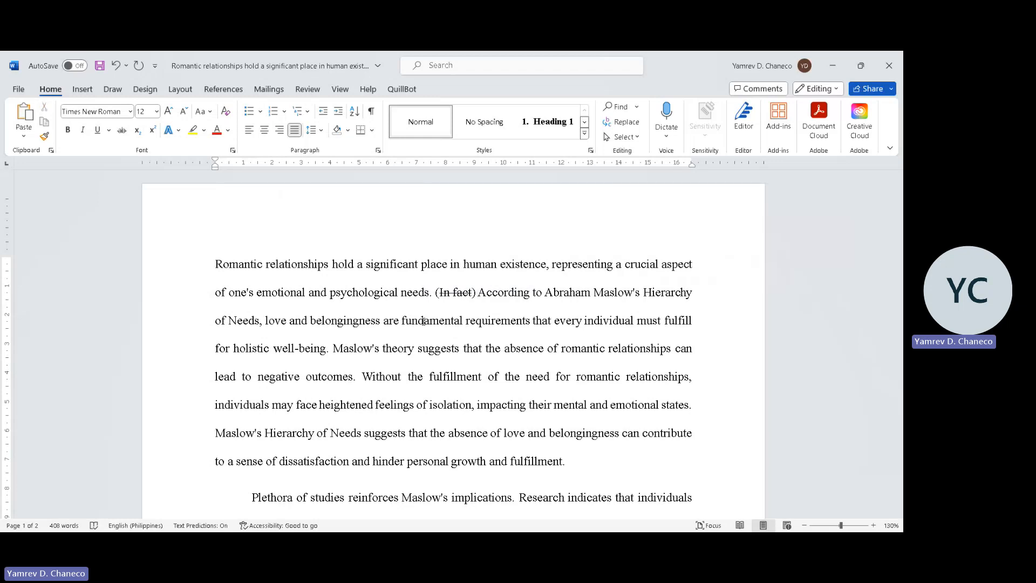
pyautogui.click(476, 292)
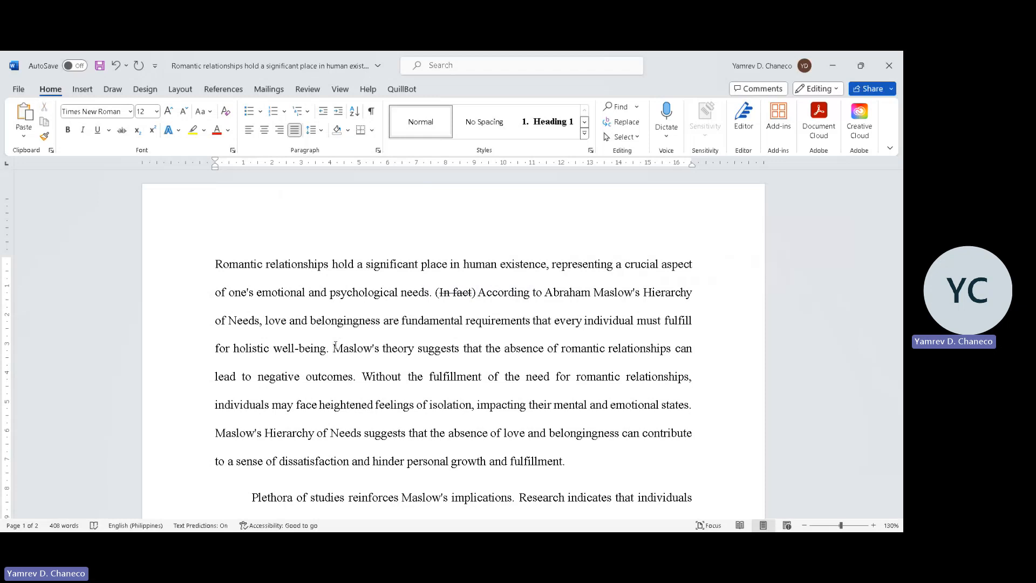
pyautogui.click(333, 349)
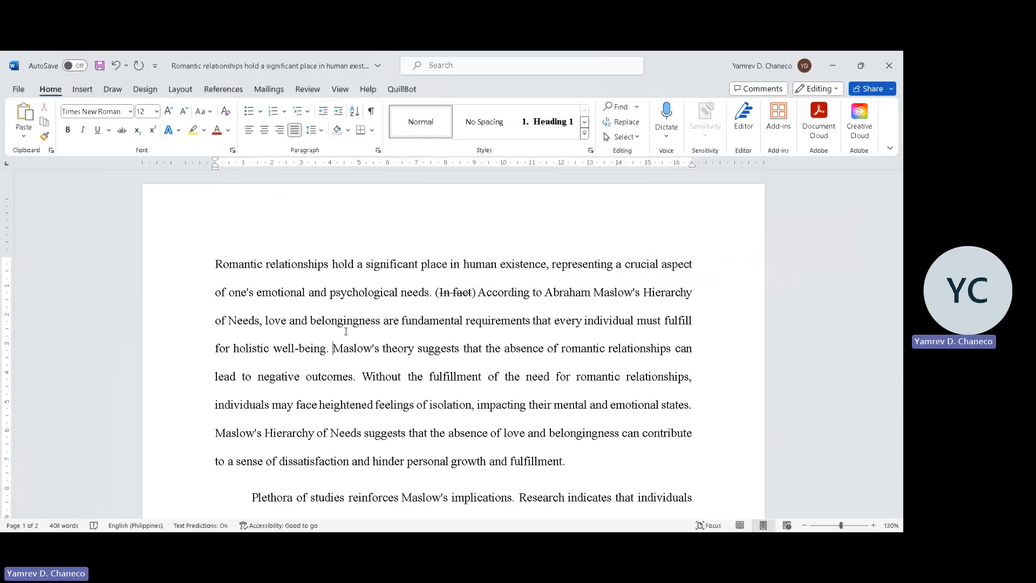
# Add '(Cite)' after 'negative outcomes' and '(Cite).' after 'personal growth and fulfillment'.
pyautogui.moveTo(332, 348); pyautogui.dragTo(484, 348)
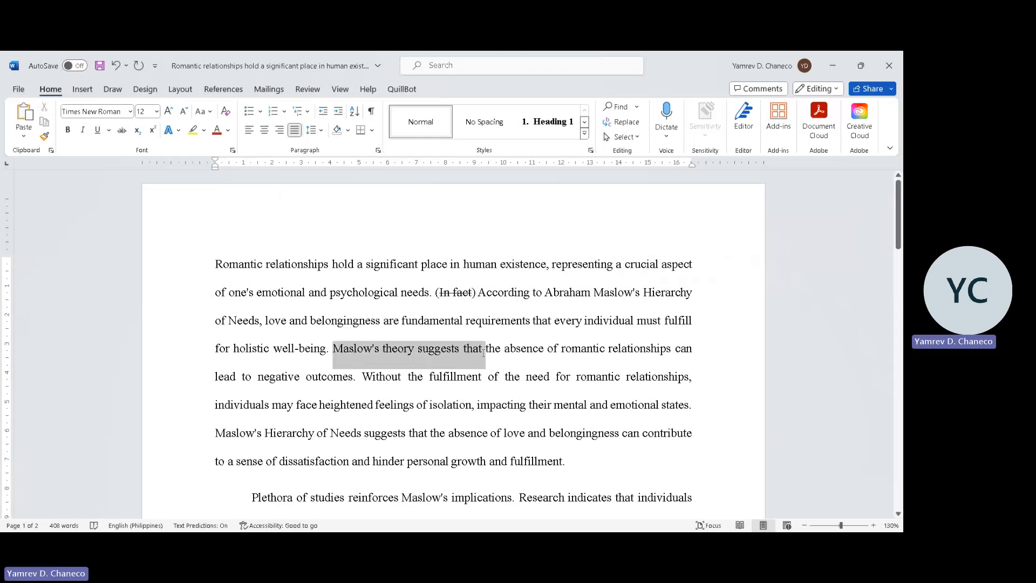
pyautogui.moveTo(484, 348); pyautogui.dragTo(691, 348)
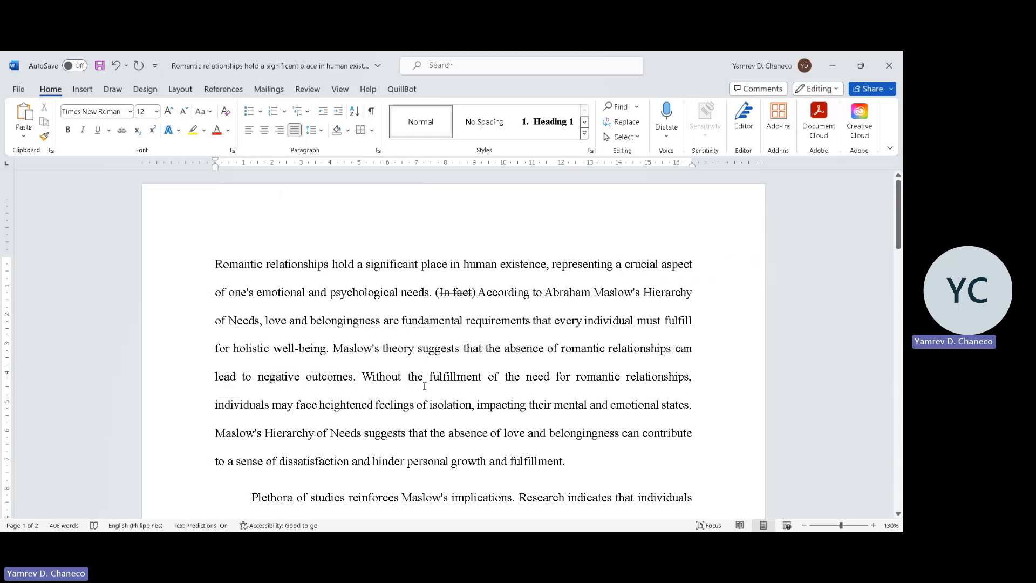
pyautogui.write('(Cite')
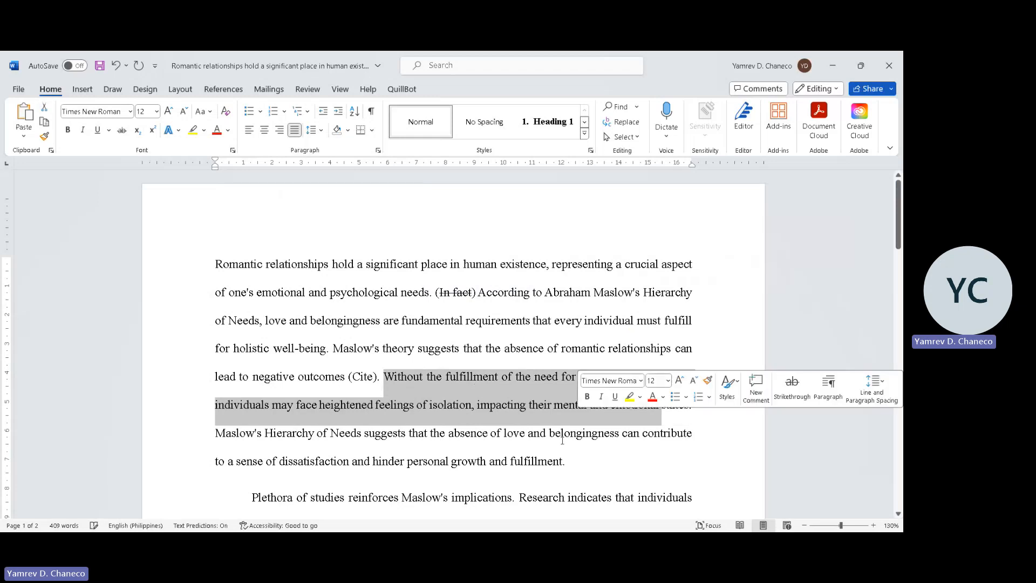
pyautogui.click(645, 479)
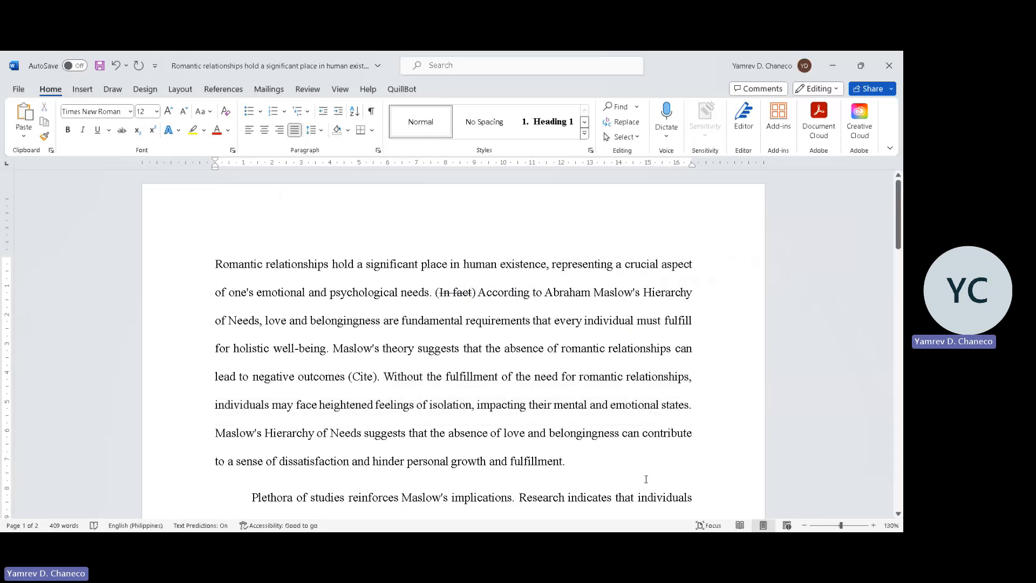
pyautogui.write('(Ci')
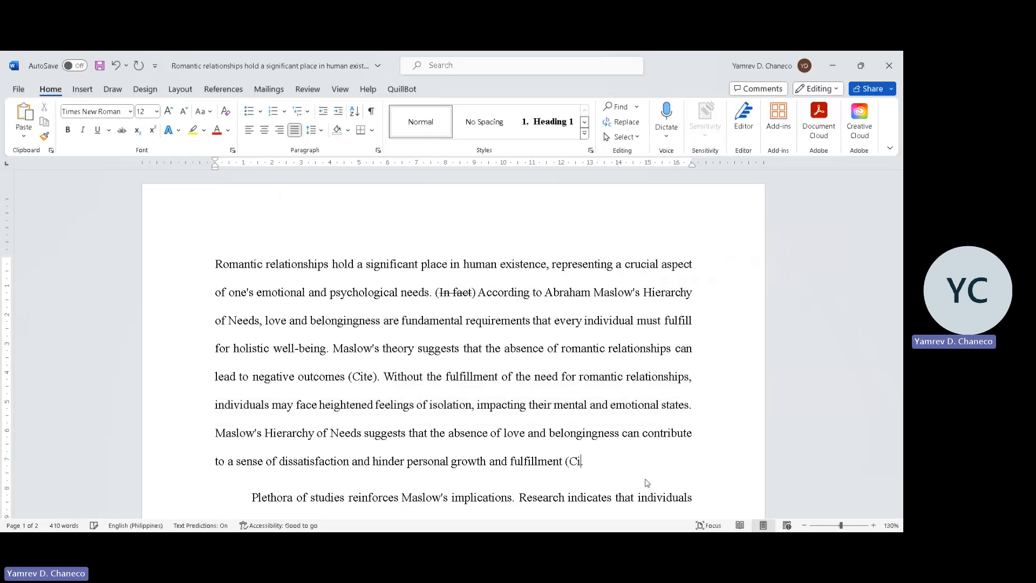
pyautogui.write('te).')
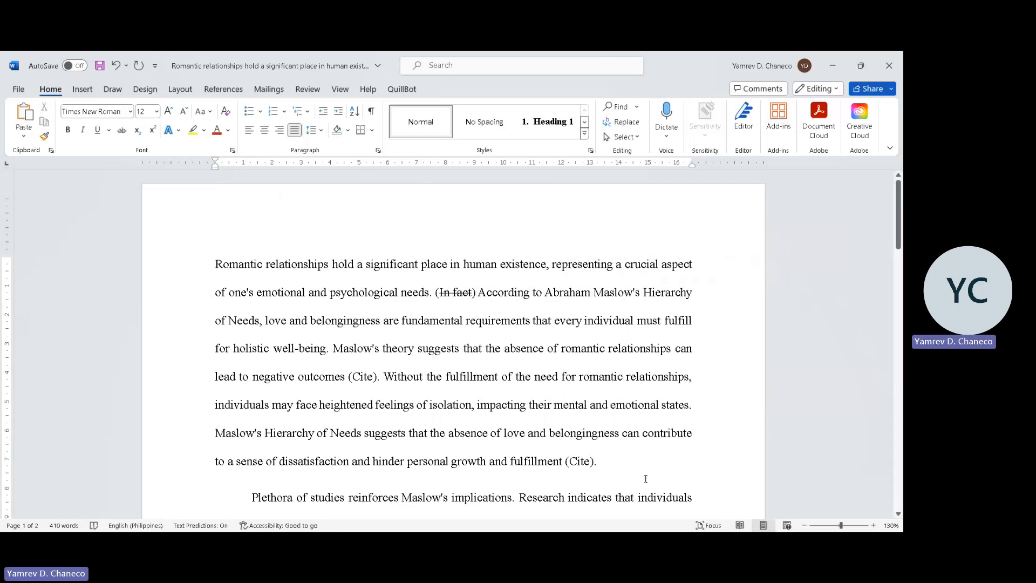
pyautogui.doubleClick(363, 376)
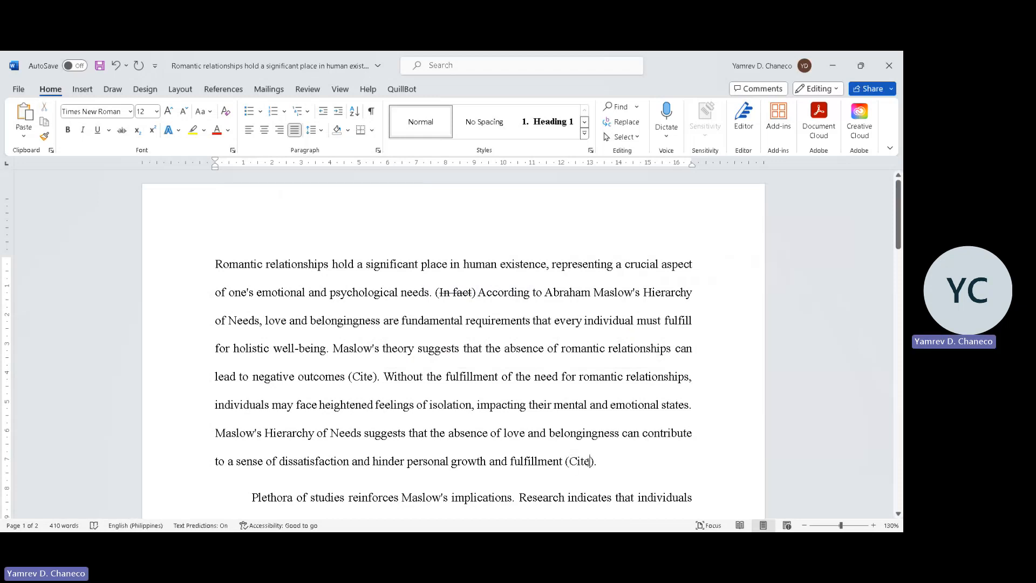
pyautogui.doubleClick(578, 461)
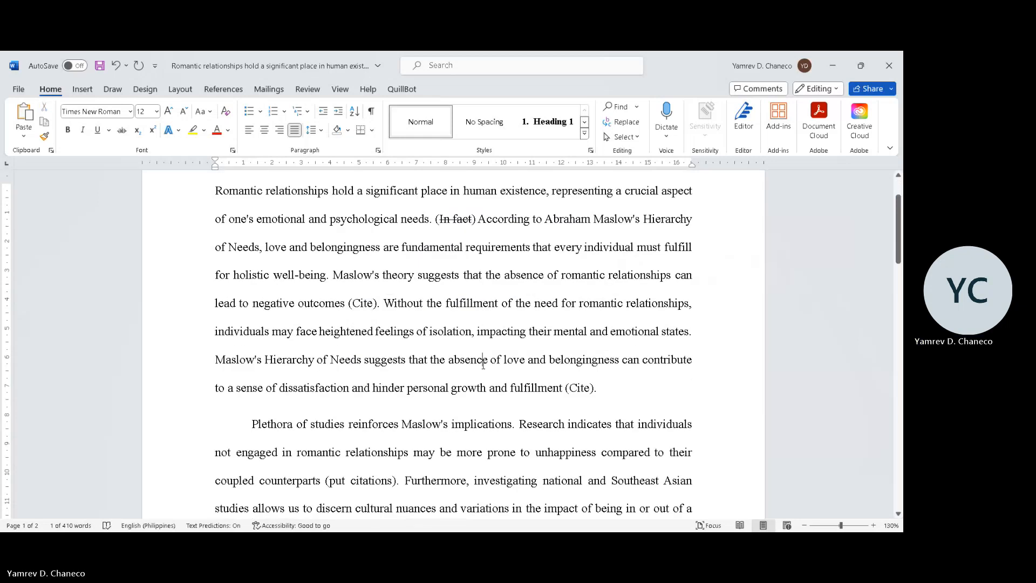
# Review the introduction and position the cursor before '(put citations)' in the Plethora of studies paragraph.
pyautogui.moveTo(215, 190); pyautogui.dragTo(595, 387)
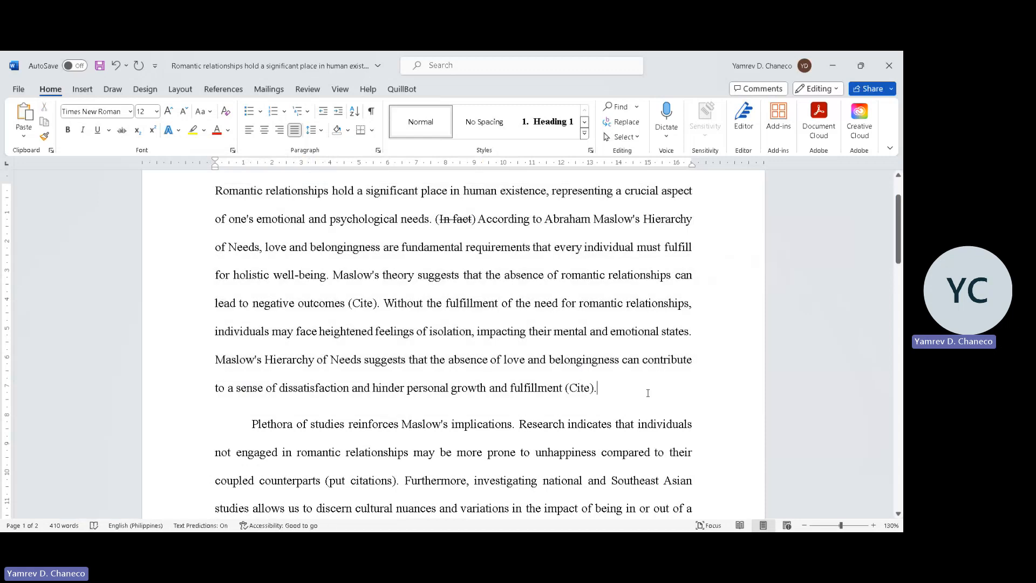
pyautogui.scroll(-3)
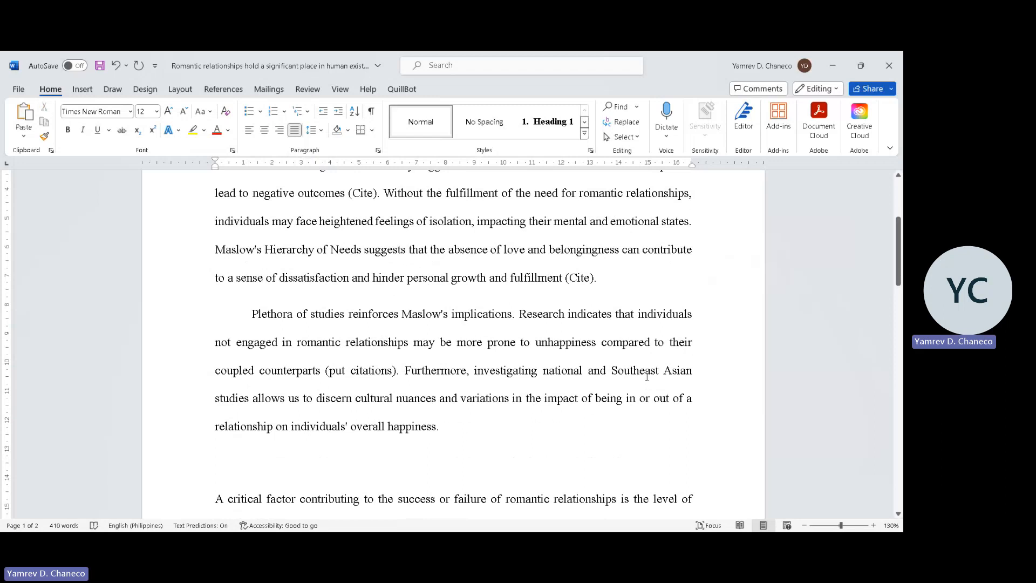
pyautogui.click(595, 278)
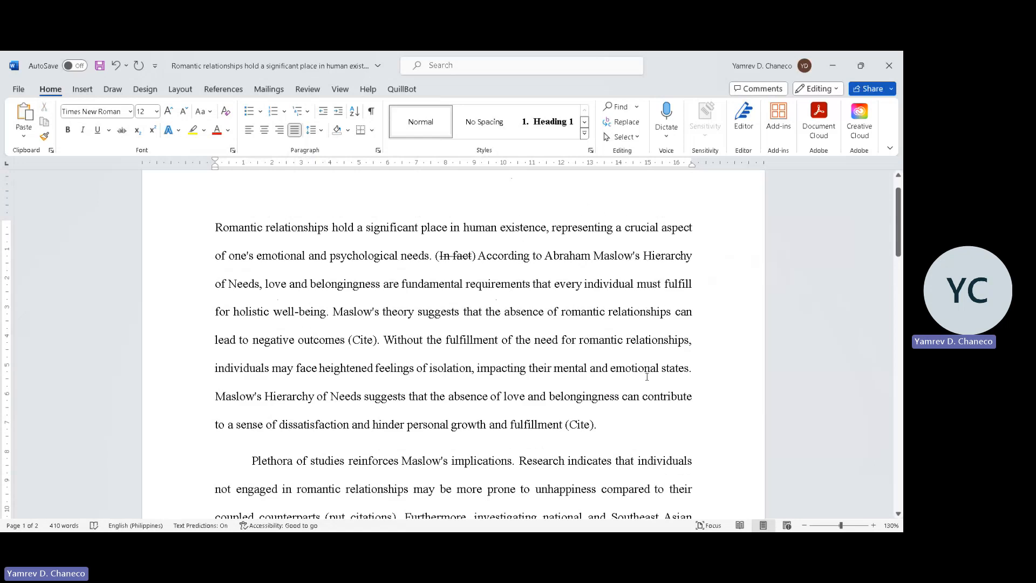
pyautogui.scroll(-3)
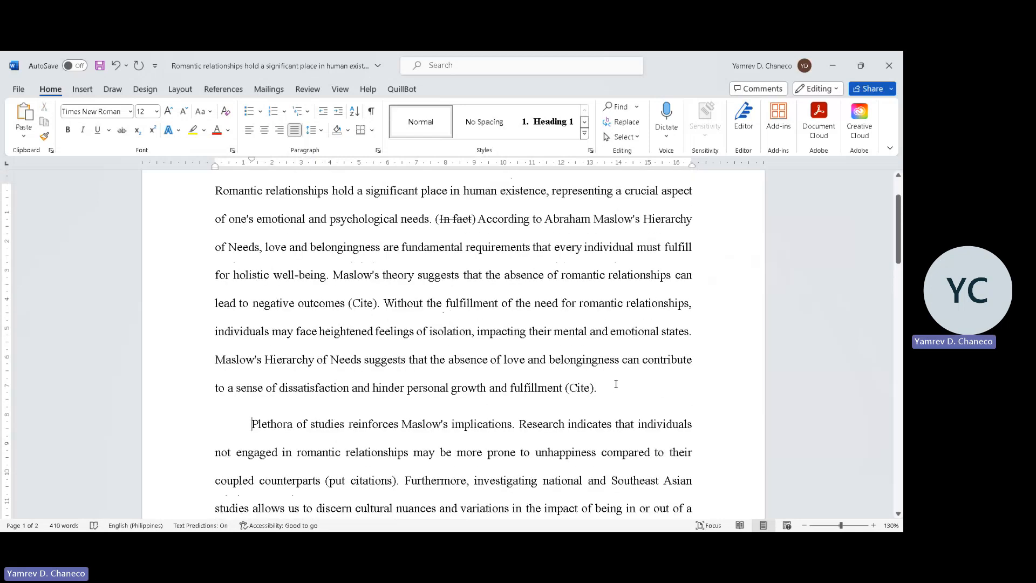
pyautogui.moveTo(215, 190); pyautogui.dragTo(595, 388)
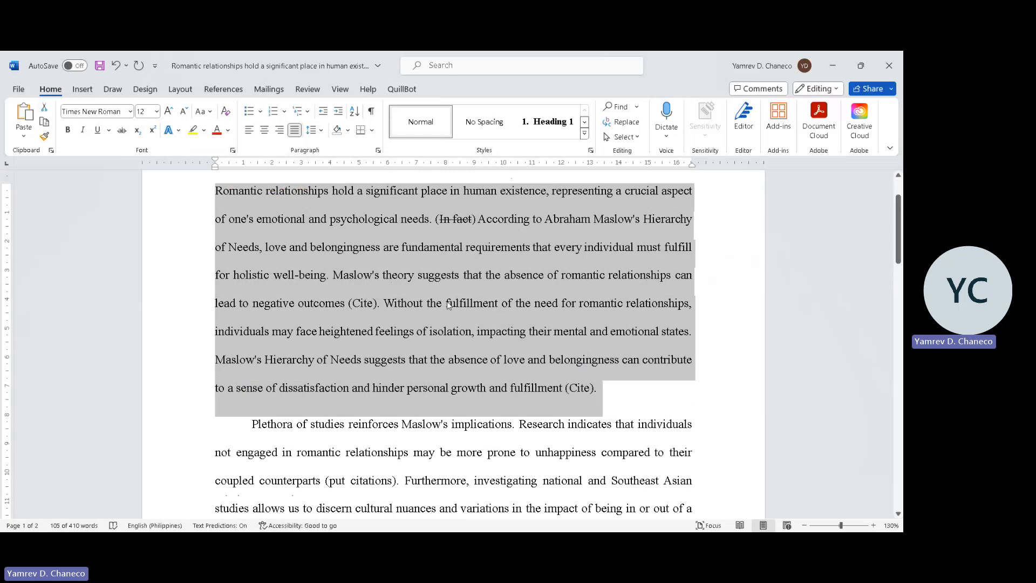
pyautogui.moveTo(546, 311)
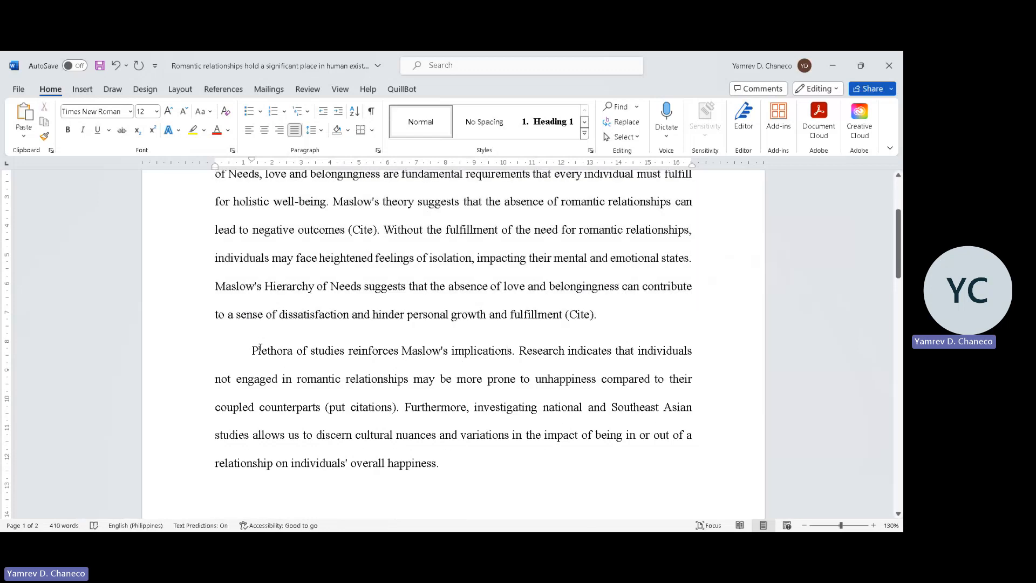
pyautogui.moveTo(251, 350); pyautogui.dragTo(512, 350)
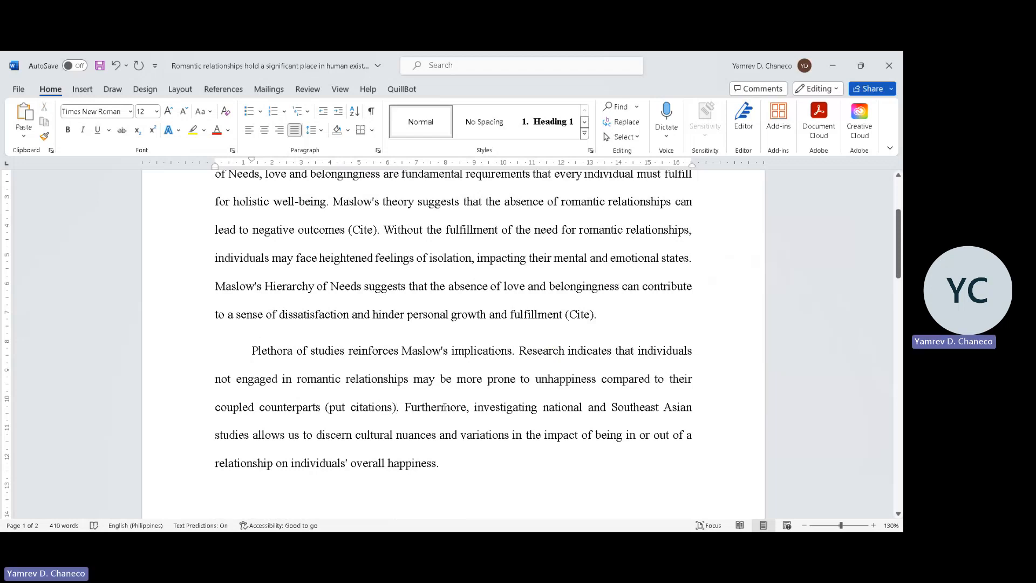
pyautogui.click(398, 407)
pyautogui.write(' [')
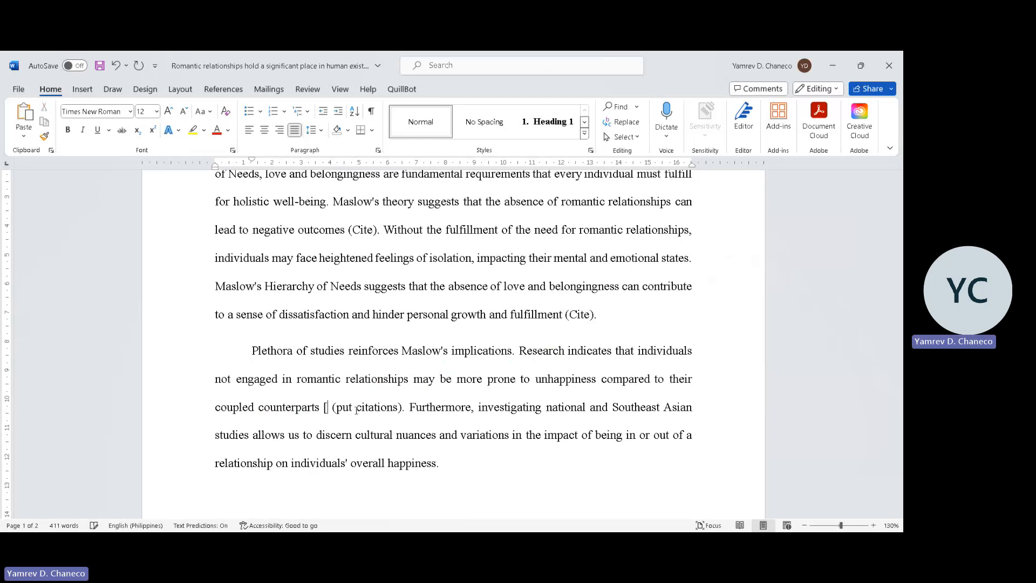
# Write the bracketed note 'Romantic relationship and happiness]'.
pyautogui.write('Romantic relationship and')
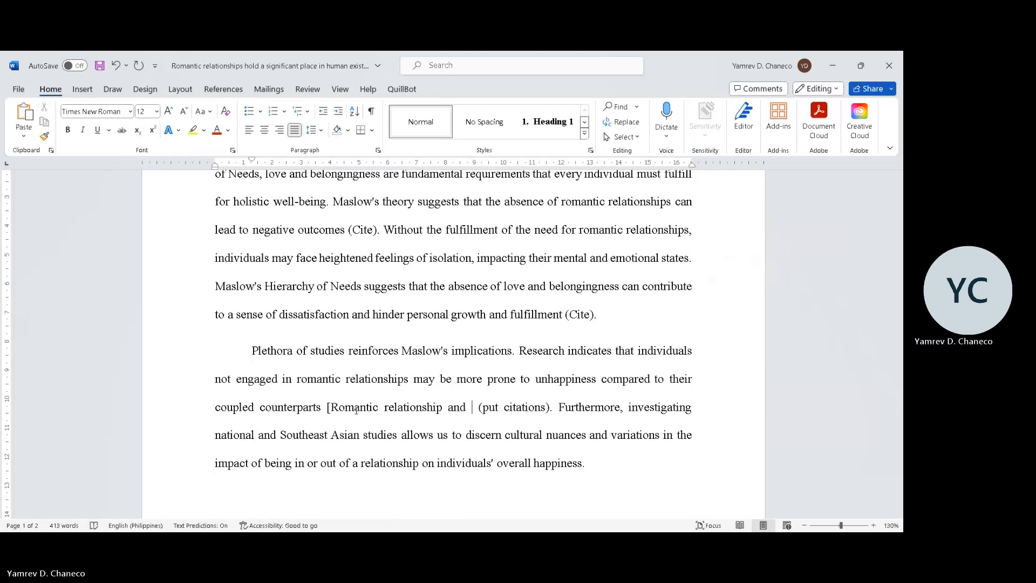
pyautogui.write('happiness')
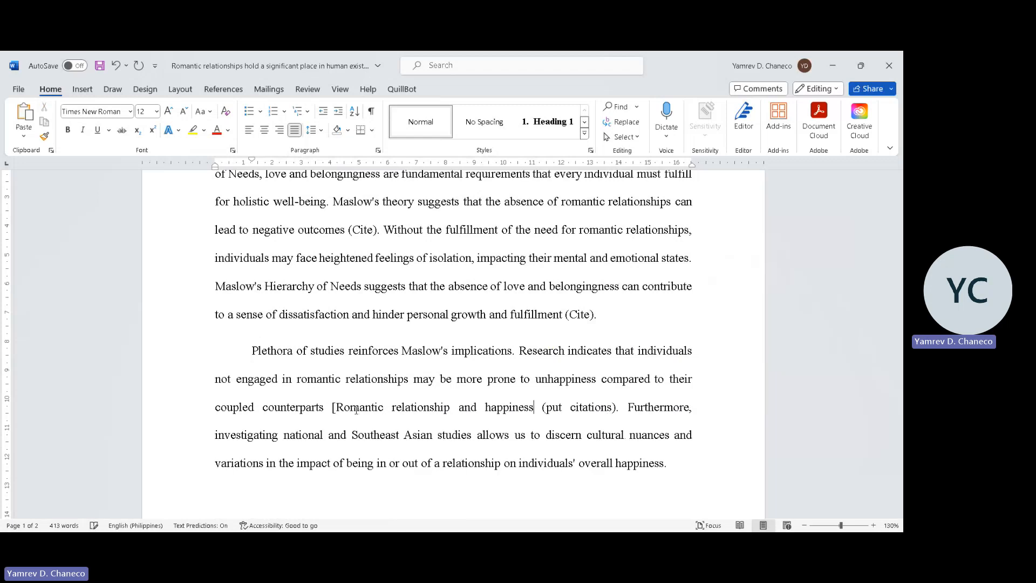
pyautogui.write(']')
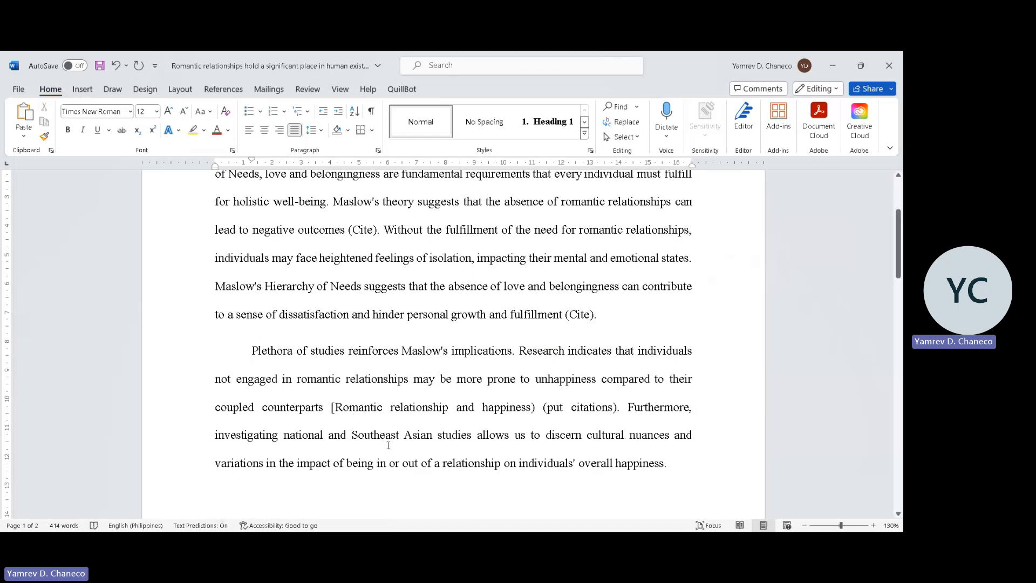
pyautogui.moveTo(634, 402)
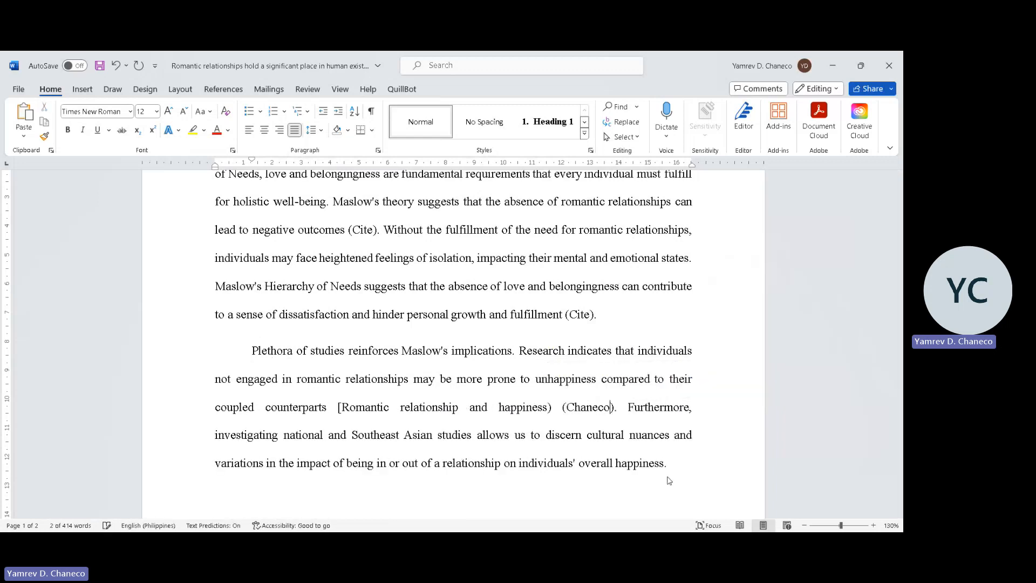
# Replace the placeholder with '(Chaneco et. al., 2022; Reyes & Reyes et. al., 2021)'.
pyautogui.write('et. al.')
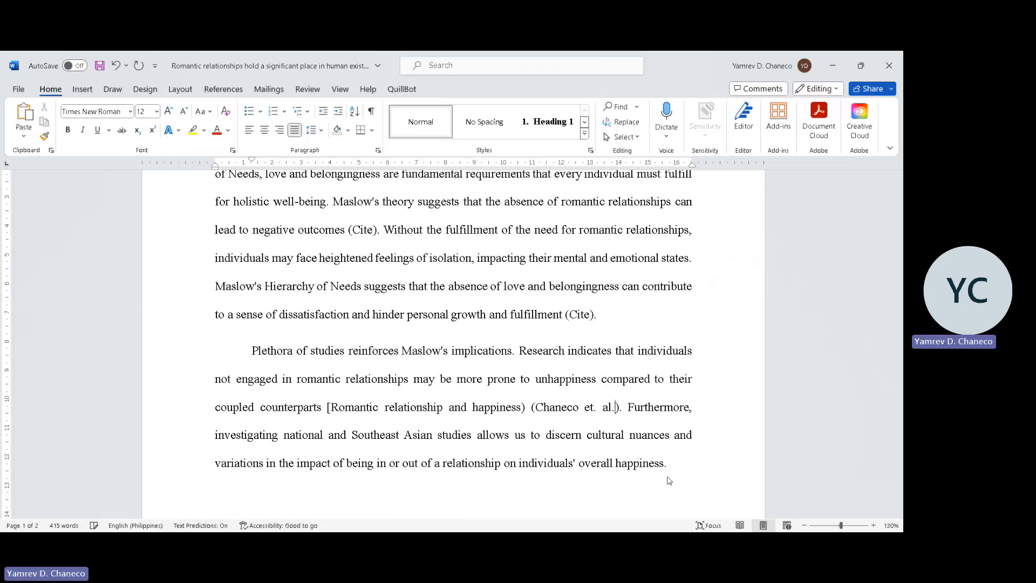
pyautogui.write(', 2022')
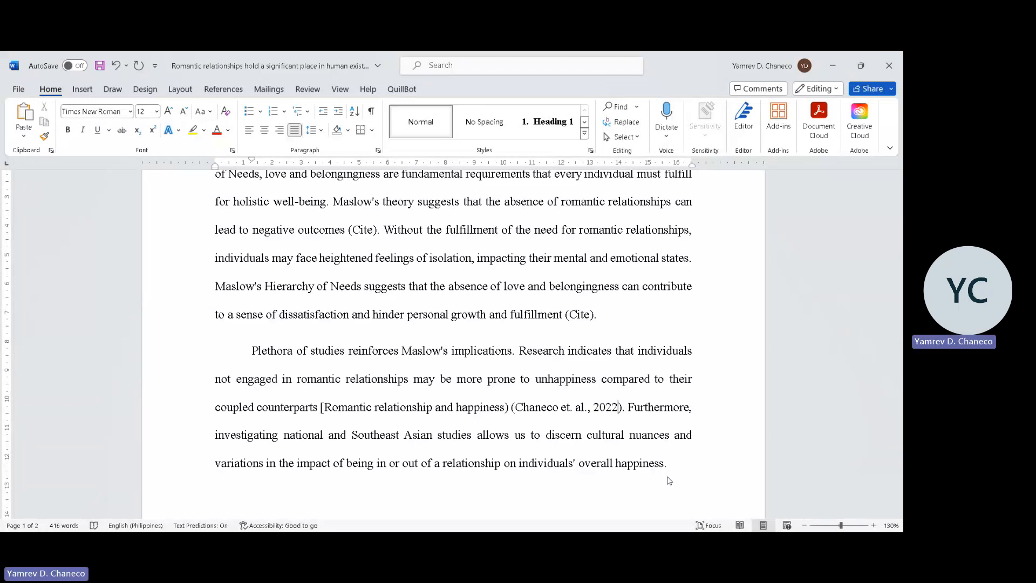
pyautogui.write(';')
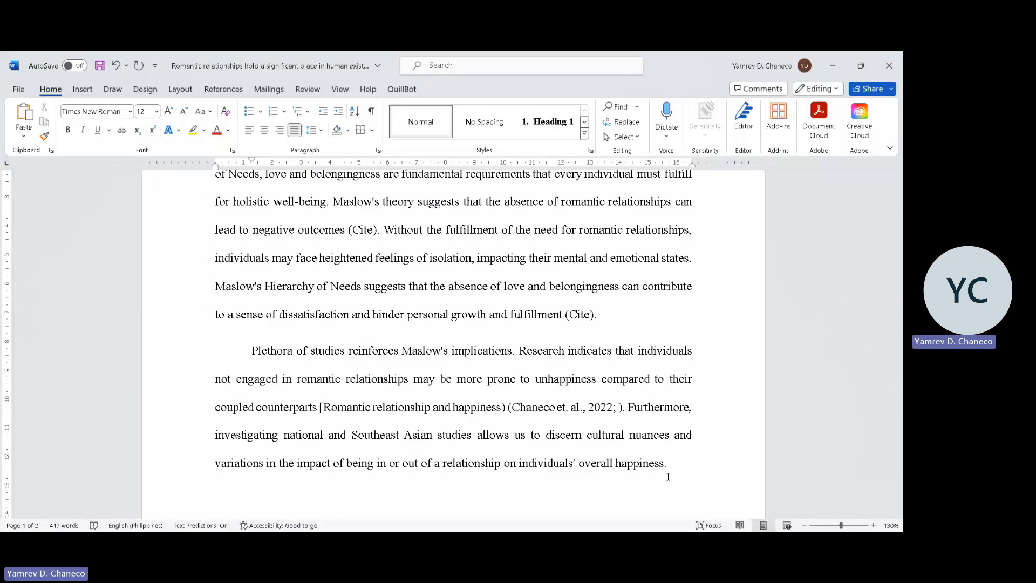
pyautogui.write('Reyer')
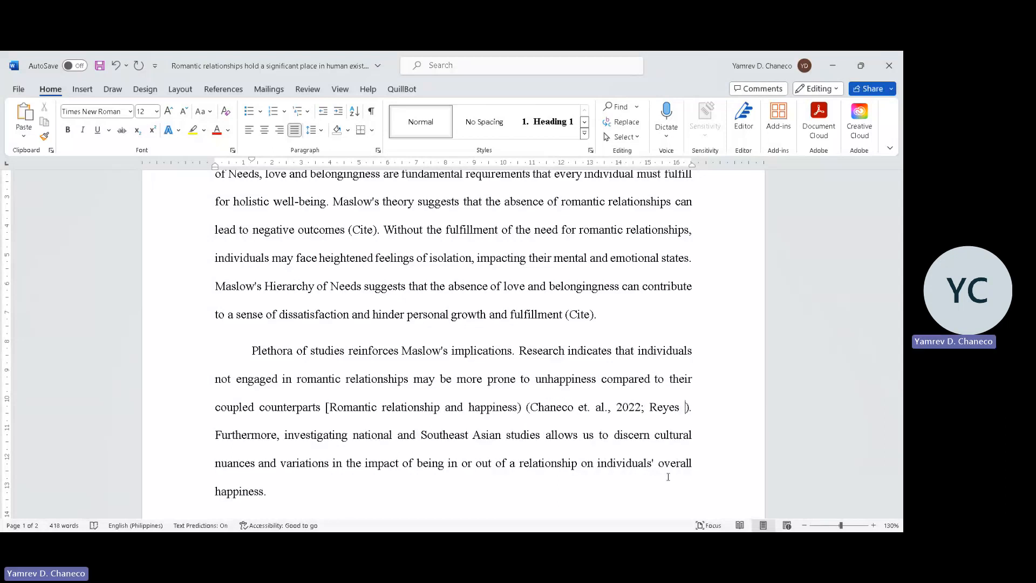
pyautogui.write('& Re')
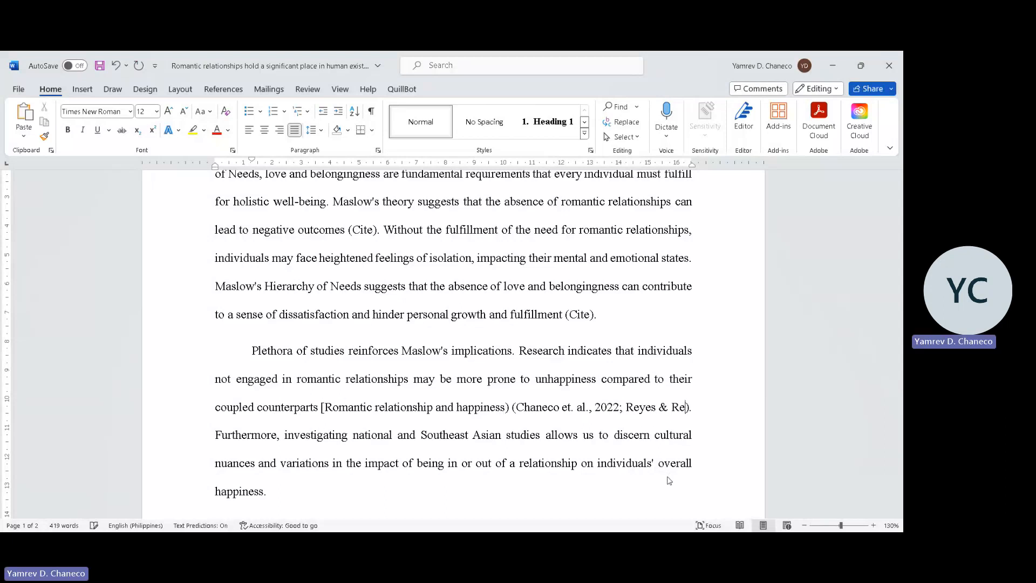
pyautogui.write('yes)')
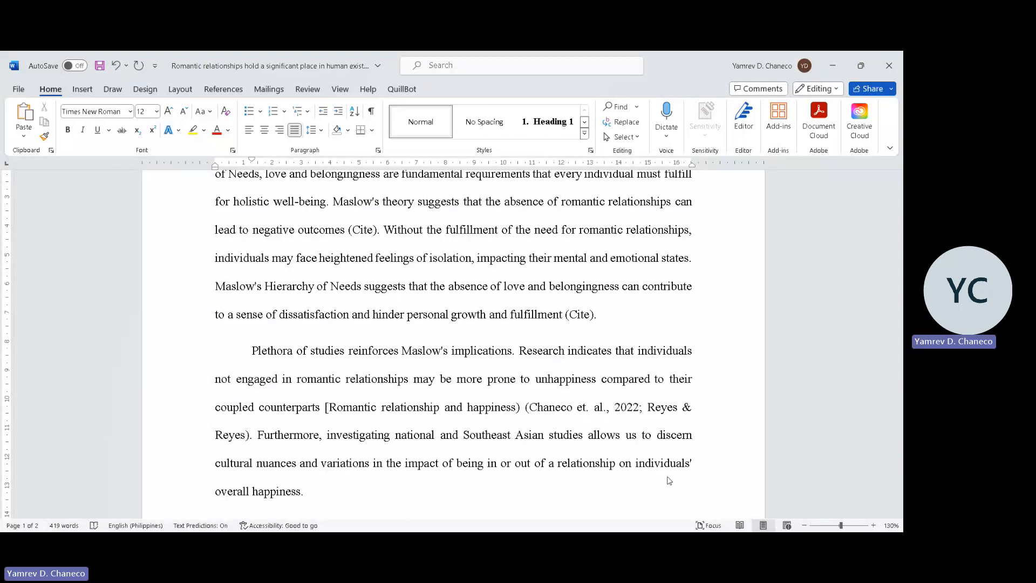
pyautogui.write('et. al., 20')
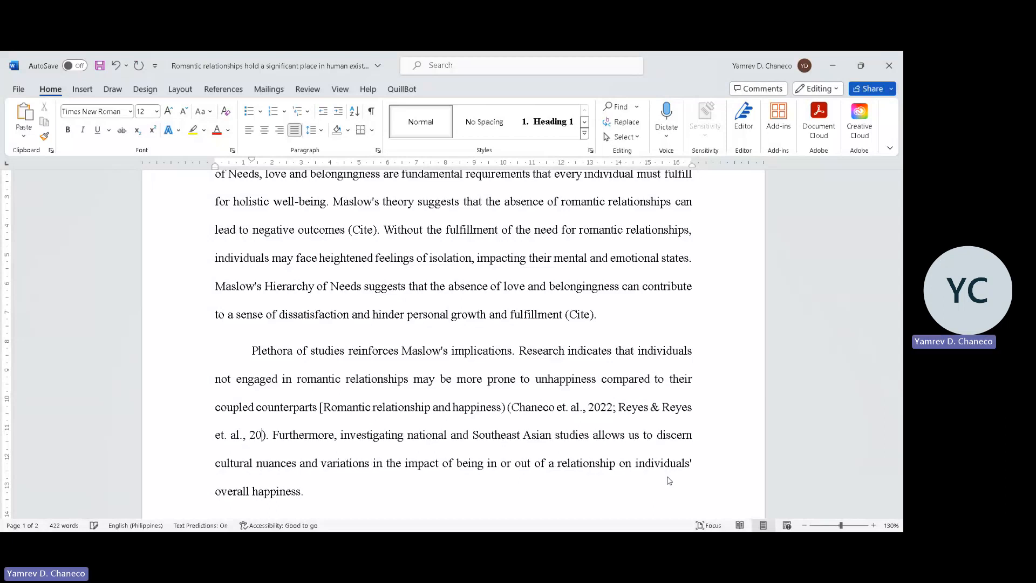
pyautogui.write('21;')
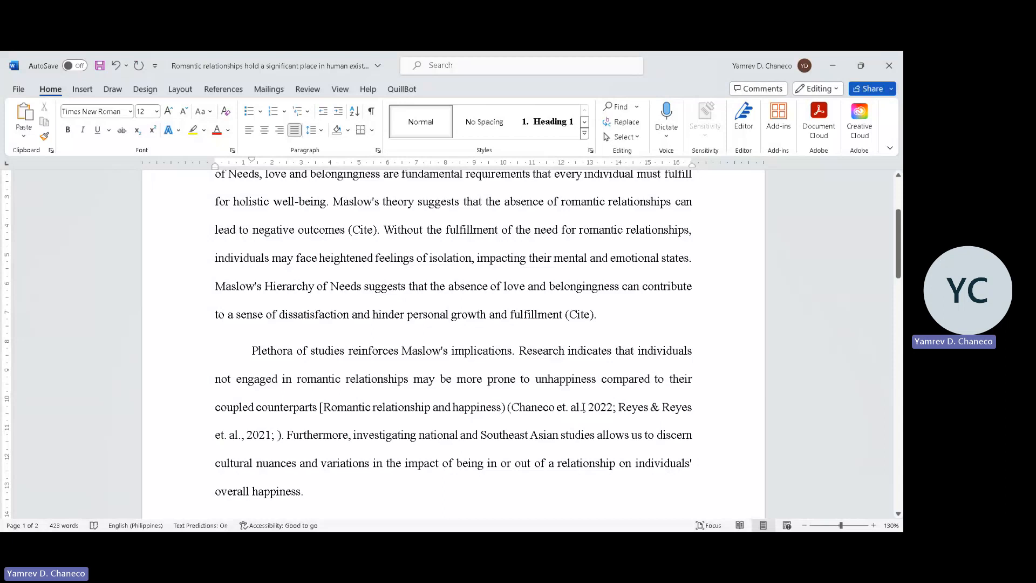
pyautogui.doubleClick(532, 407)
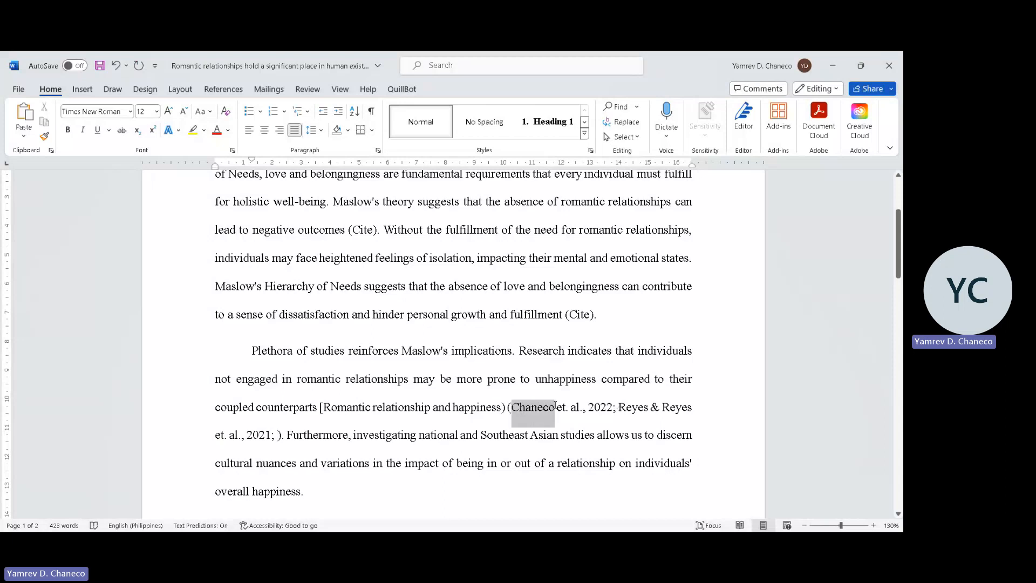
pyautogui.click(272, 435)
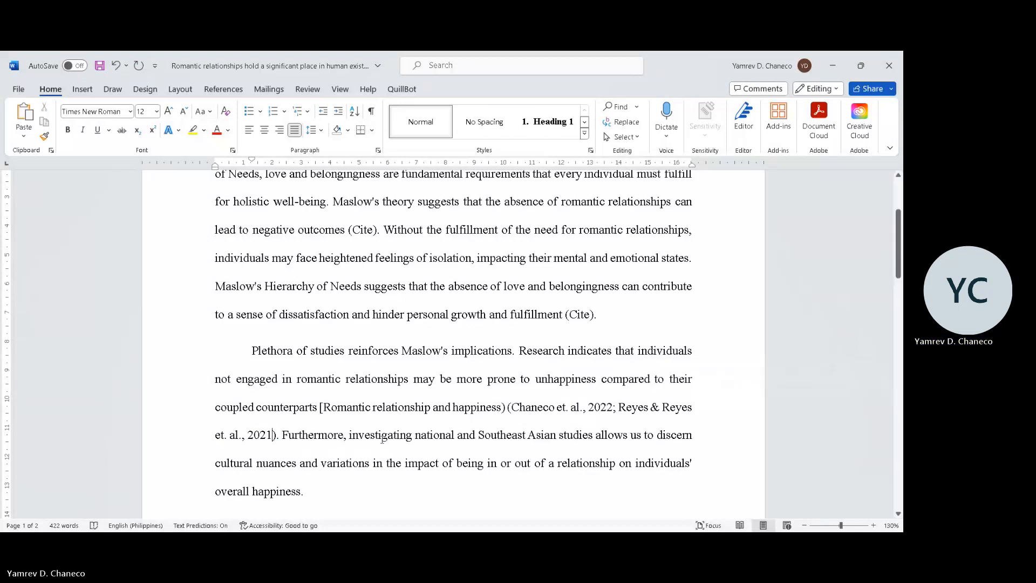
# Start a sentence with a misspelled 'phillipines' phrase and erase the false start.
pyautogui.scroll(-3)
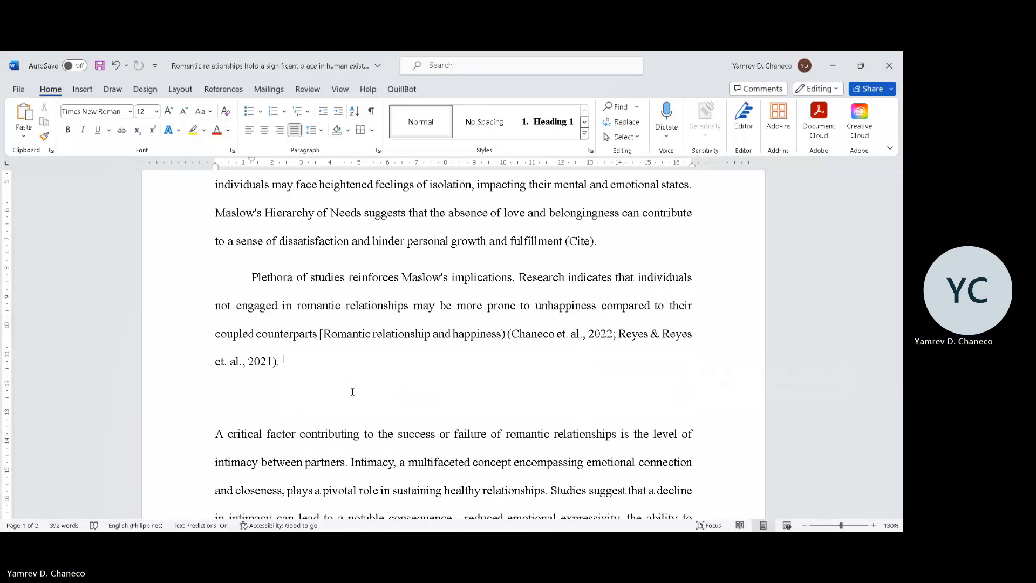
pyautogui.write('Nati')
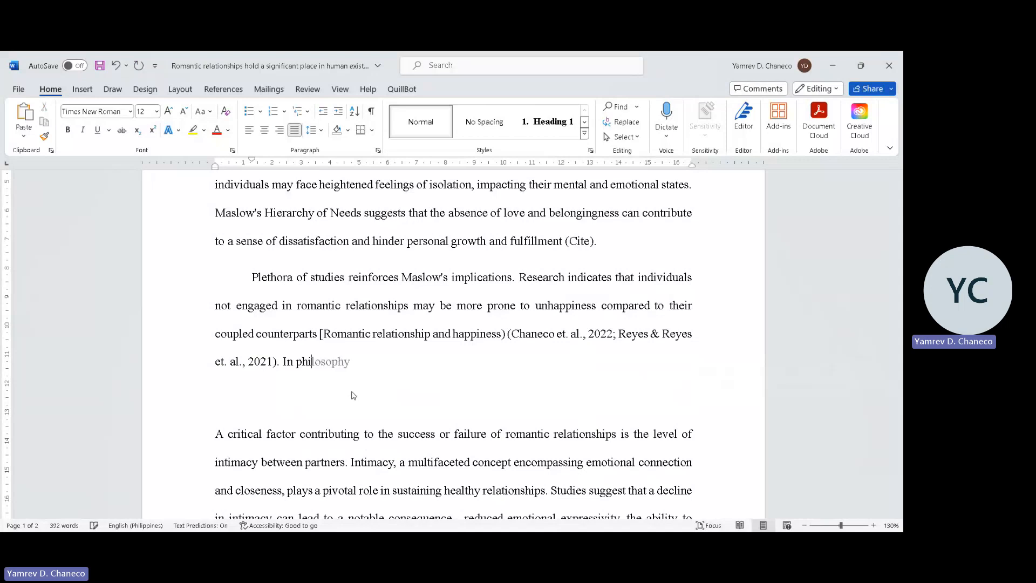
pyautogui.write('phillipines')
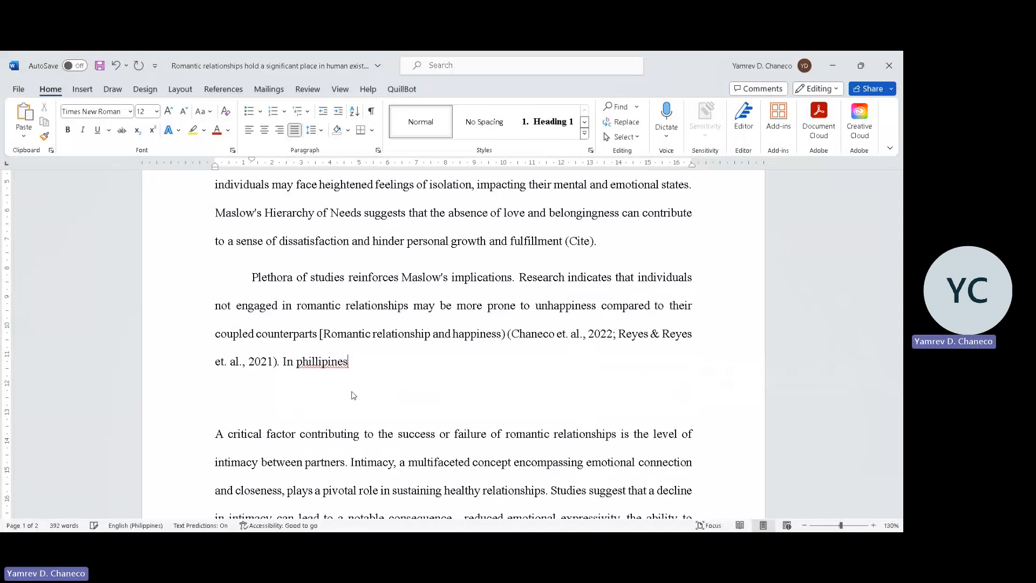
pyautogui.press('Backspace')
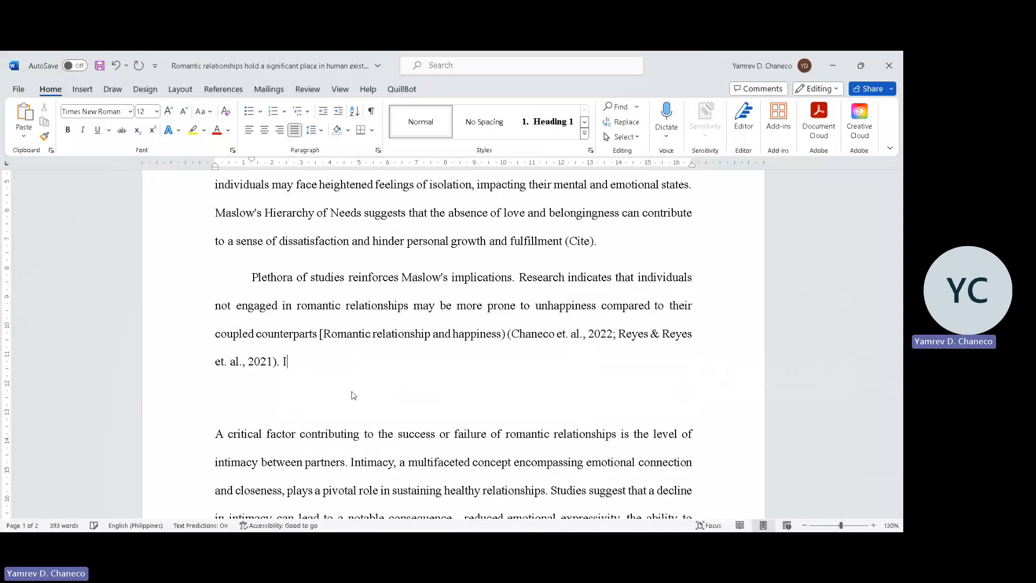
pyautogui.press('Backspace')
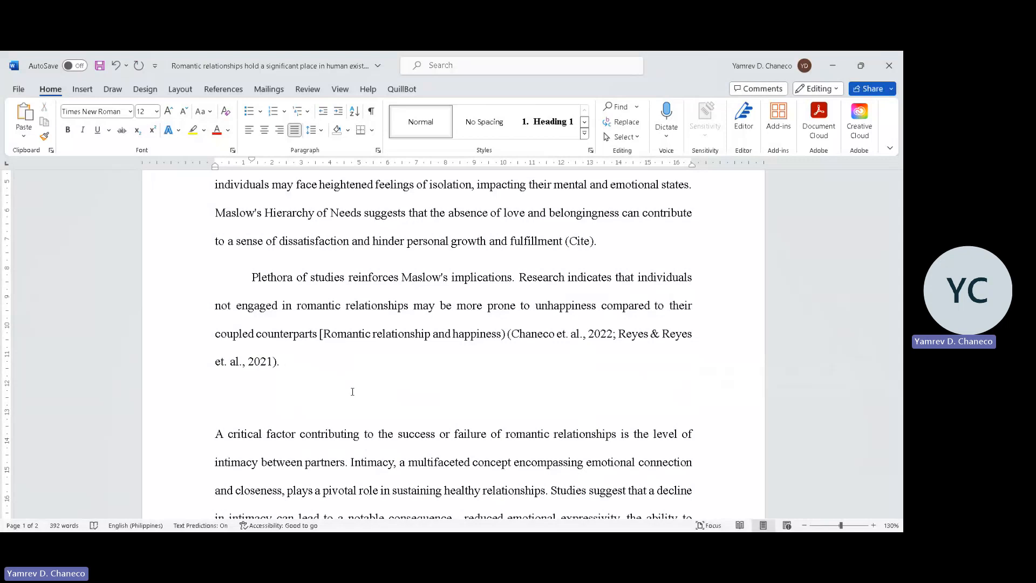
# Write 'Similarly, in the Philippines' and remove the stray 'asd' after it.
pyautogui.write('Similarl')
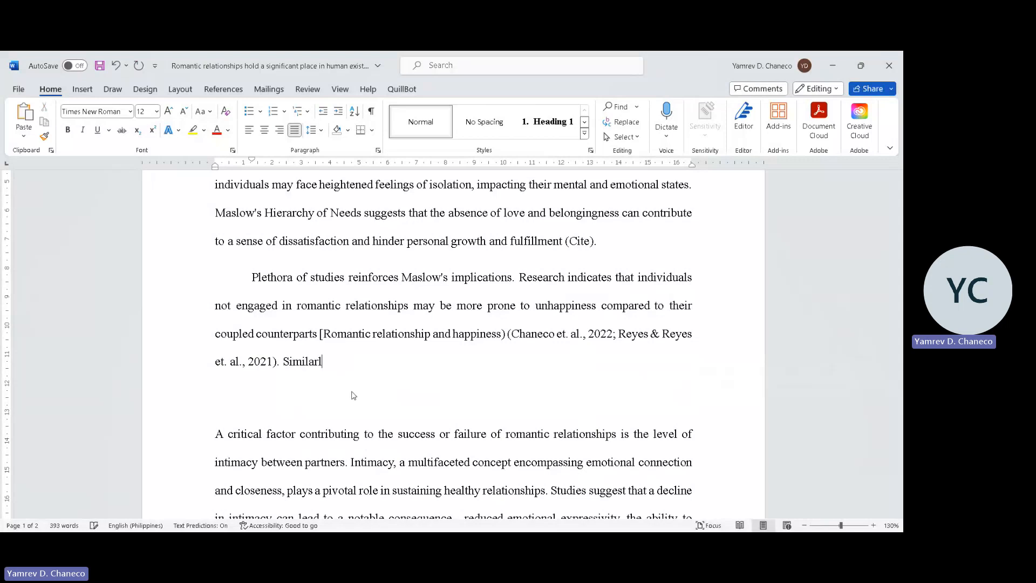
pyautogui.write('y, in the ph')
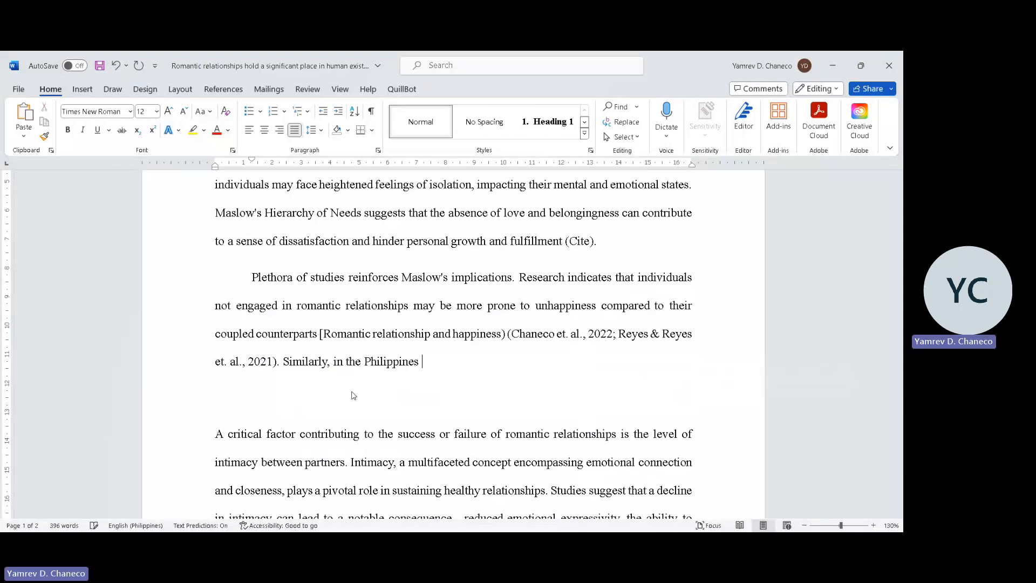
pyautogui.write('asd')
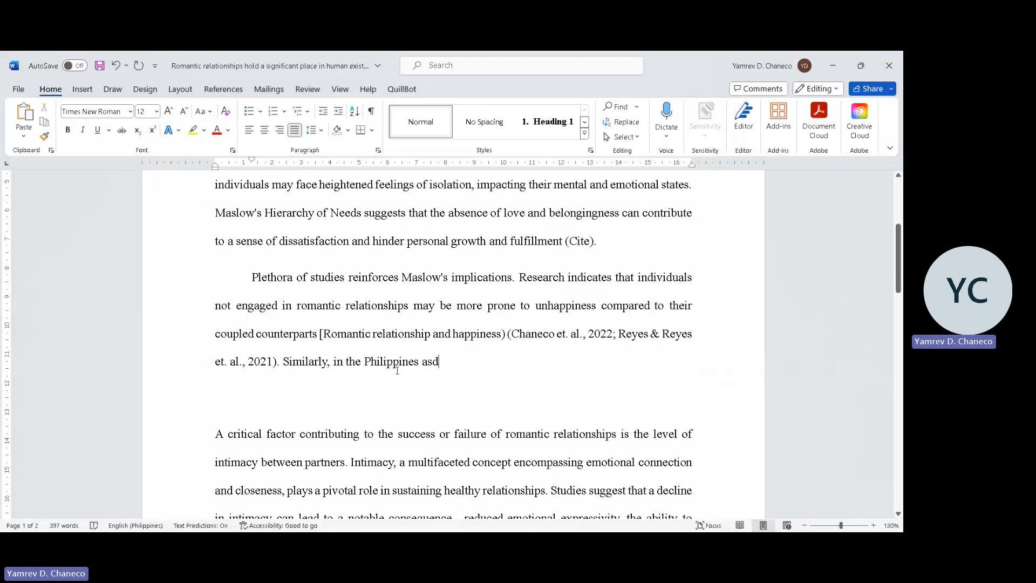
pyautogui.moveTo(467, 361)
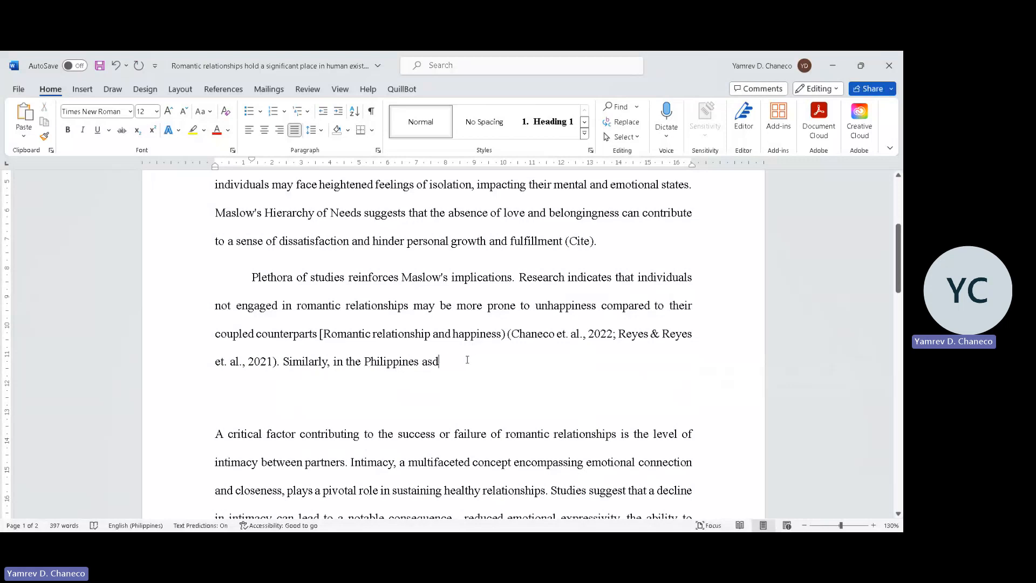
pyautogui.moveTo(502, 346)
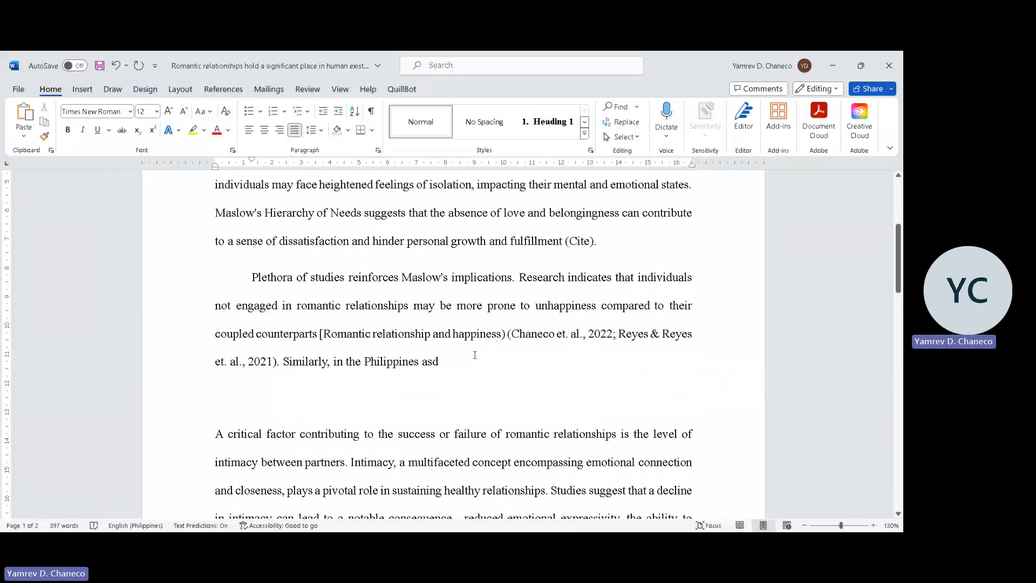
pyautogui.press('Backspace')
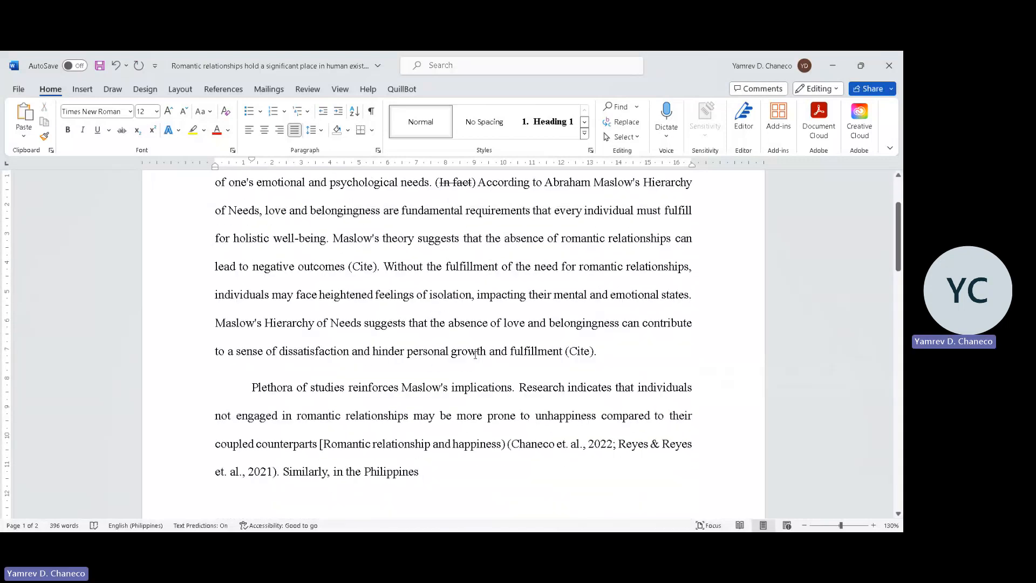
# Continue: 'people engaged in romantic relationships tends to be more healthy compared to their counterparts ()', cursor inside the parentheses.
pyautogui.scroll(-3)
pyautogui.write(', peopl')
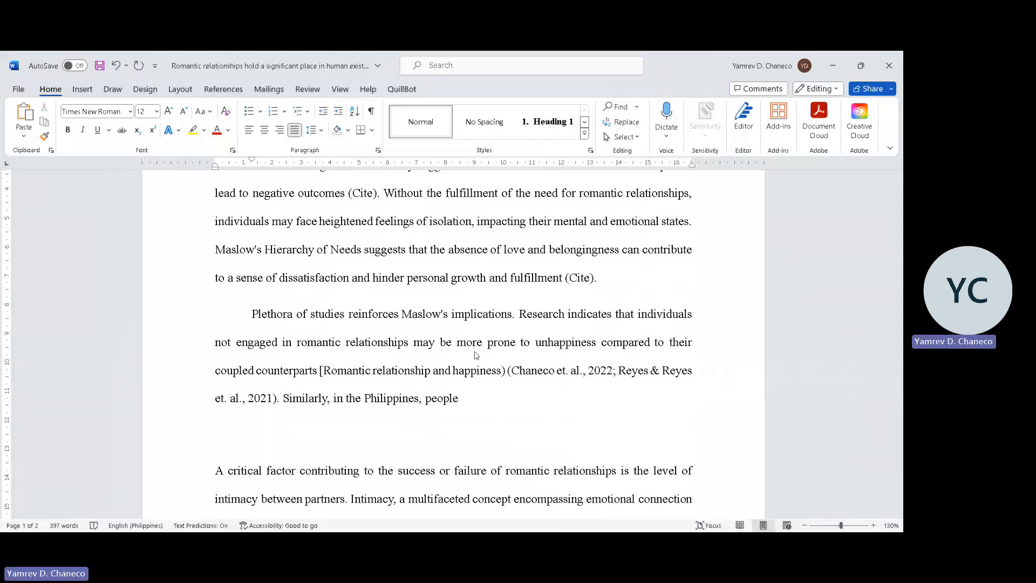
pyautogui.write('e')
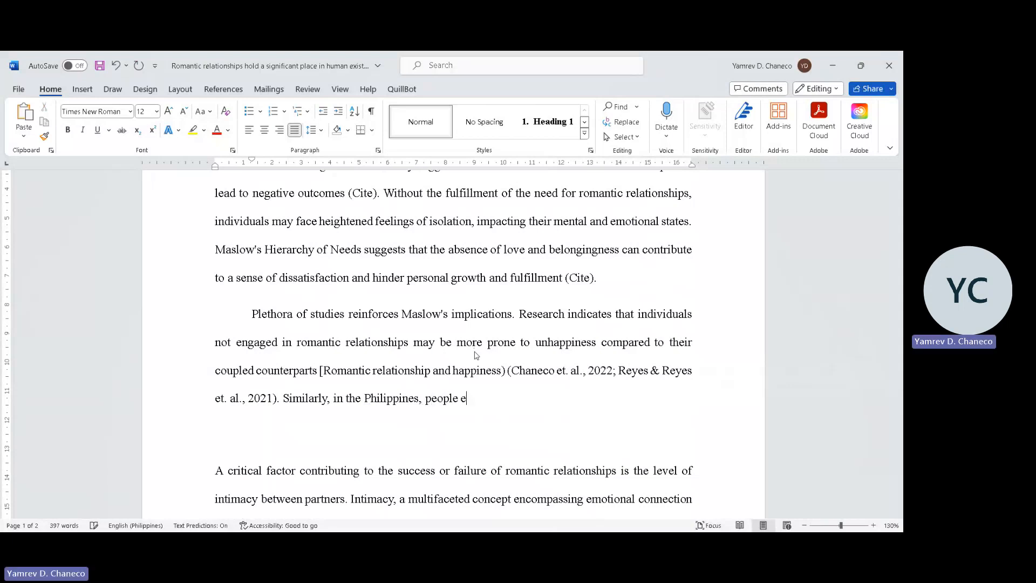
pyautogui.write('ngaged in ro')
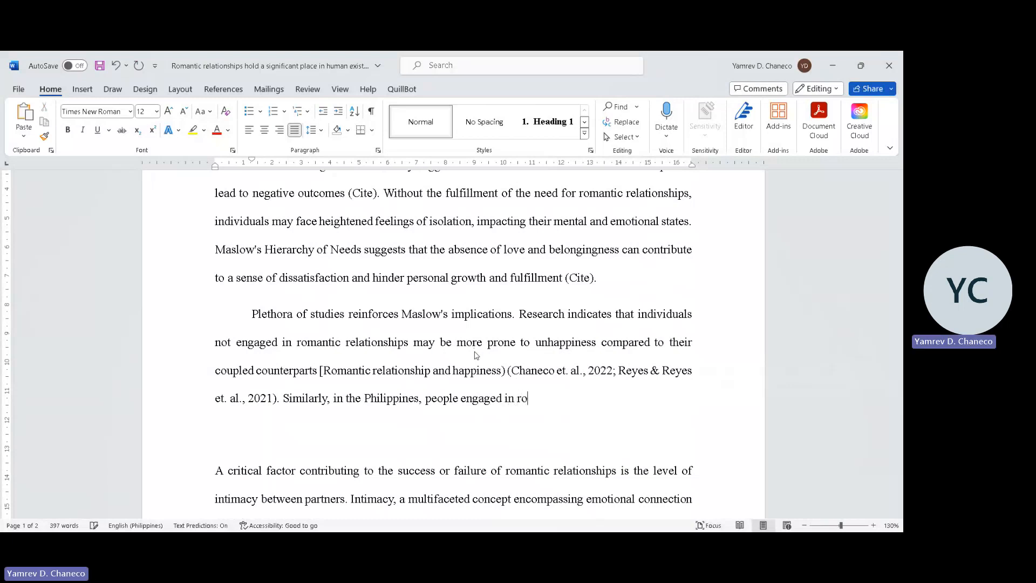
pyautogui.write('mantic re')
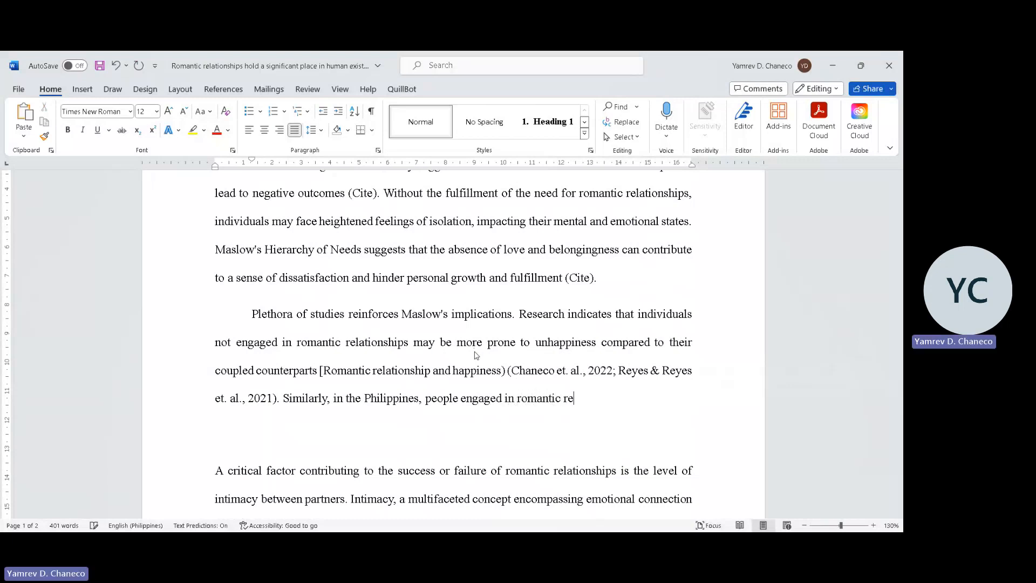
pyautogui.write('lationships')
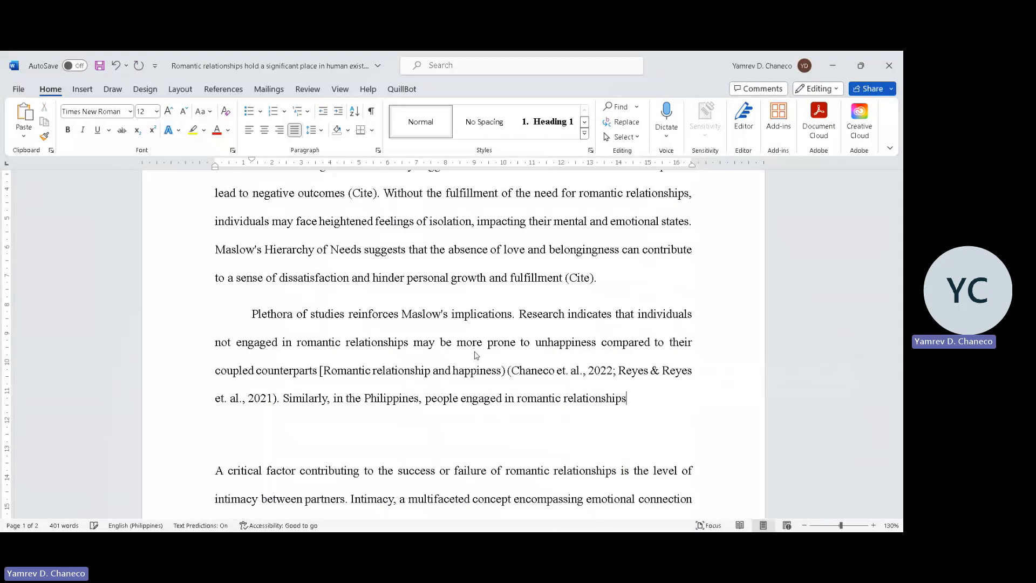
pyautogui.write('tends to')
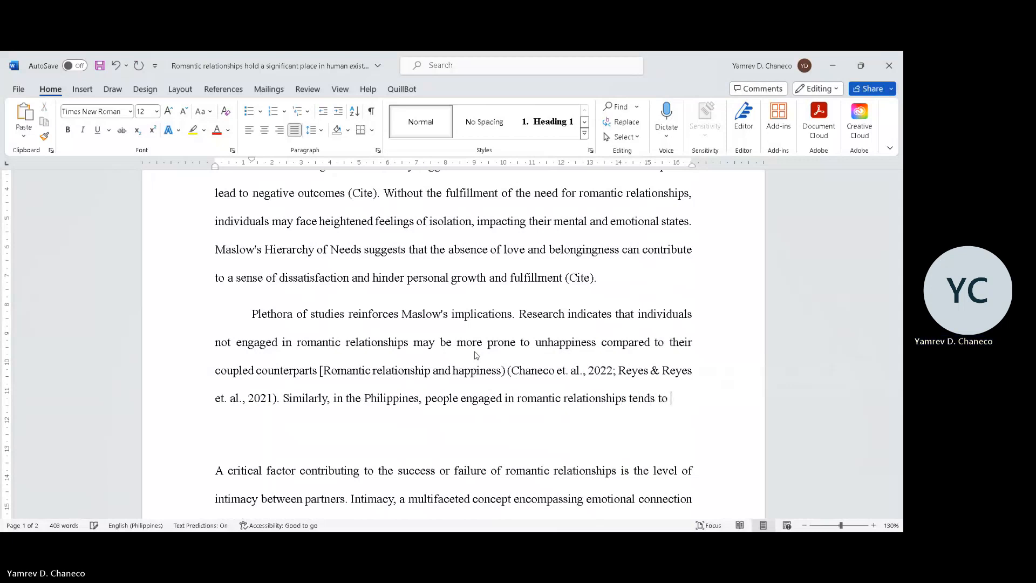
pyautogui.write('be more happie')
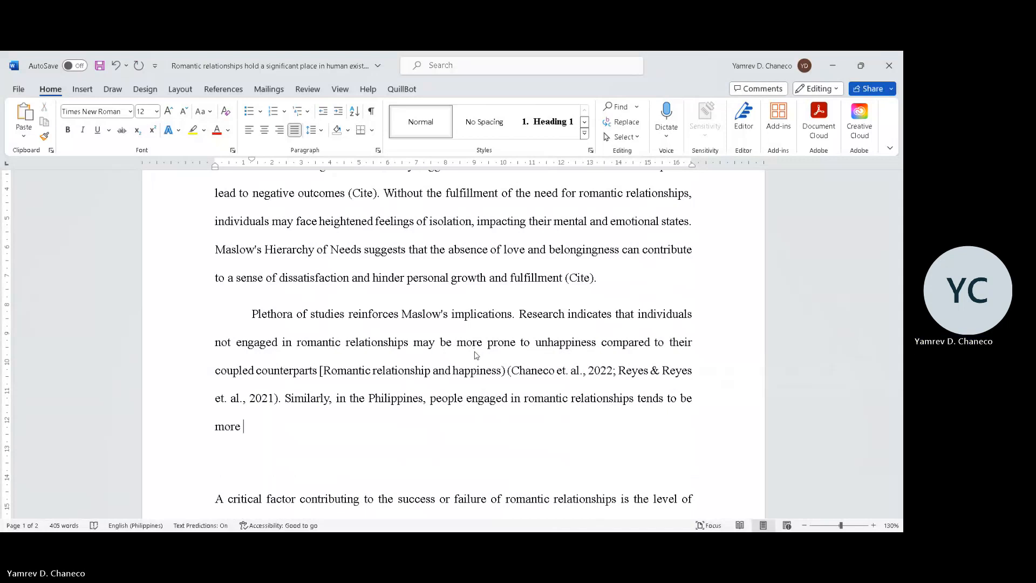
pyautogui.write('healthy than')
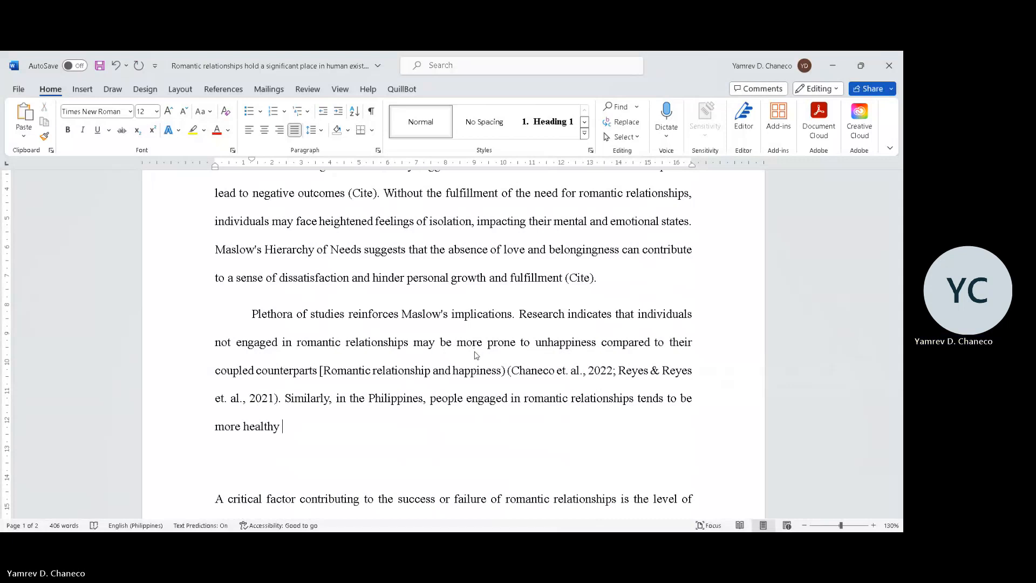
pyautogui.write('compared to')
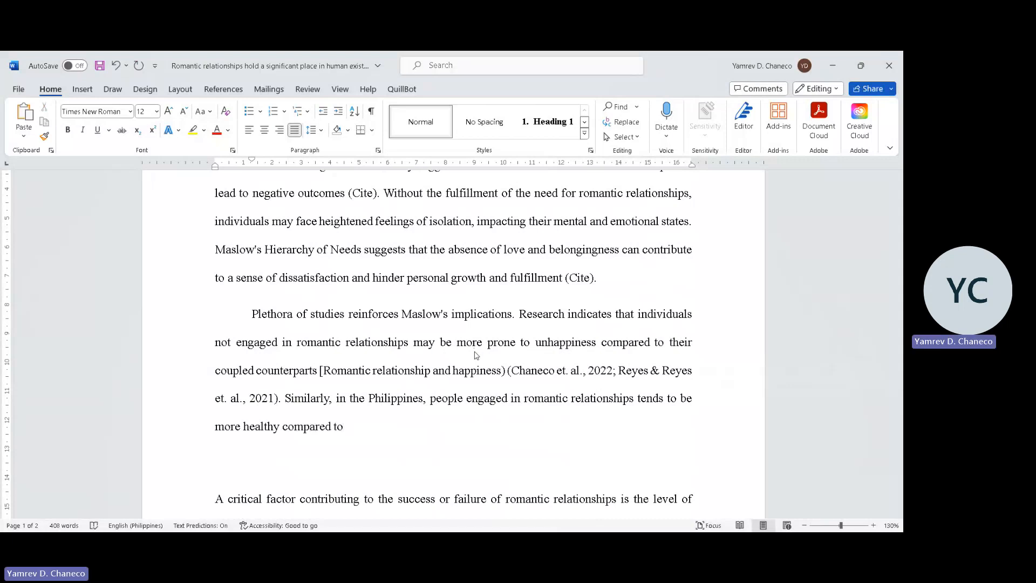
pyautogui.write('thei')
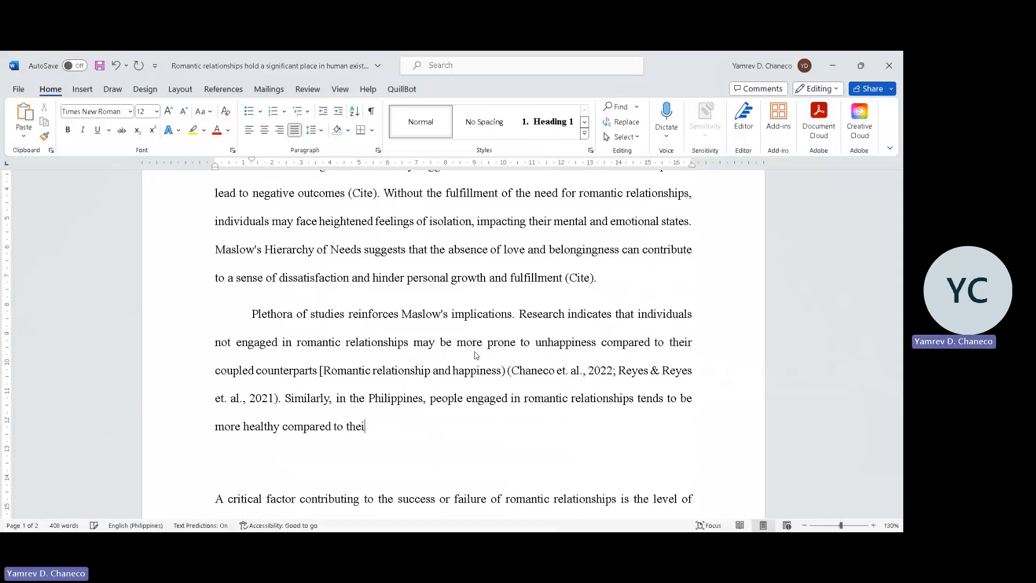
pyautogui.write('r counterparts')
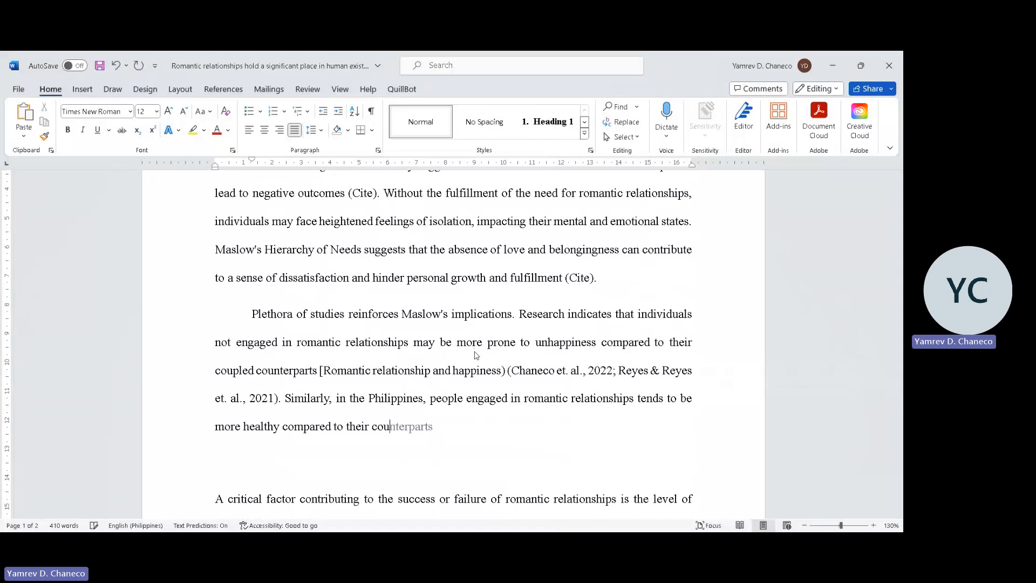
pyautogui.write('()')
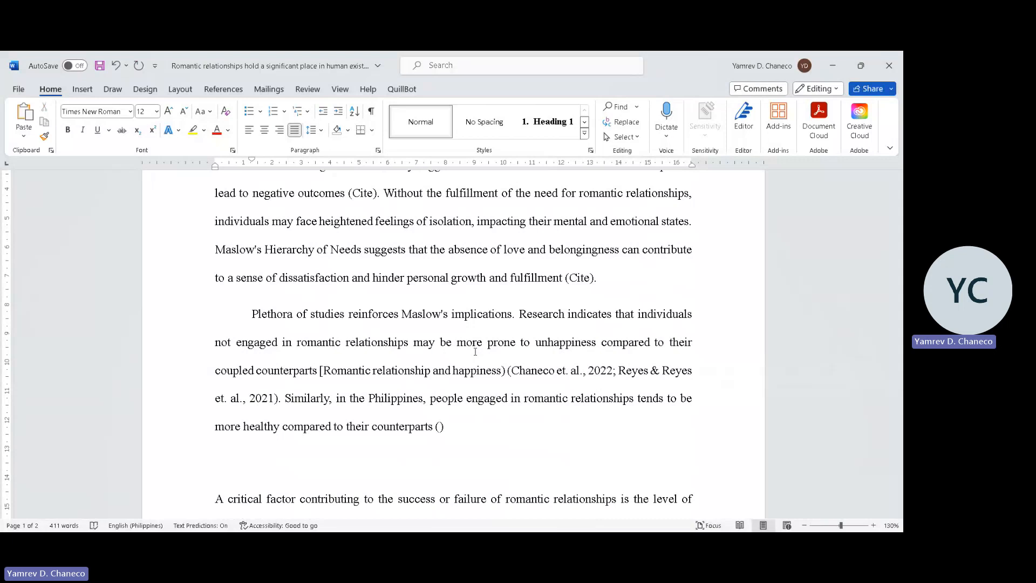
pyautogui.click(439, 426)
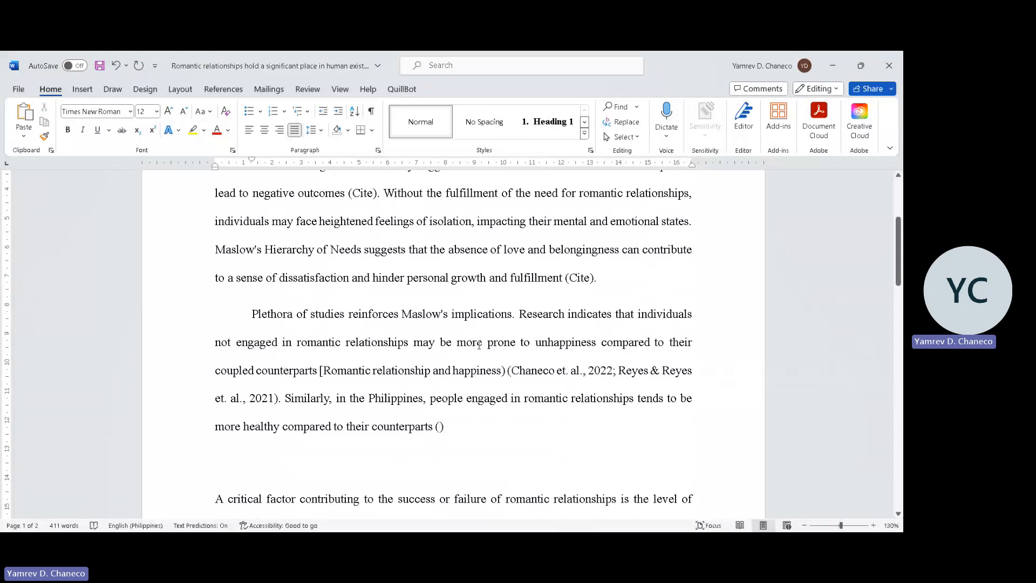
# Remove the blank paragraph so 'A critical factor…' directly follows the Philippines sentence.
pyautogui.scroll(-3)
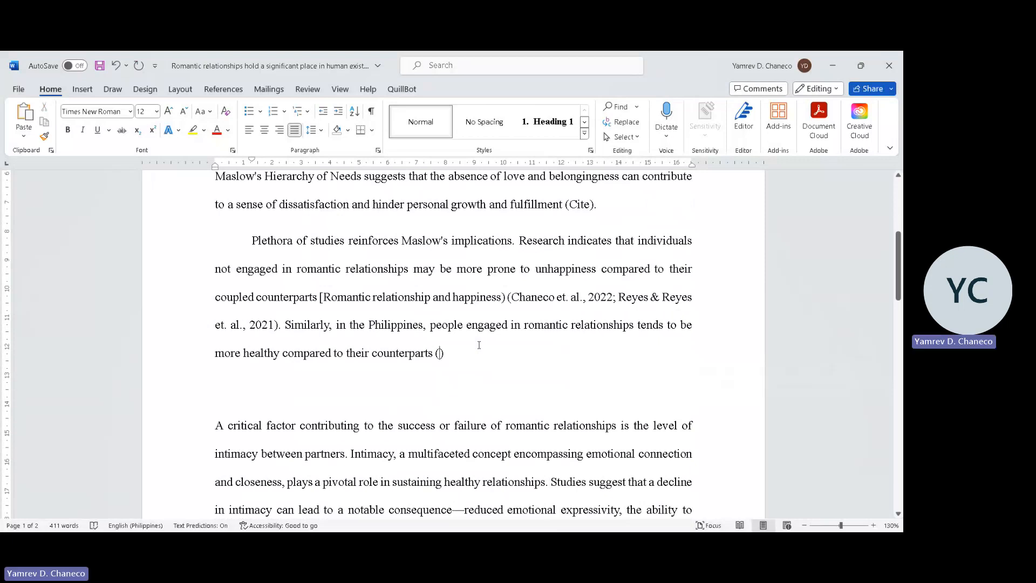
pyautogui.scroll(3)
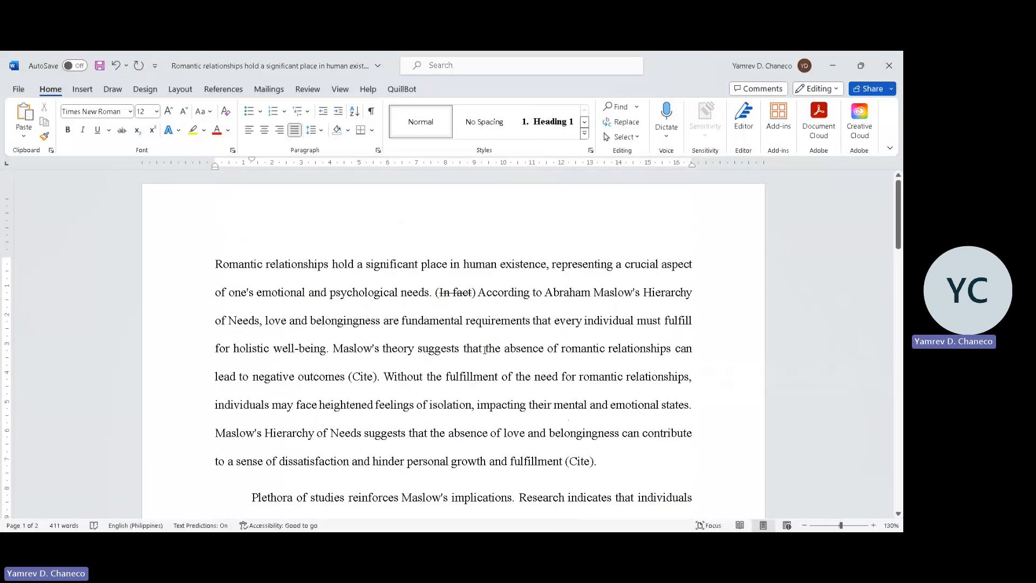
pyautogui.scroll(-3)
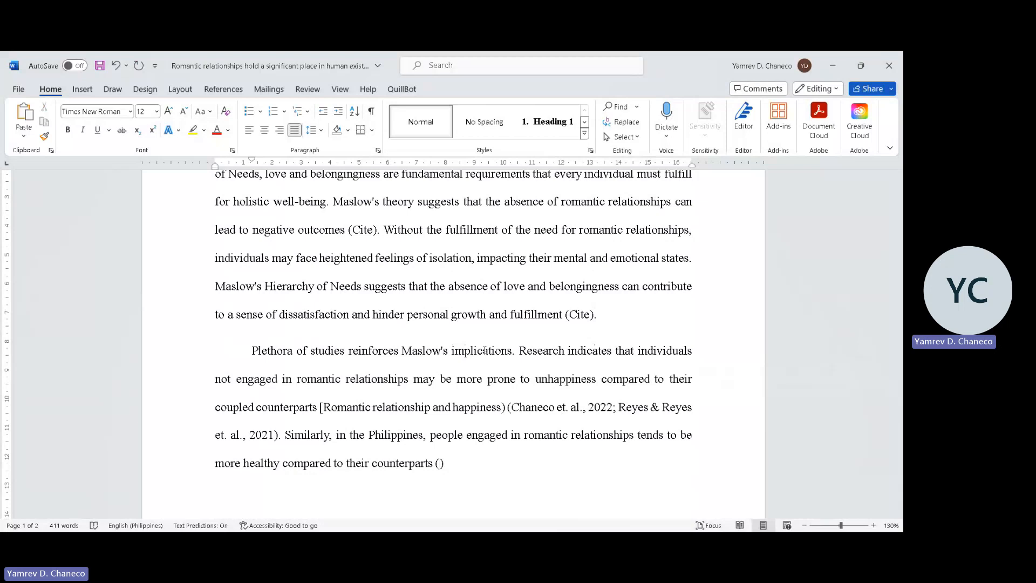
pyautogui.scroll(-3)
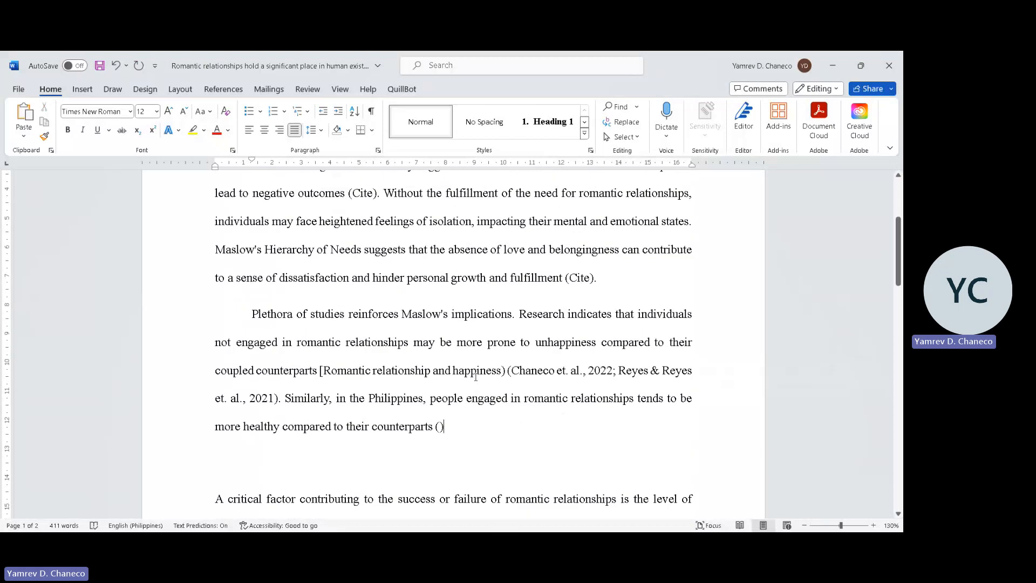
pyautogui.scroll(-3)
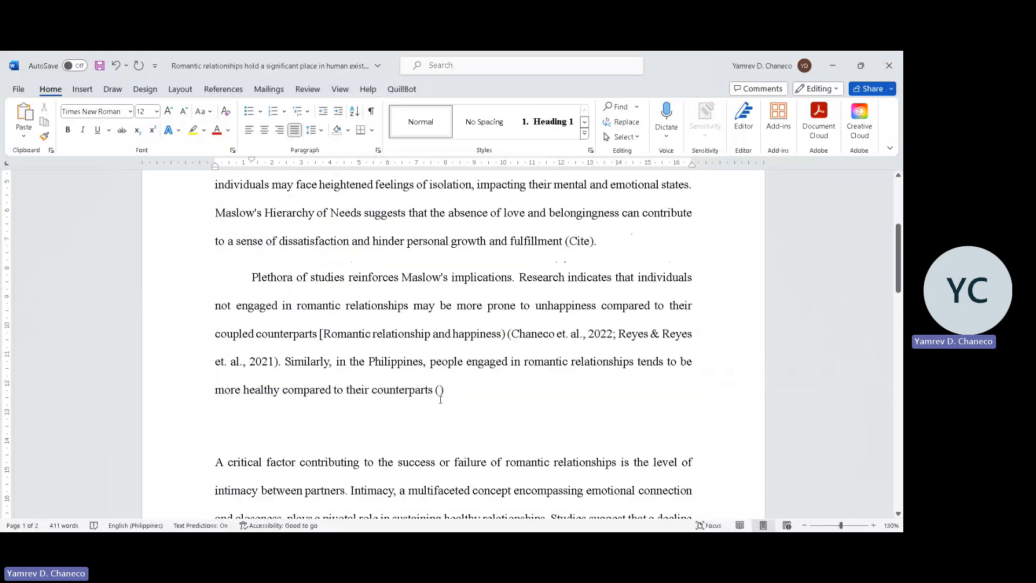
pyautogui.scroll(-3)
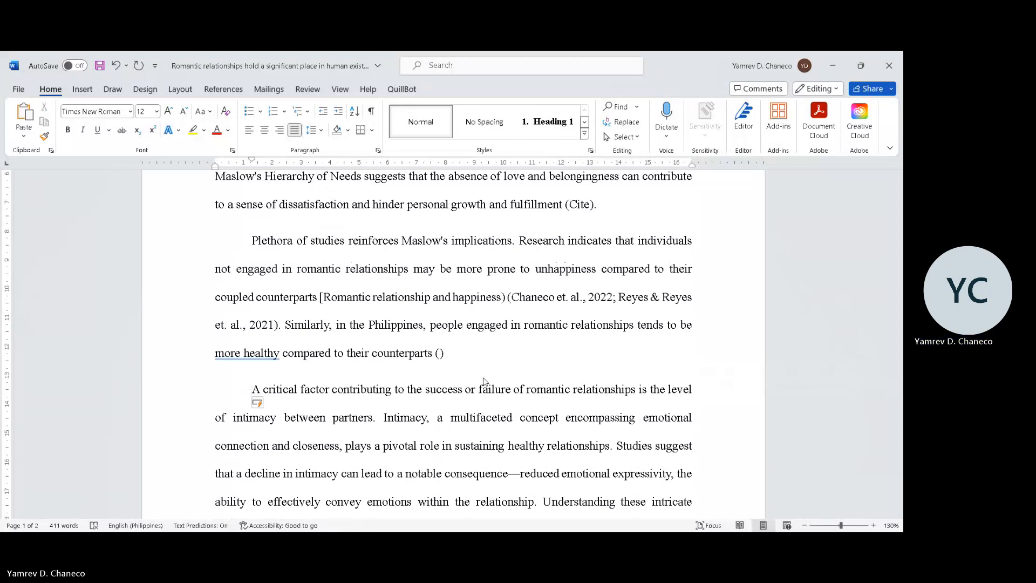
pyautogui.click(252, 388)
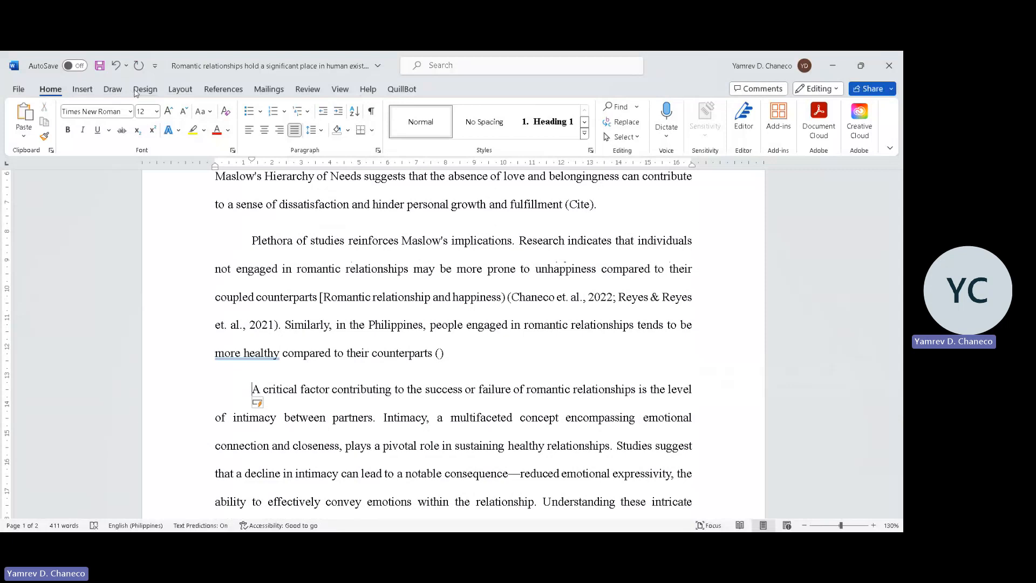
# Draw an inverted blue triangle with two horizontal lines across it beside the Maslow paragraph.
pyautogui.click(113, 88)
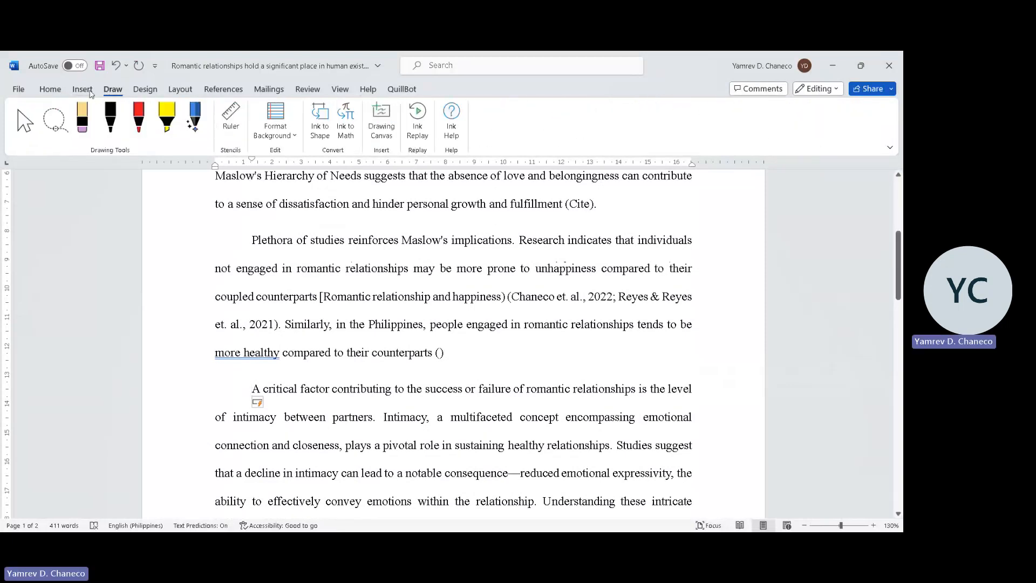
pyautogui.click(169, 119)
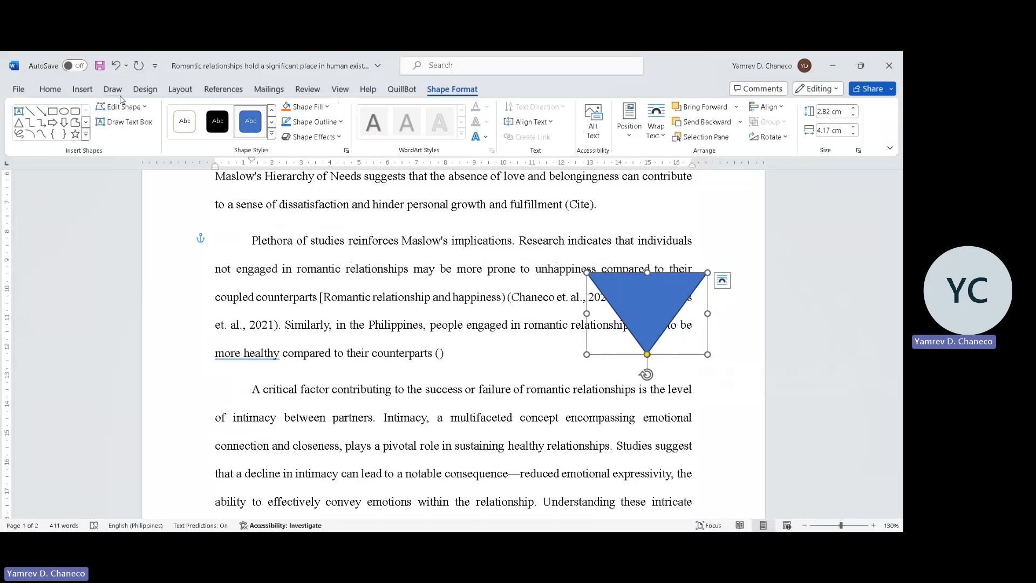
pyautogui.click(169, 119)
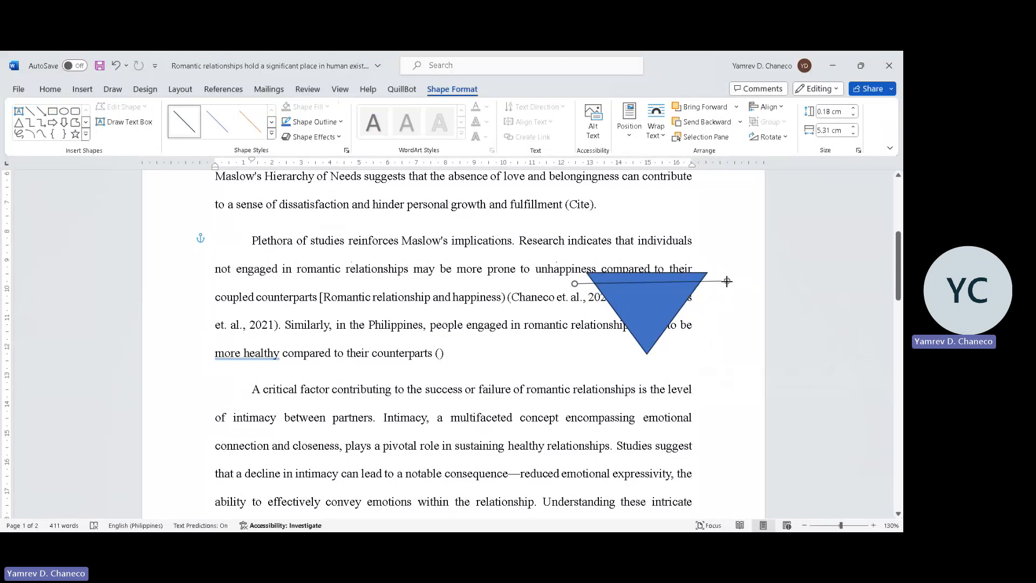
pyautogui.moveTo(727, 282); pyautogui.dragTo(725, 284)
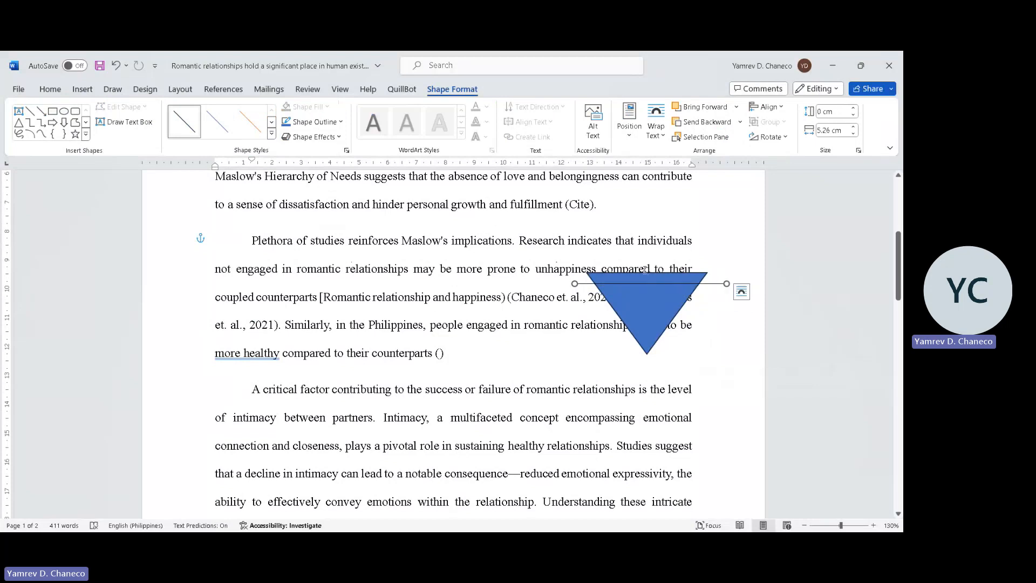
pyautogui.moveTo(776, 258)
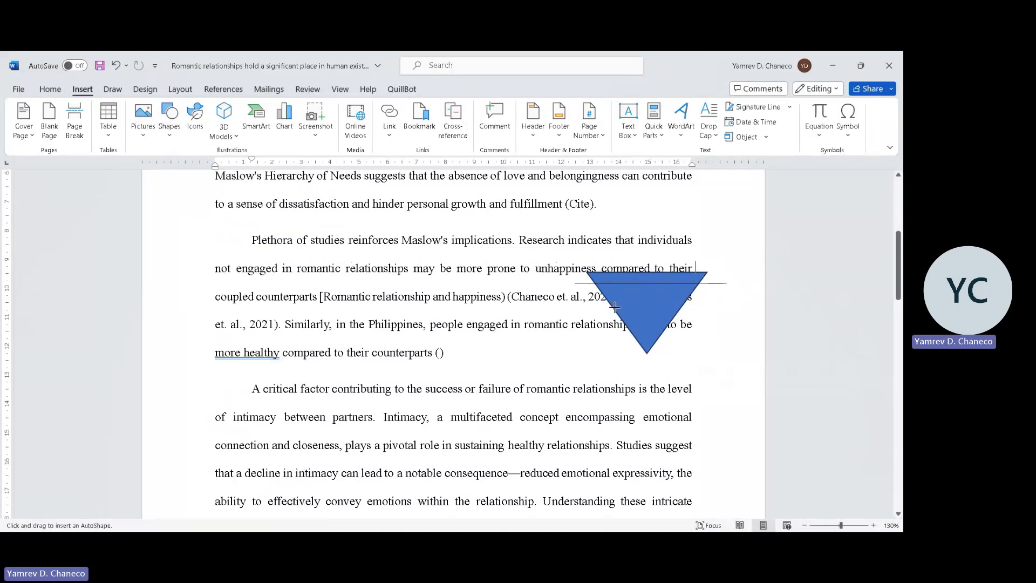
pyautogui.moveTo(581, 284); pyautogui.dragTo(706, 336)
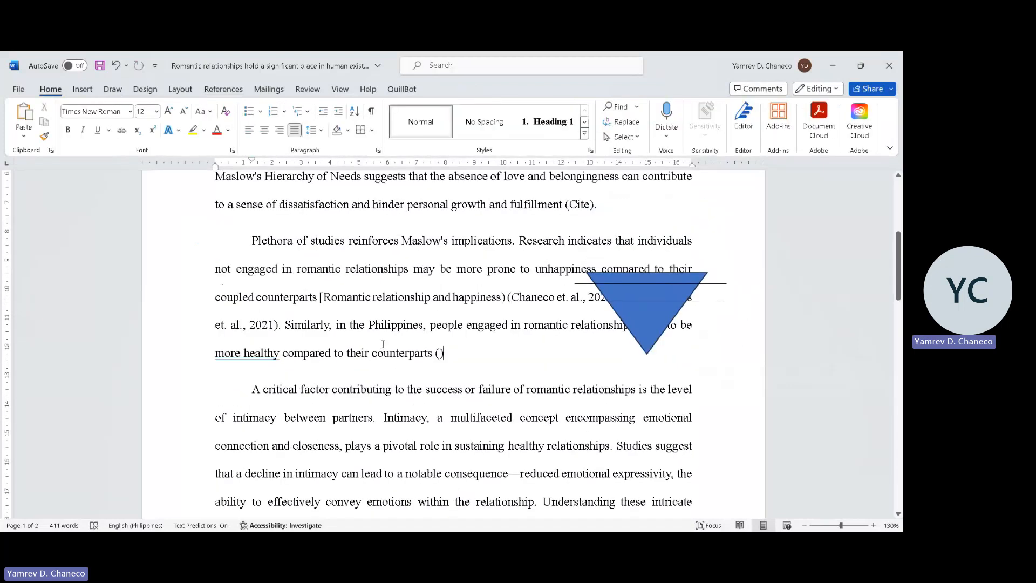
# Bold 'Intimacy' and 'emotional expressivity,' and delete the empty line before 'As we delve'.
pyautogui.scroll(-3)
pyautogui.write('a')
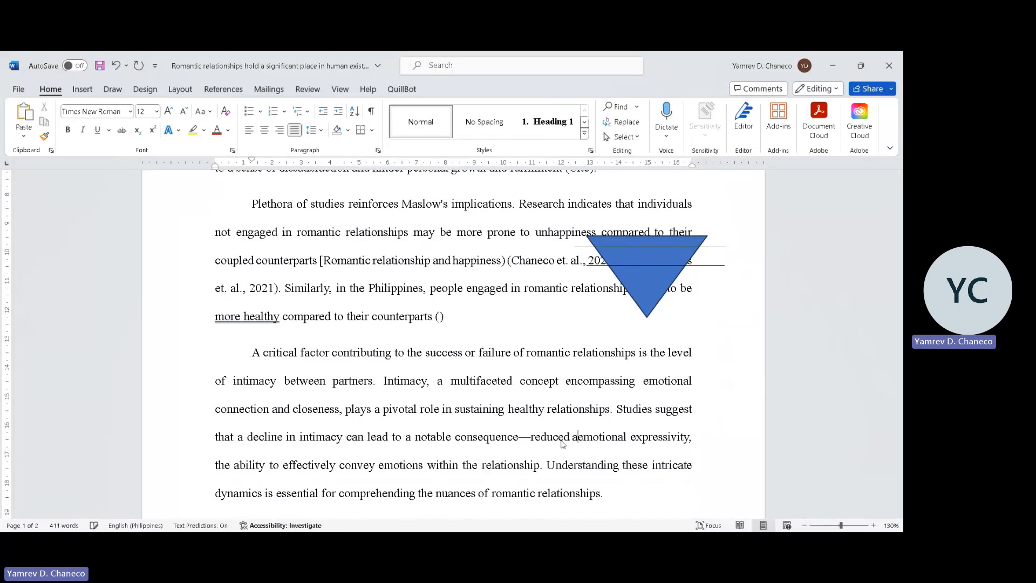
pyautogui.scroll(-3)
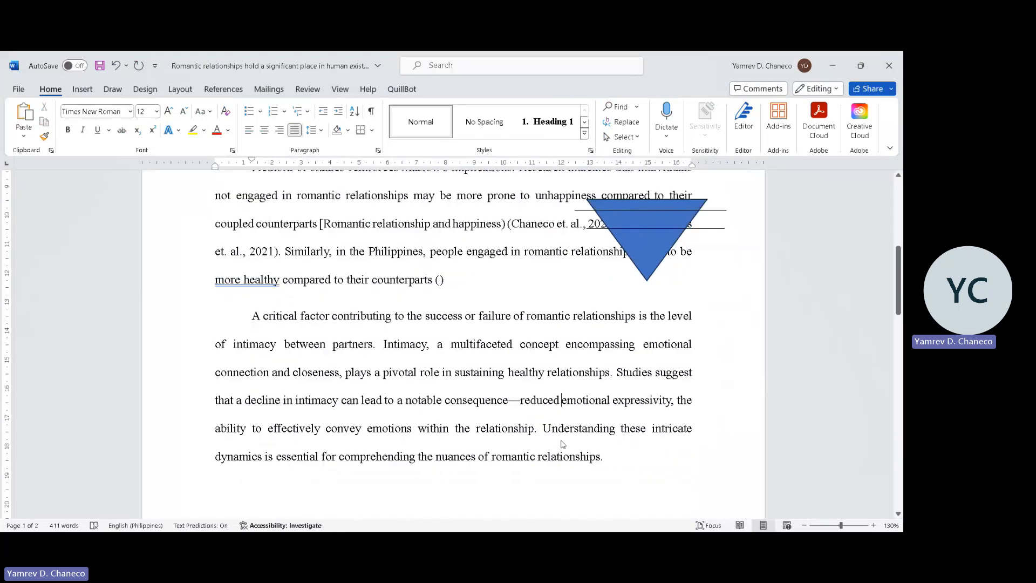
pyautogui.scroll(-3)
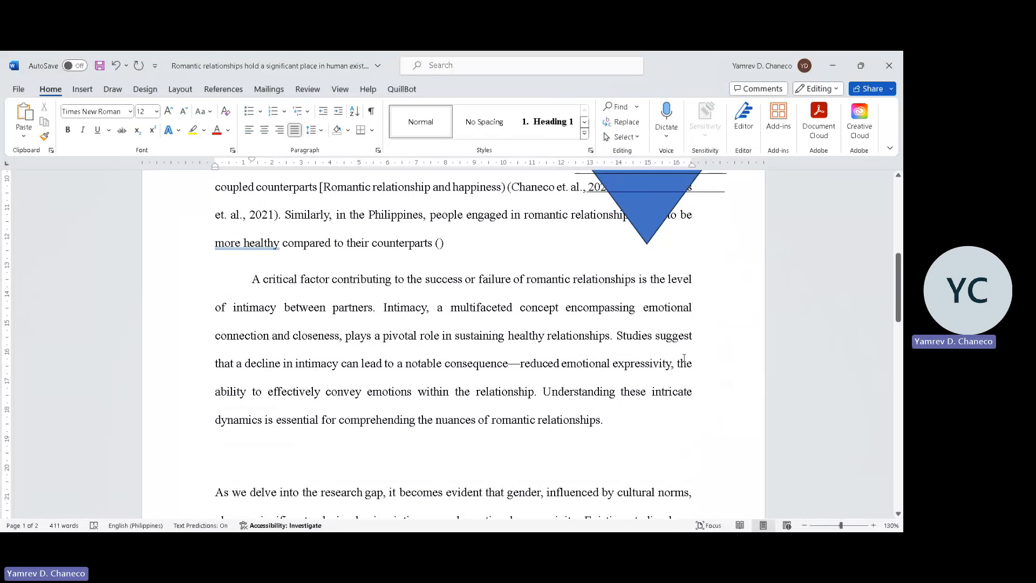
pyautogui.moveTo(560, 362); pyautogui.dragTo(675, 363)
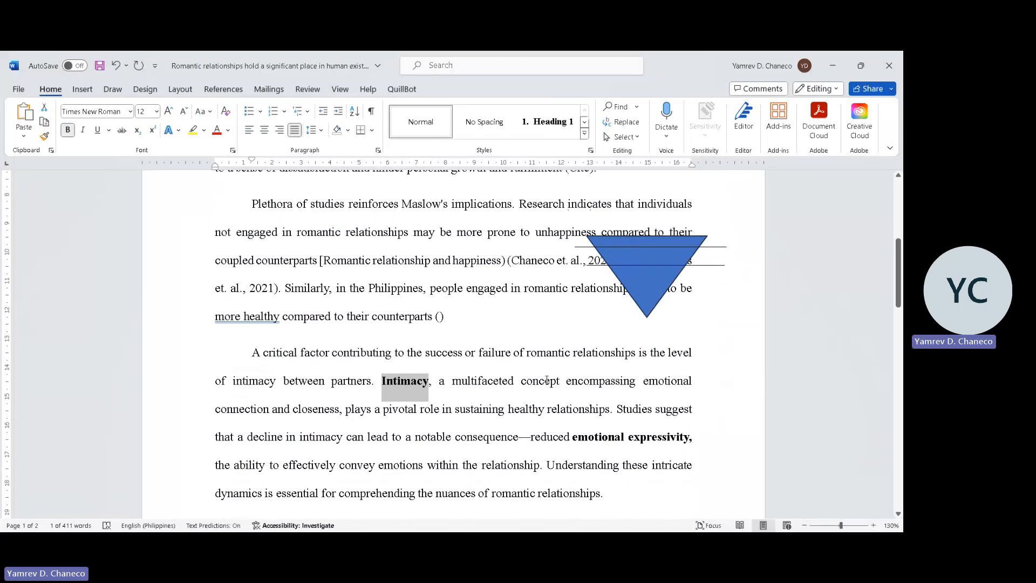
pyautogui.scroll(-3)
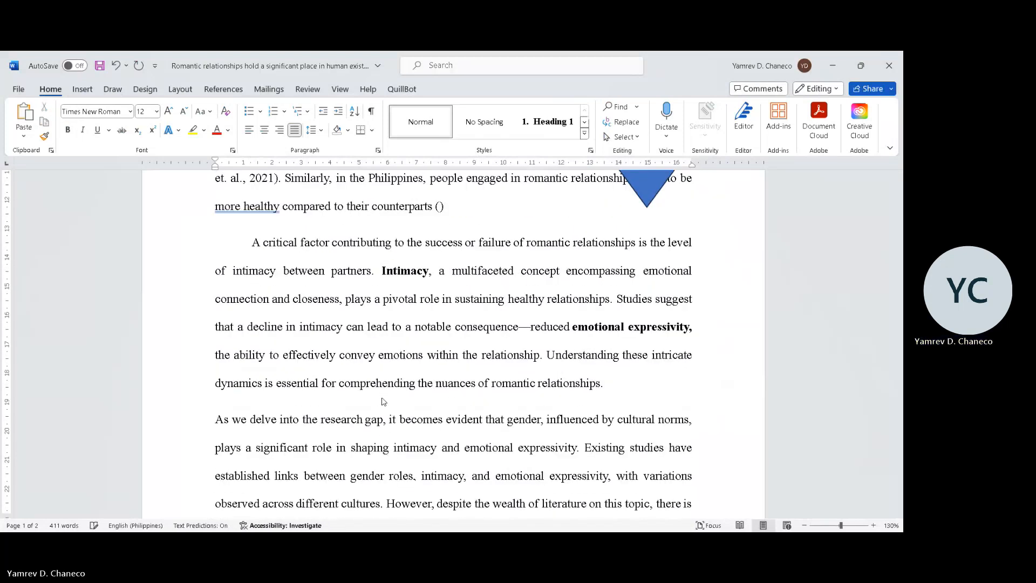
pyautogui.click(216, 418)
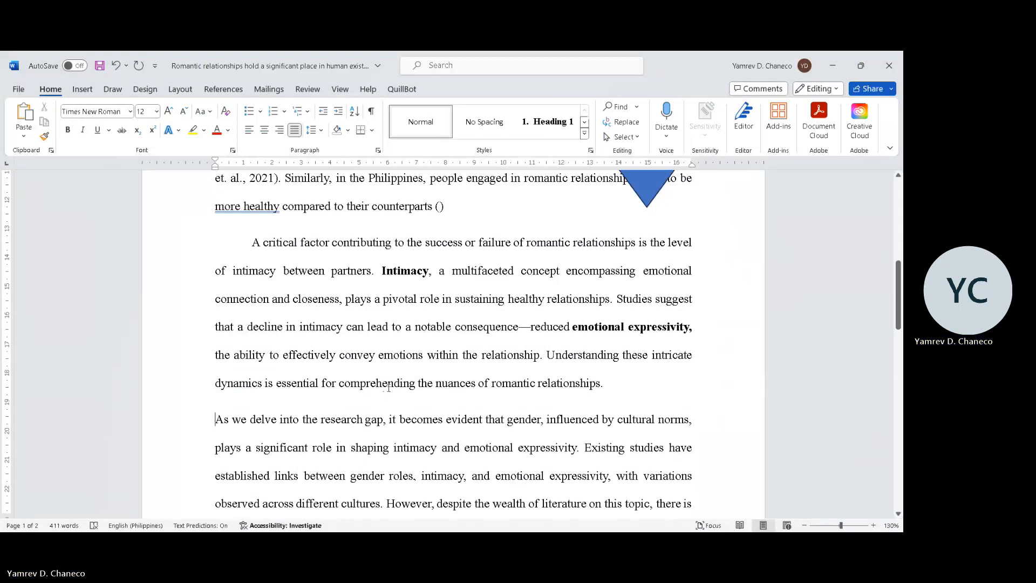
# Replace 'As we delve into the research gap,' with 'Additionally,' accepting the spelling correction.
pyautogui.moveTo(280, 418); pyautogui.dragTo(390, 418)
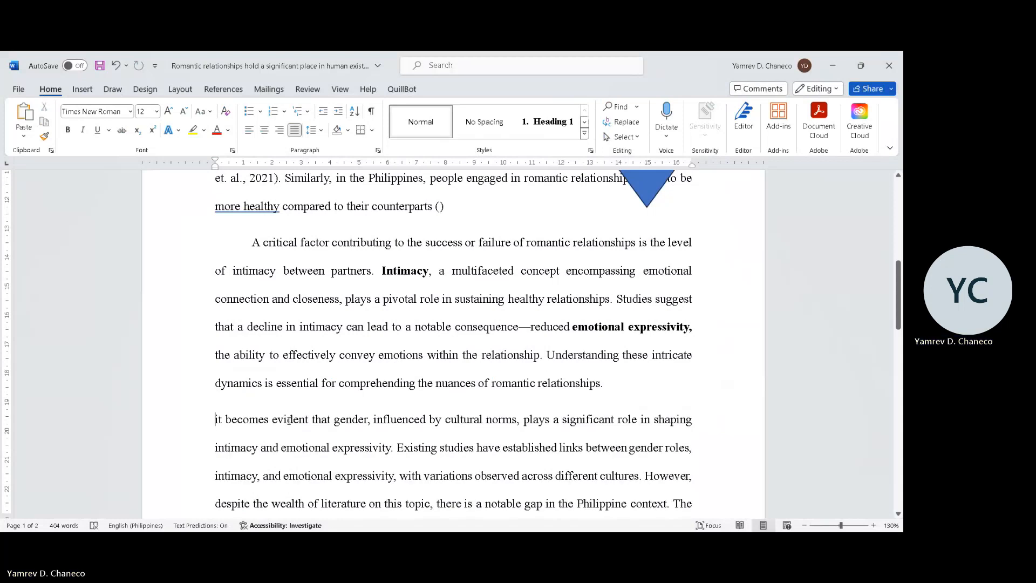
pyautogui.write('Addiniti')
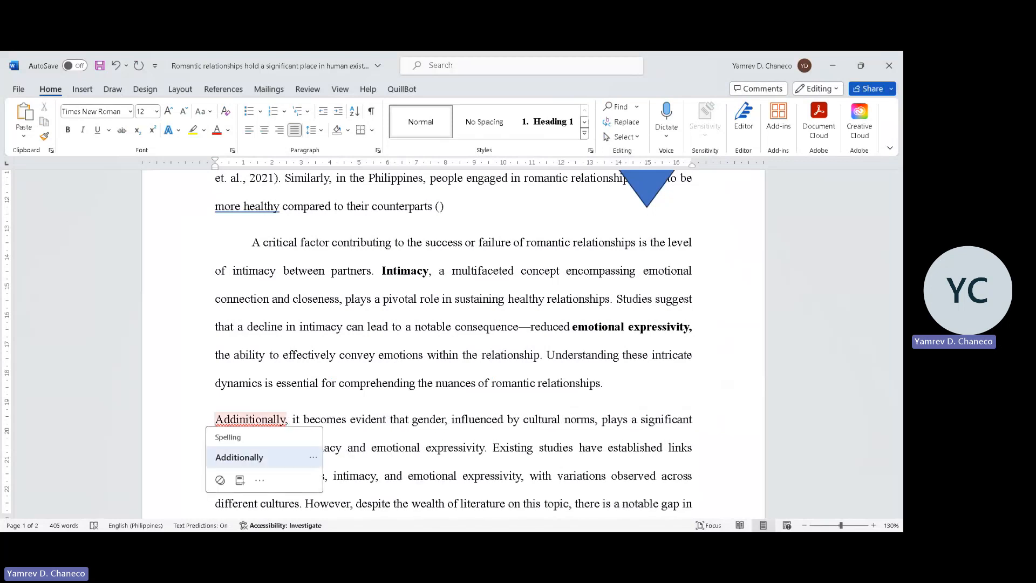
pyautogui.click(239, 456)
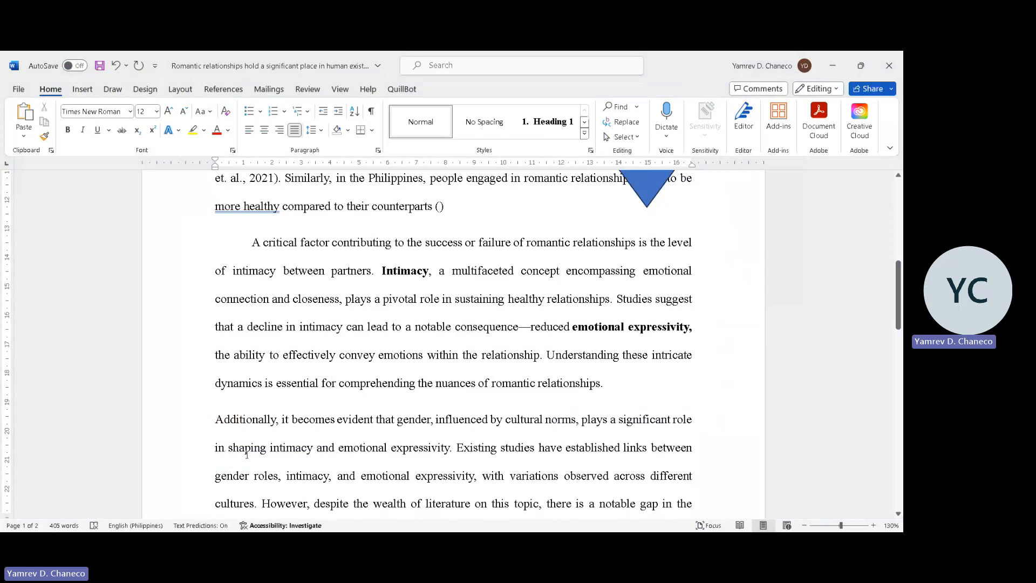
pyautogui.click(278, 419)
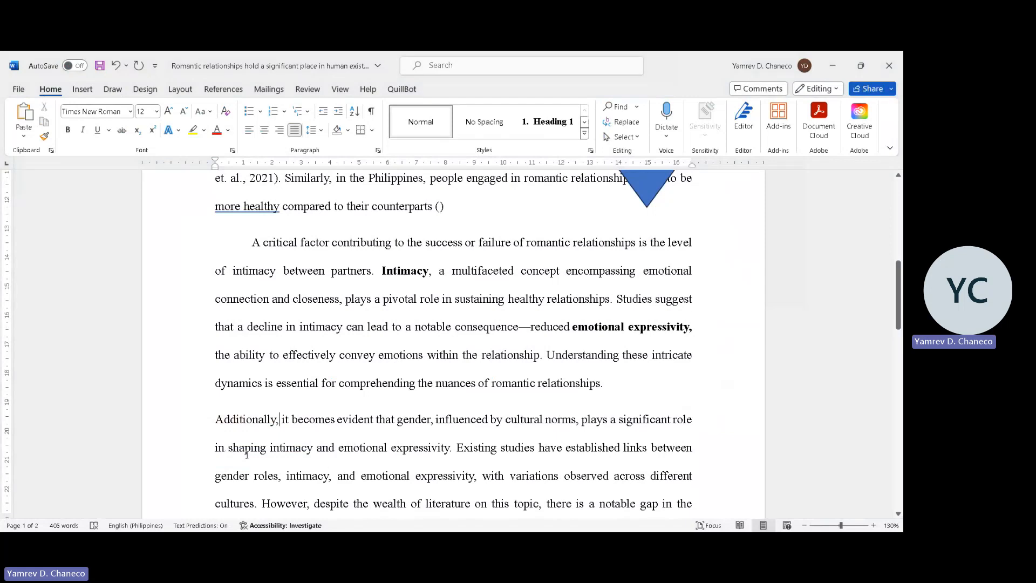
pyautogui.moveTo(550, 364)
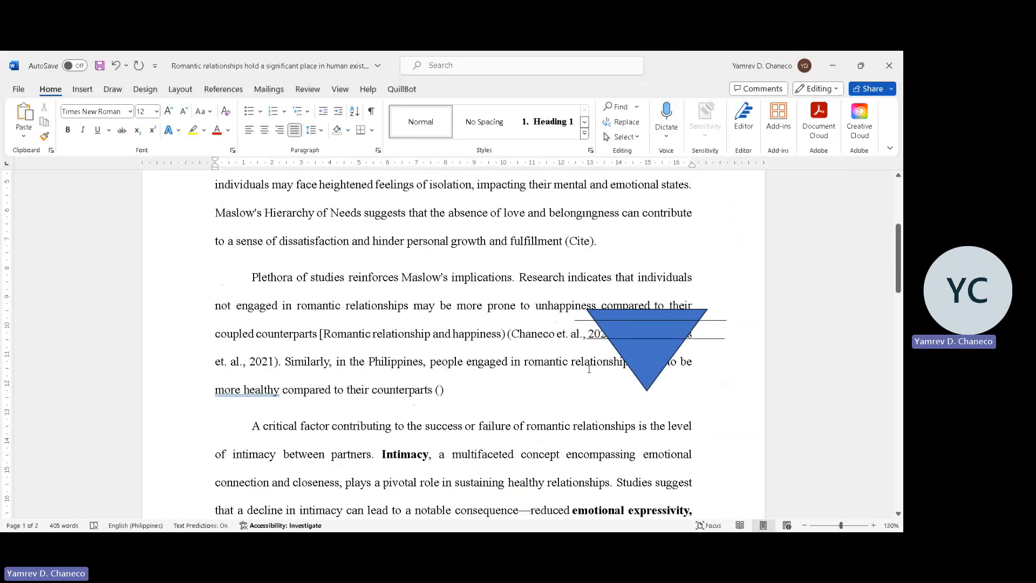
# Replace 'it becomes evident' with 'studies suggest' so the sentence reads 'studies suggest that gender…'.
pyautogui.scroll(-3)
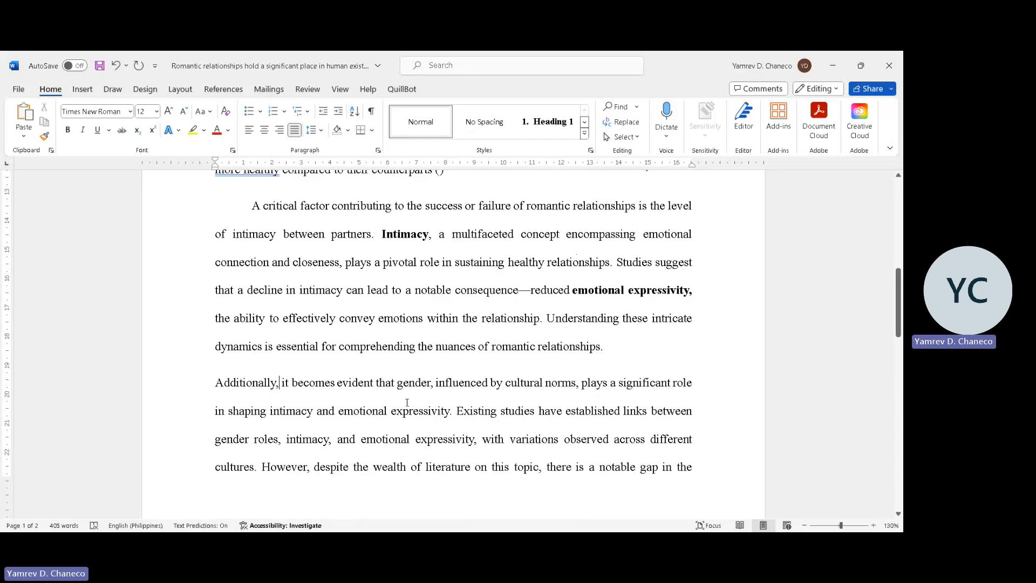
pyautogui.click(374, 382)
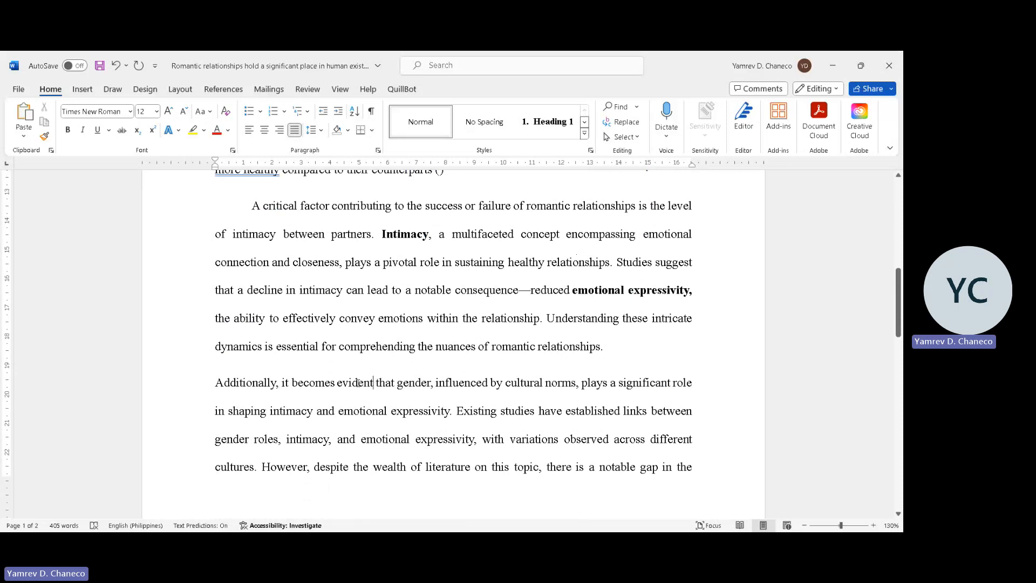
pyautogui.moveTo(291, 382); pyautogui.dragTo(374, 382)
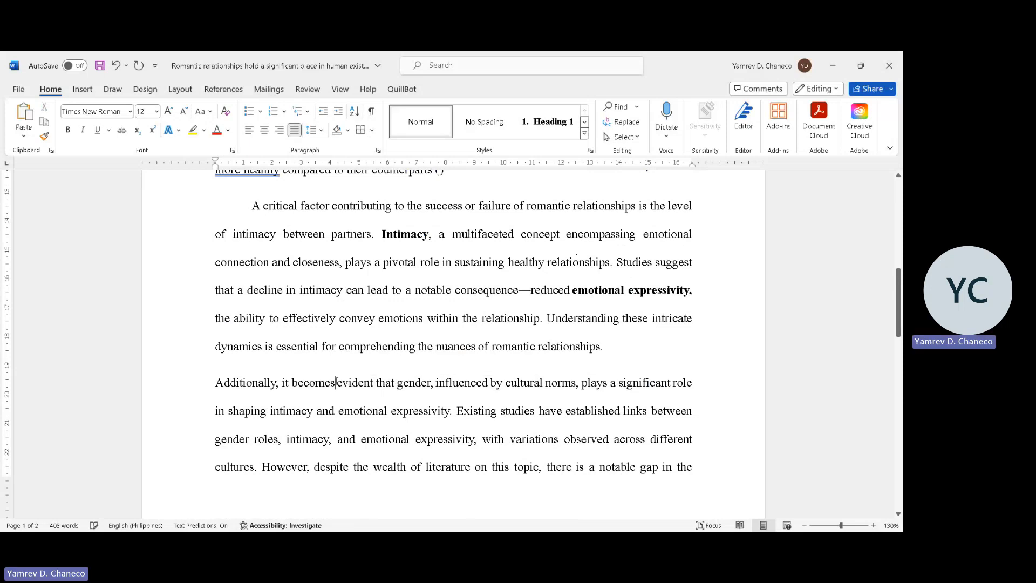
pyautogui.doubleClick(312, 382)
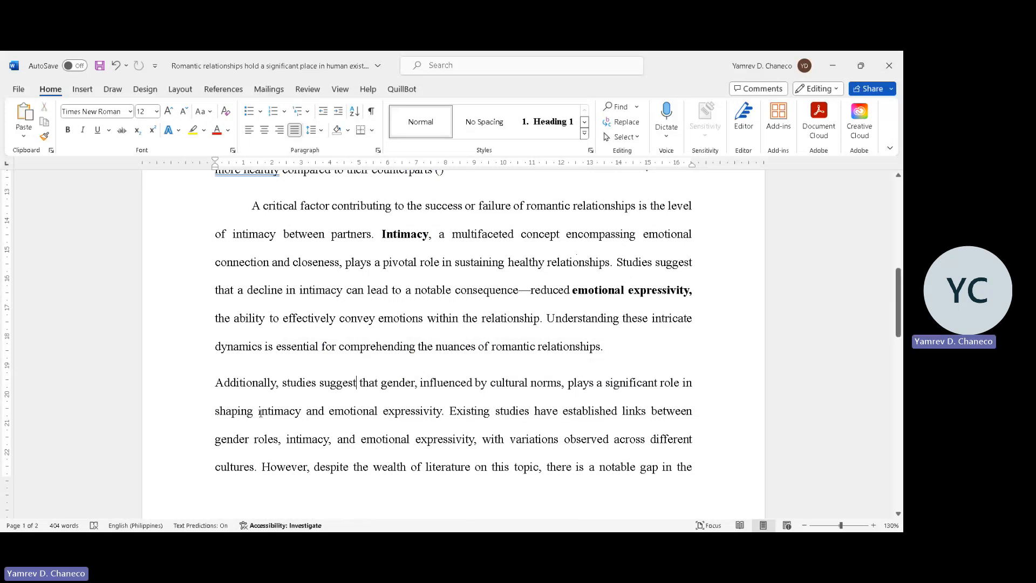
# Underline the 'Additionally…' sentence and make its text red.
pyautogui.moveTo(215, 410); pyautogui.dragTo(449, 410)
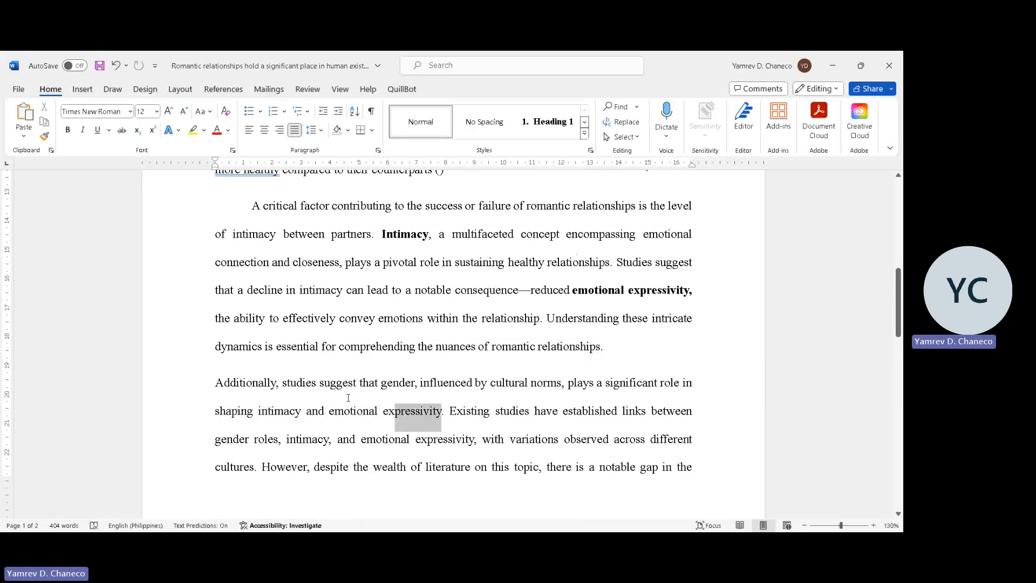
pyautogui.moveTo(215, 382); pyautogui.dragTo(442, 410)
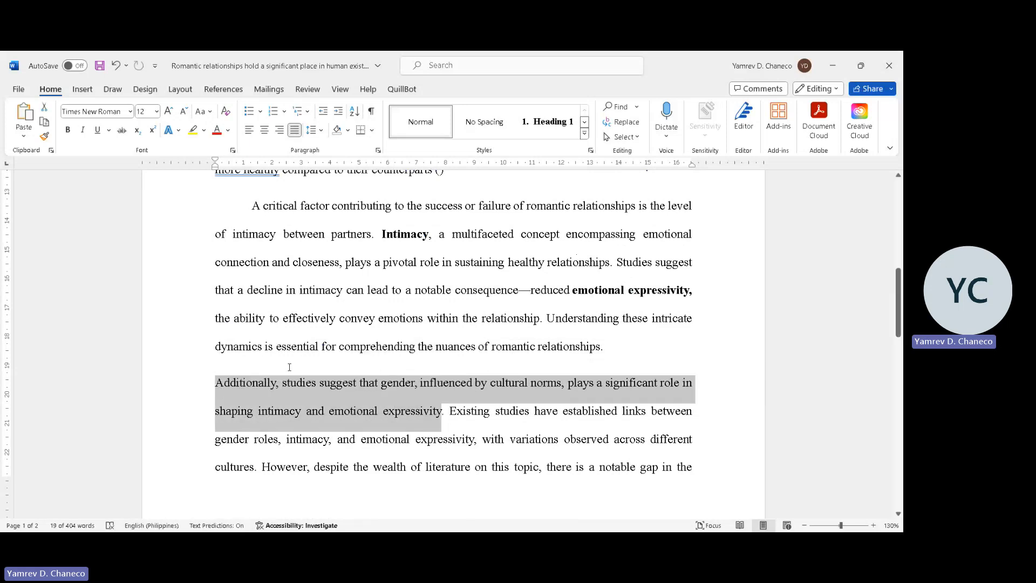
pyautogui.click(96, 130)
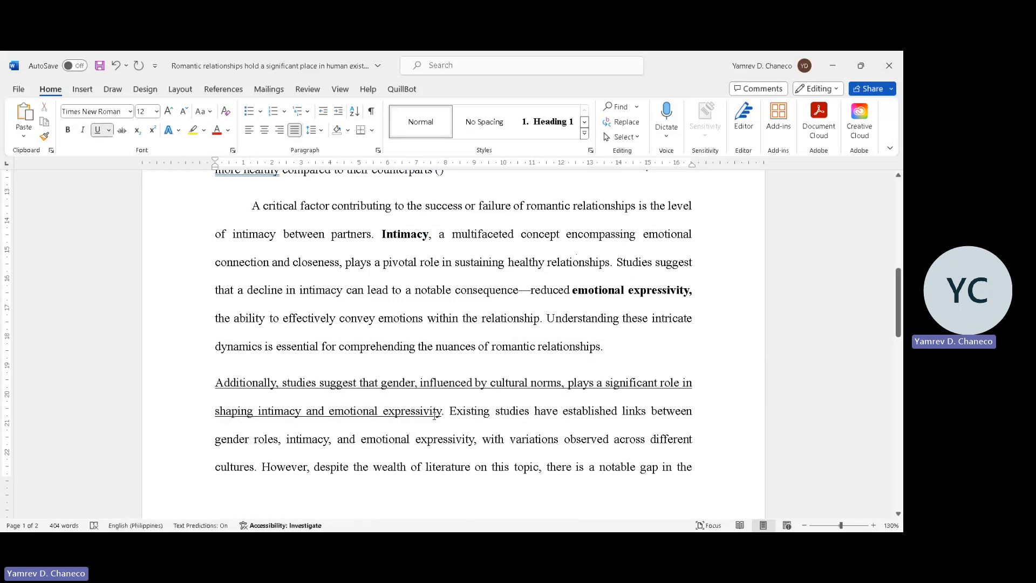
pyautogui.moveTo(215, 382); pyautogui.dragTo(441, 410)
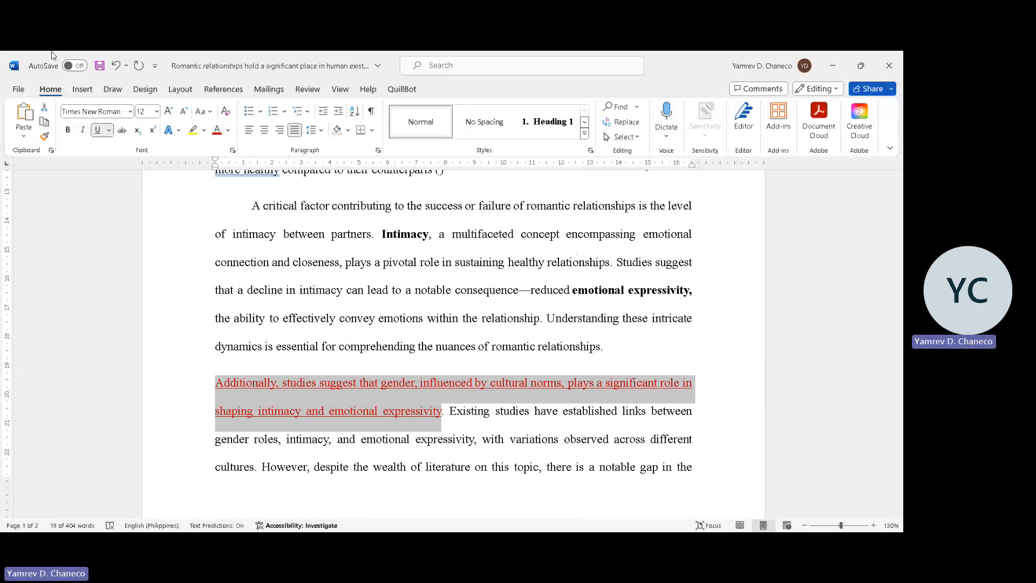
# Make the following 'Existing studies…cultures.' sentence red as well.
pyautogui.scroll(-3)
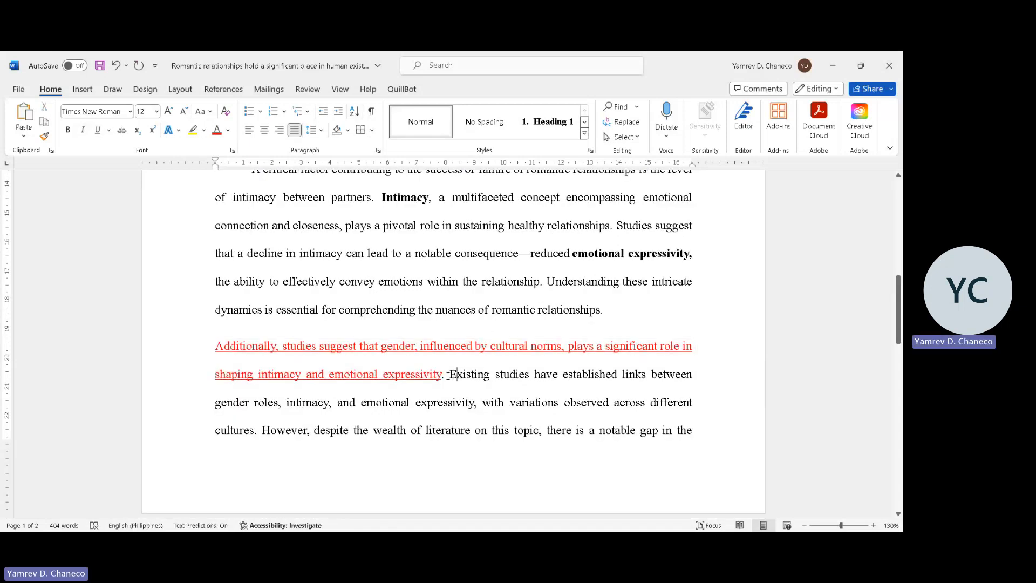
pyautogui.scroll(-3)
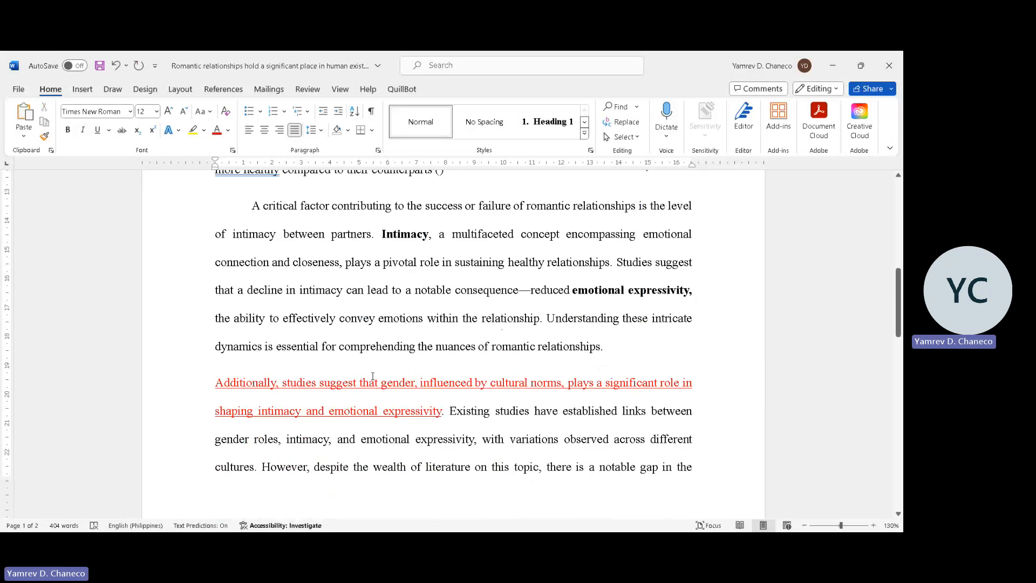
pyautogui.moveTo(447, 410); pyautogui.dragTo(621, 410)
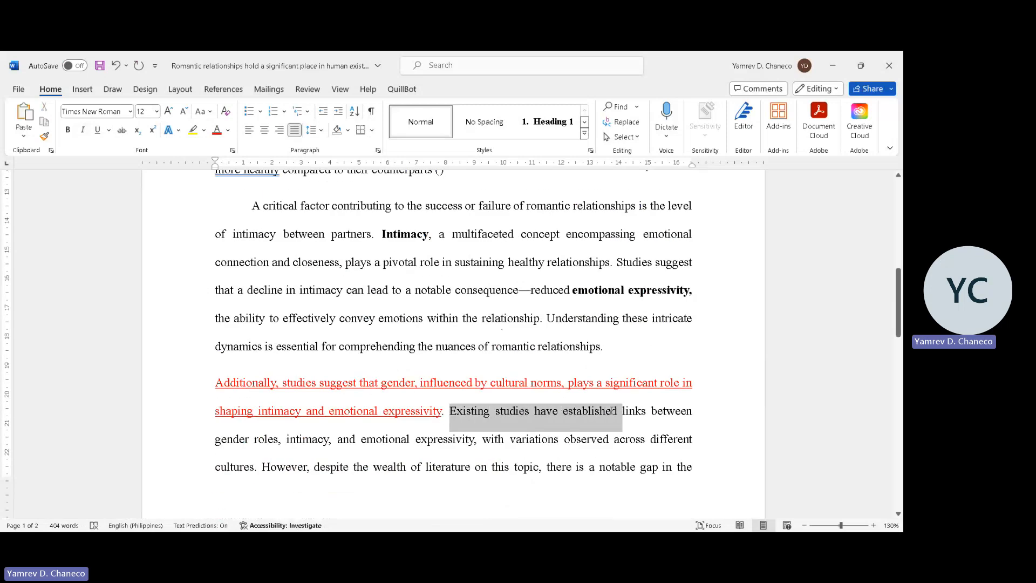
pyautogui.click(473, 410)
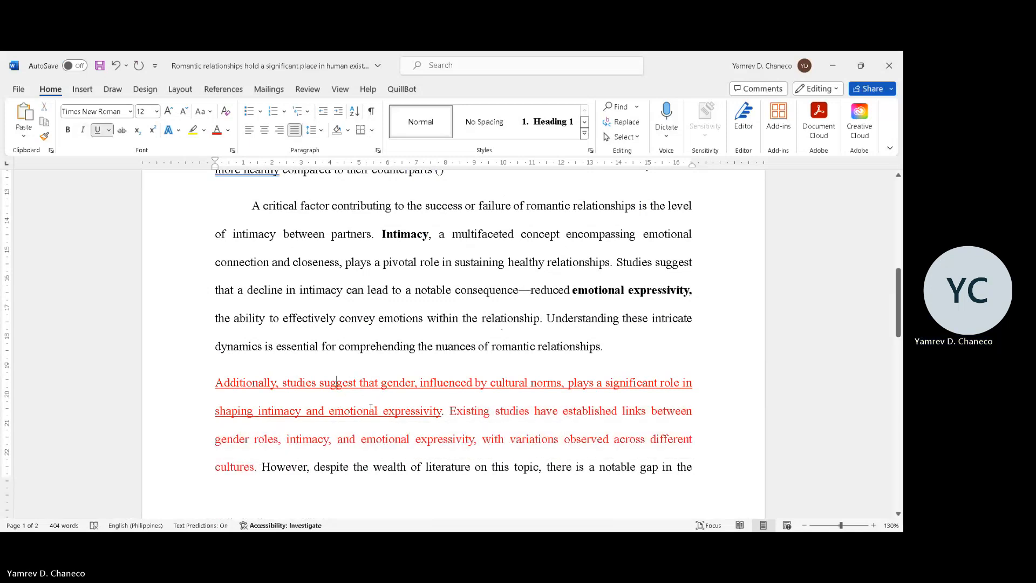
pyautogui.scroll(-3)
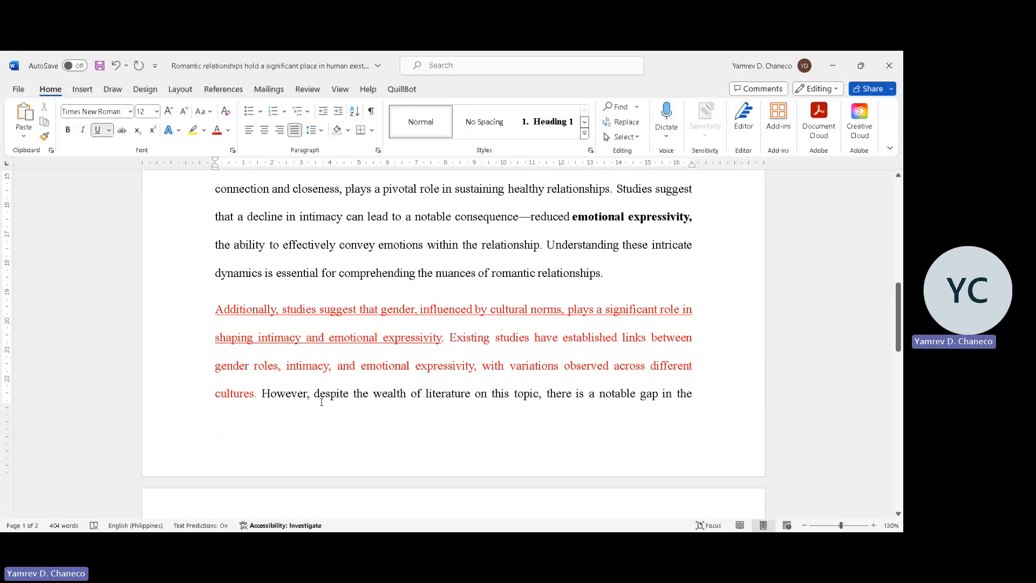
# Reword the research-gap sentence to begin 'To address this gap by exploring the differences…'.
pyautogui.moveTo(314, 393); pyautogui.dragTo(518, 393)
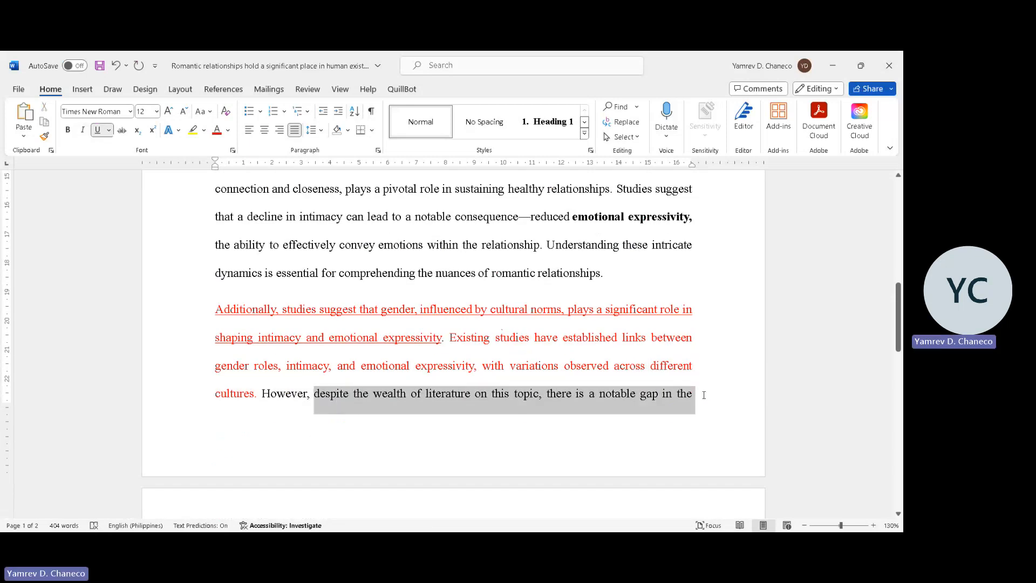
pyautogui.scroll(-3)
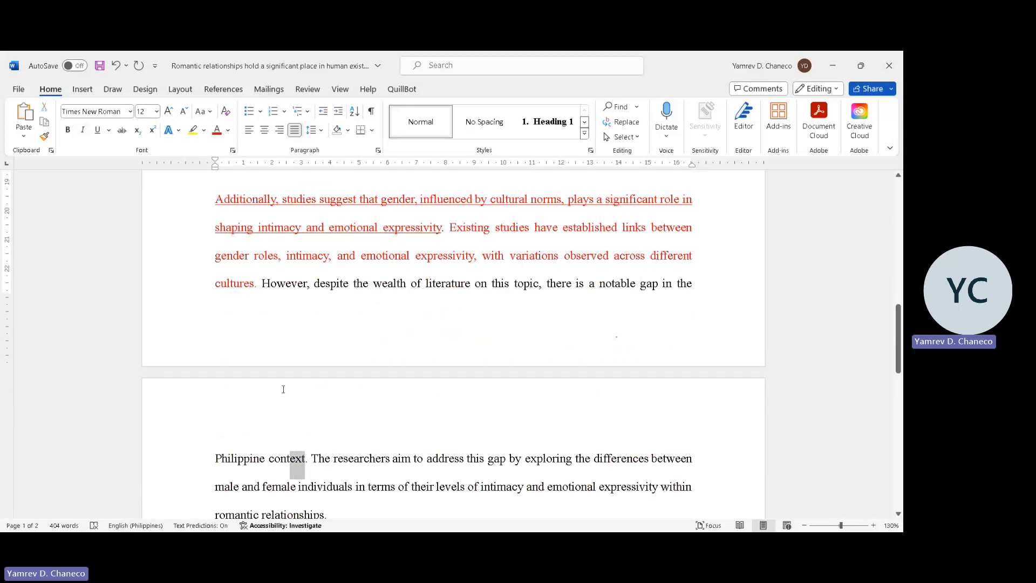
pyautogui.click(584, 283)
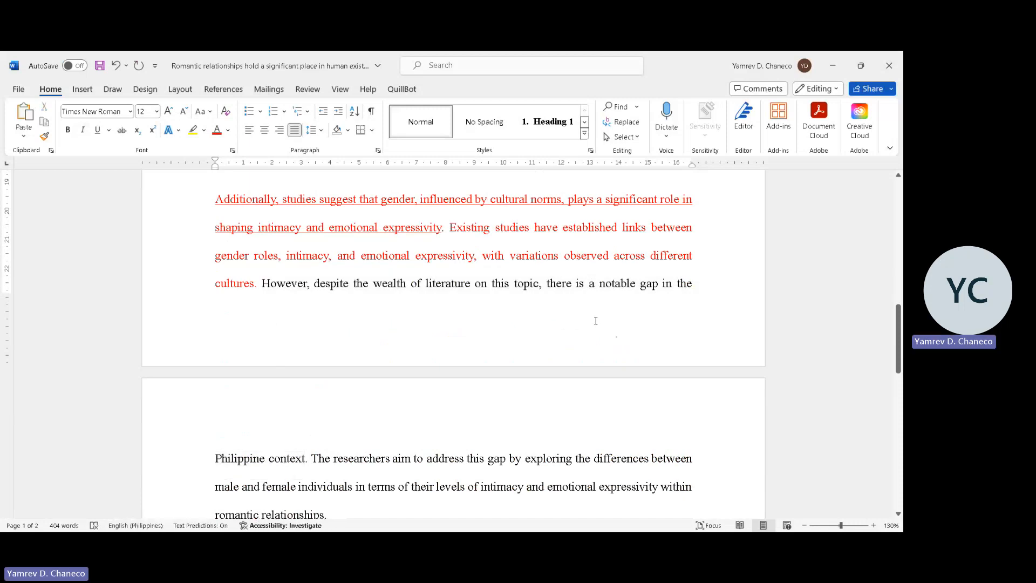
pyautogui.doubleClick(615, 282)
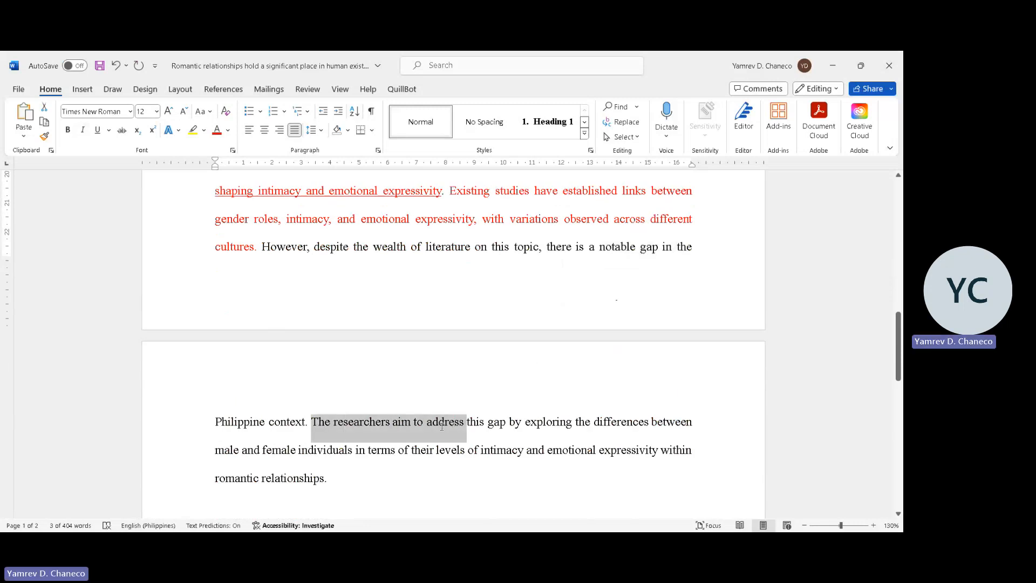
pyautogui.click(370, 422)
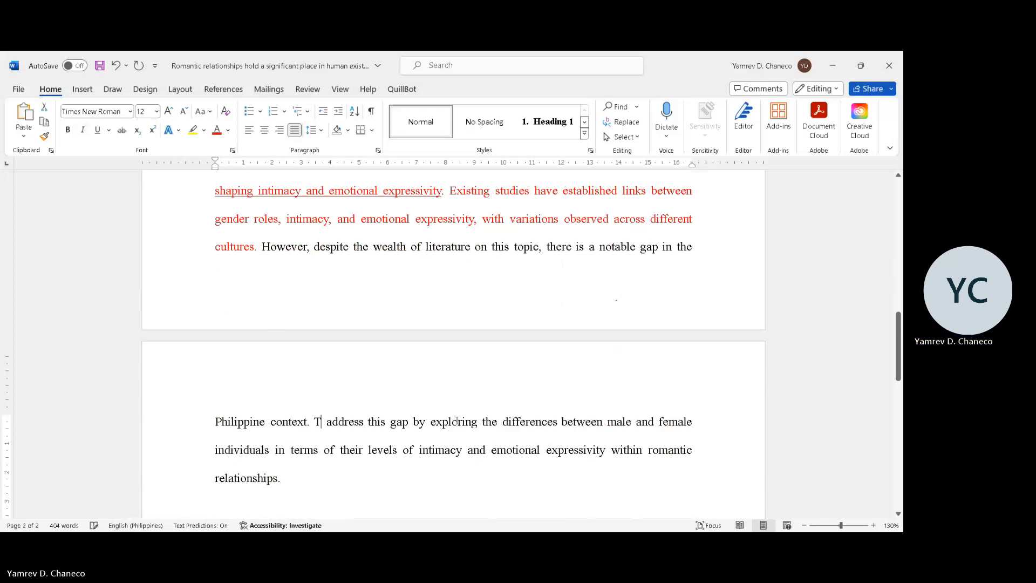
pyautogui.write('o')
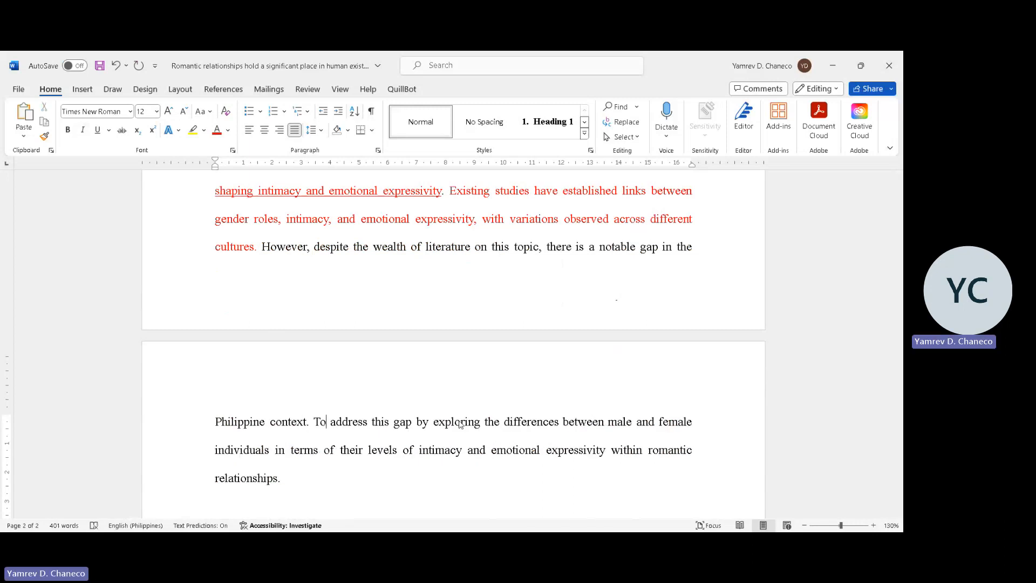
pyautogui.write('The')
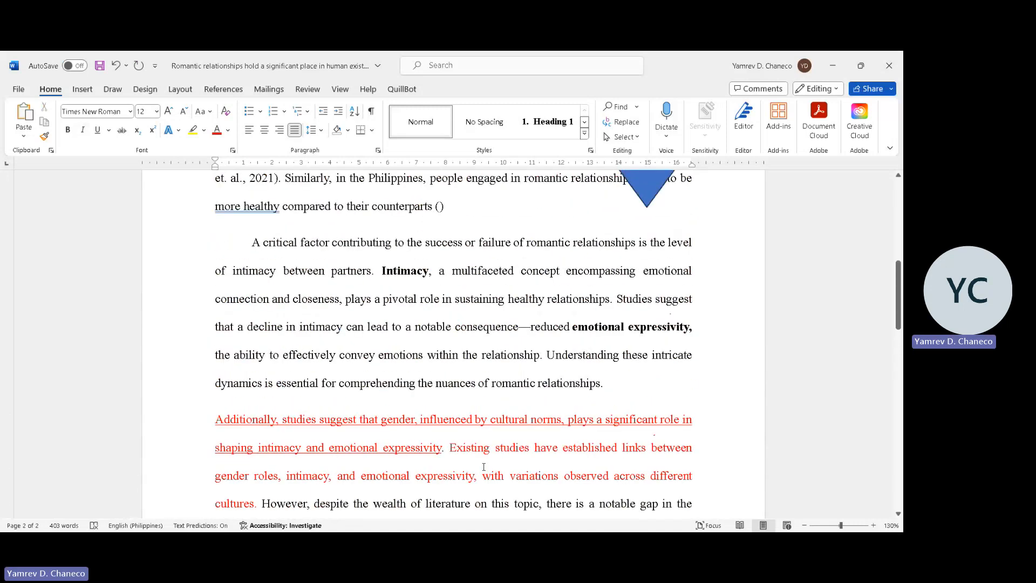
# Replace 'acknowledged' with 'proved,' in the Furthermore paragraph's opening sentence and reread it.
pyautogui.scroll(-3)
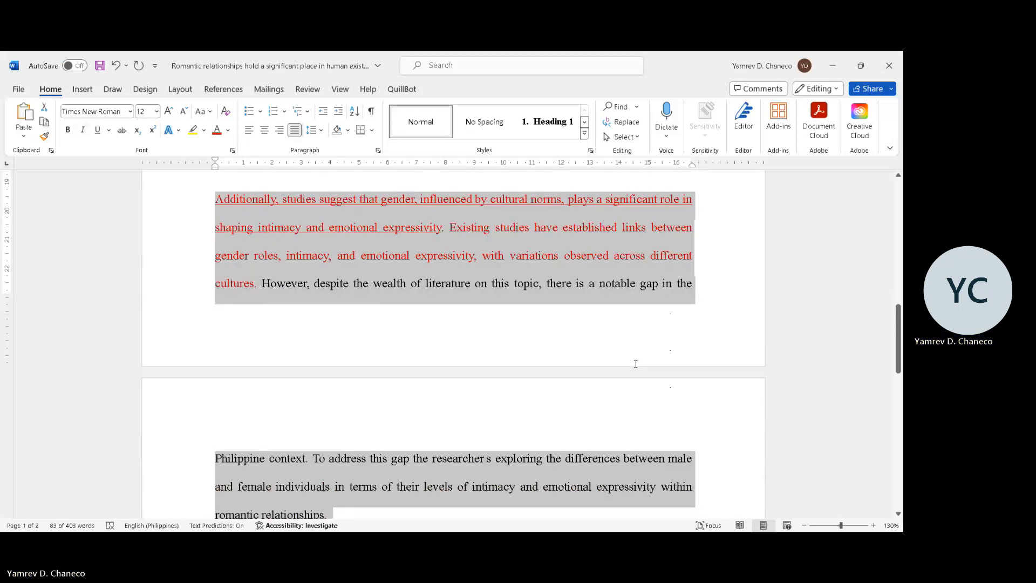
pyautogui.scroll(-3)
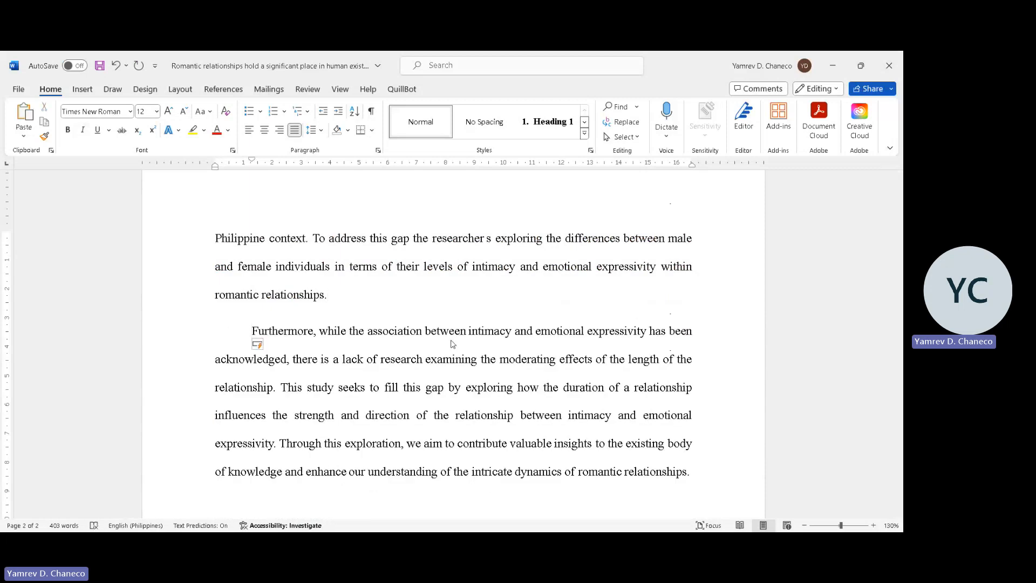
pyautogui.click(253, 330)
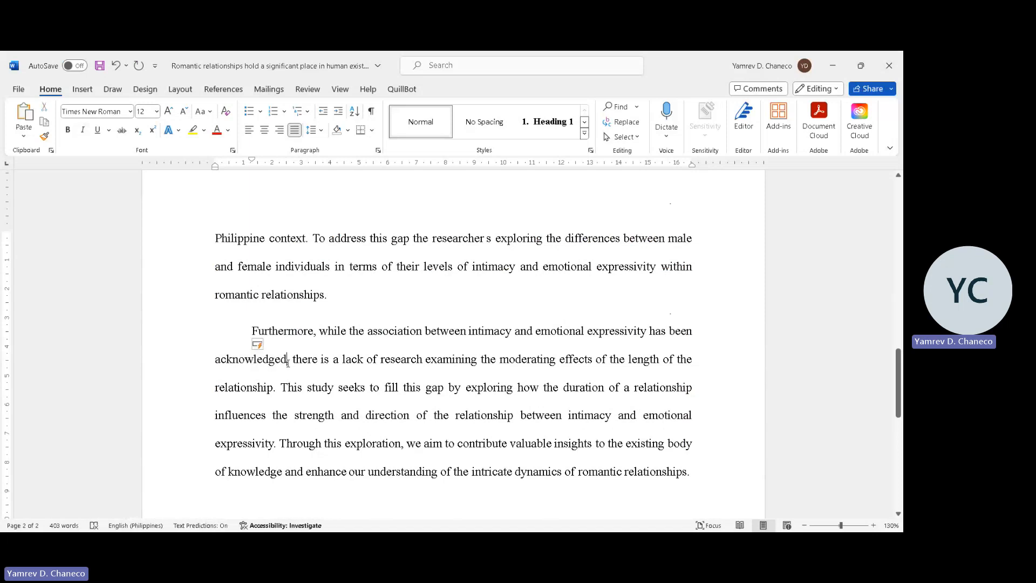
pyautogui.doubleClick(251, 358)
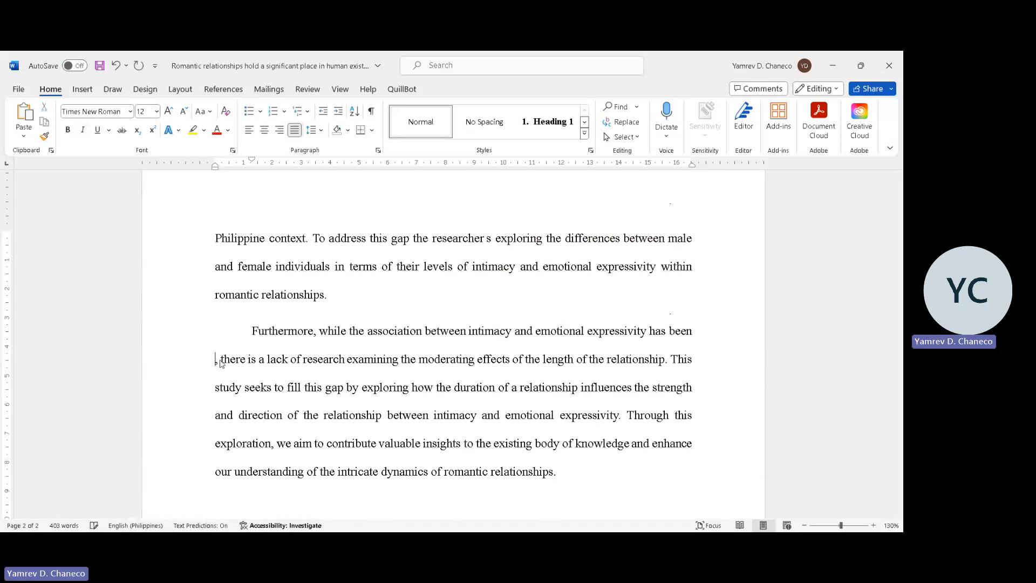
pyautogui.write('proved,')
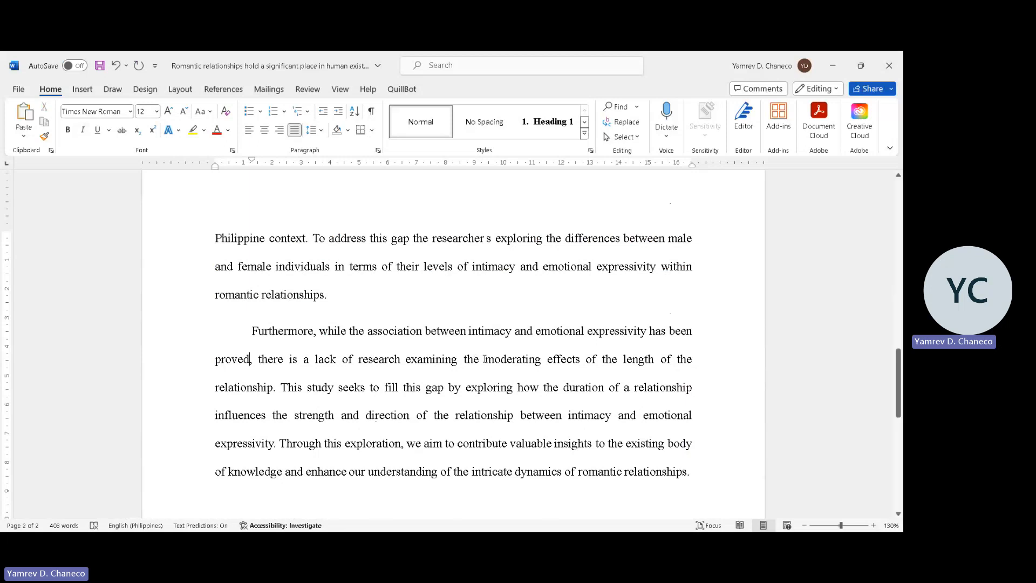
pyautogui.moveTo(259, 358); pyautogui.dragTo(482, 358)
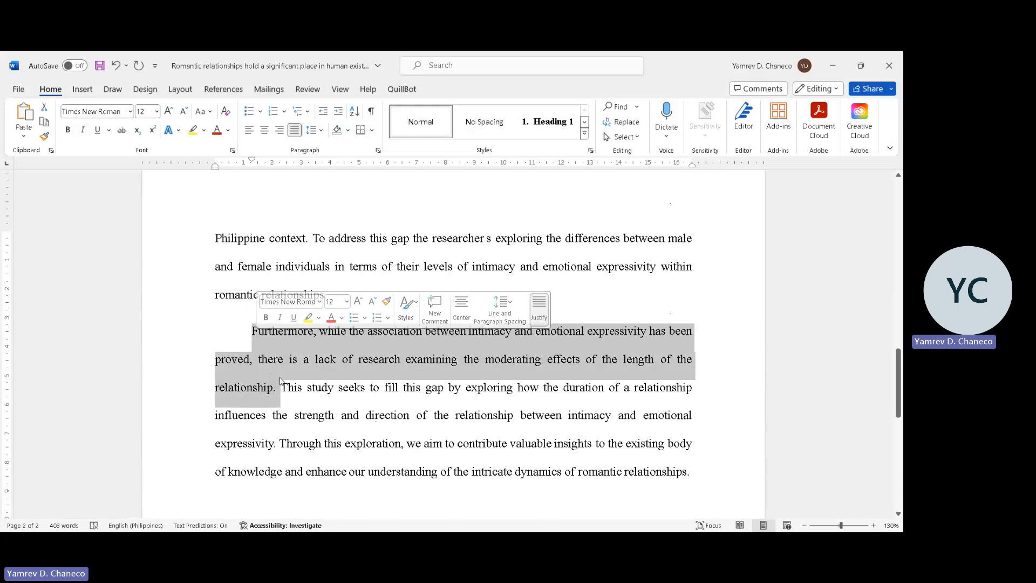
pyautogui.click(296, 370)
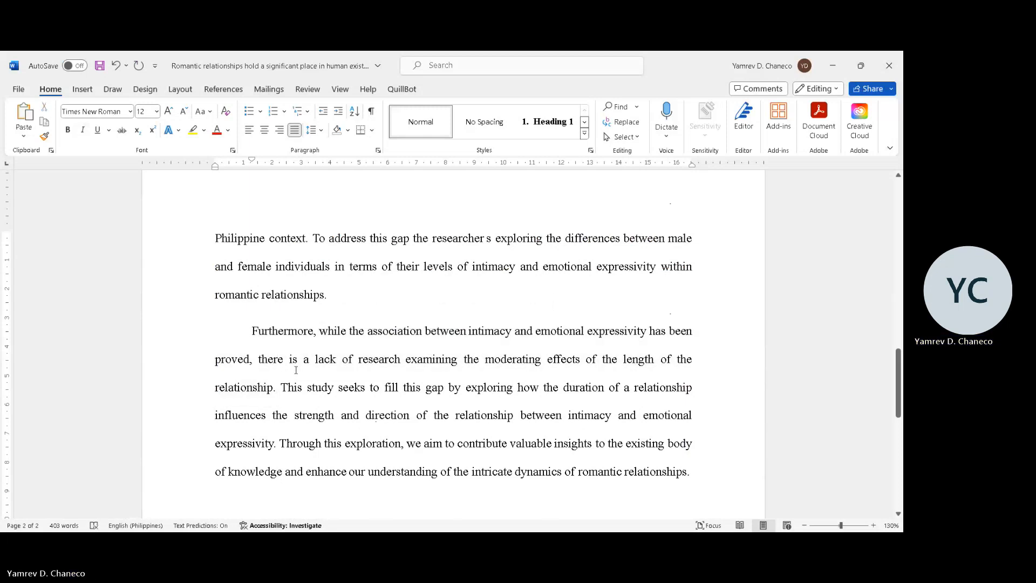
pyautogui.click(279, 358)
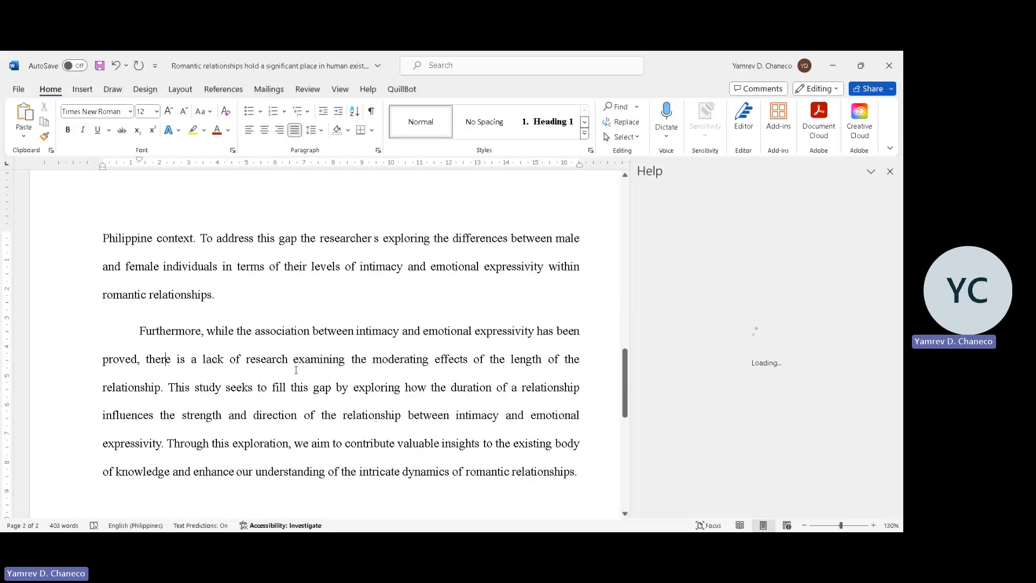
# Close the Help pane and review the research-gap and closing sentences of the paragraph.
pyautogui.click(889, 172)
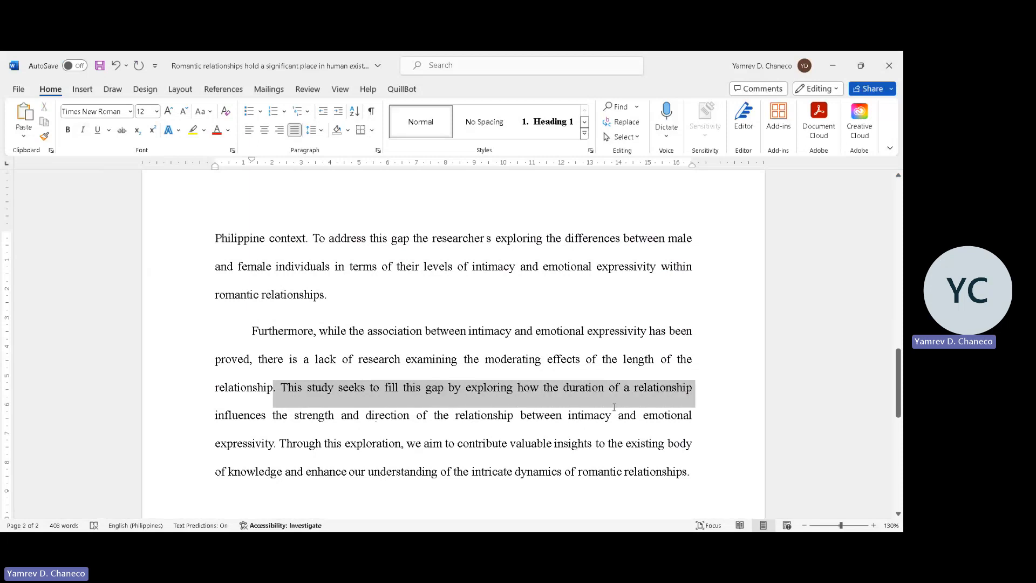
pyautogui.moveTo(613, 388); pyautogui.dragTo(436, 417)
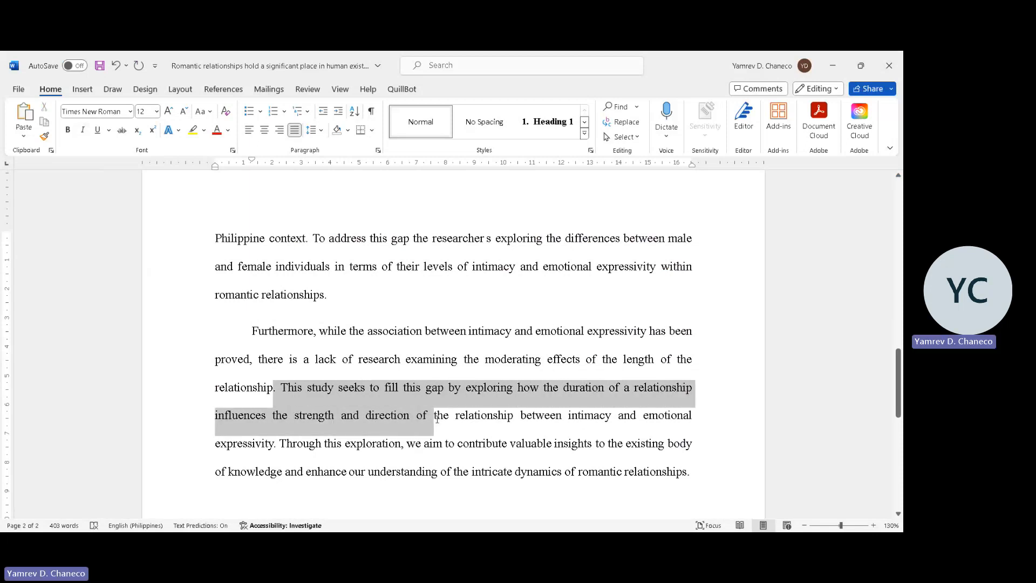
pyautogui.moveTo(434, 414); pyautogui.dragTo(273, 443)
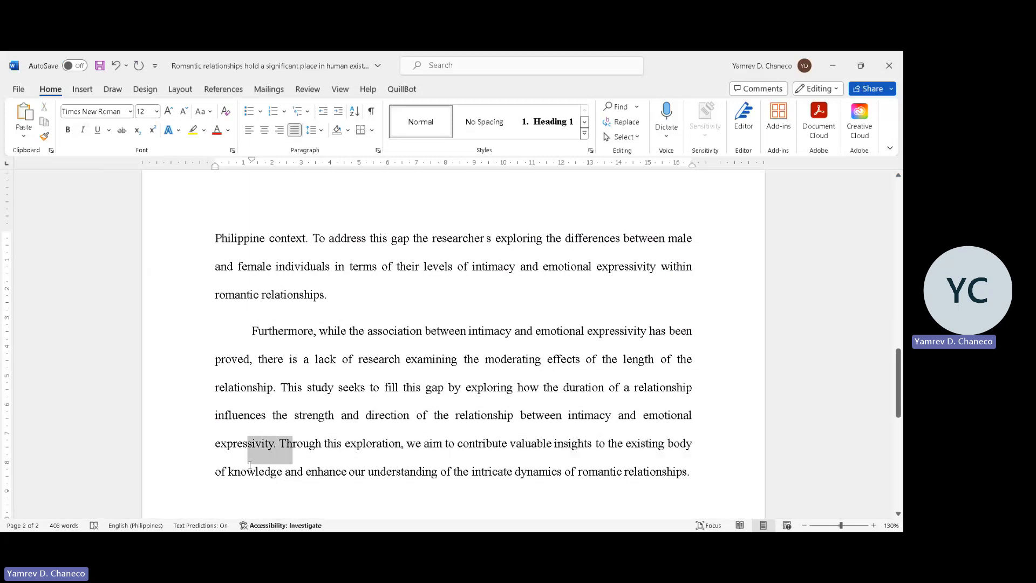
pyautogui.moveTo(249, 444); pyautogui.dragTo(535, 479)
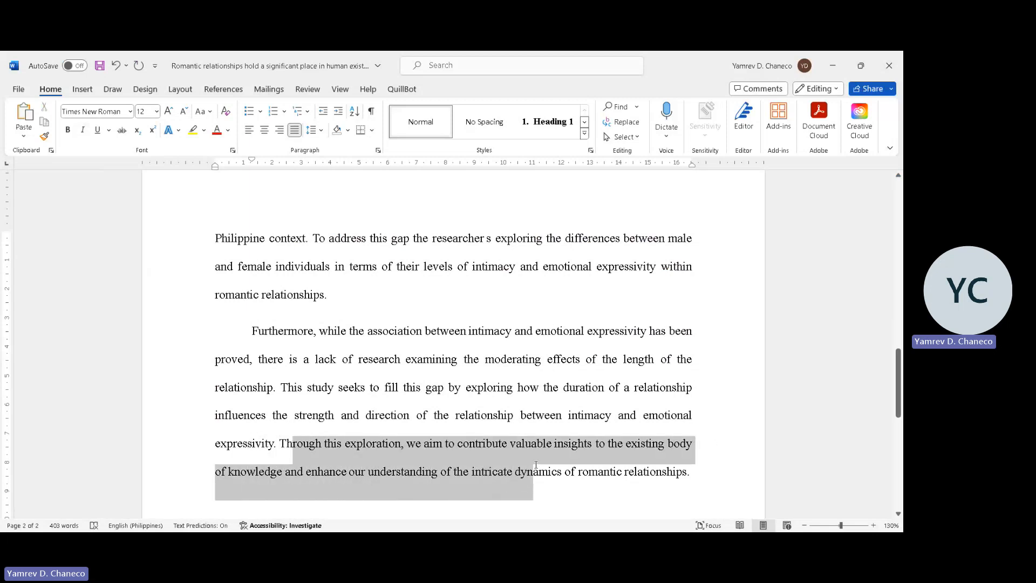
pyautogui.click(719, 464)
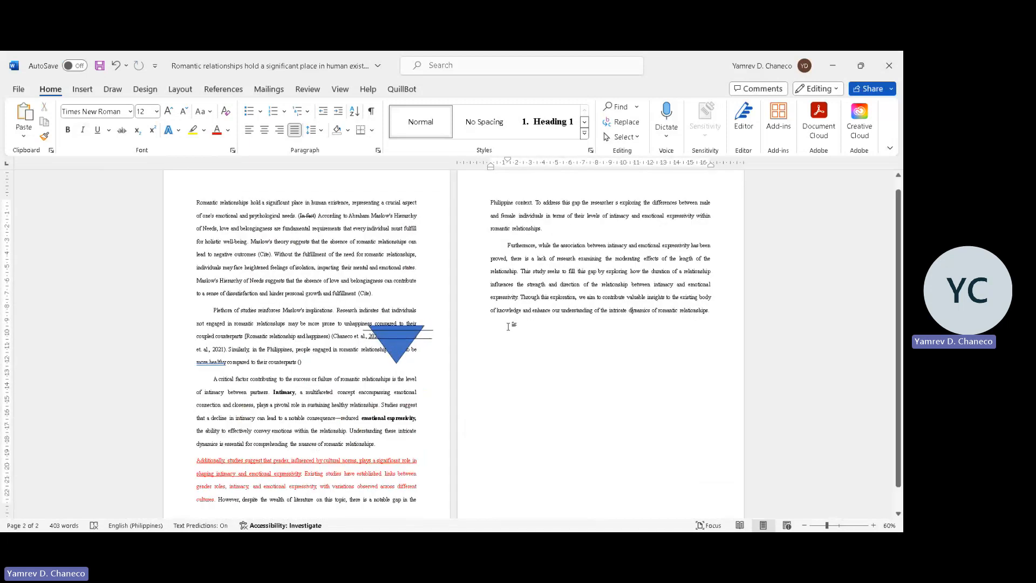
# Start a new line after '…dynamics of romantic relationships.' and begin typing 'Intimacy'.
pyautogui.click(872, 524)
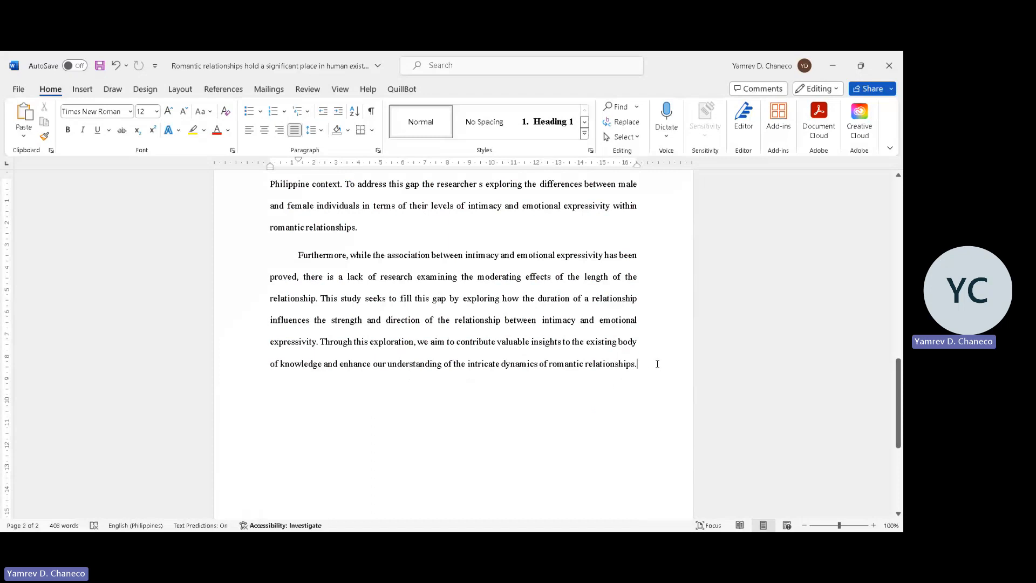
pyautogui.press('enter')
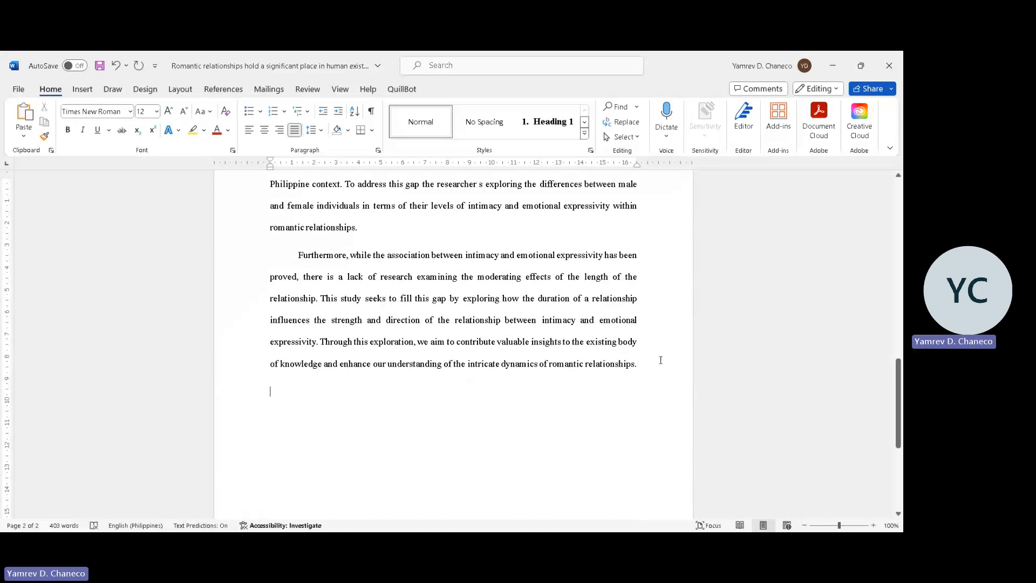
pyautogui.write('IN')
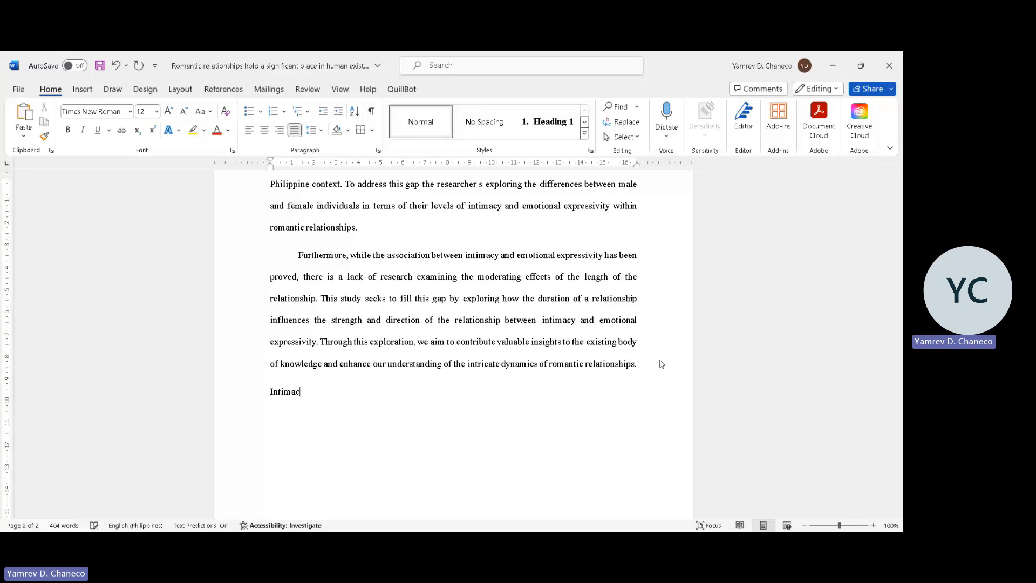
# Write bold italic subheadings Intimacy, Emotional Expressivity, Gender Differences in Intimacy and Gender Differences in Emotional Expressivity, each on its own line.
pyautogui.write('y')
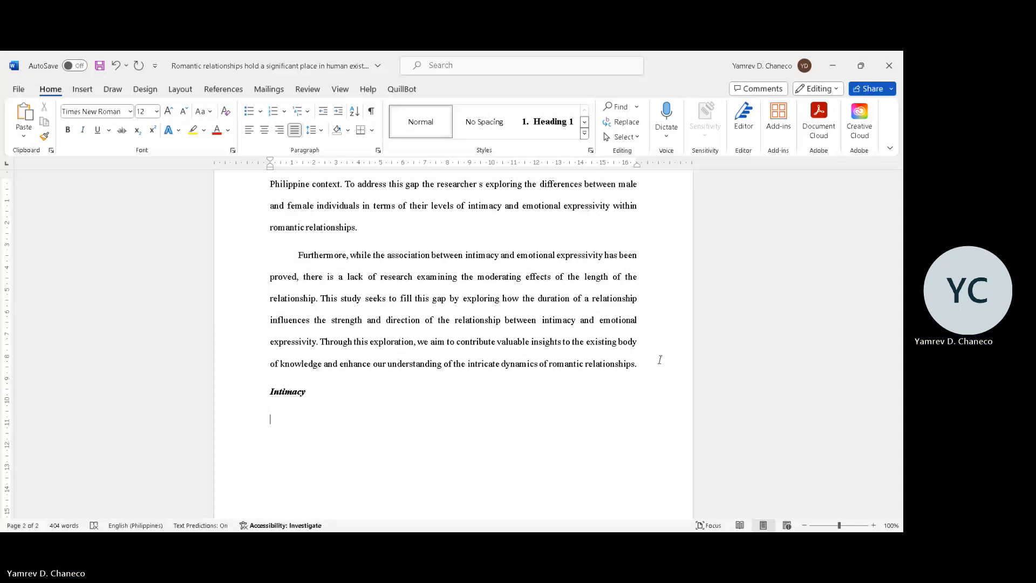
pyautogui.write('So')
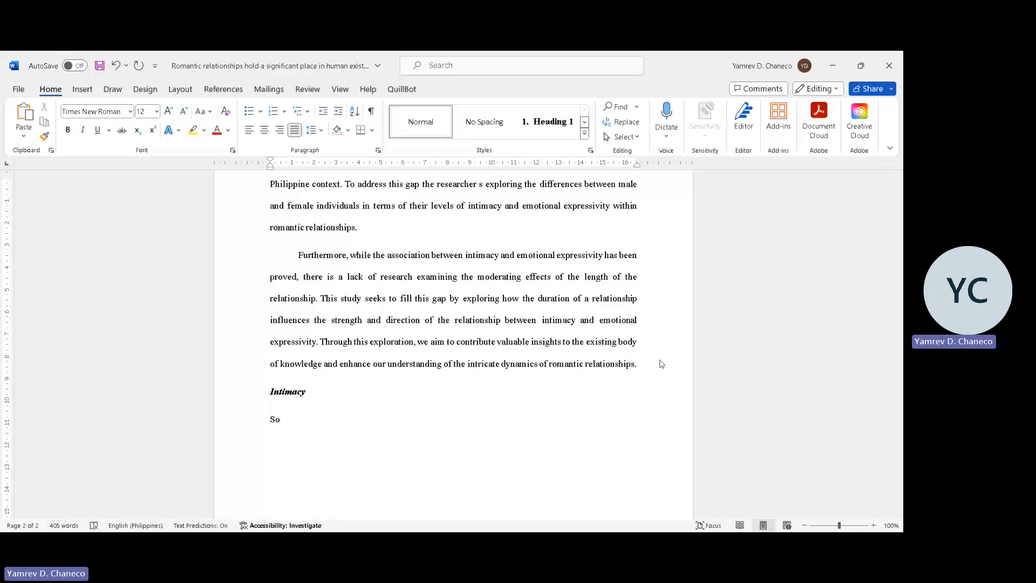
pyautogui.write('Emotional')
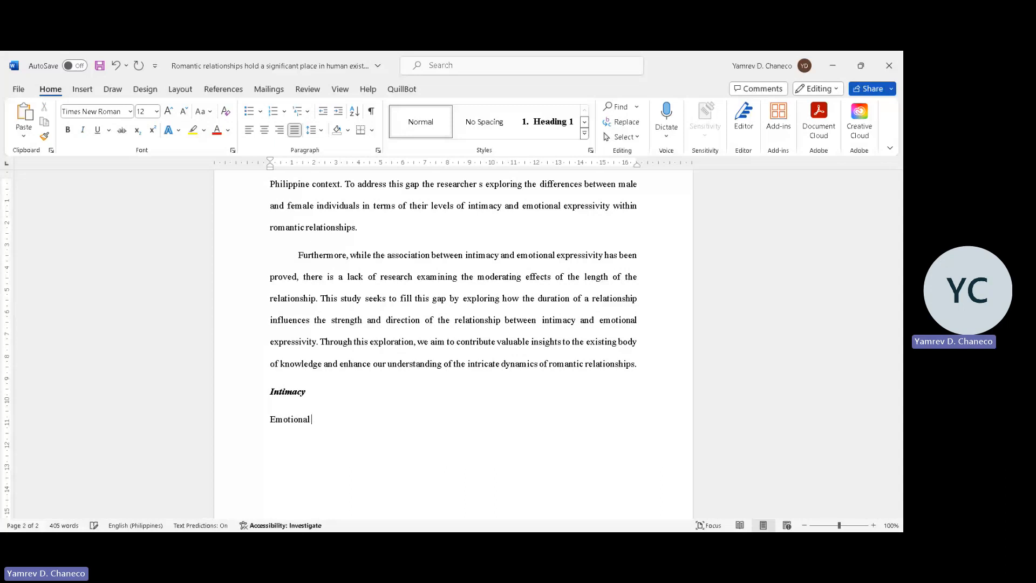
pyautogui.write('Expressivity')
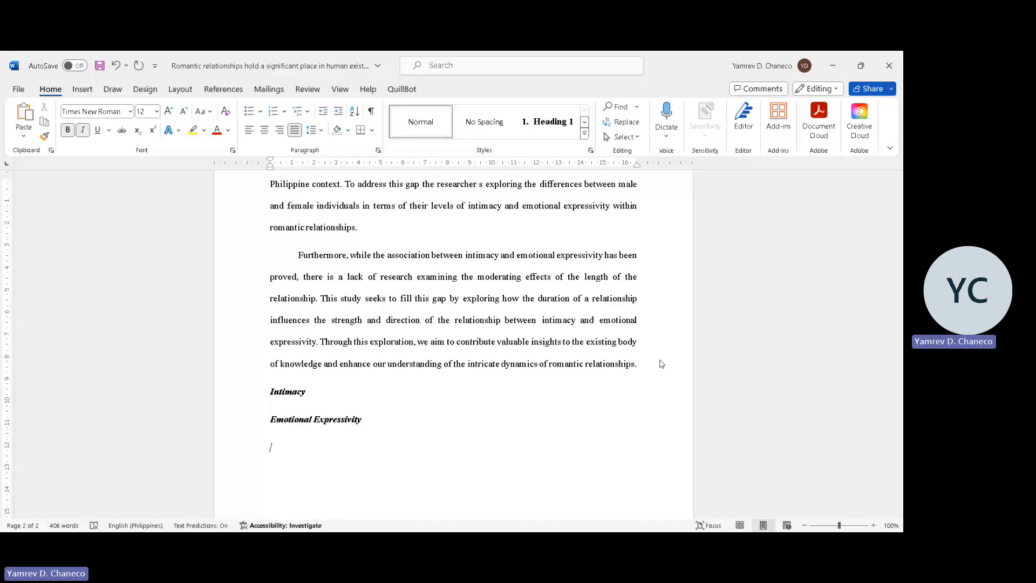
pyautogui.write('Gender')
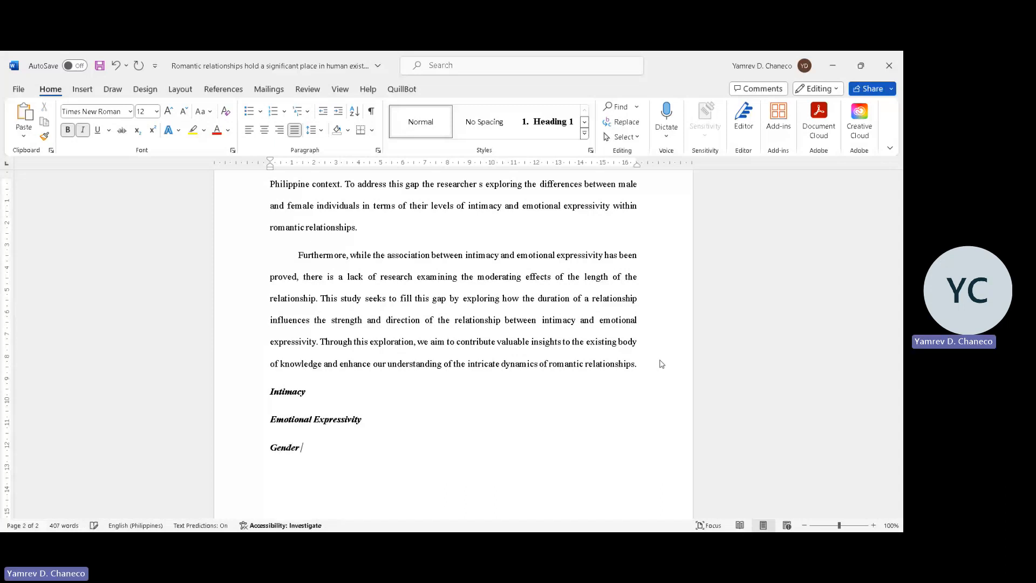
pyautogui.write('Differences in Intimacy')
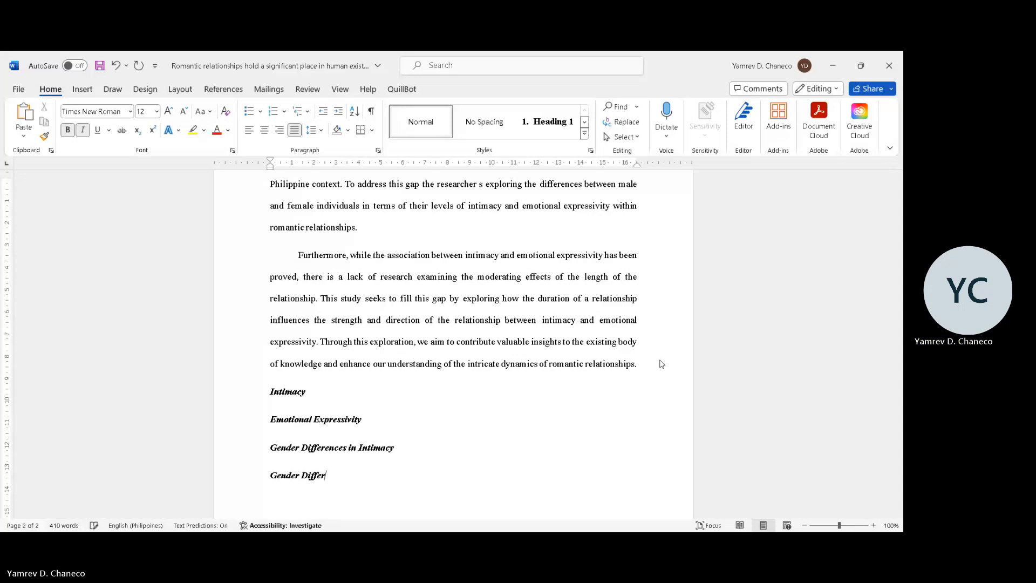
pyautogui.write('ences in')
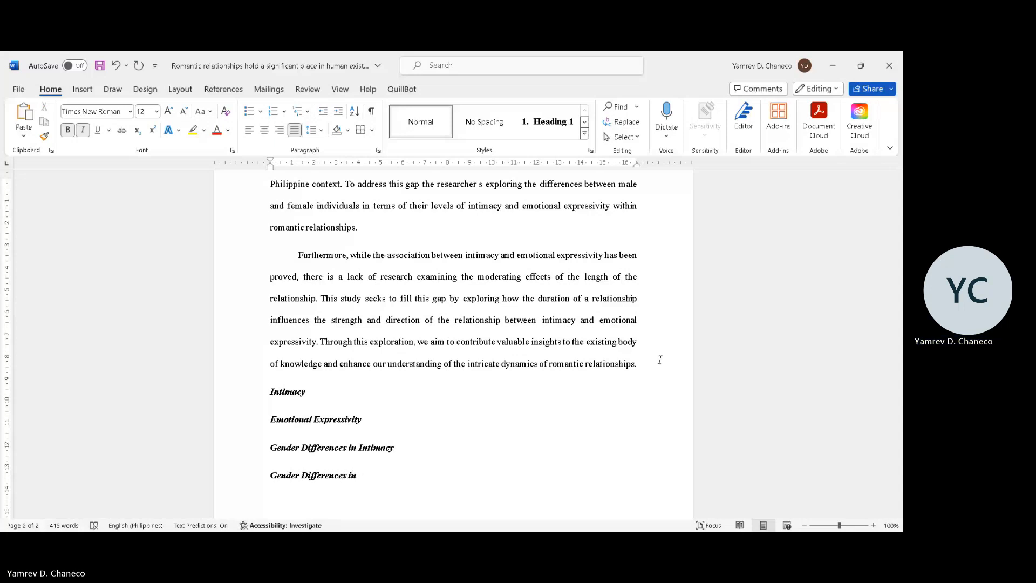
pyautogui.write('Emotional Expressivity')
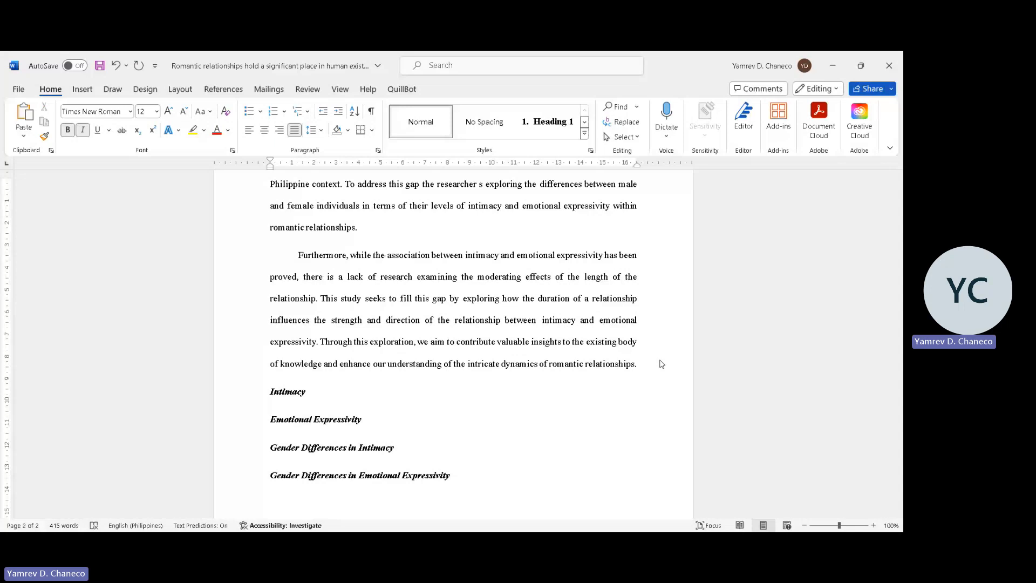
# Add subheadings 'Intimacy and Emotional Expressivity' and 'Length of Relationship as Moderator' with blank lines between headings.
pyautogui.scroll(-3)
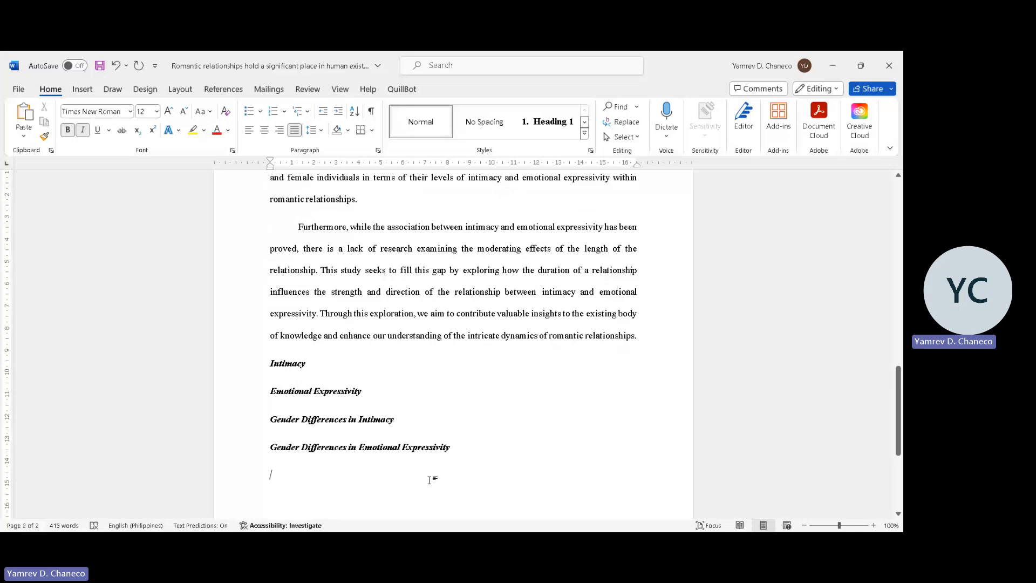
pyautogui.write('Intimacy and Emotional Expr')
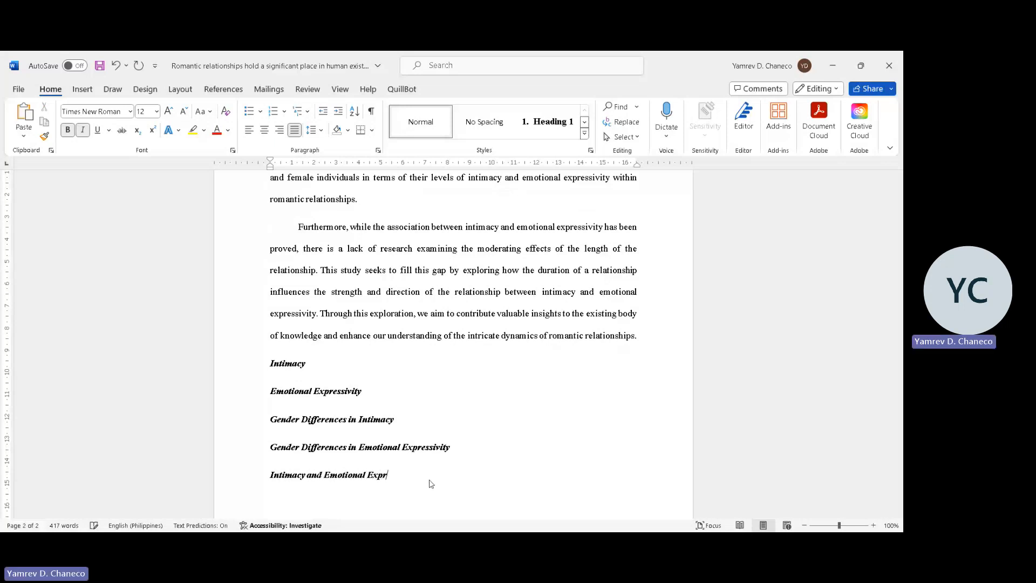
pyautogui.write('essivity')
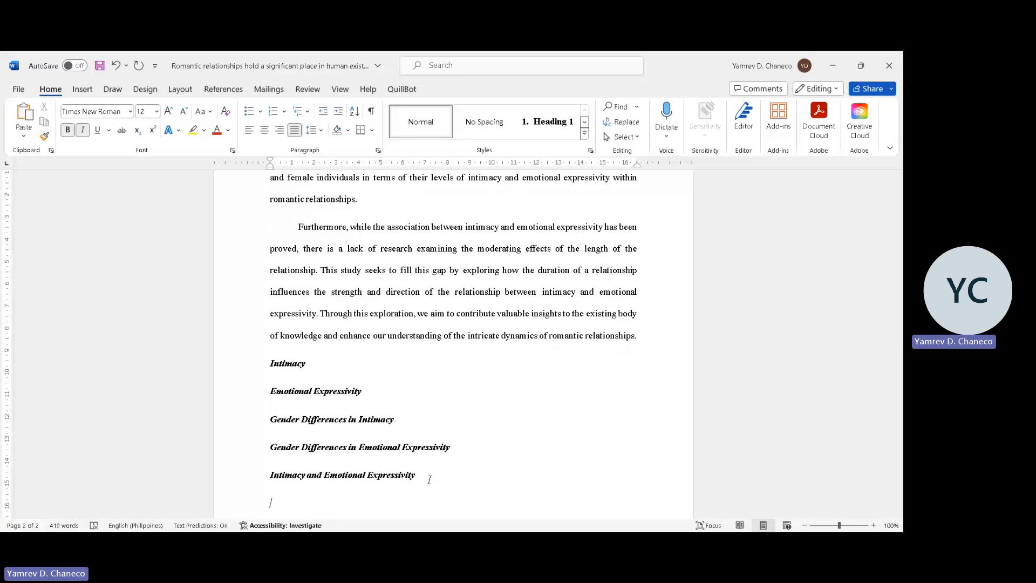
pyautogui.write('Length of')
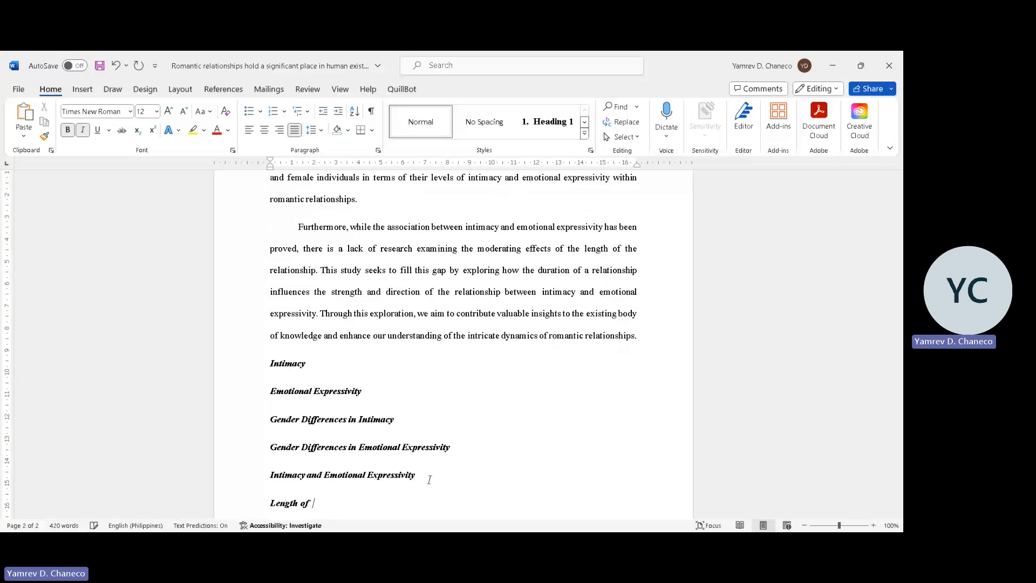
pyautogui.write('Relationshi')
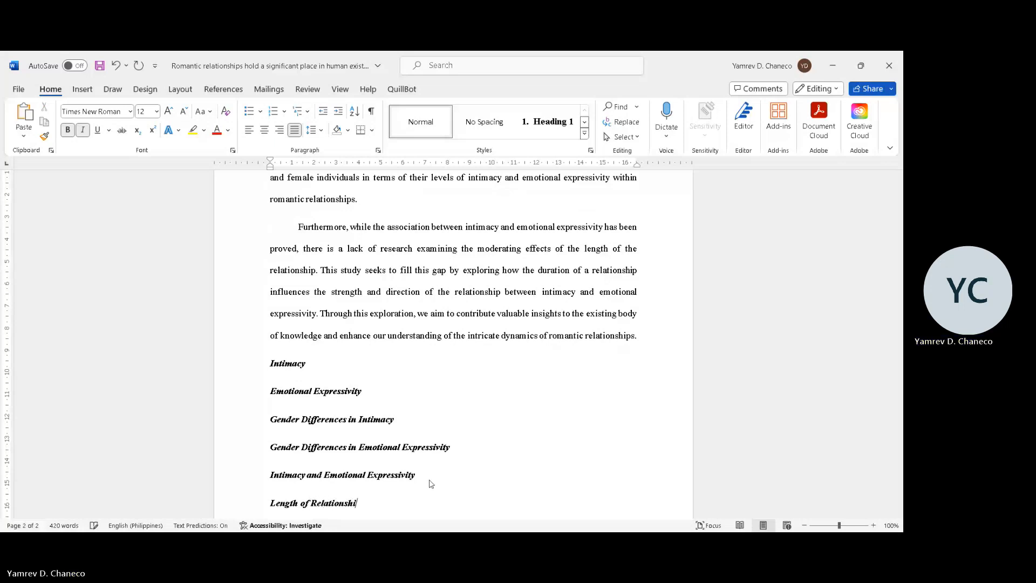
pyautogui.write('p')
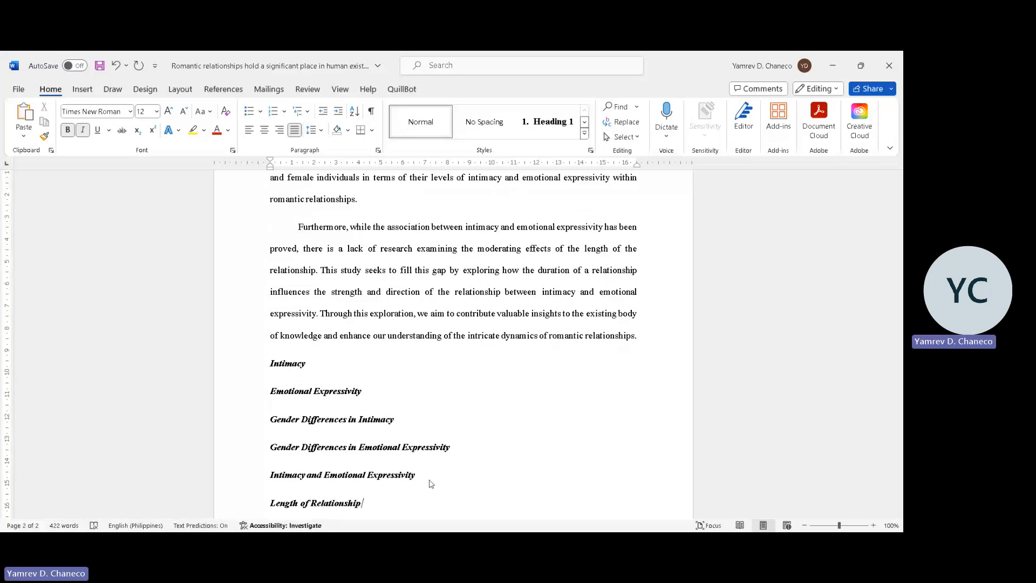
pyautogui.write('as Moderato')
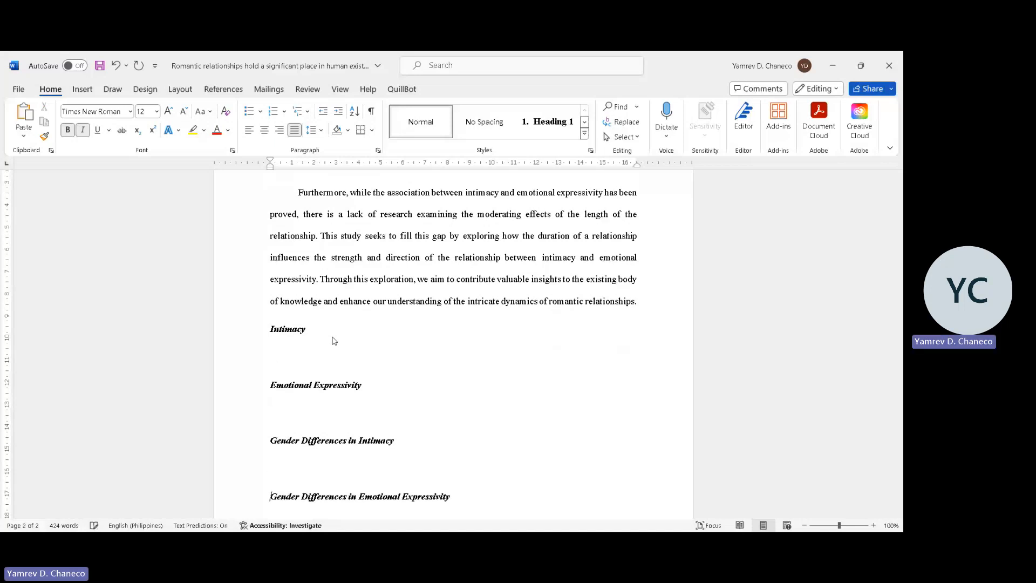
# Remove the stray letter and add blank lines between the last two subheadings so the document runs onto a third page.
pyautogui.scroll(-3)
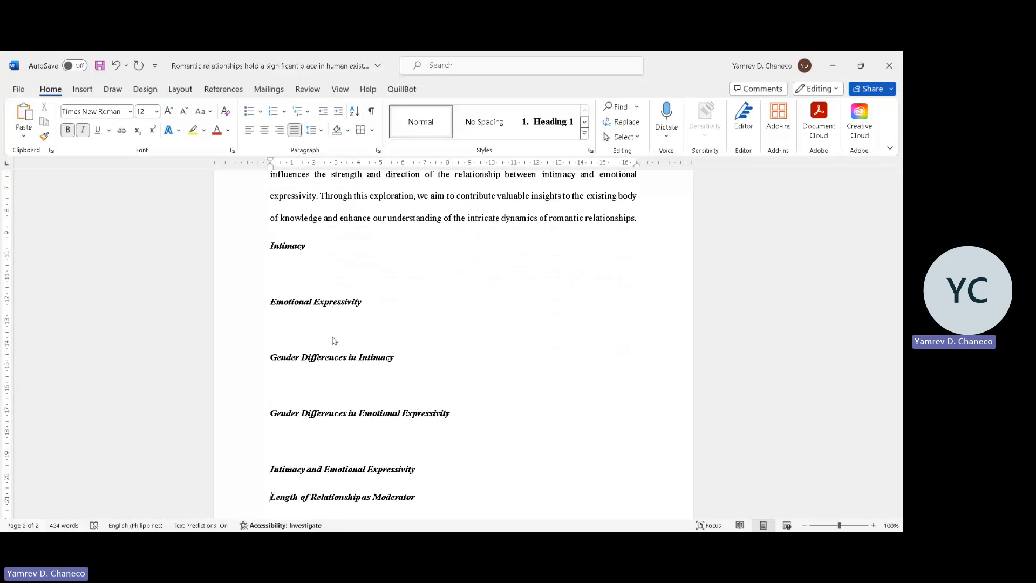
pyautogui.scroll(-3)
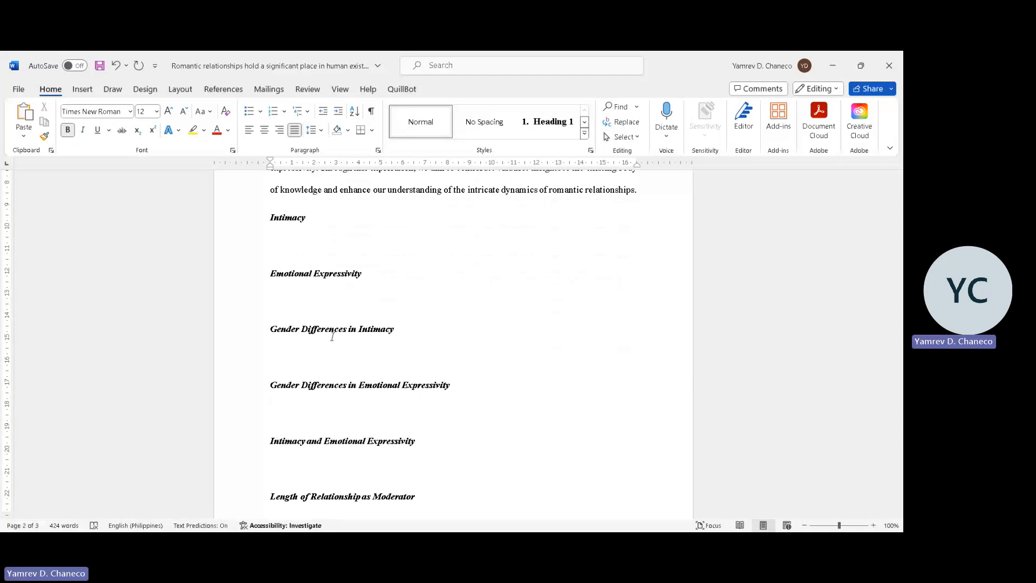
pyautogui.click(269, 467)
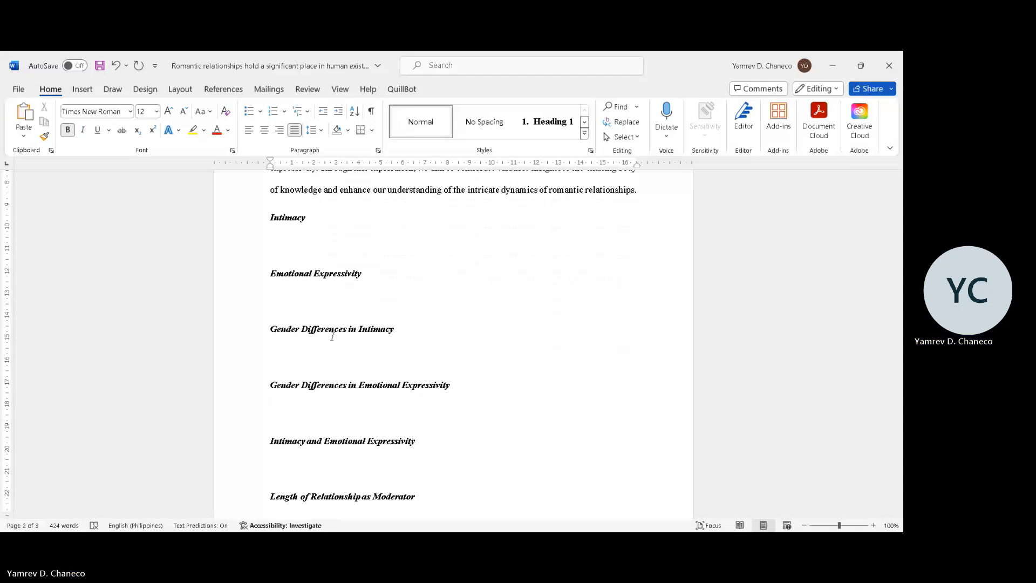
pyautogui.write('W')
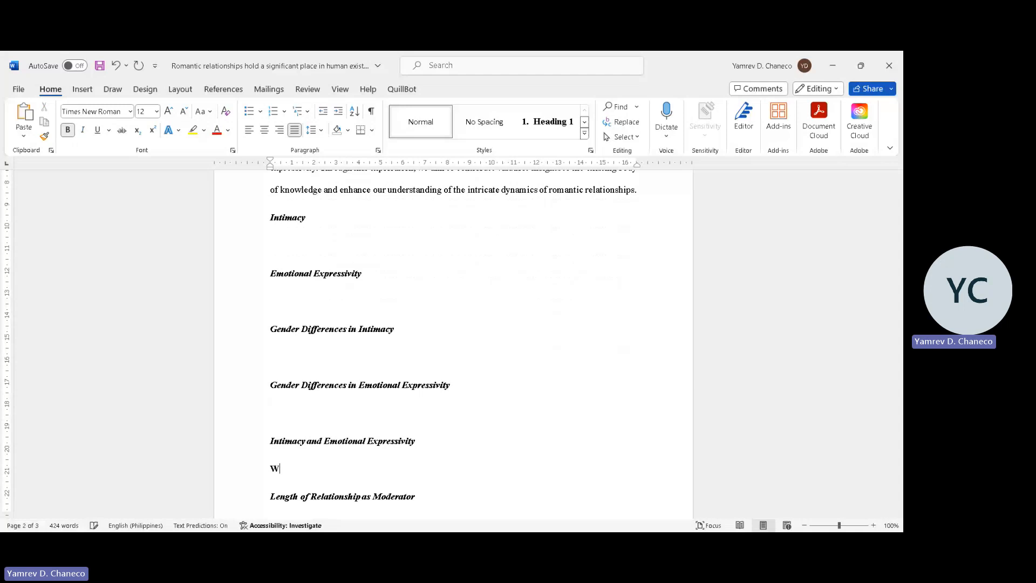
pyautogui.press('backspace')
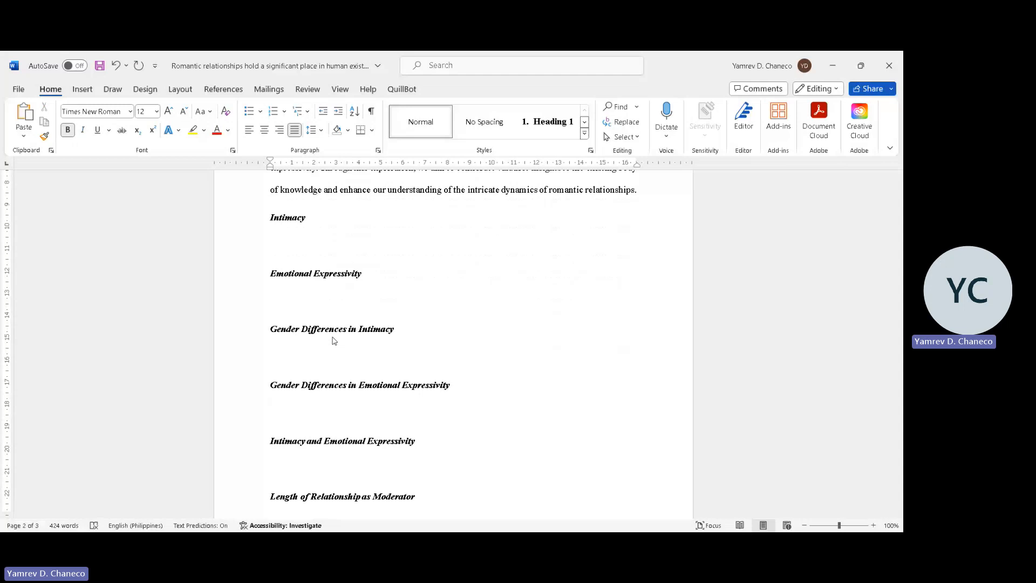
pyautogui.click(270, 468)
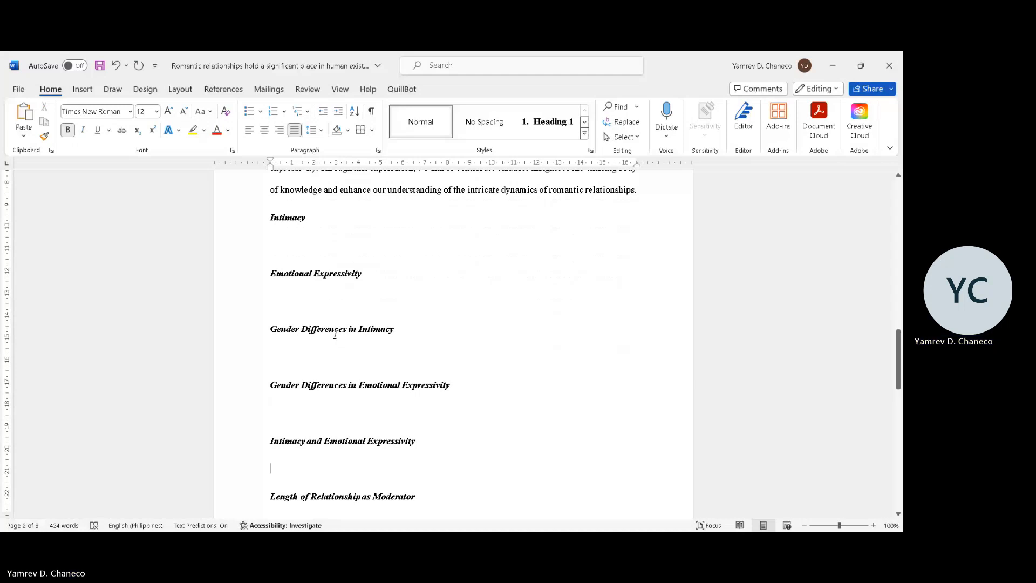
pyautogui.scroll(-3)
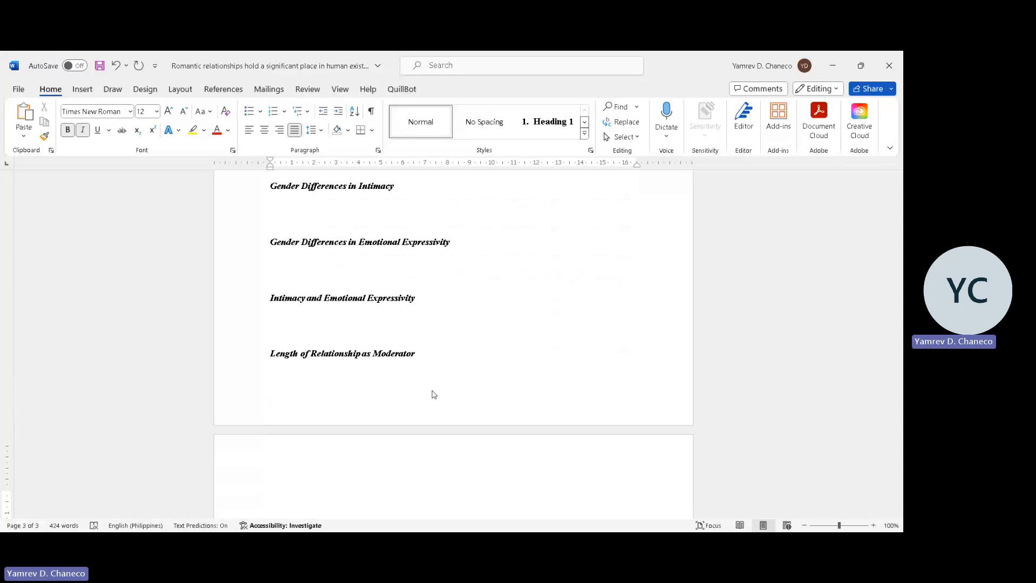
pyautogui.write('/')
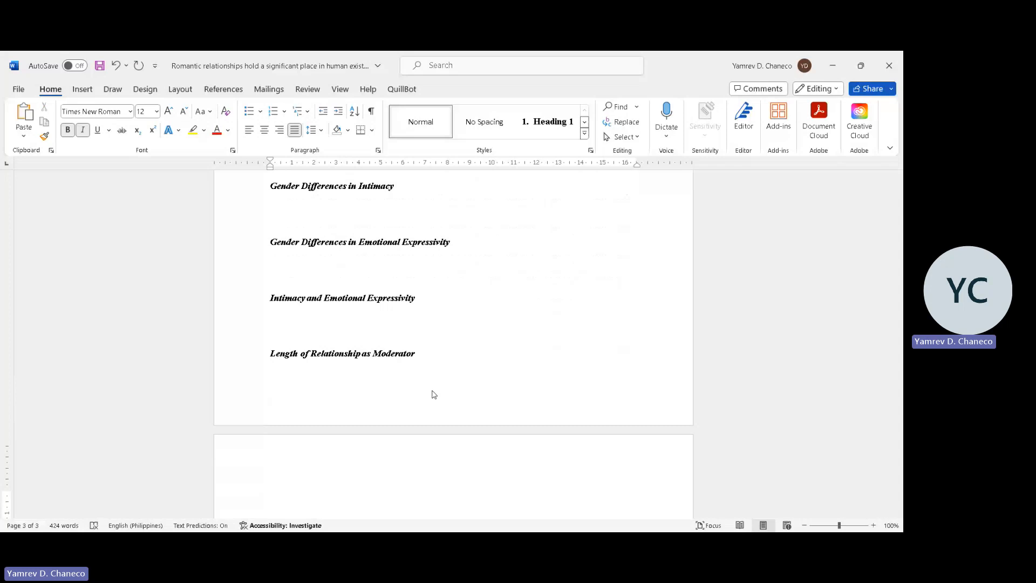
pyautogui.write('/')
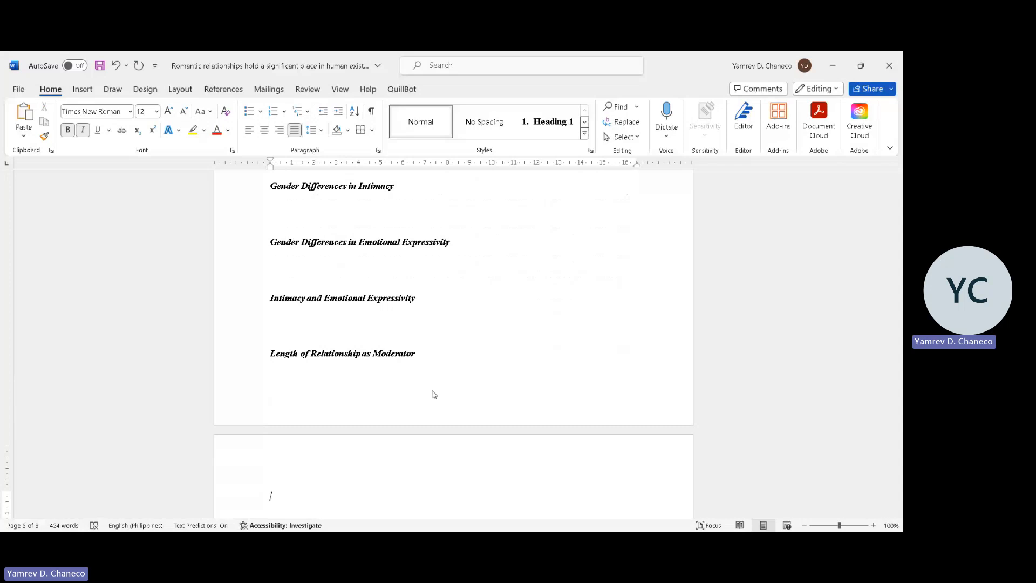
pyautogui.write('Intimacy -')
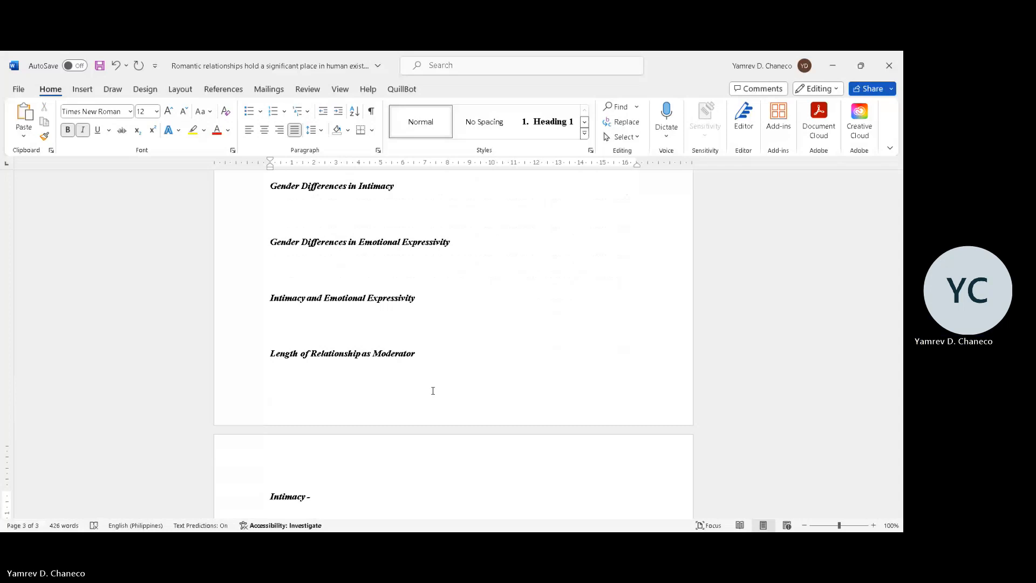
pyautogui.write('Relationship Satisfacti')
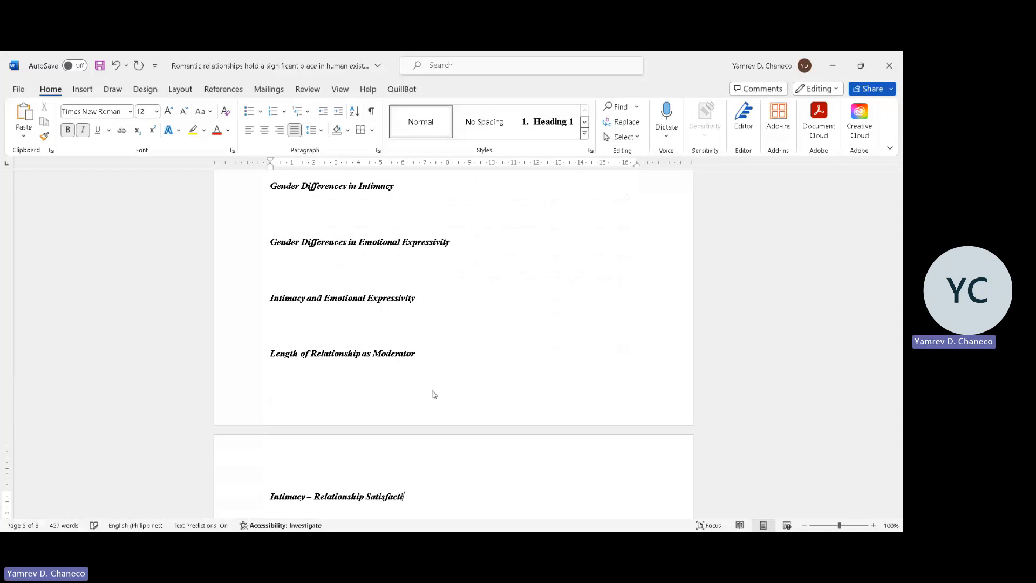
pyautogui.write('on =')
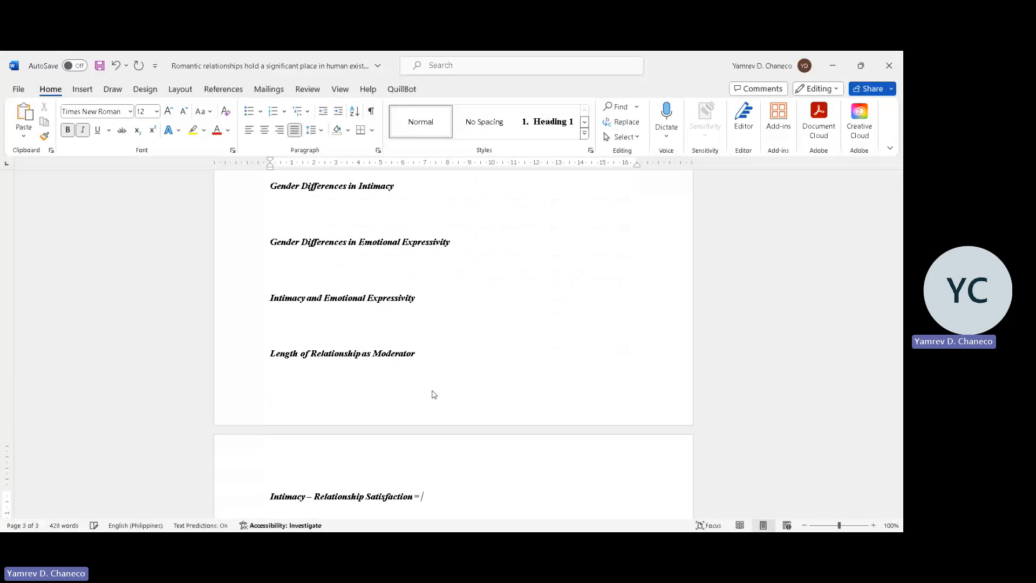
pyautogui.moveTo(432, 390)
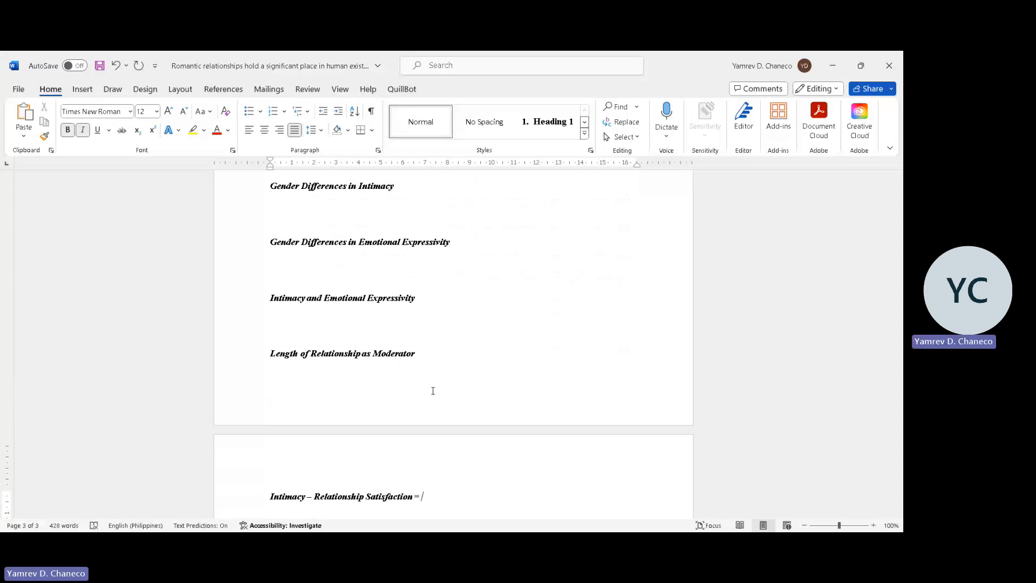
pyautogui.press('Backspace')
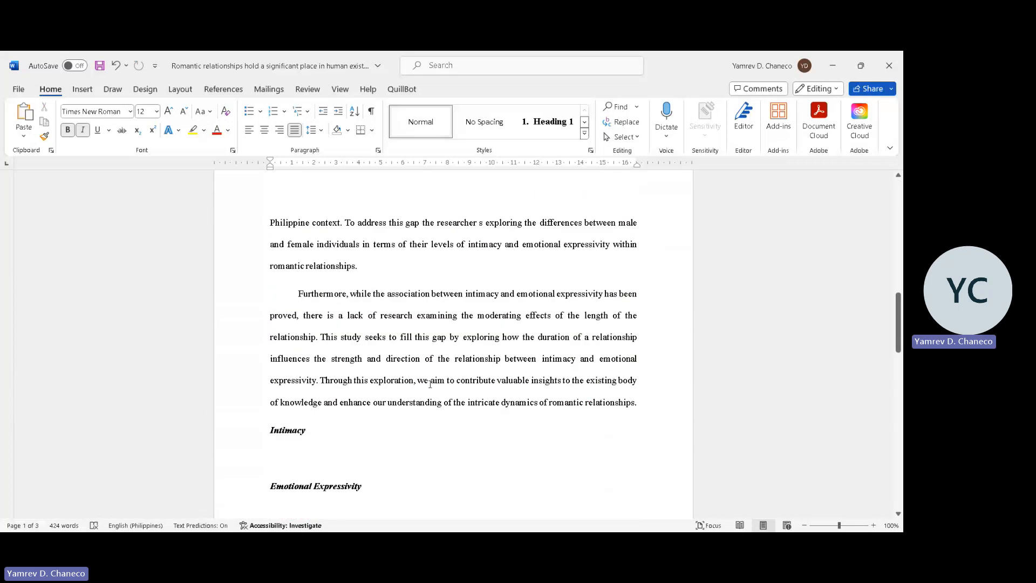
# Scroll down to the empty third page to start a new heading there.
pyautogui.scroll(-3)
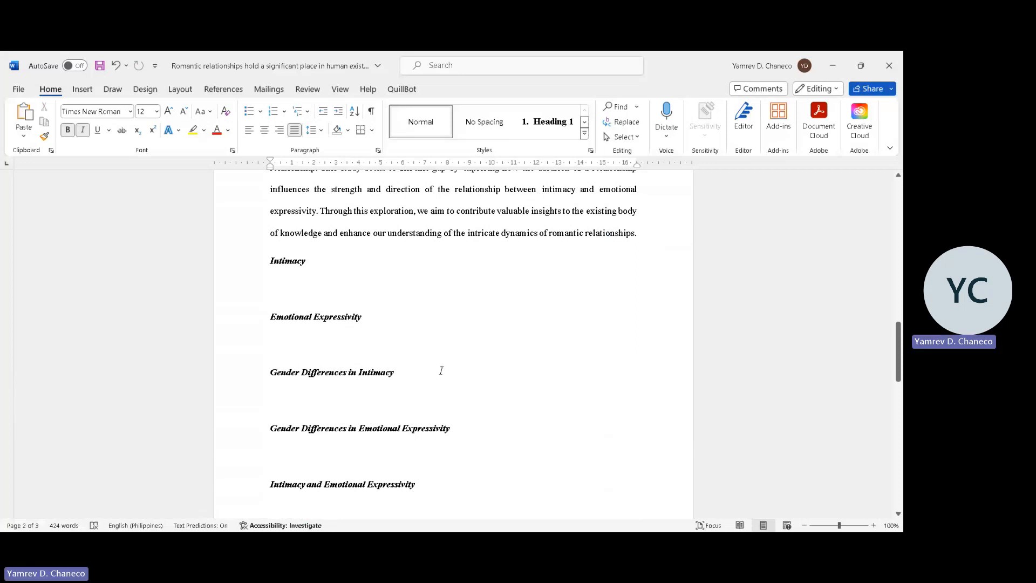
pyautogui.moveTo(443, 370)
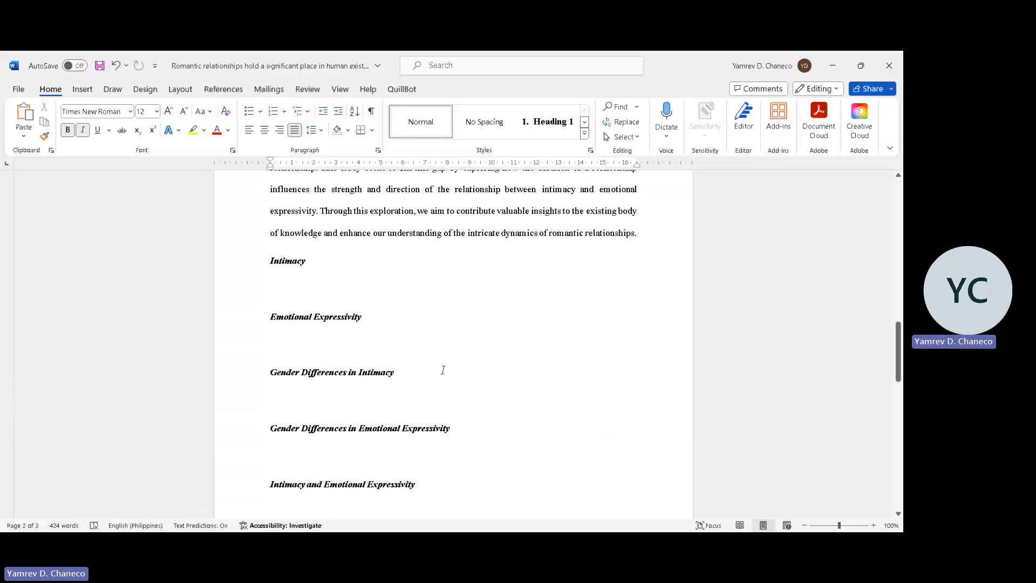
pyautogui.scroll(-3)
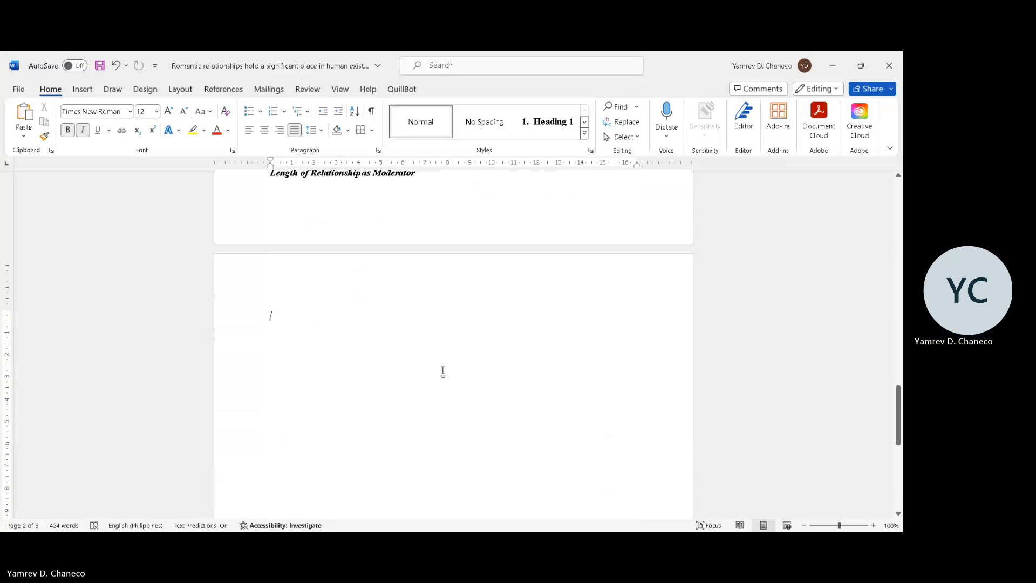
pyautogui.scroll(-3)
pyautogui.write('T')
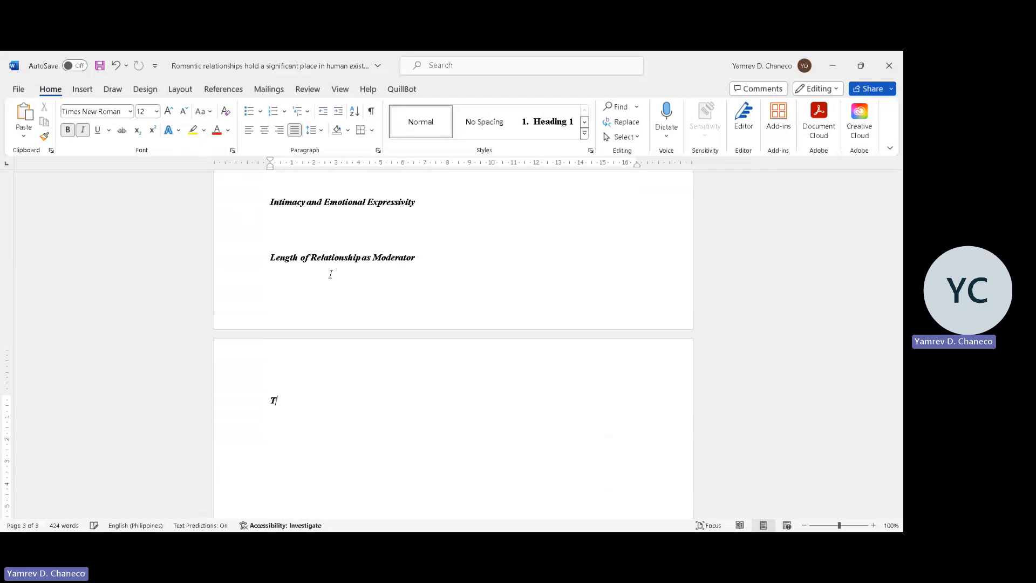
# Write a bold, non-italic 'Theoretical Framework' heading on page three.
pyautogui.write('heoretical Frama')
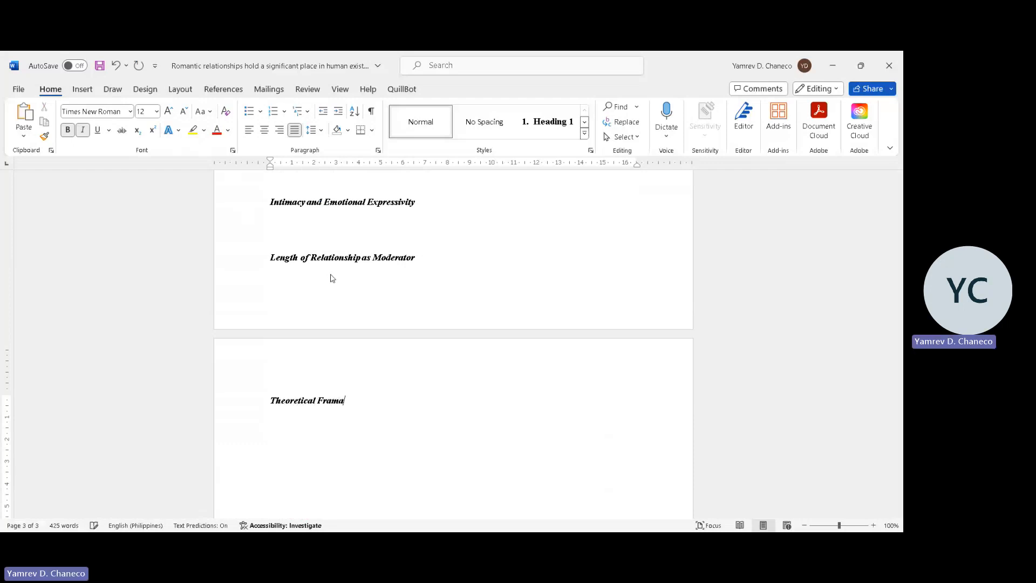
pyautogui.write('work')
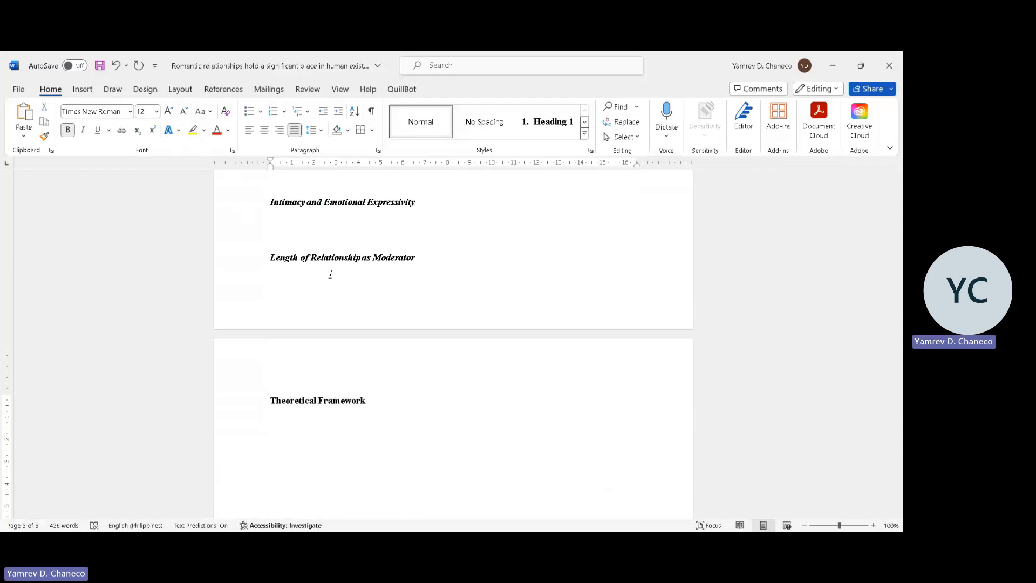
pyautogui.click(269, 428)
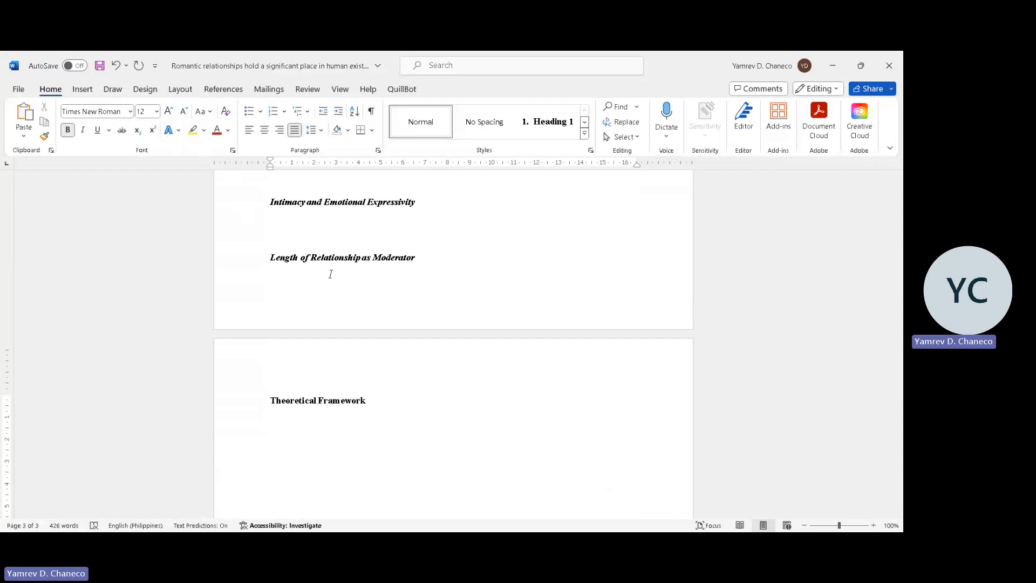
pyautogui.click(269, 427)
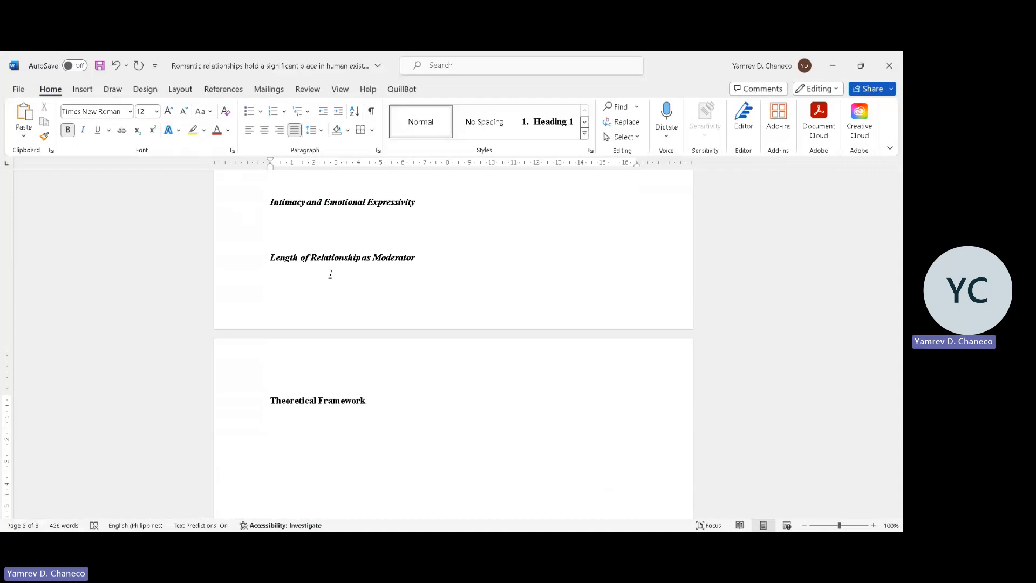
pyautogui.click(270, 427)
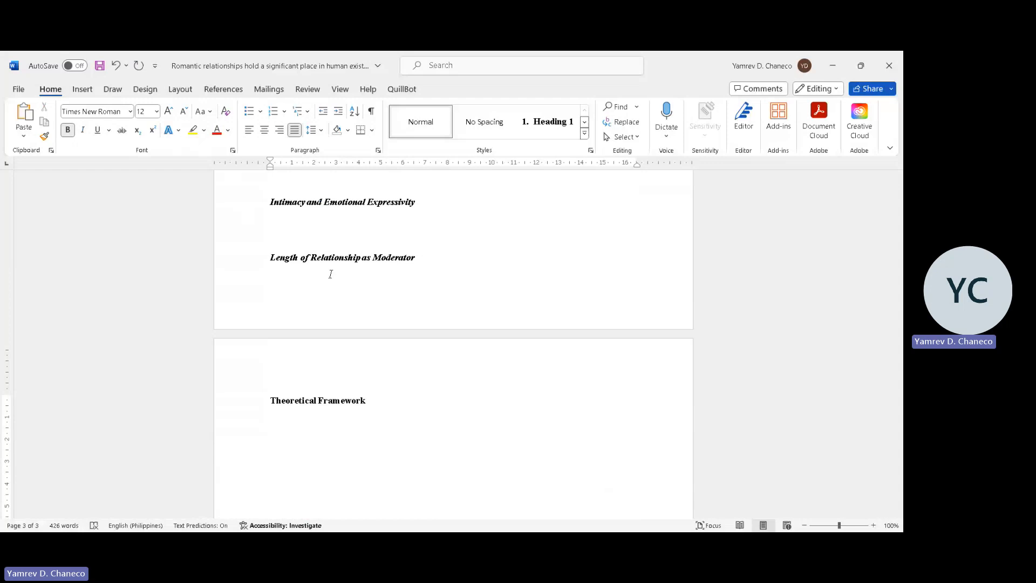
pyautogui.scroll(3)
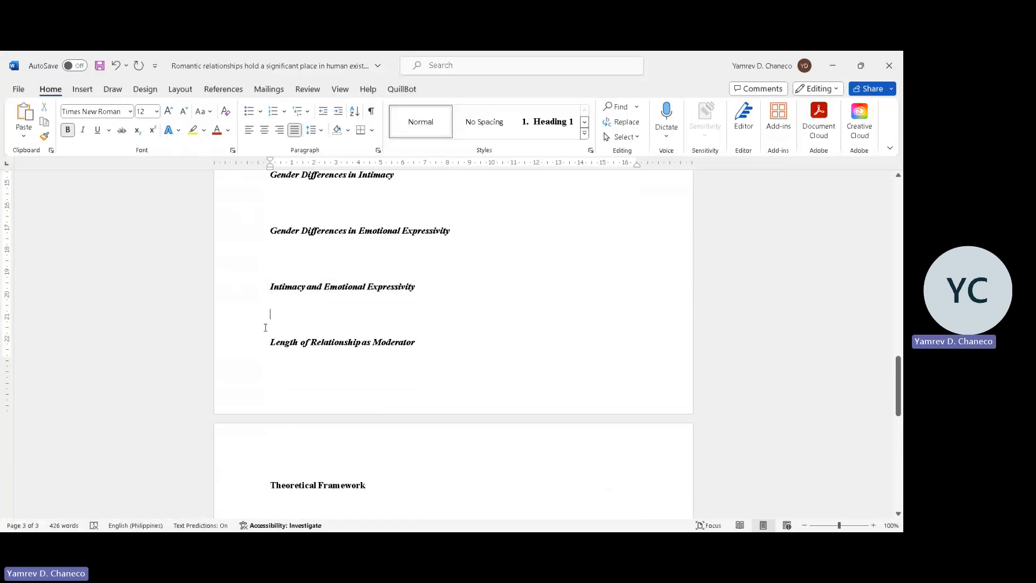
# Add a 'Conceptual Framework' heading below Theoretical Framework.
pyautogui.scroll(-3)
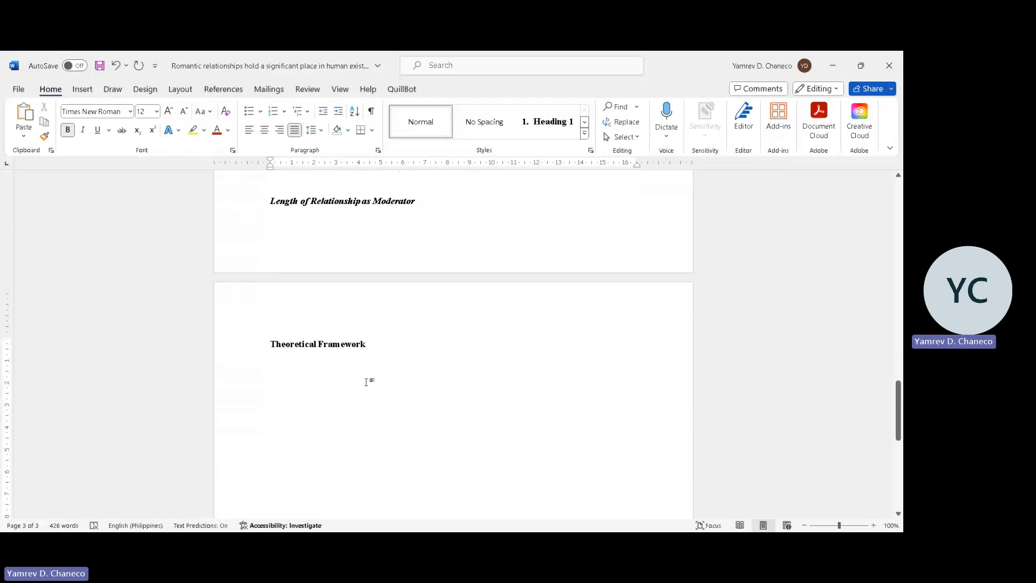
pyautogui.write('Concep')
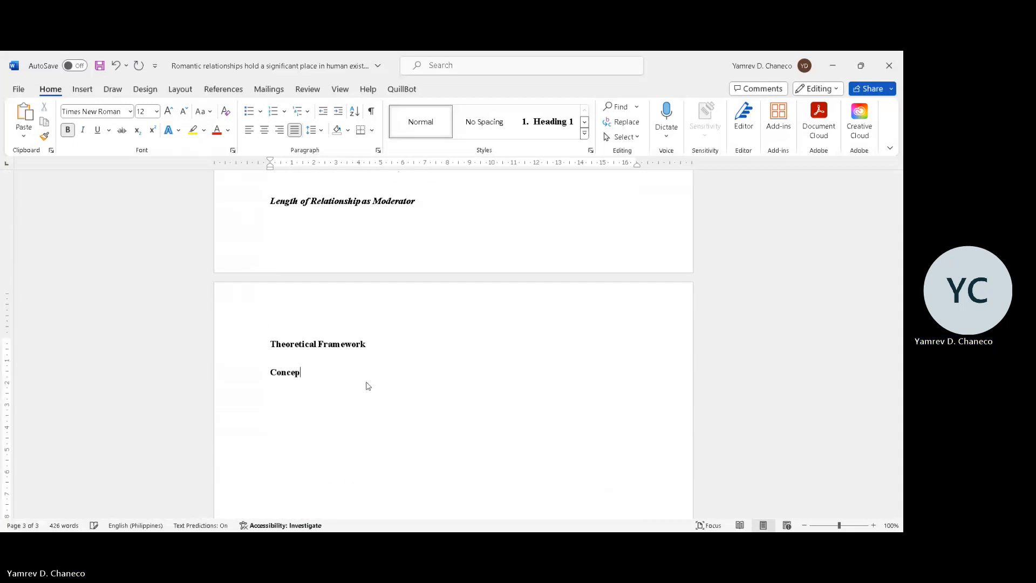
pyautogui.write('tual Frame')
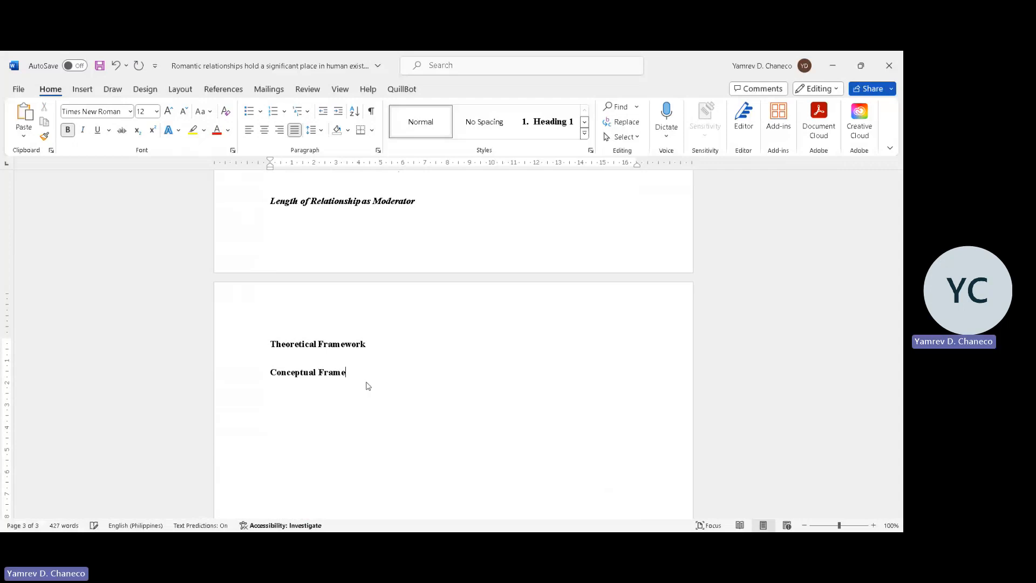
pyautogui.write('work')
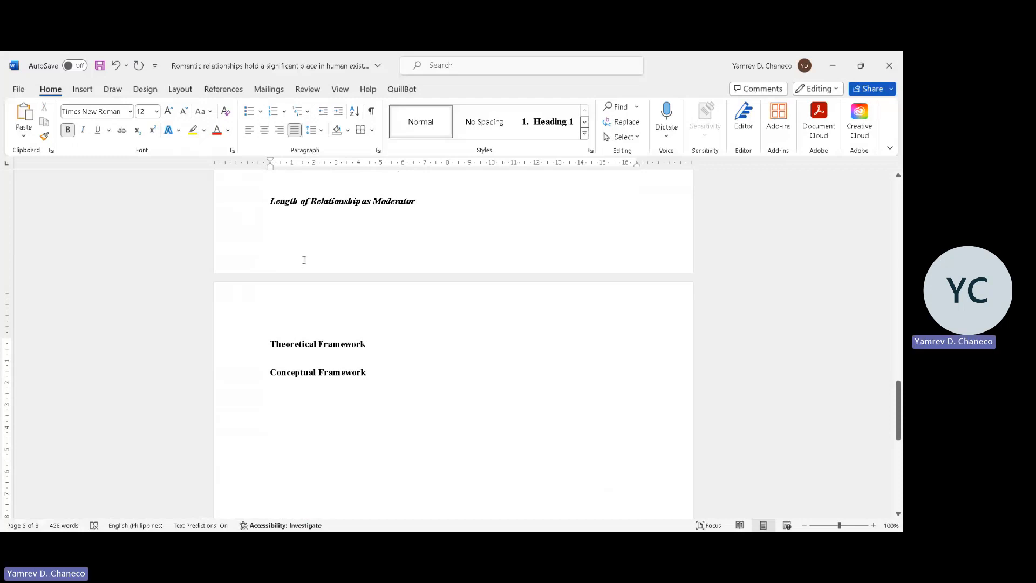
# Draw three blue circles—left, right and one above between them—and pick arrows to connect them.
pyautogui.click(82, 90)
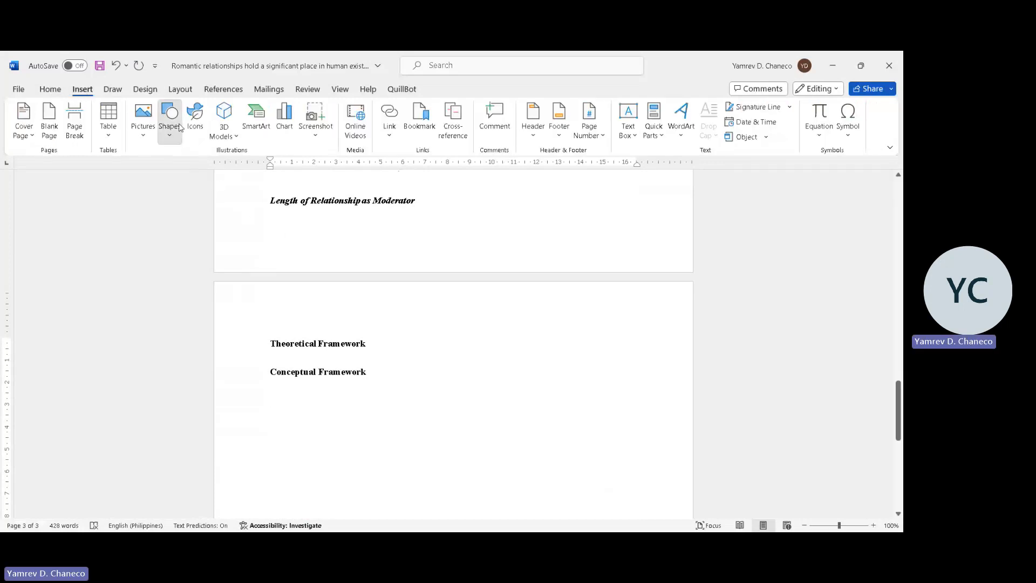
pyautogui.click(169, 119)
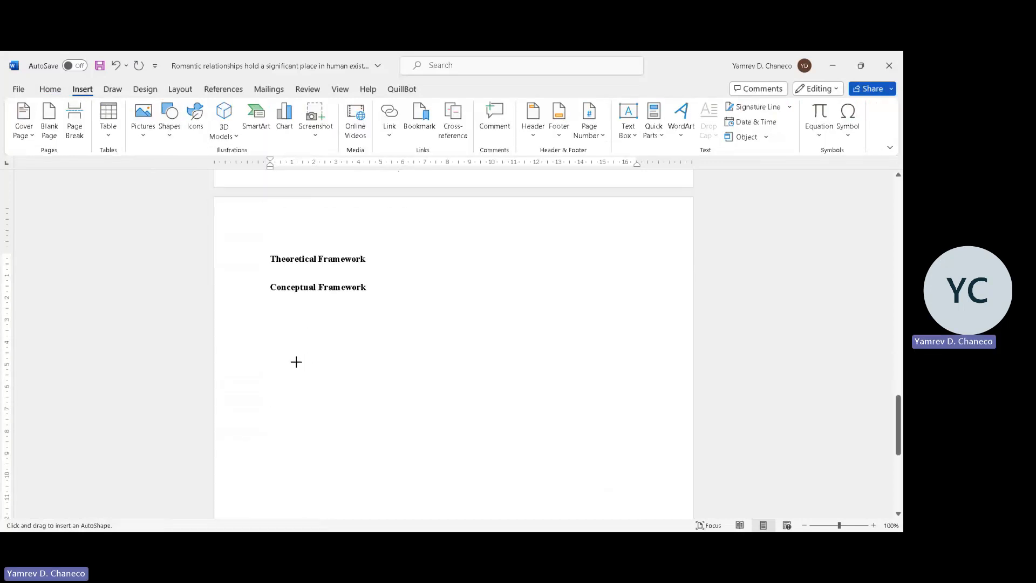
pyautogui.moveTo(269, 328); pyautogui.dragTo(332, 389)
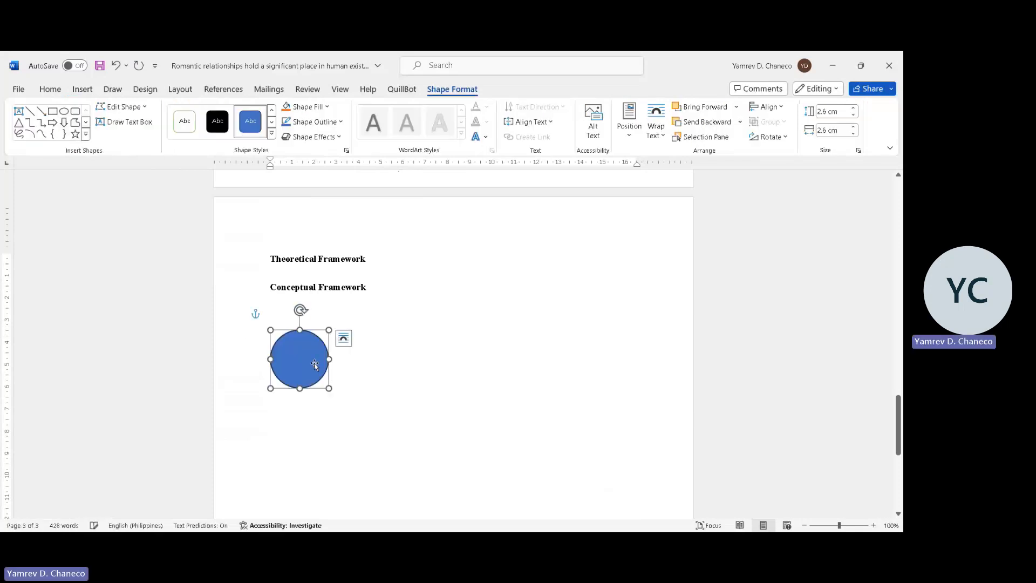
pyautogui.click(49, 90)
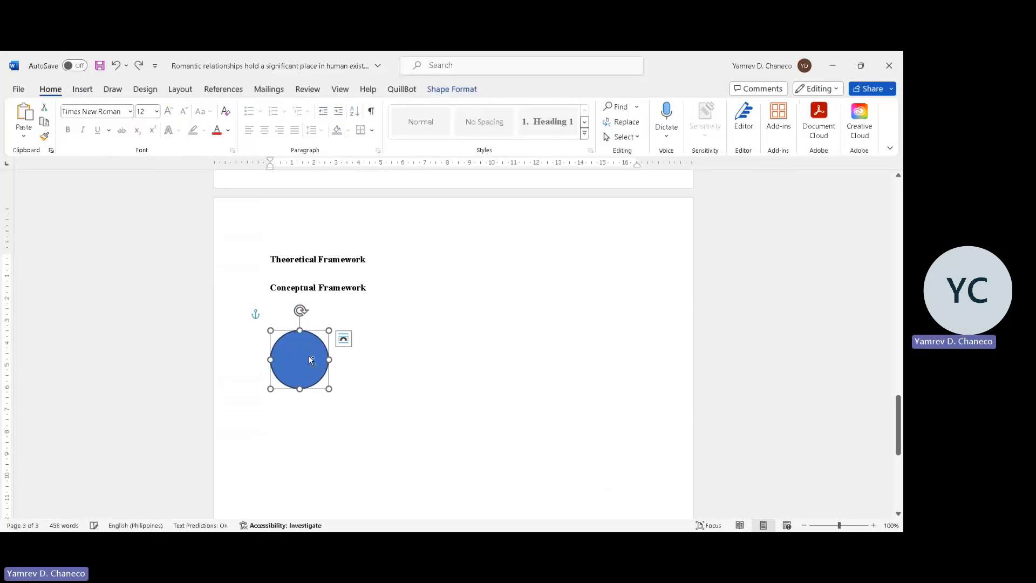
pyautogui.moveTo(299, 358); pyautogui.dragTo(564, 358)
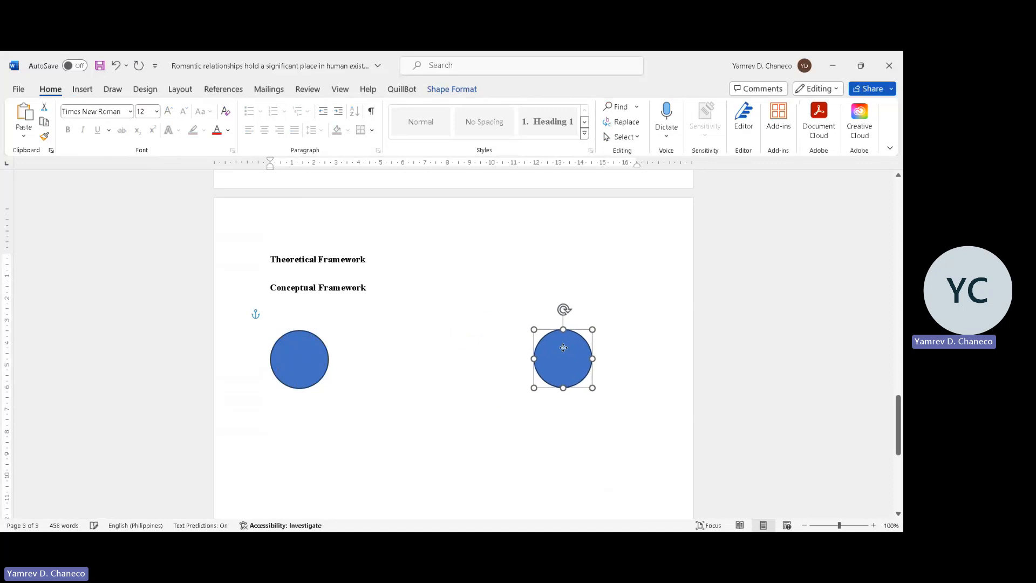
pyautogui.moveTo(563, 358); pyautogui.dragTo(322, 390)
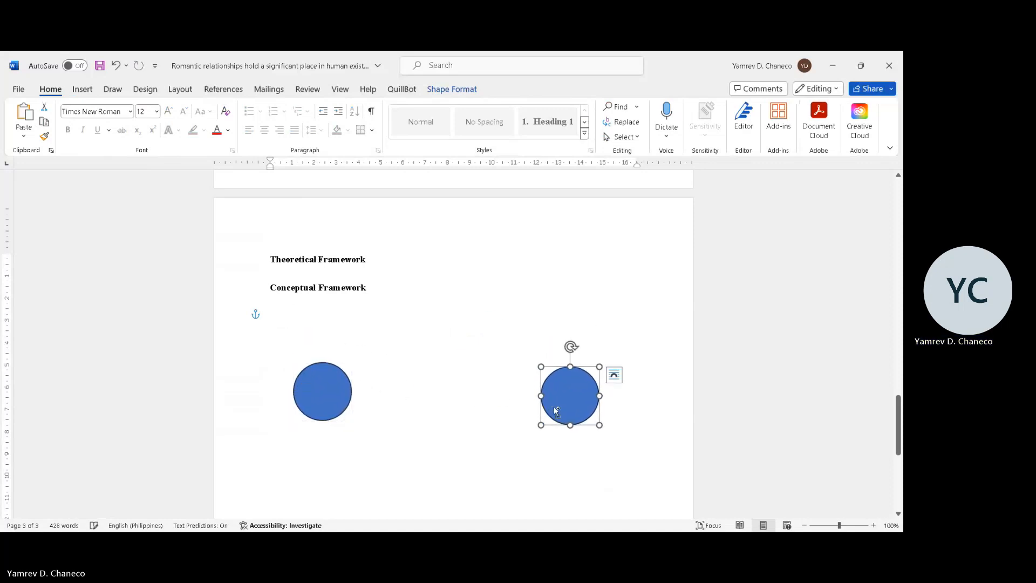
pyautogui.moveTo(570, 395); pyautogui.dragTo(444, 313)
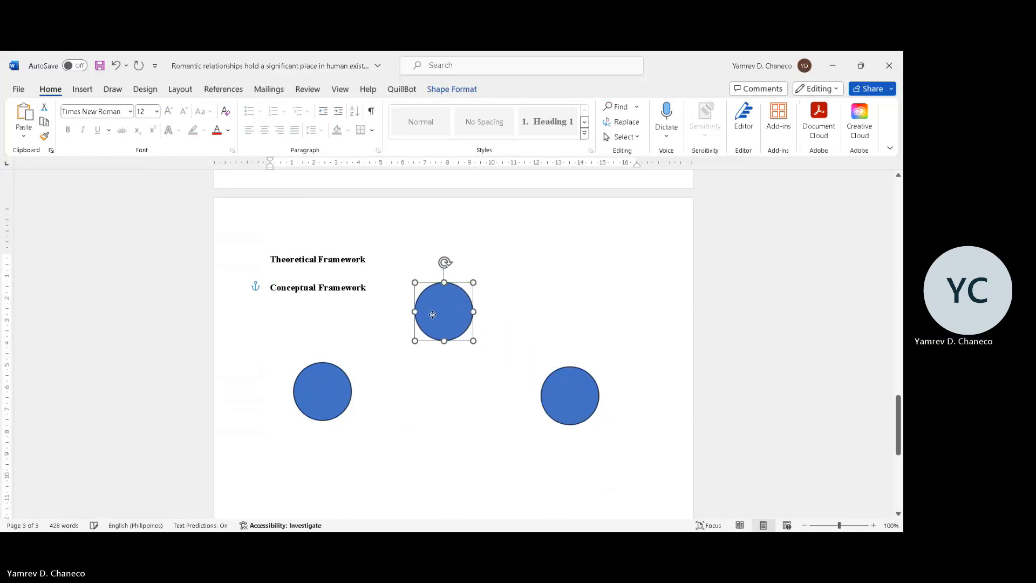
pyautogui.click(169, 119)
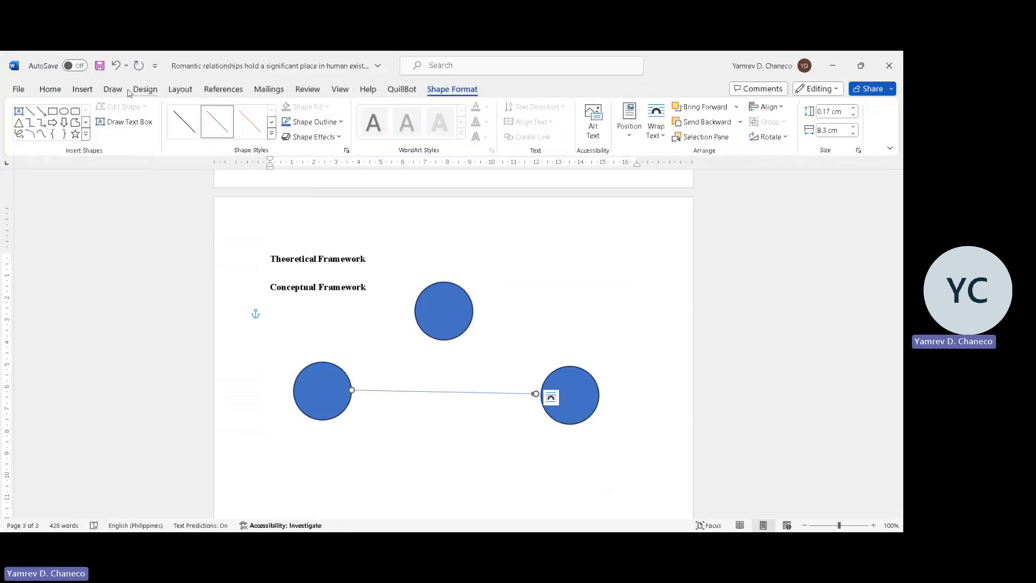
pyautogui.click(82, 88)
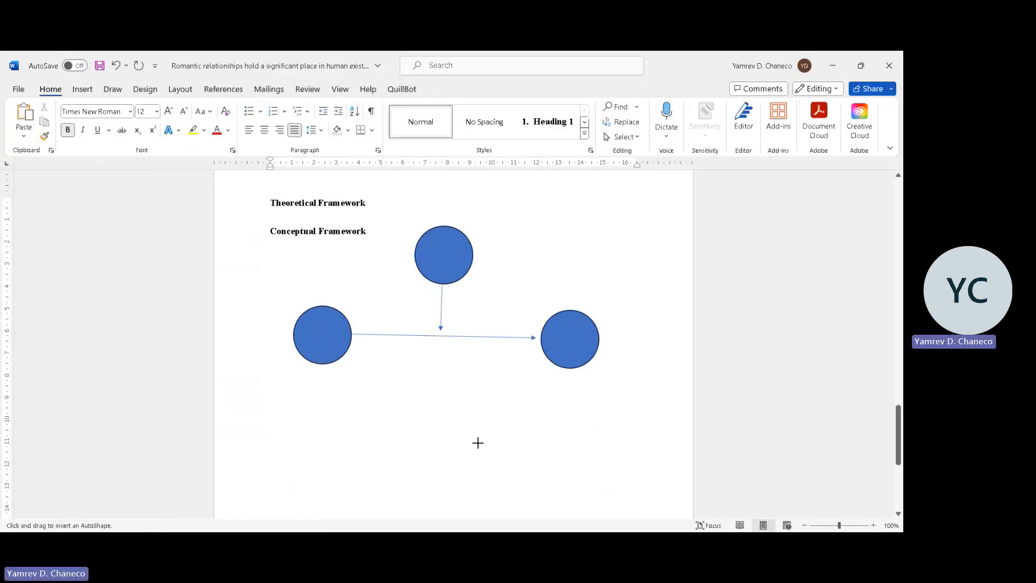
# Draw a rectangle for Gender below the arrows, discarding a mistaken oval first.
pyautogui.moveTo(402, 413); pyautogui.dragTo(496, 463)
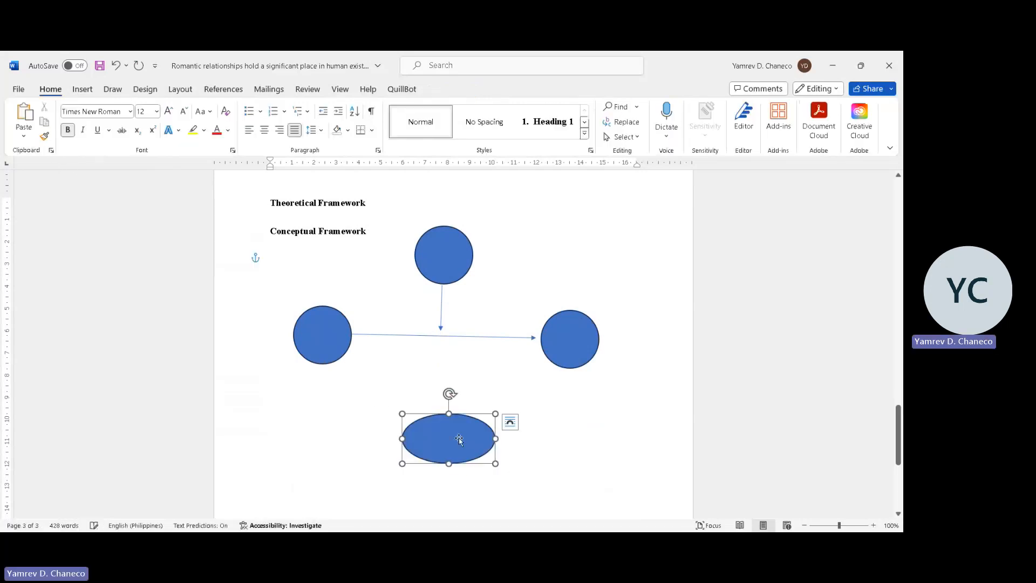
pyautogui.press('Delete')
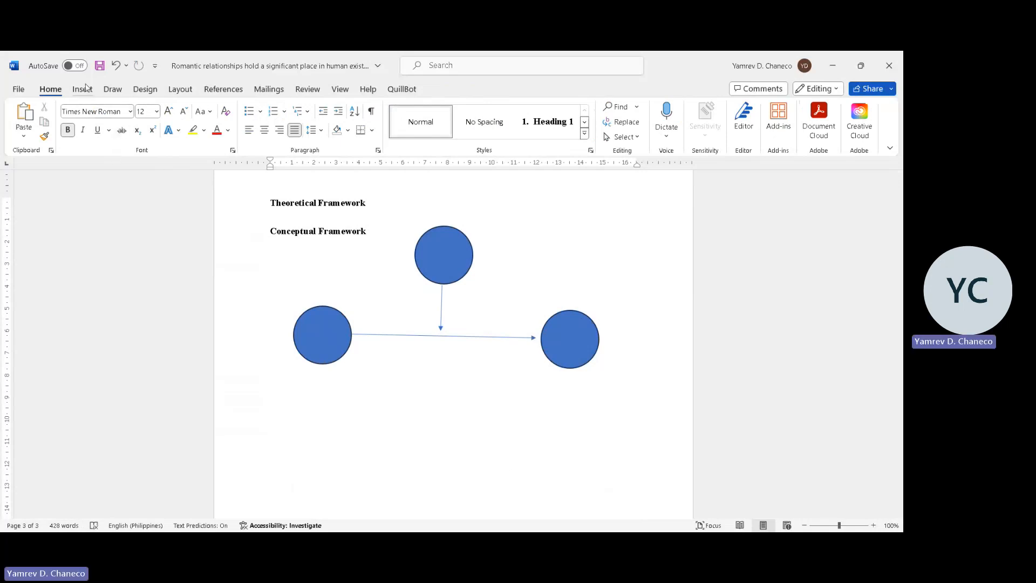
pyautogui.click(82, 88)
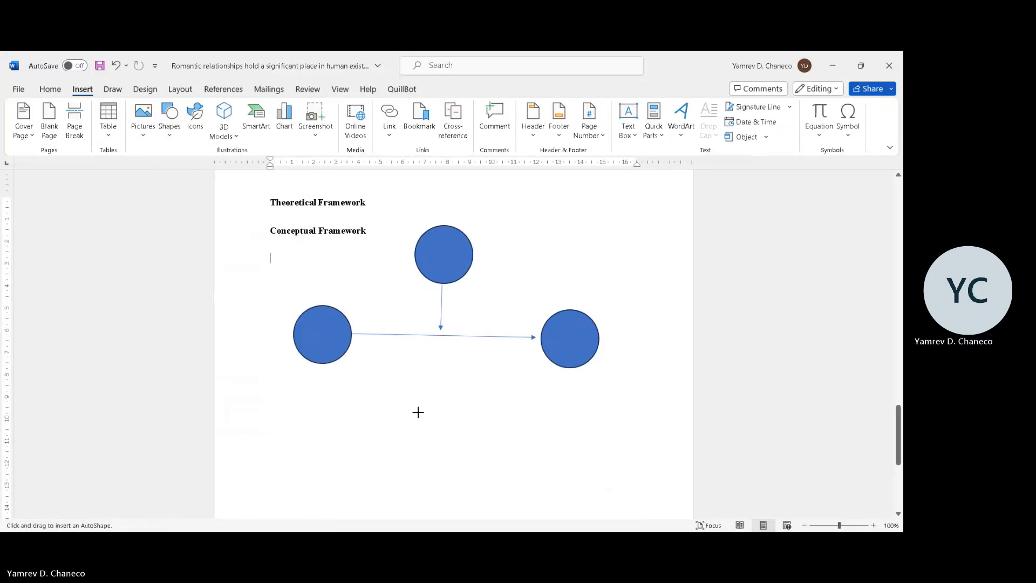
pyautogui.moveTo(418, 412); pyautogui.dragTo(481, 443)
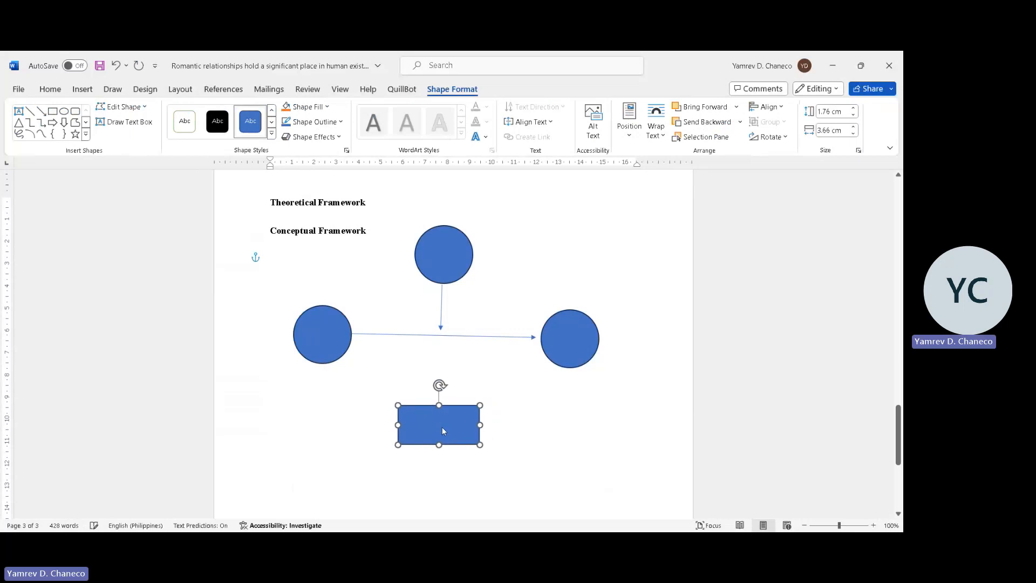
# Join the Gender rectangle to the left and right circles with straight connector lines.
pyautogui.click(82, 89)
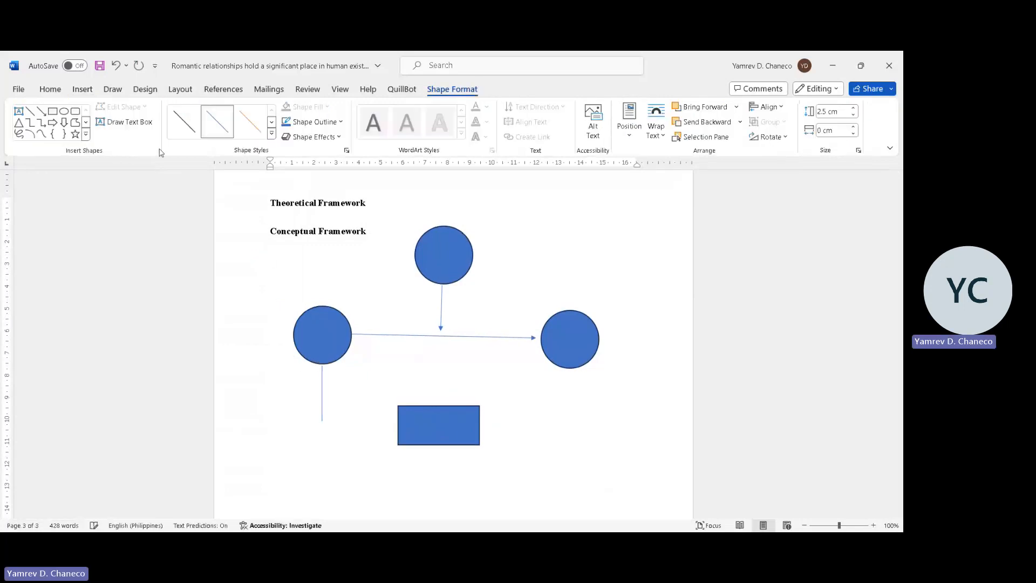
pyautogui.click(142, 117)
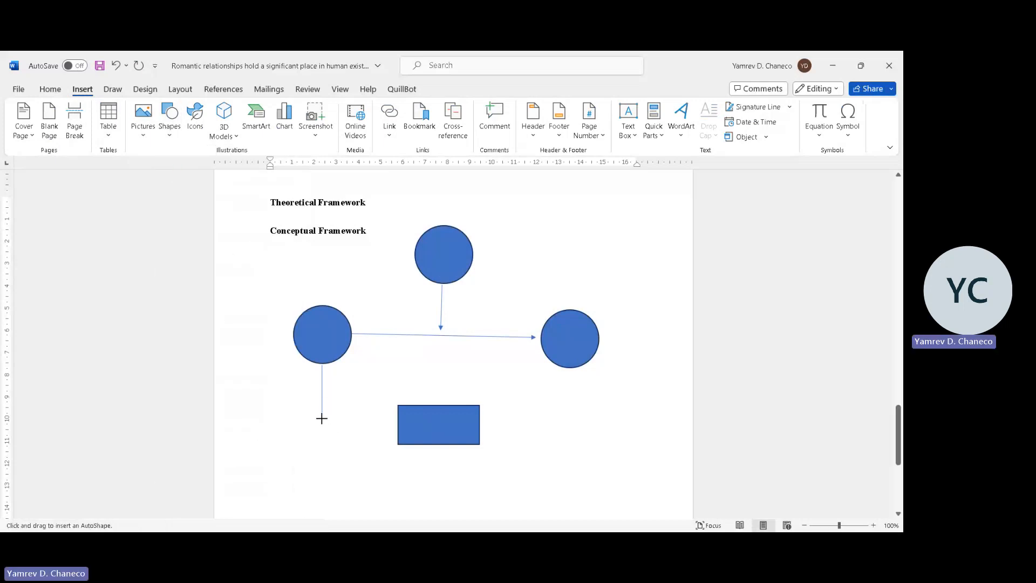
pyautogui.moveTo(322, 357); pyautogui.dragTo(398, 417)
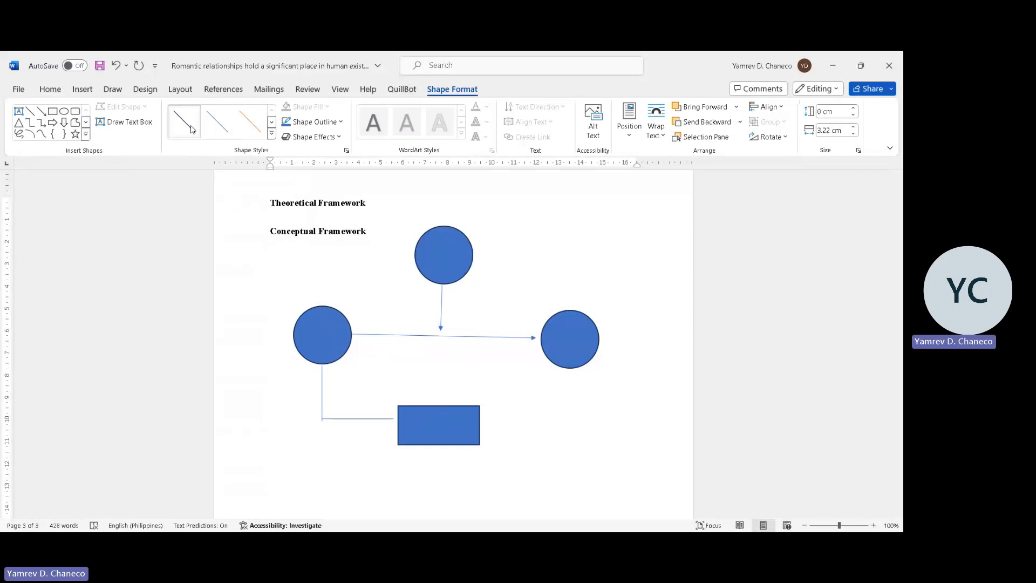
pyautogui.click(169, 119)
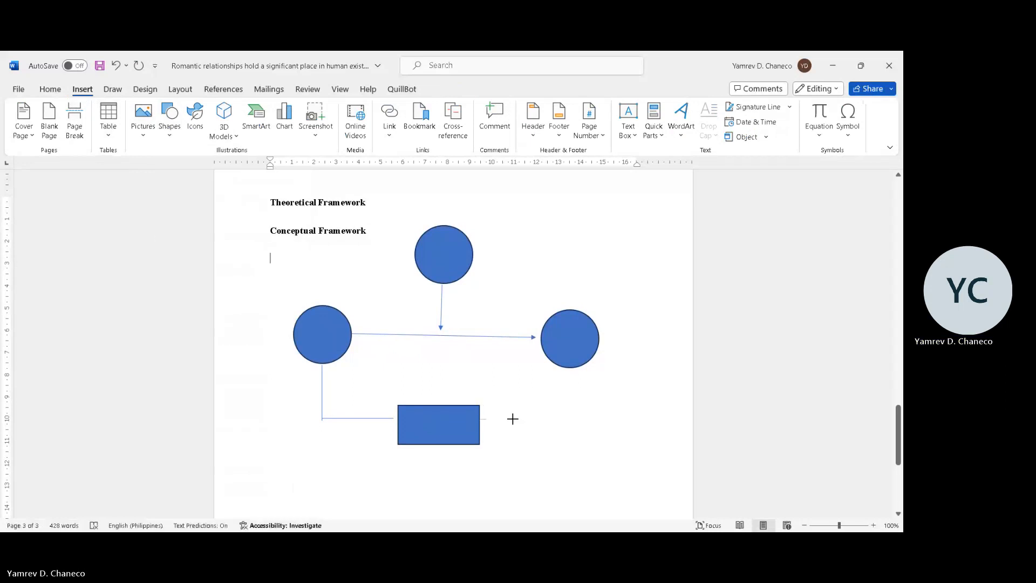
pyautogui.moveTo(483, 419); pyautogui.dragTo(571, 419)
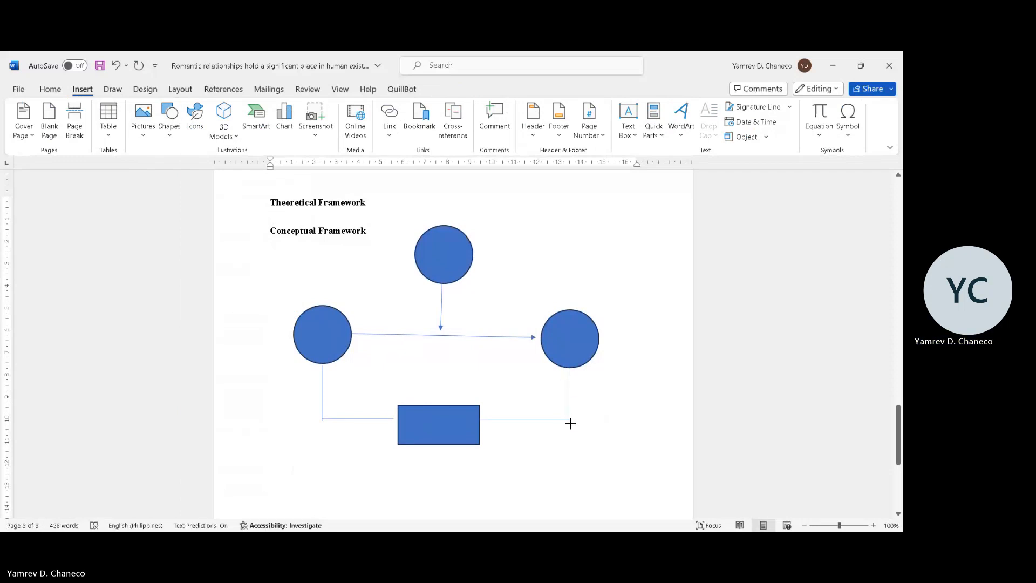
pyautogui.click(438, 423)
pyautogui.write('Gender')
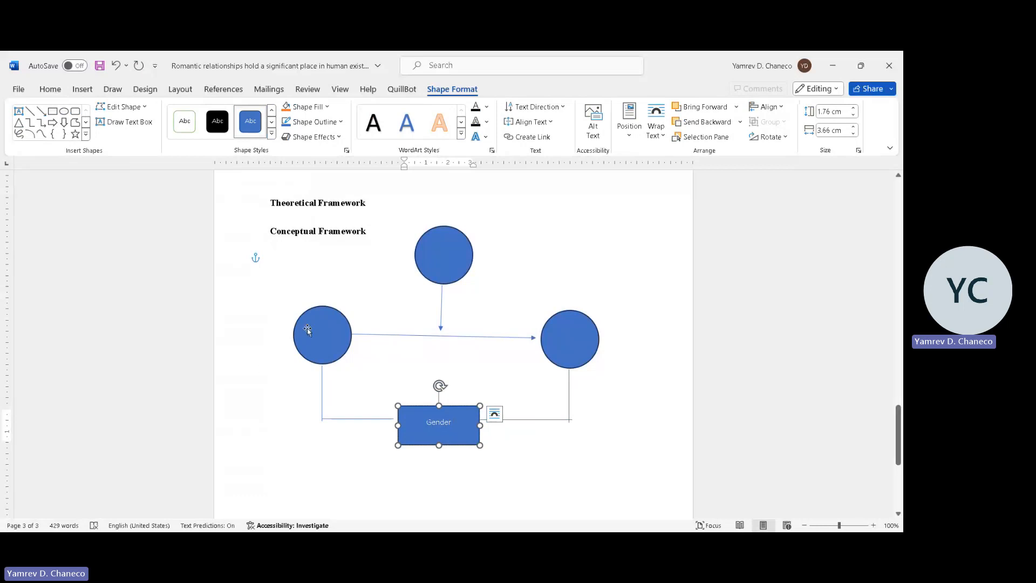
# Label the left circle Intimacy, the right circle EE and the top circle LoR.
pyautogui.click(322, 335)
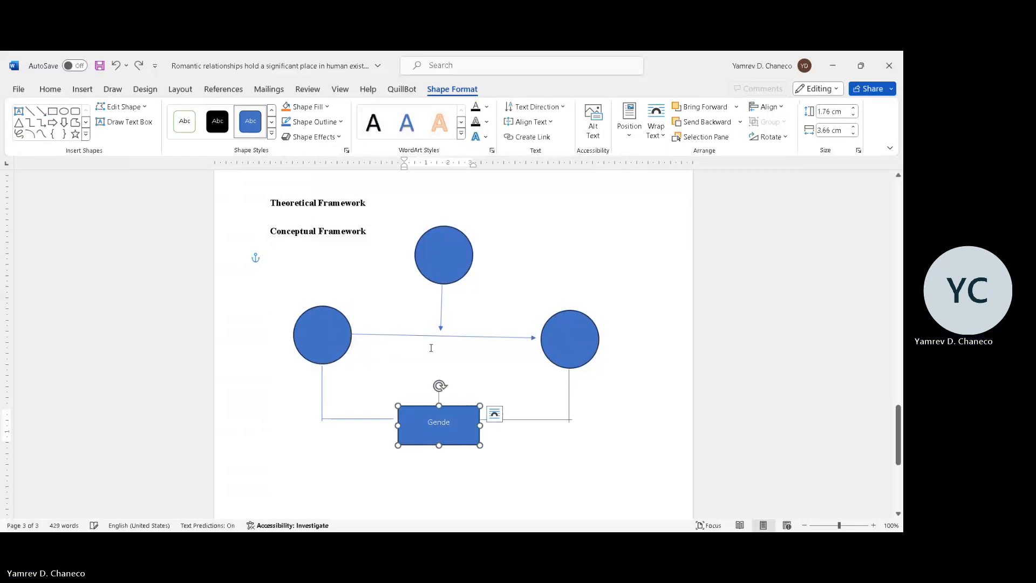
pyautogui.click(322, 334)
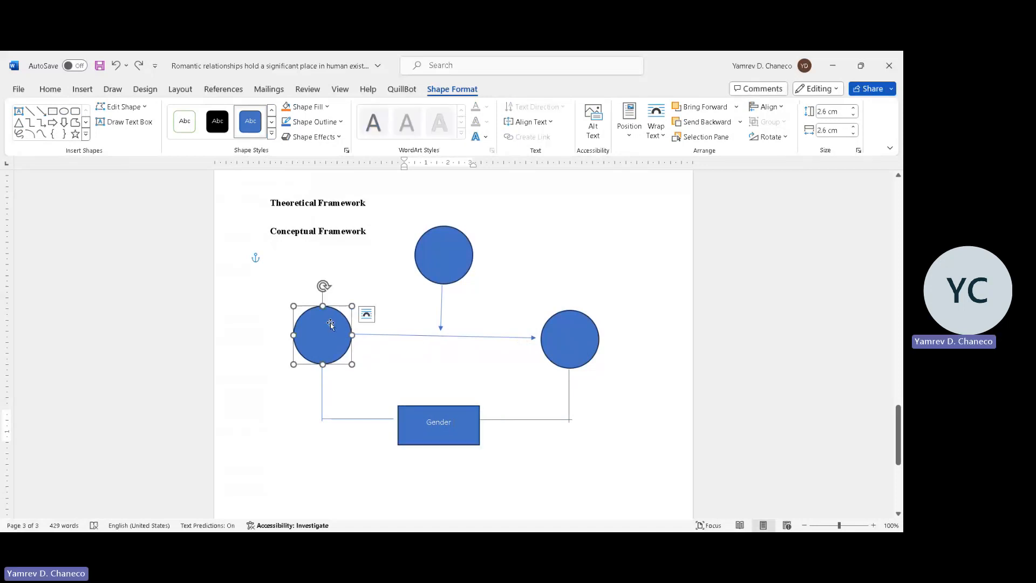
pyautogui.write('Intimacy')
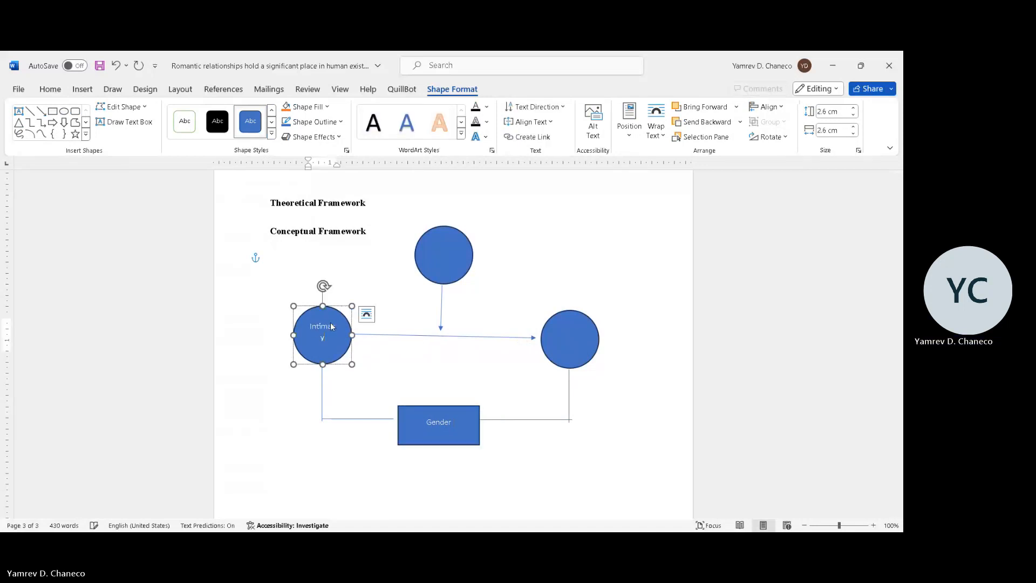
pyautogui.click(569, 339)
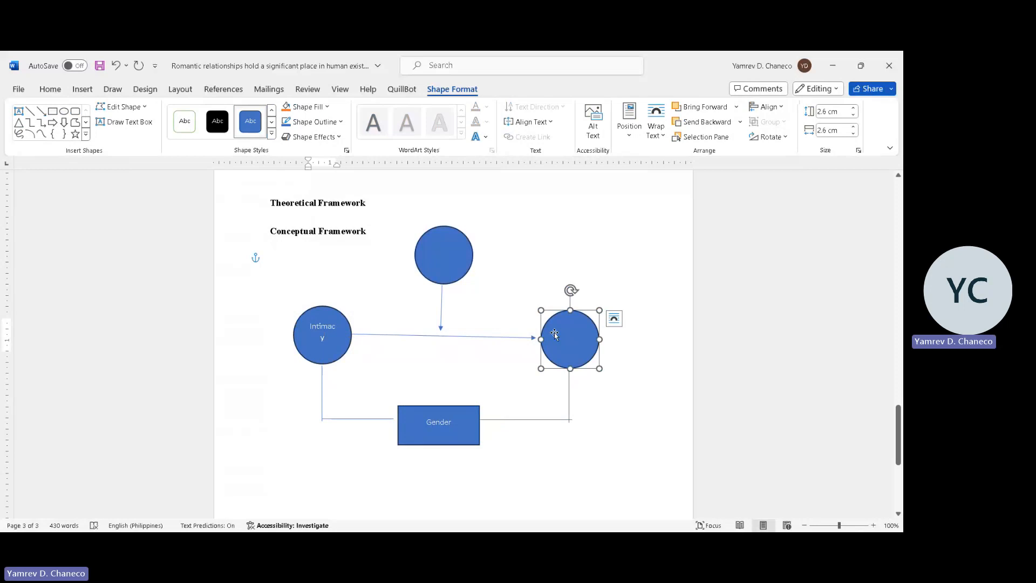
pyautogui.write('EE')
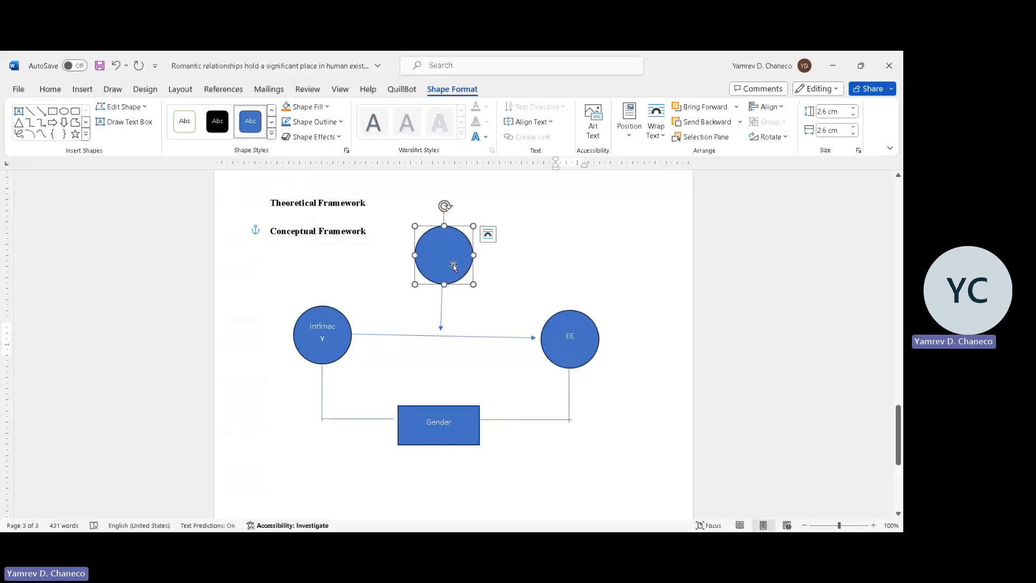
pyautogui.write('Le')
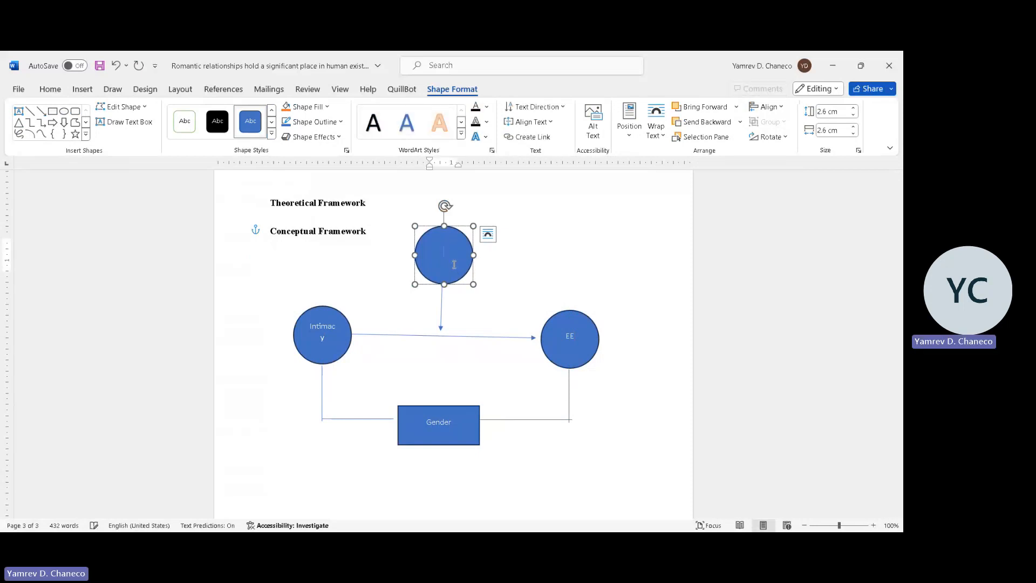
pyautogui.write('LoR')
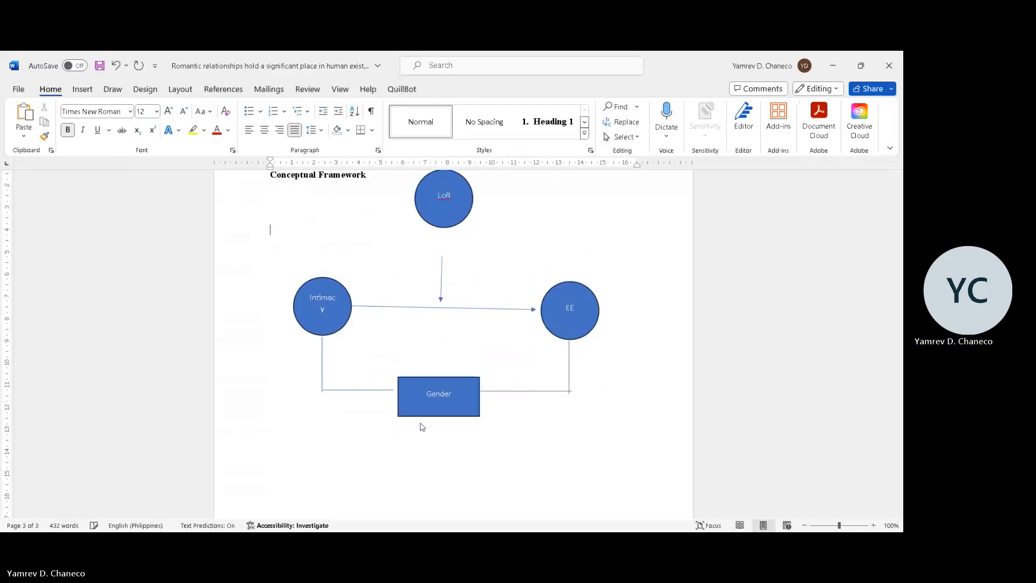
# Add a bold The Present Study heading below Theoretical Framework.
pyautogui.scroll(-3)
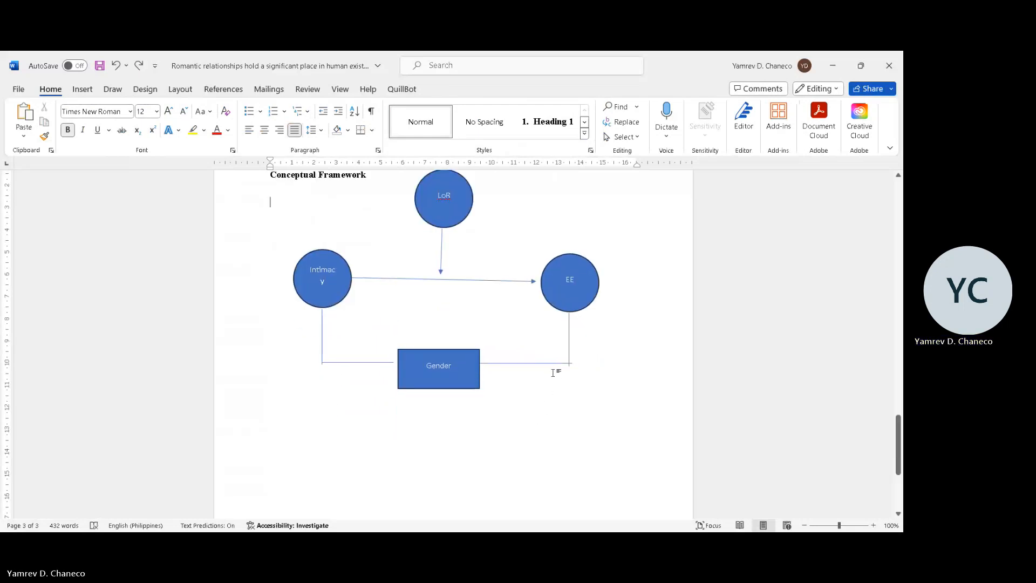
pyautogui.scroll(-3)
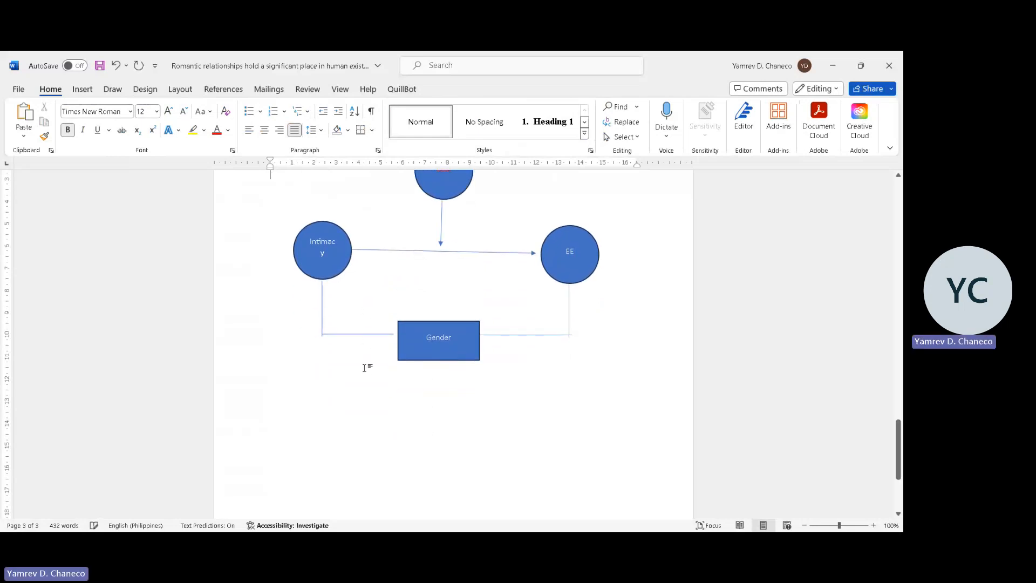
pyautogui.scroll(-3)
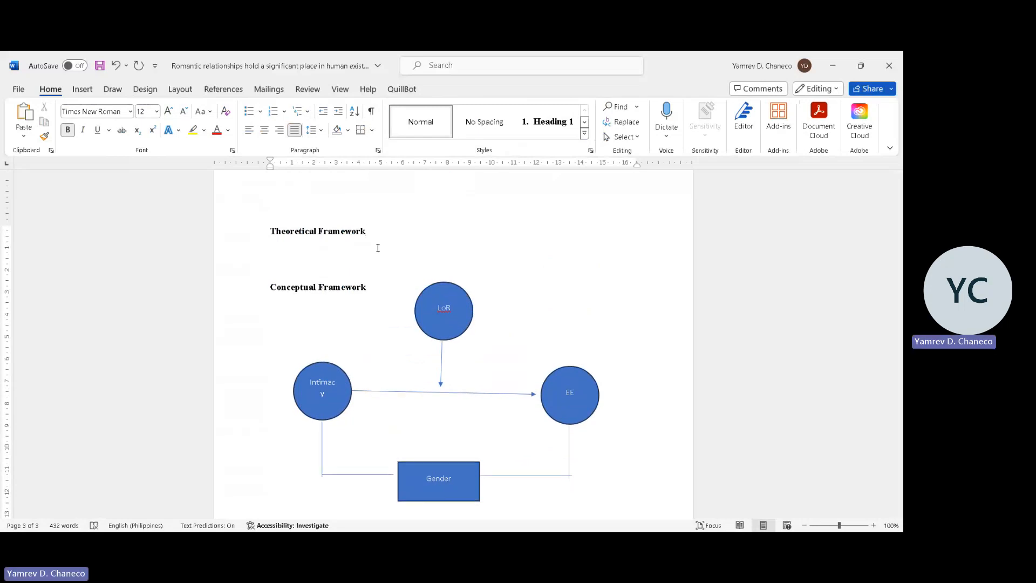
pyautogui.write('The Present Study')
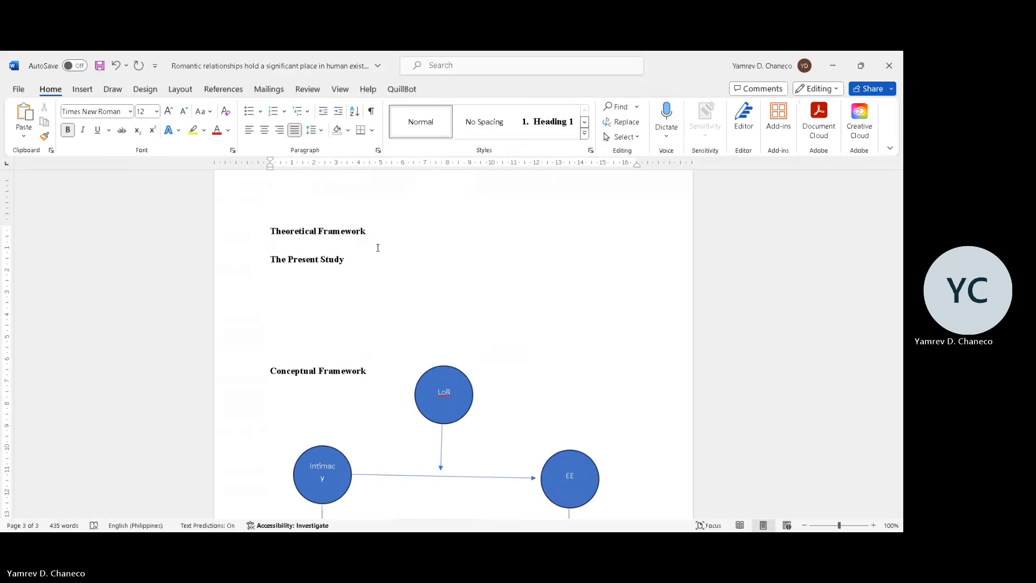
# Write question 1: is there a significant difference in male and female intimacy and emotional expressivity.
pyautogui.click(270, 286)
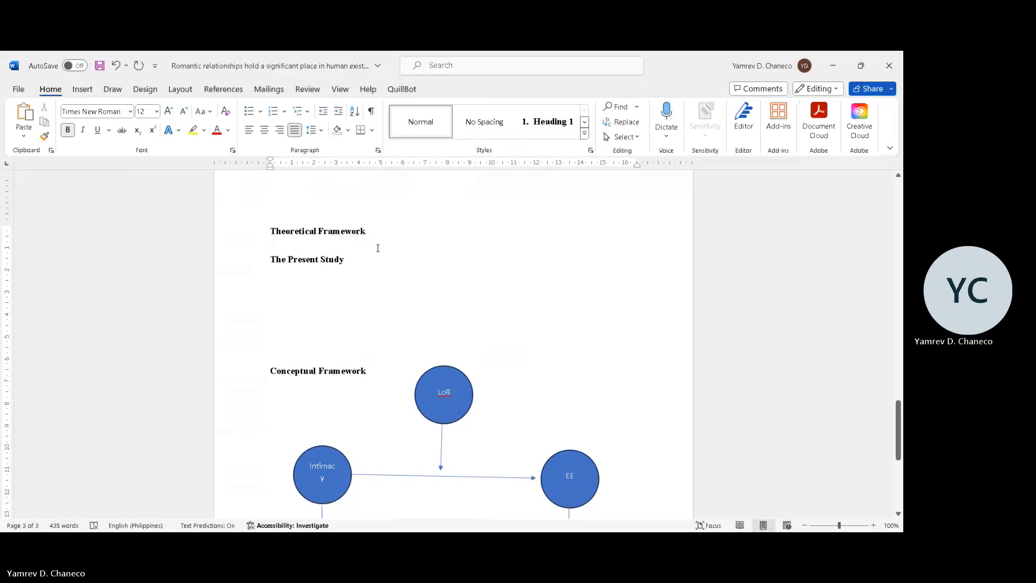
pyautogui.write('1.')
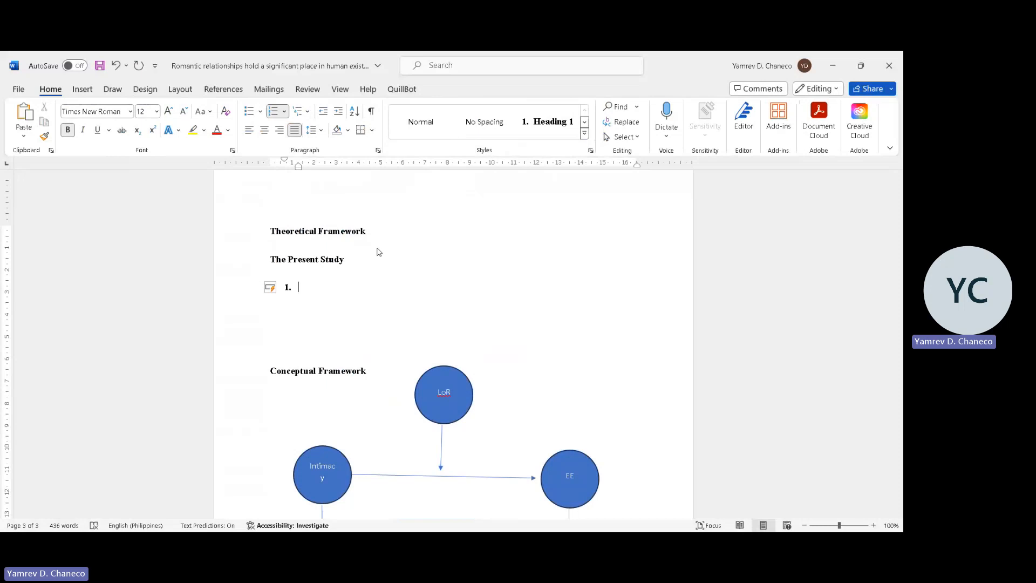
pyautogui.write('Does')
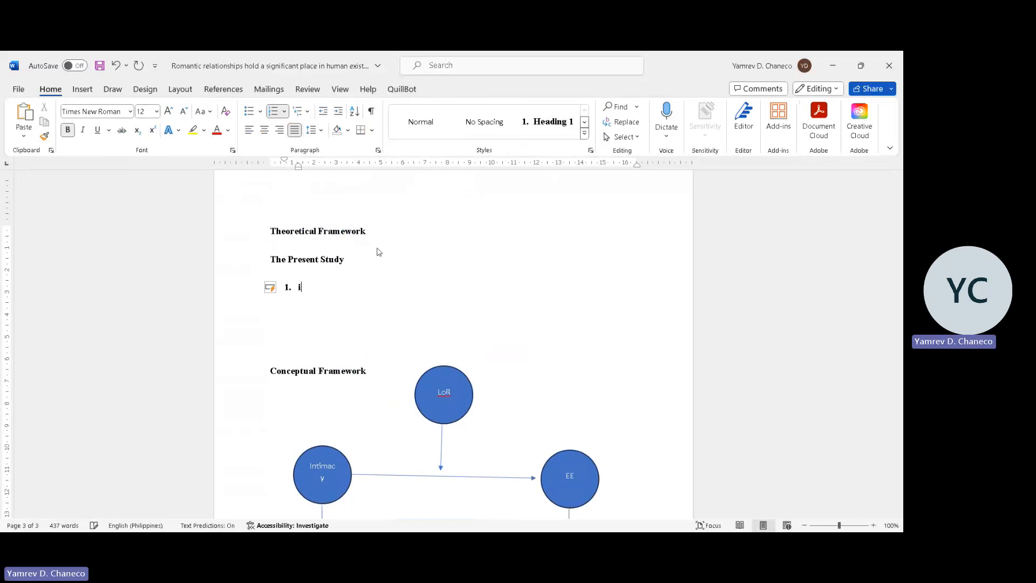
pyautogui.write('s there a s')
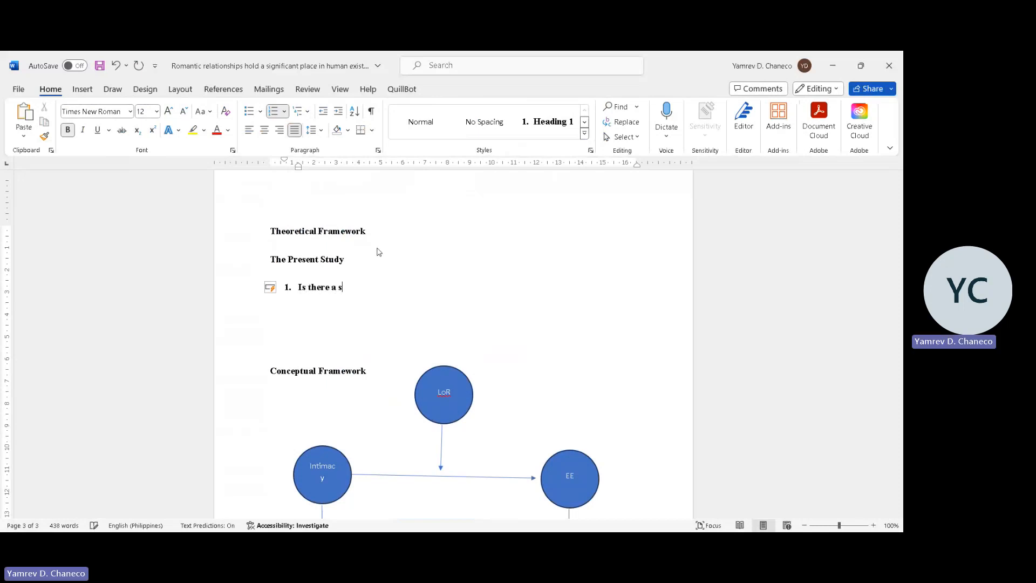
pyautogui.write('ignificant')
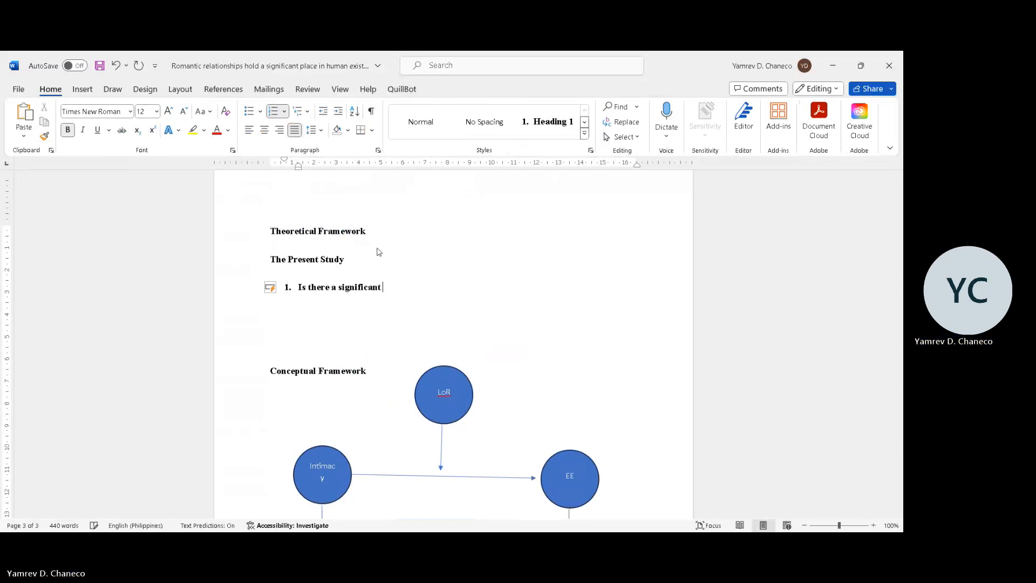
pyautogui.write('difference')
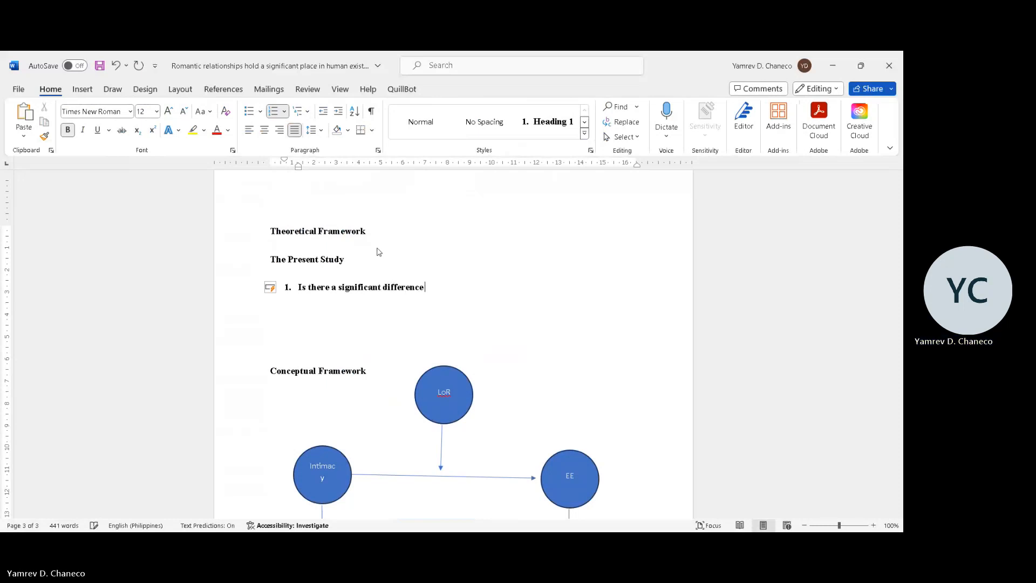
pyautogui.write('b')
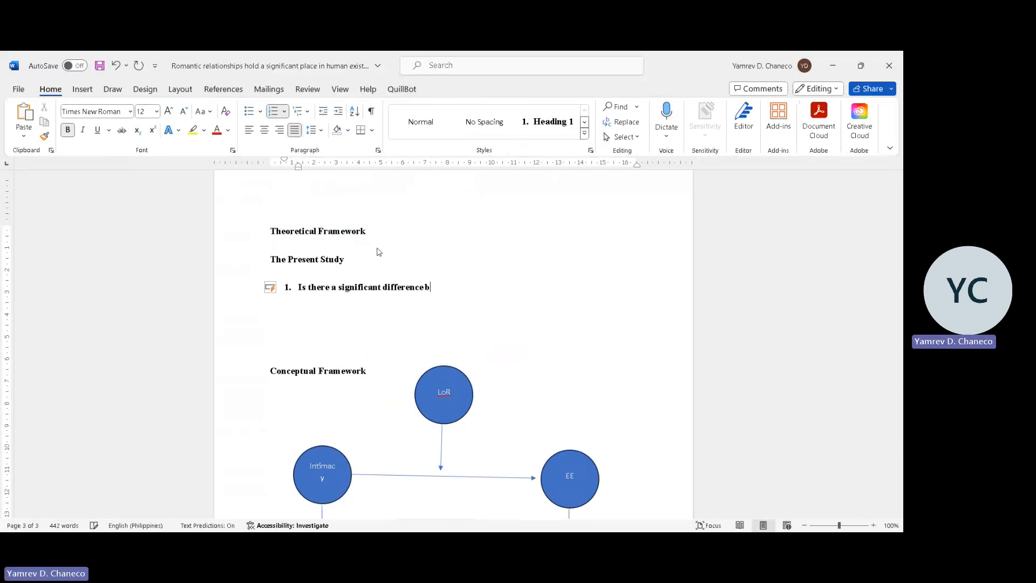
pyautogui.press('backspace')
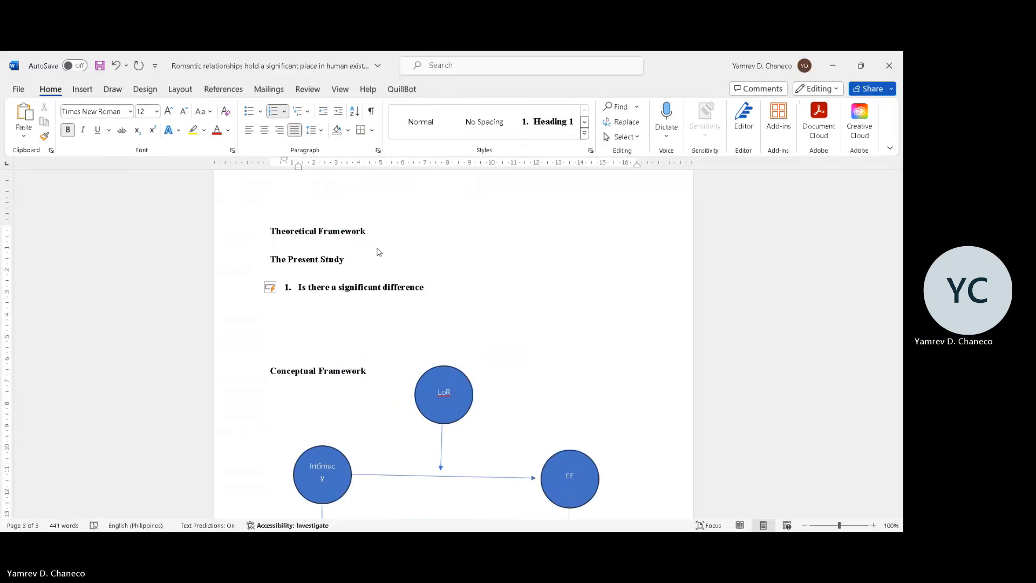
pyautogui.click(425, 287)
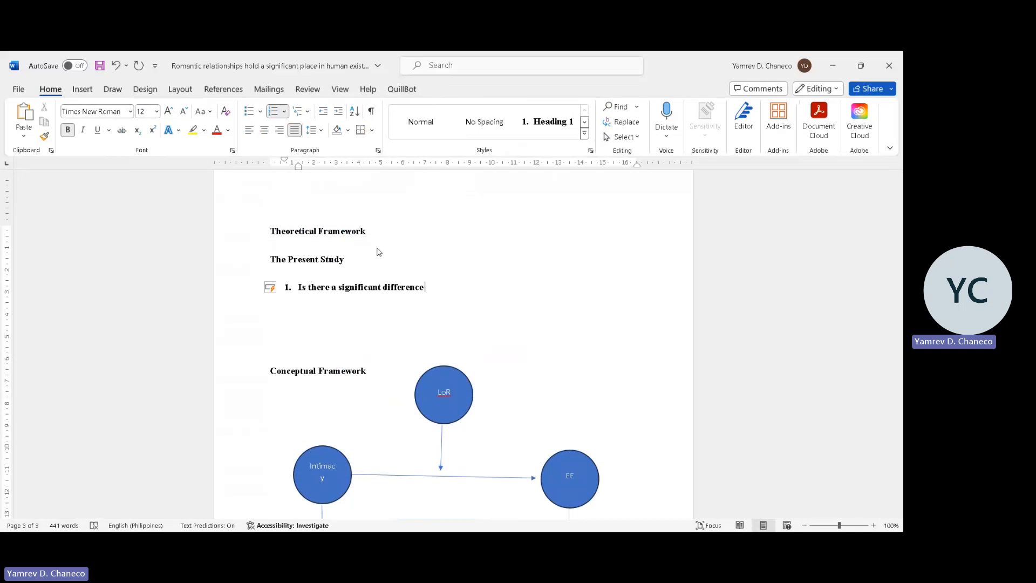
pyautogui.write('bw')
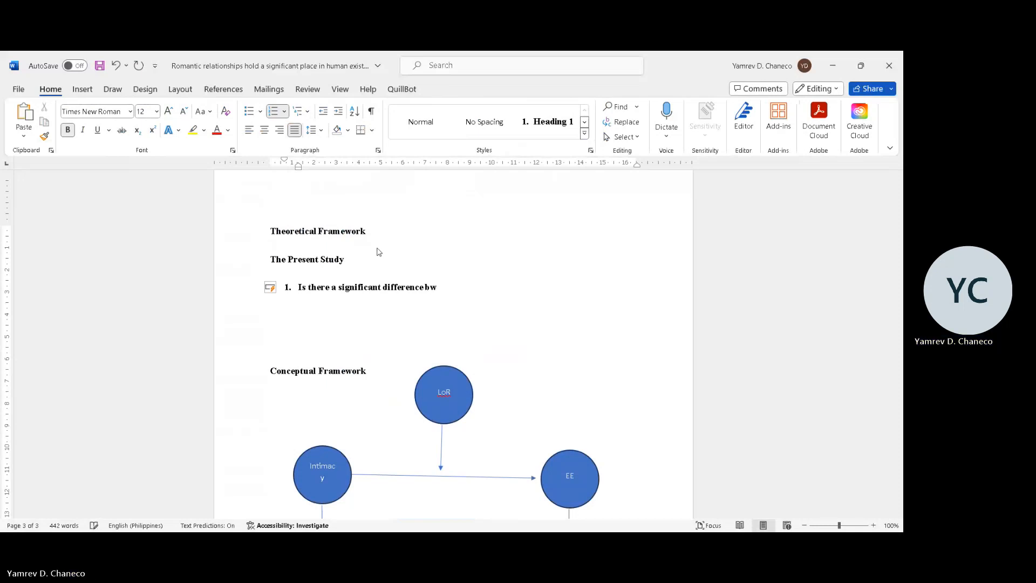
pyautogui.press('Backspace')
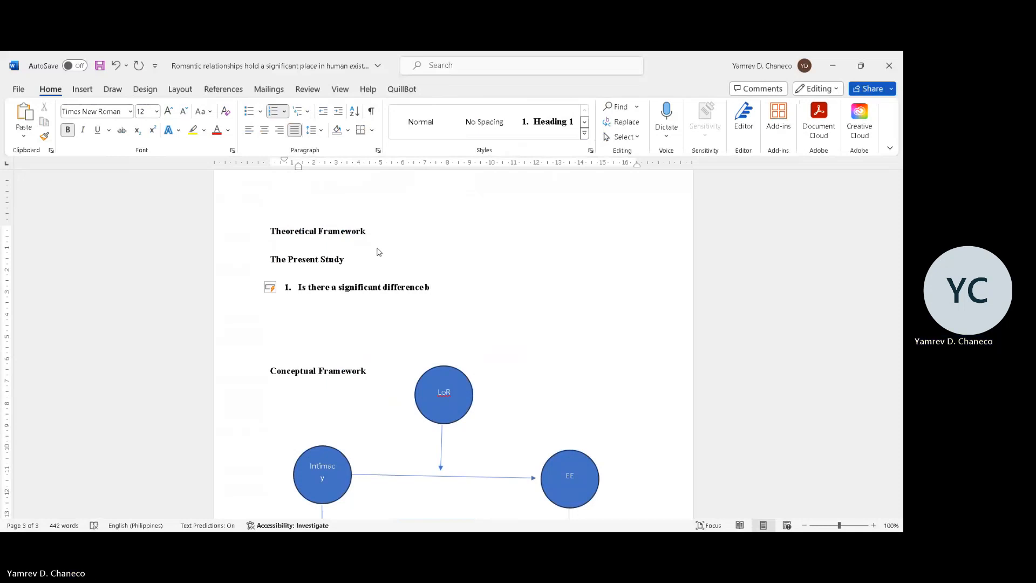
pyautogui.press('BackSpace')
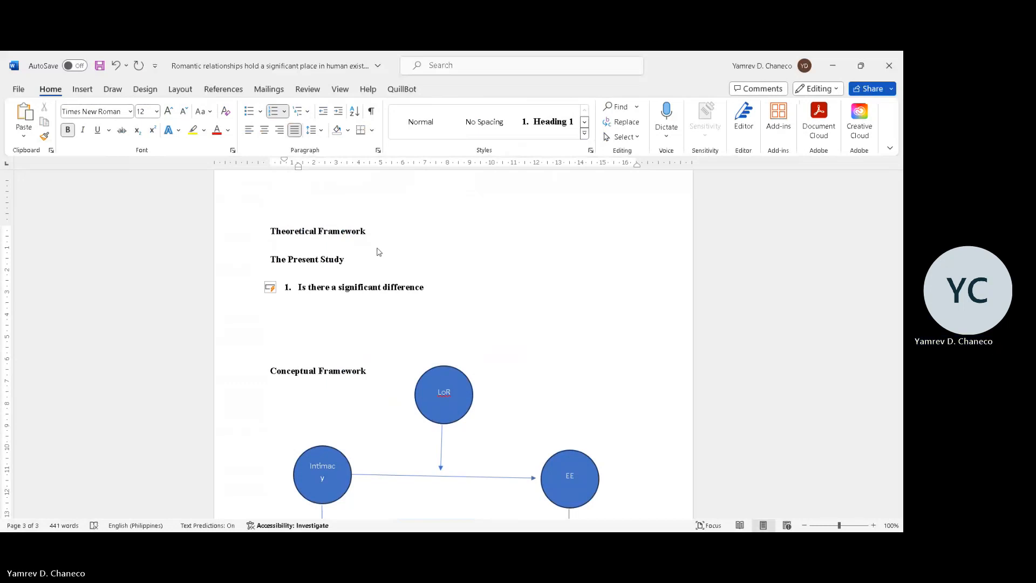
pyautogui.write('in M')
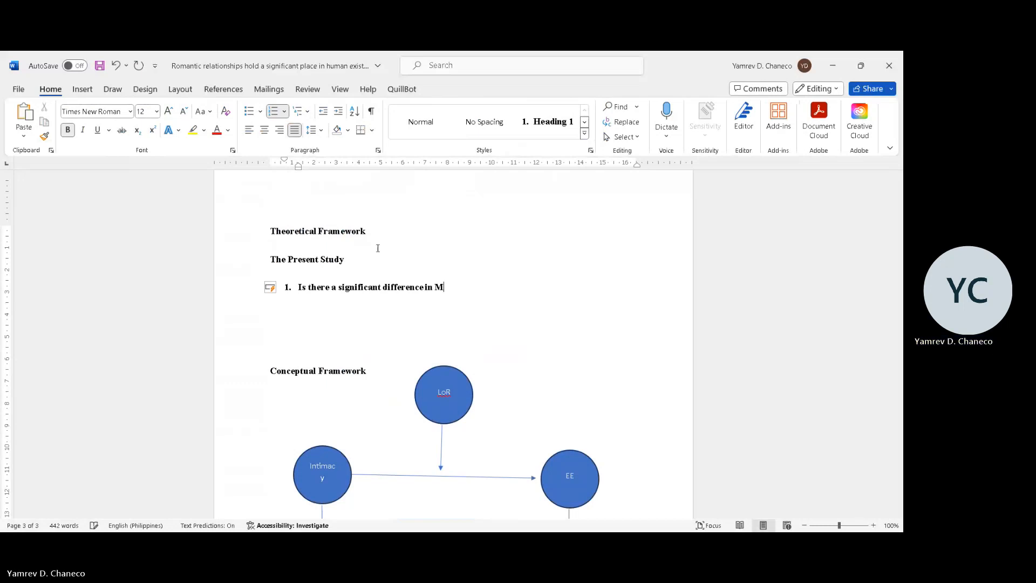
pyautogui.write('ale and Female in')
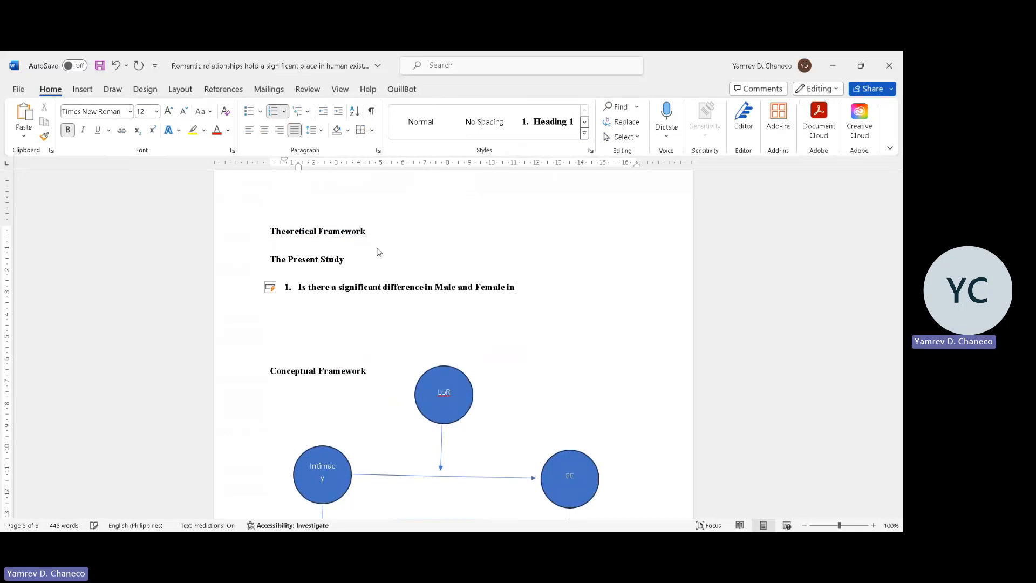
pyautogui.write('their level of intimacy a')
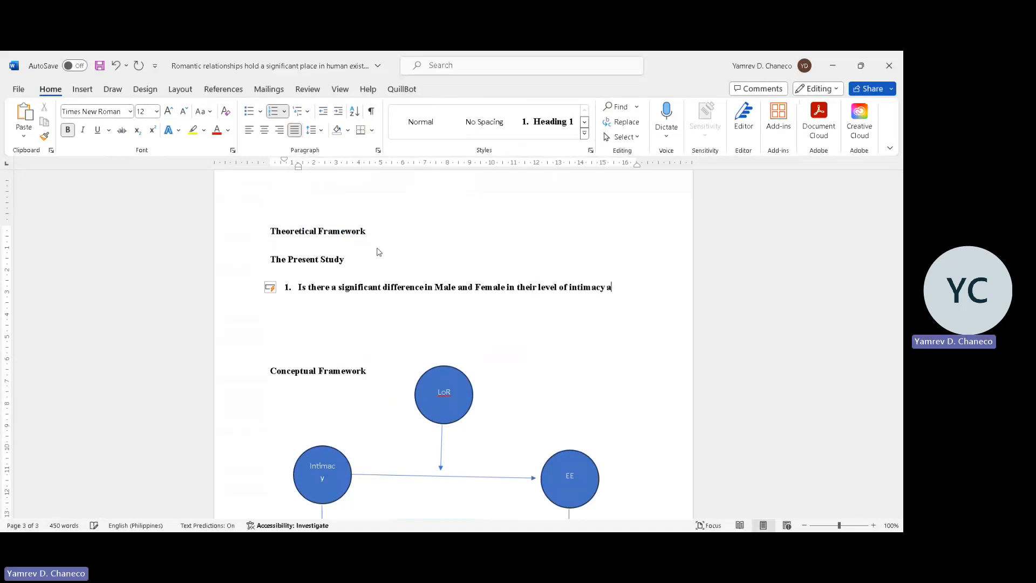
pyautogui.write('nd emotional expressivity.')
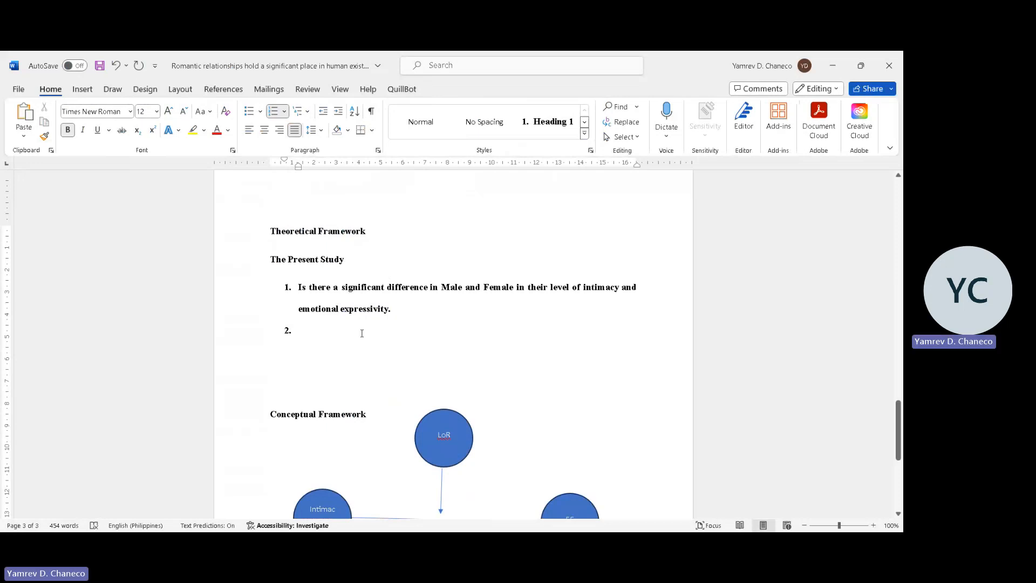
# Write question 2: is there a significant association between intimacy and emotional expressivity.
pyautogui.click(298, 331)
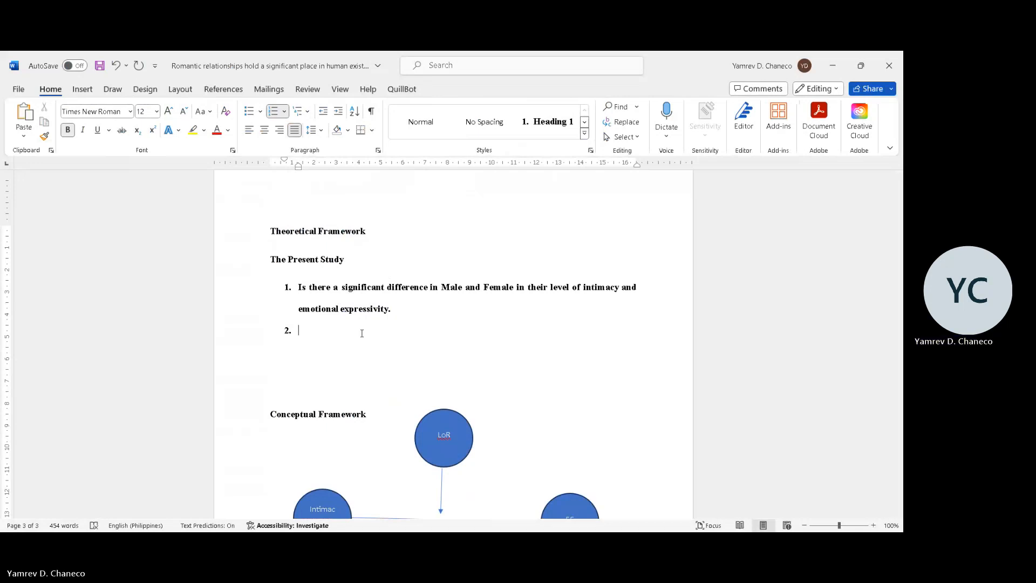
pyautogui.write('Is')
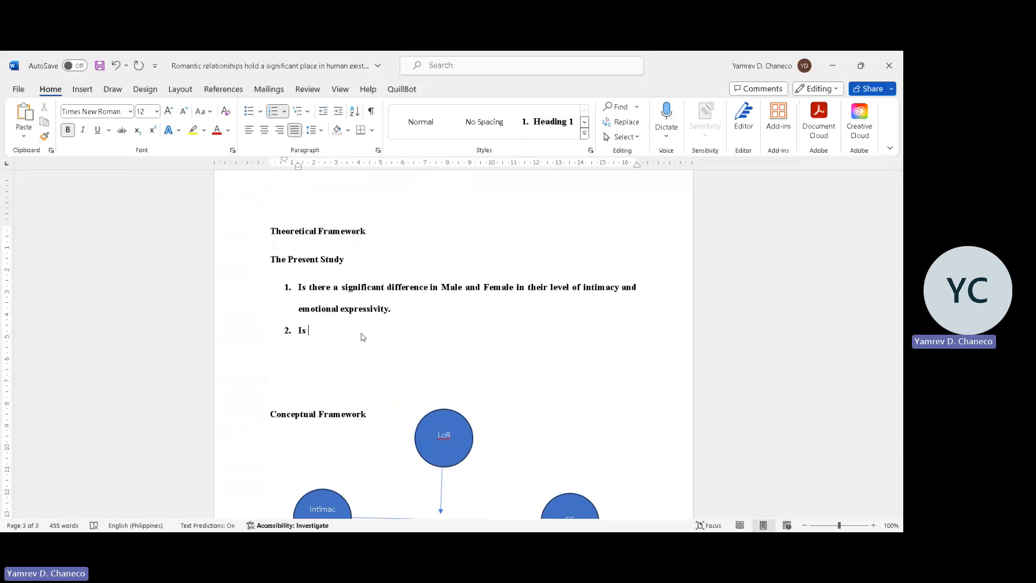
pyautogui.write('Does i')
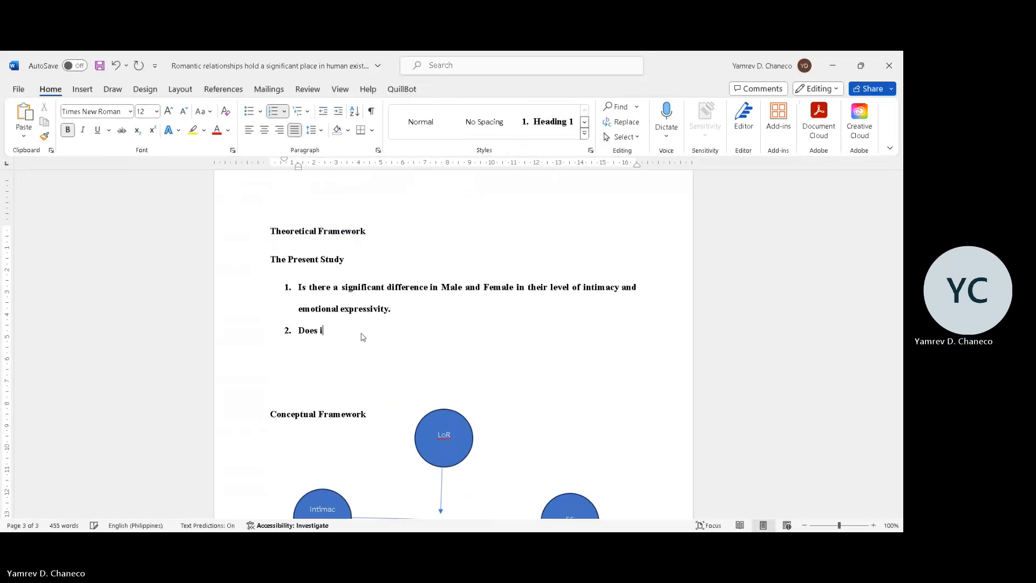
pyautogui.write('nt')
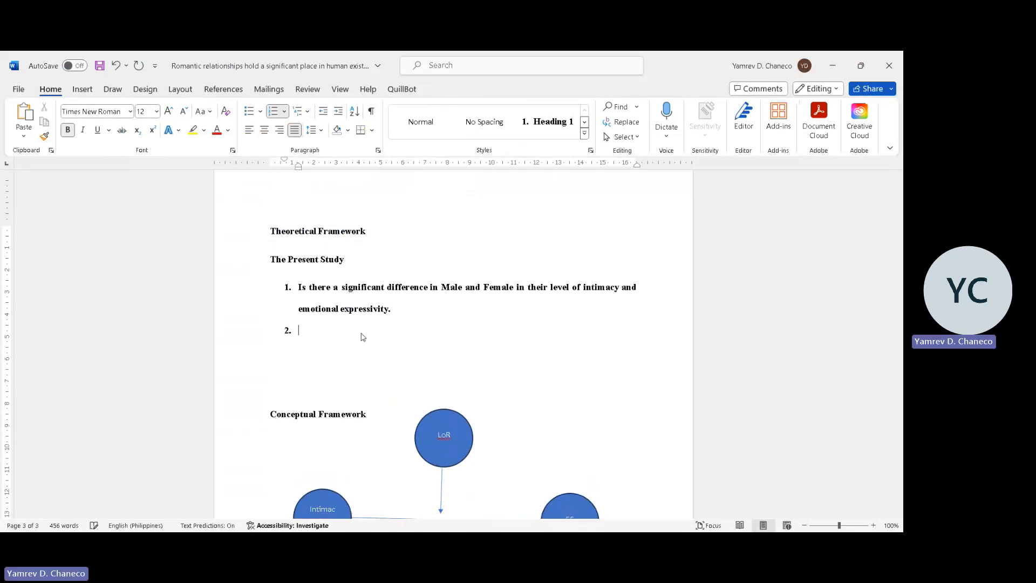
pyautogui.write('Is there a')
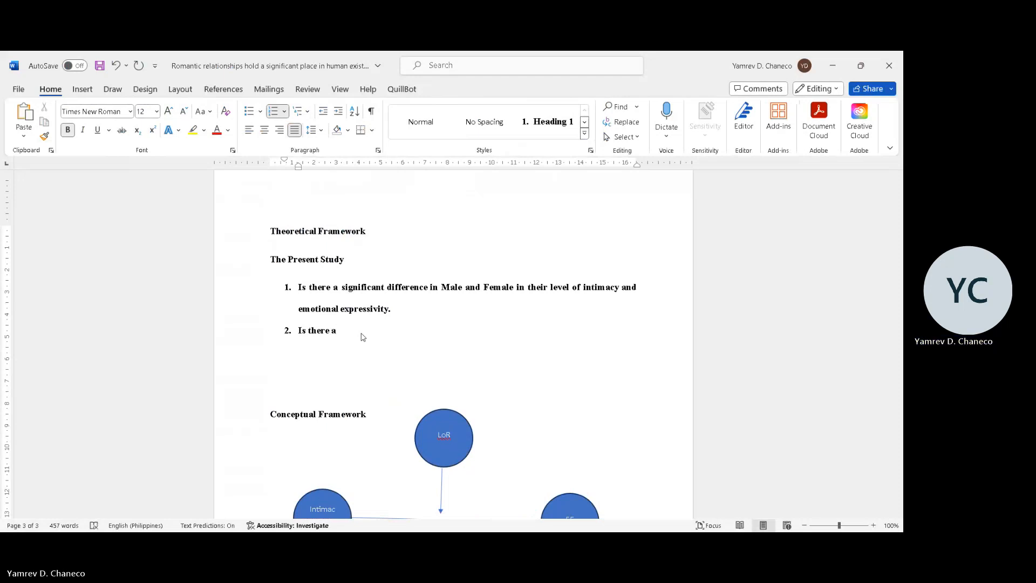
pyautogui.press('Backspace')
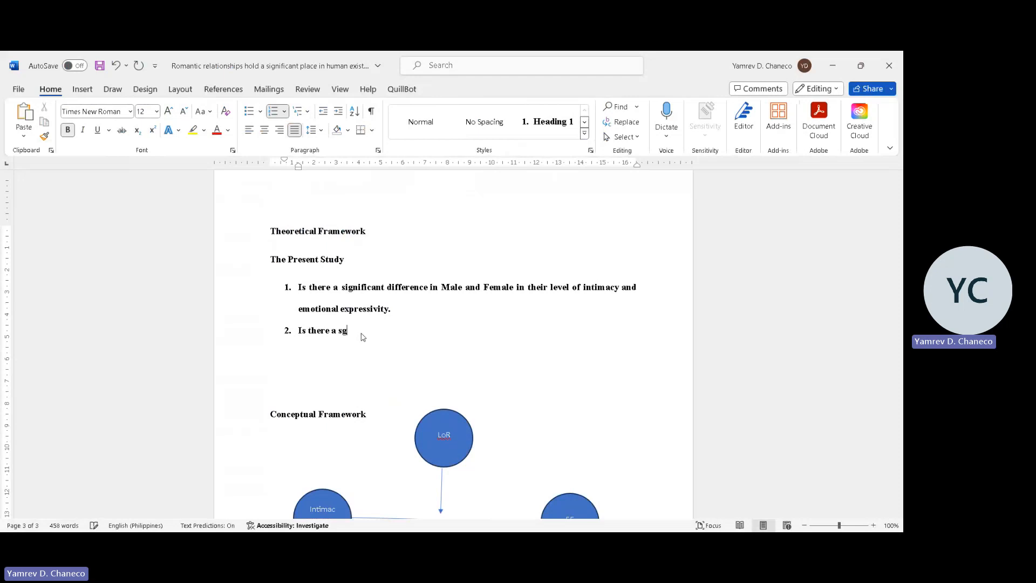
pyautogui.write('igficiant')
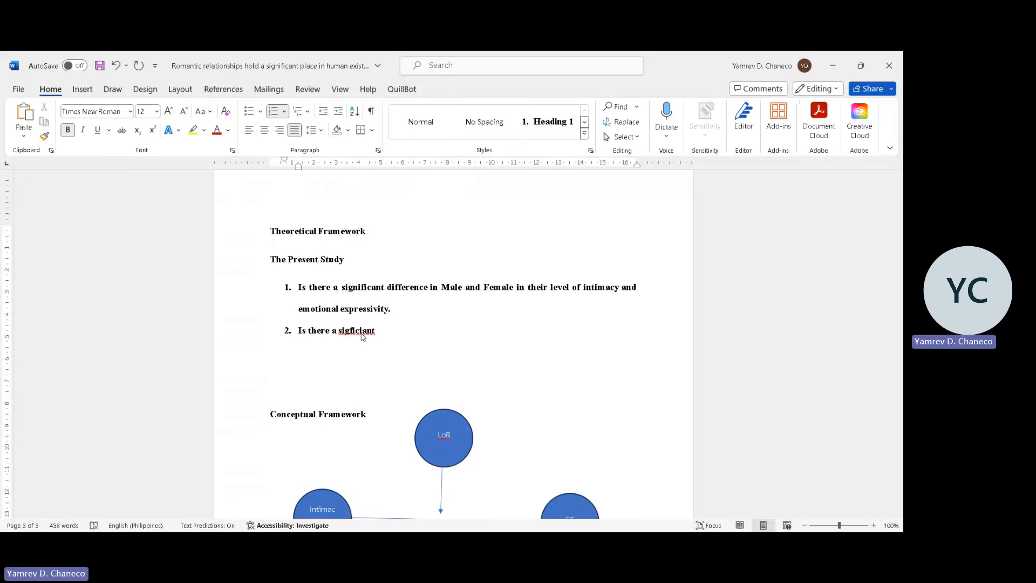
pyautogui.rightClick(355, 330)
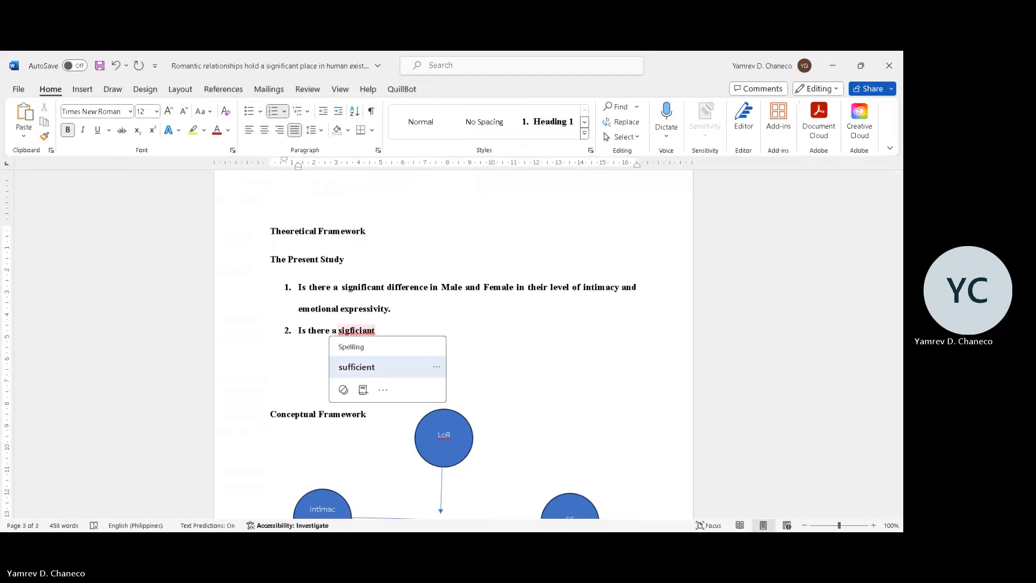
pyautogui.click(356, 367)
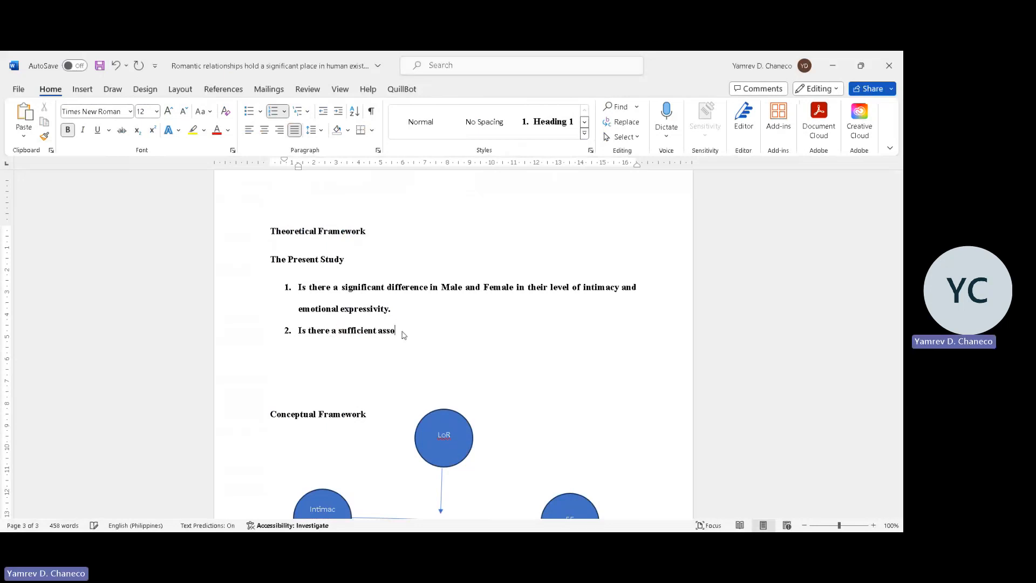
pyautogui.write('ciation betwe')
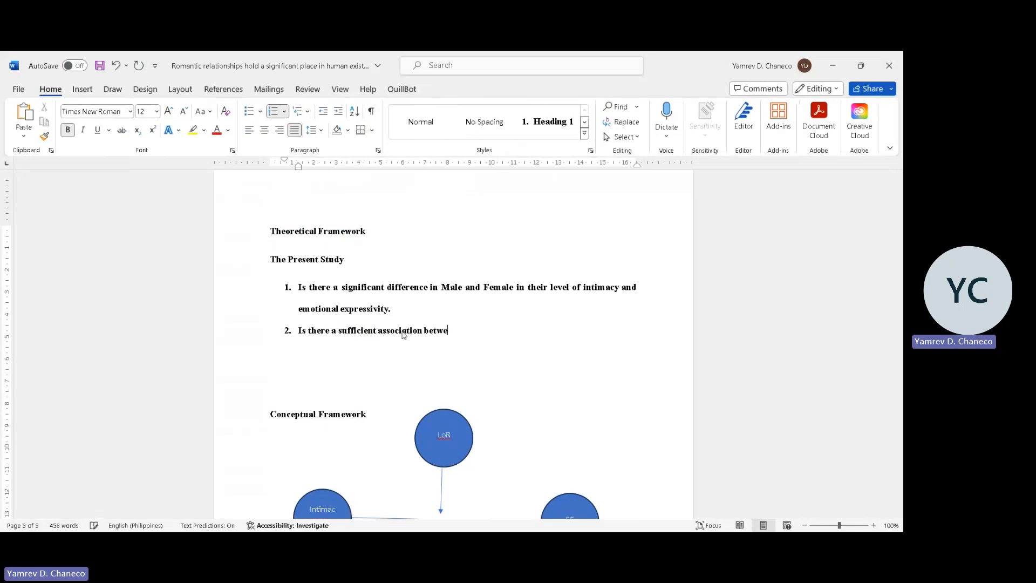
pyautogui.write('en intimacy and')
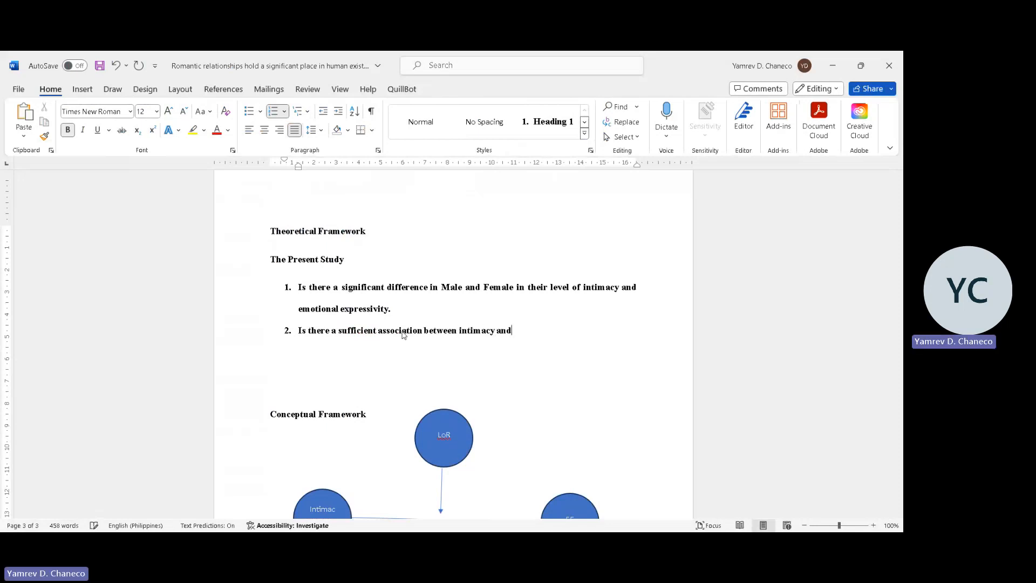
pyautogui.write('emotional e')
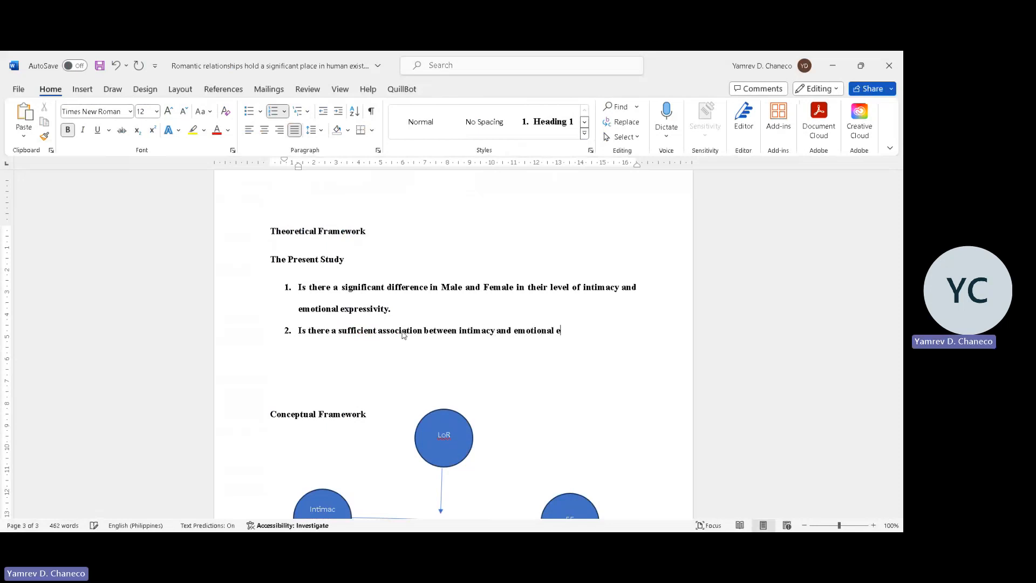
pyautogui.write('expressivity')
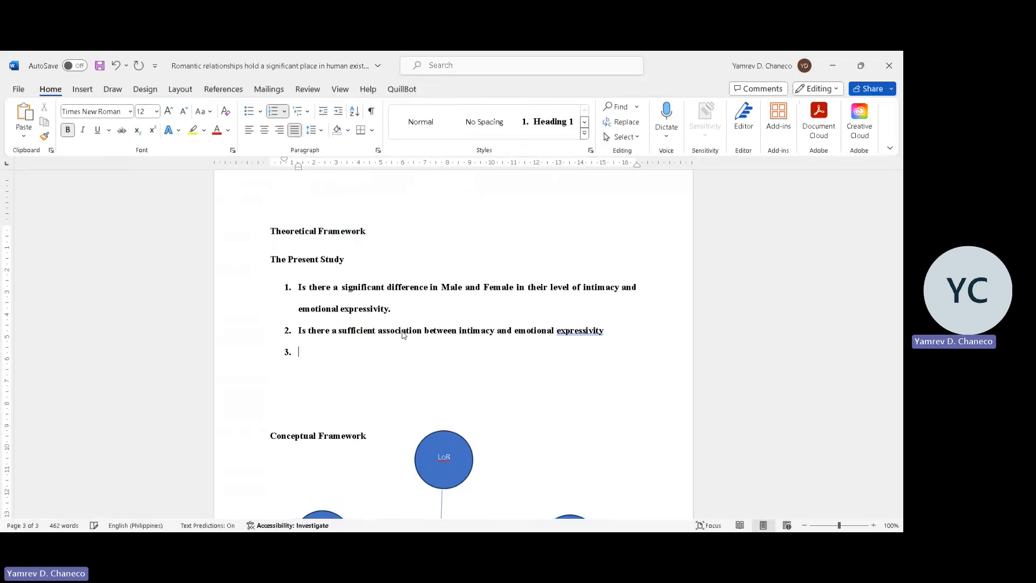
# Write question 3: does LoR moderate the relationship between intimacy and emotional expressivity.
pyautogui.write('Does LoR')
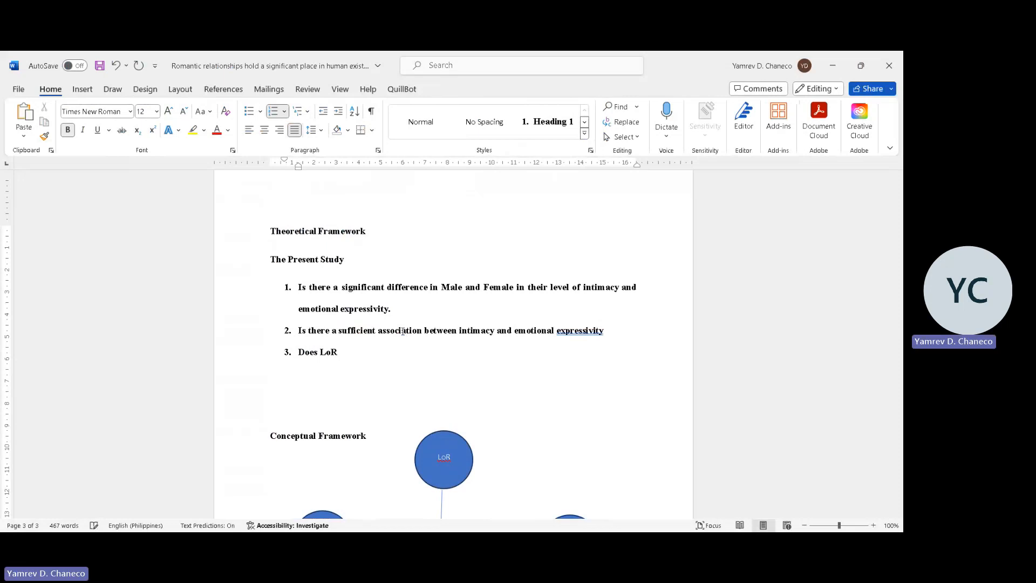
pyautogui.write('moderate the re')
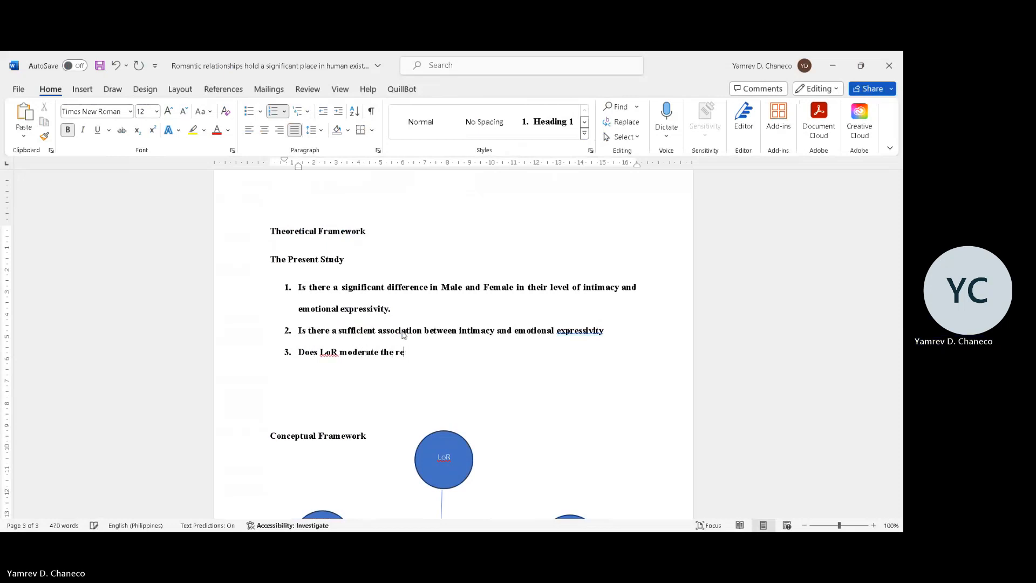
pyautogui.write('lationship b')
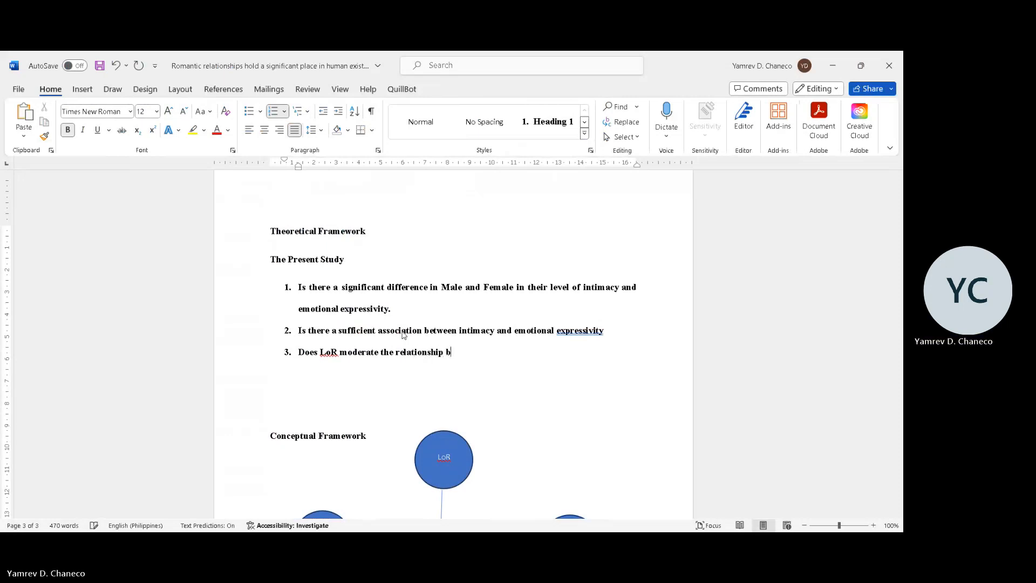
pyautogui.write('etween')
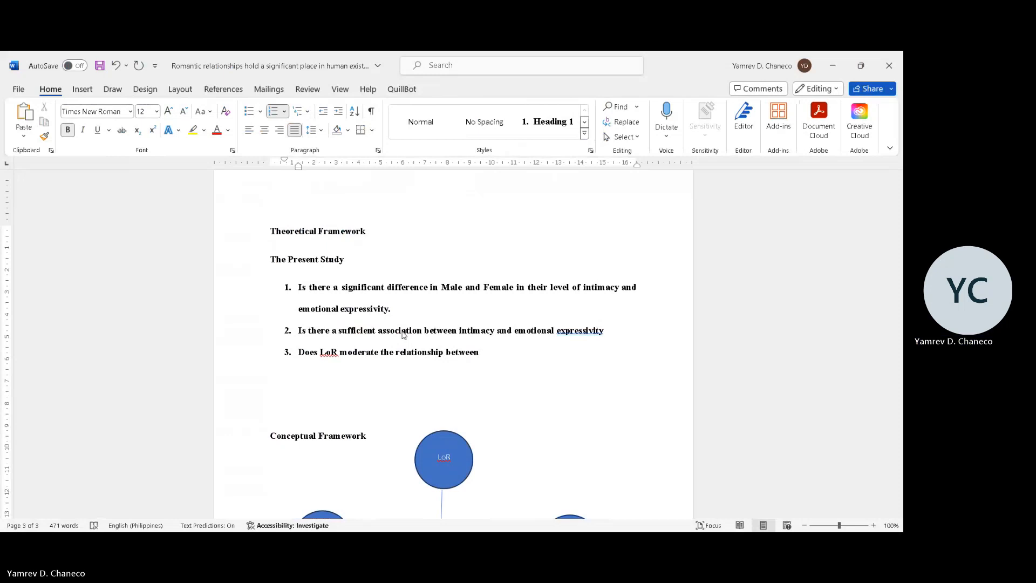
pyautogui.write('intimacy and emo')
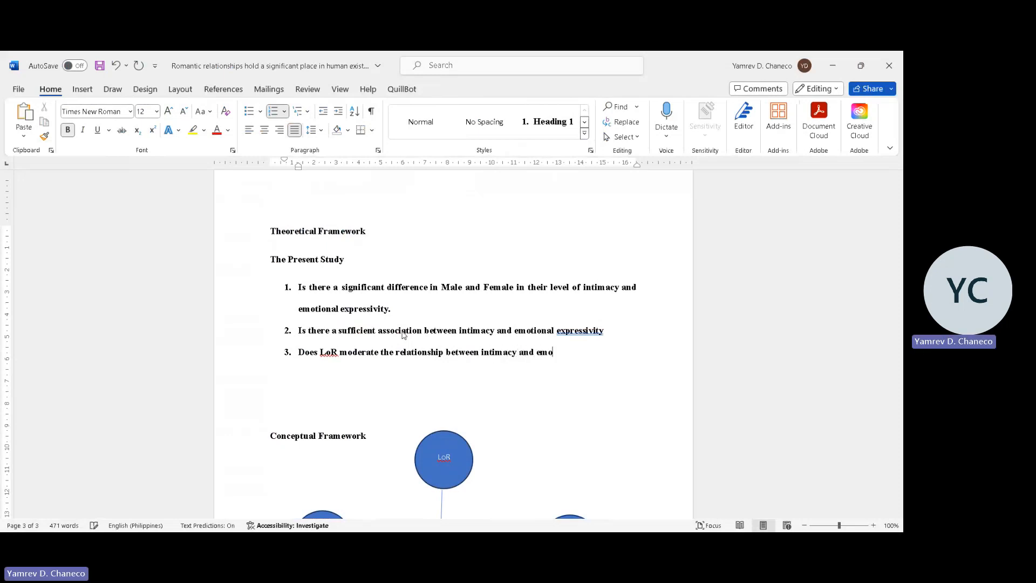
pyautogui.write('tional express')
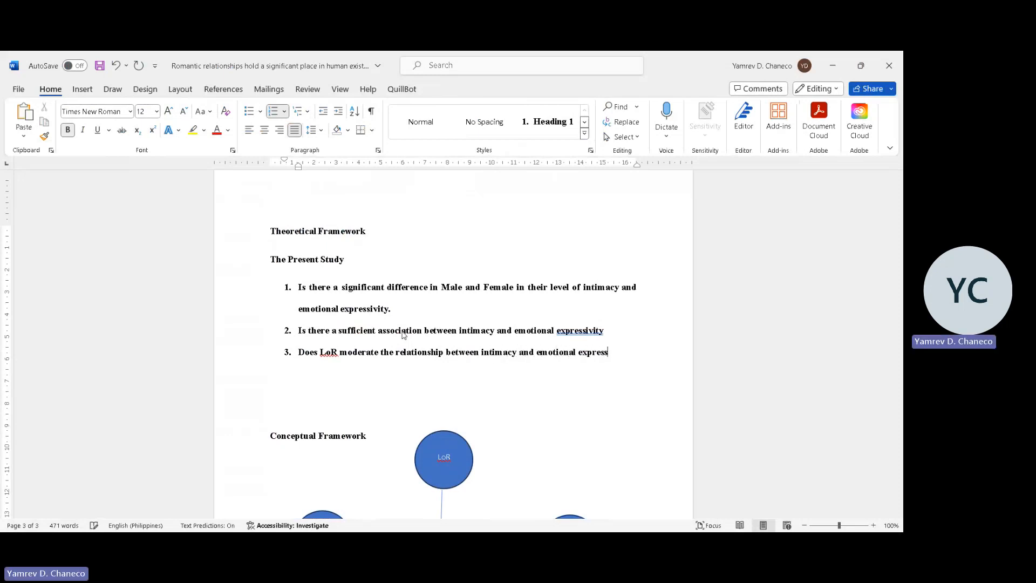
pyautogui.write('ivity')
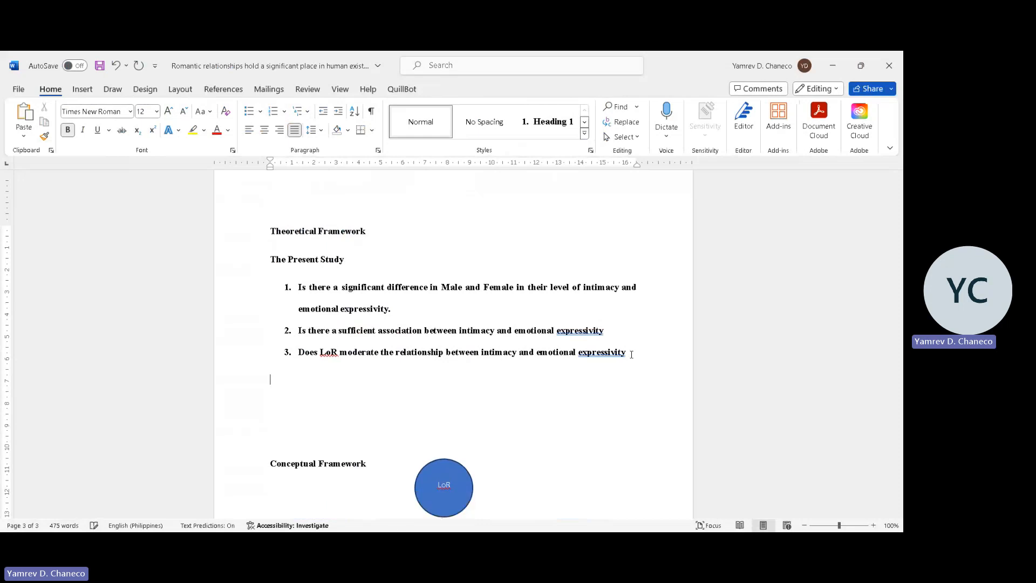
# Add a Hypothesis: heading with H1:, H2 and H3 placeholder lines beneath it.
pyautogui.write('Hypo')
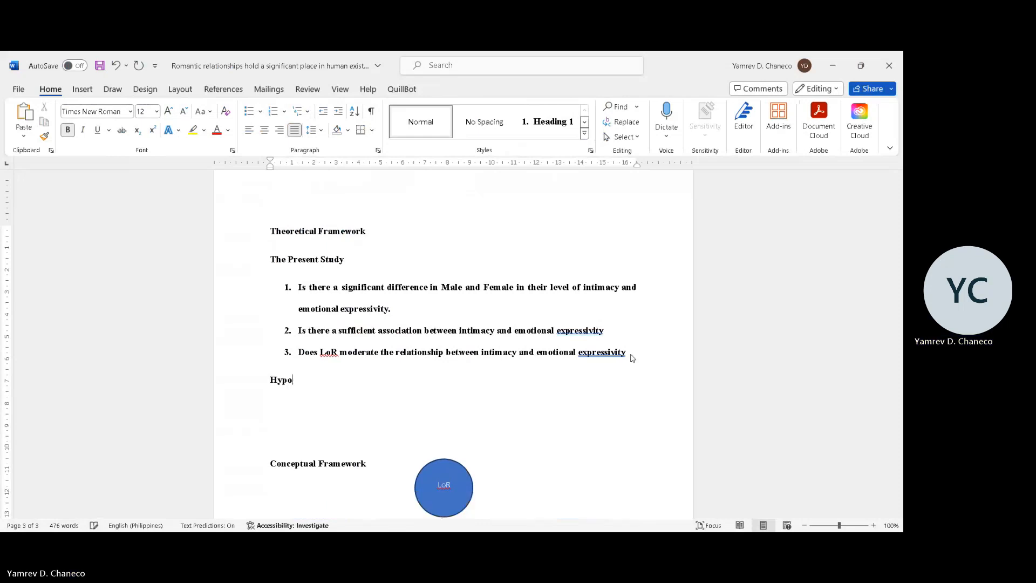
pyautogui.write('thesis')
pyautogui.write('H1')
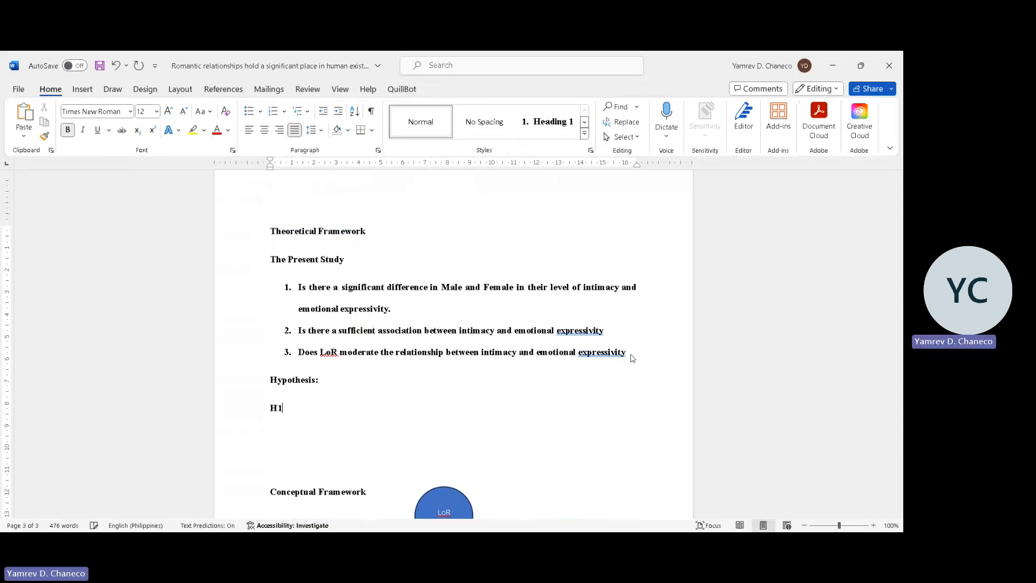
pyautogui.write(':')
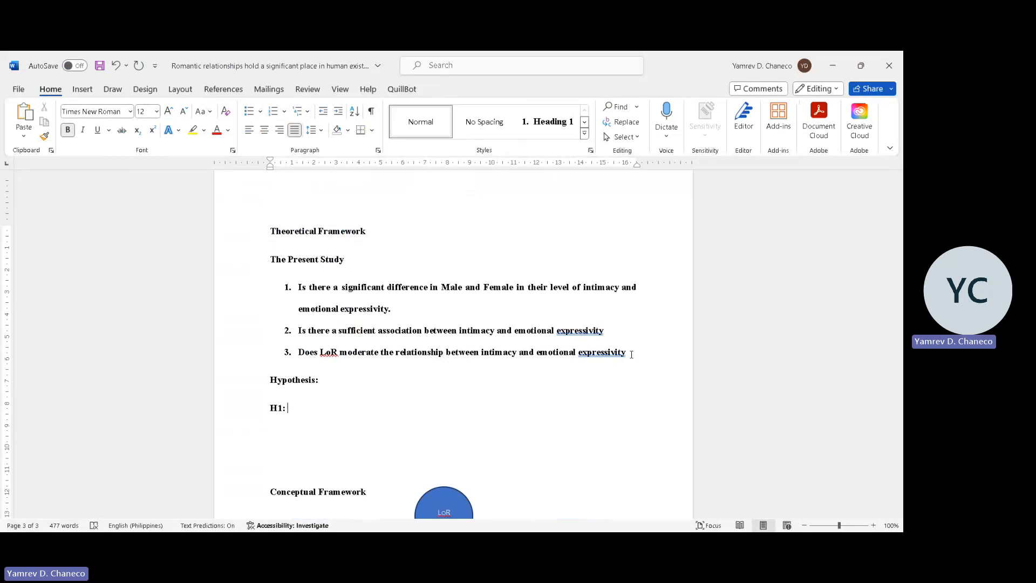
pyautogui.write('H2')
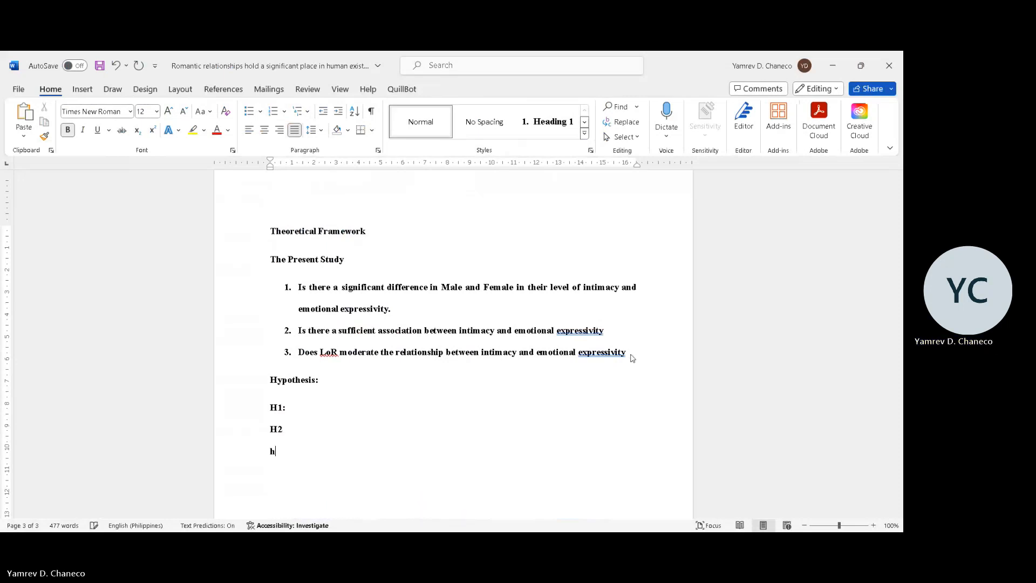
pyautogui.write('H3')
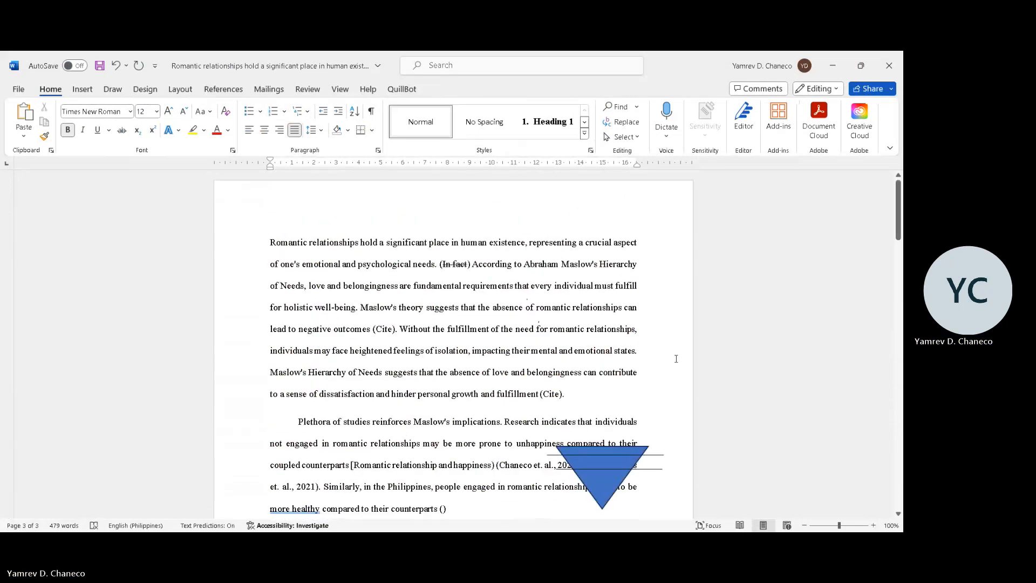
pyautogui.scroll(-3)
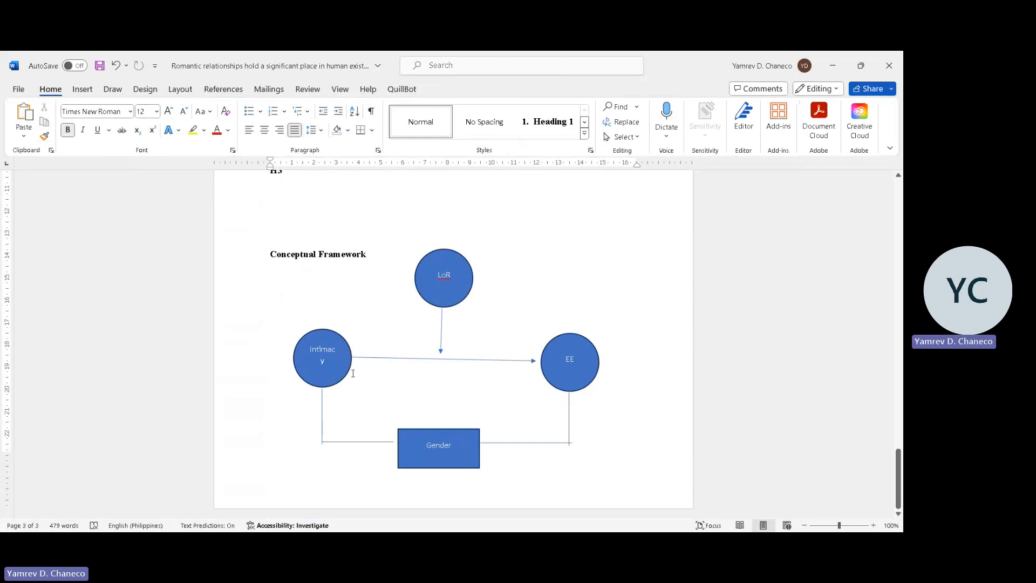
pyautogui.moveTo(525, 361)
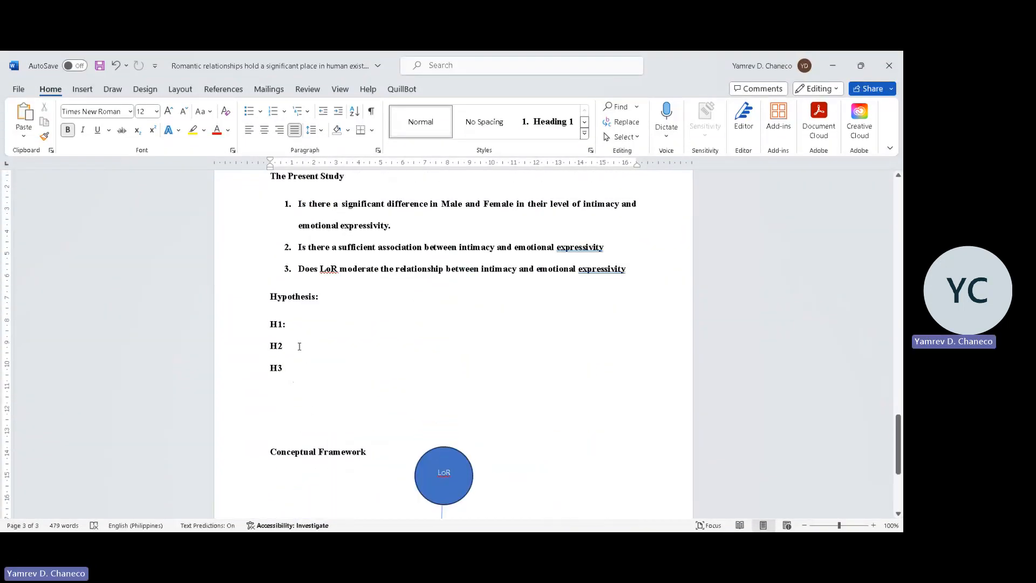
pyautogui.scroll(-3)
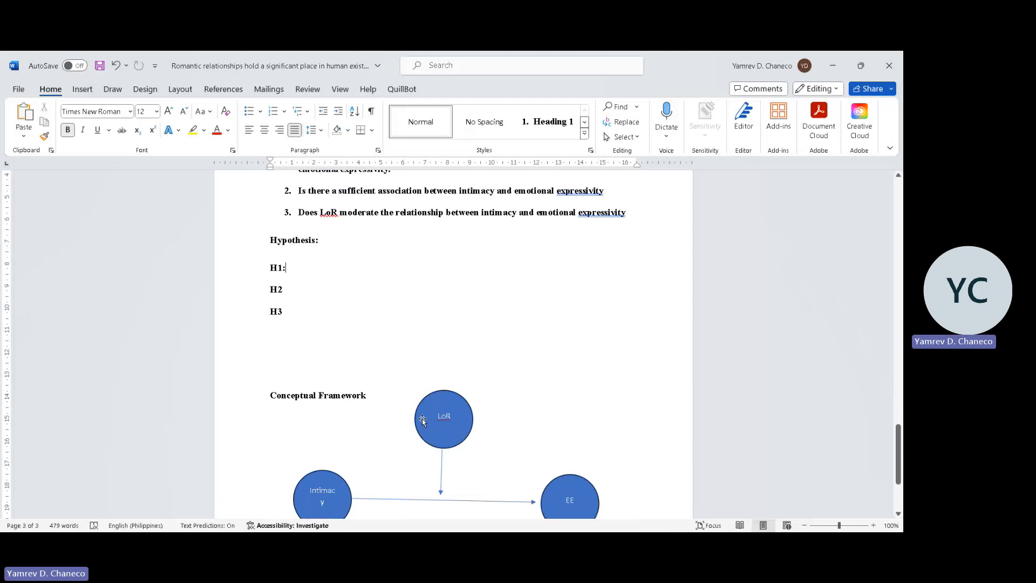
pyautogui.scroll(3)
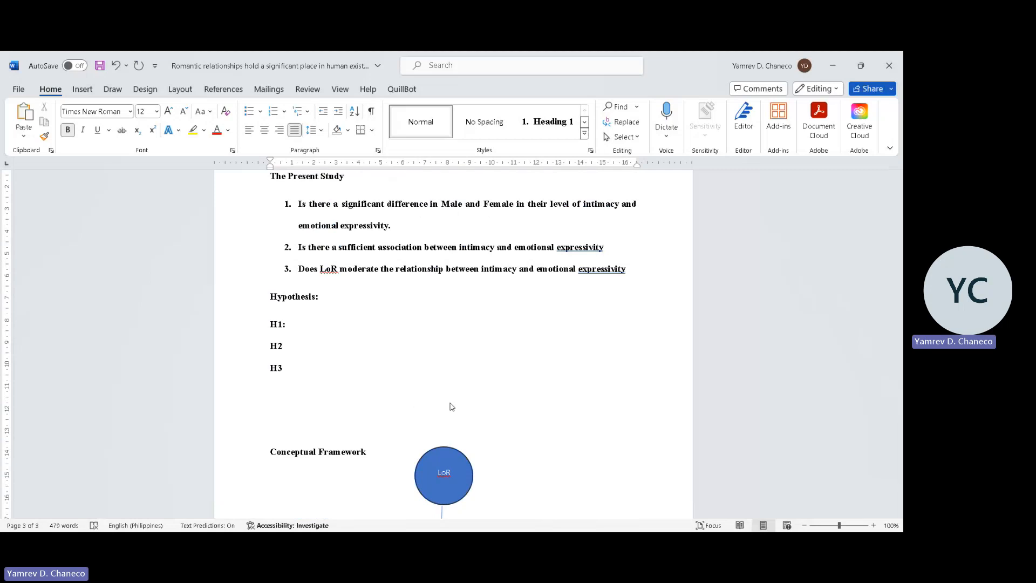
pyautogui.click(288, 324)
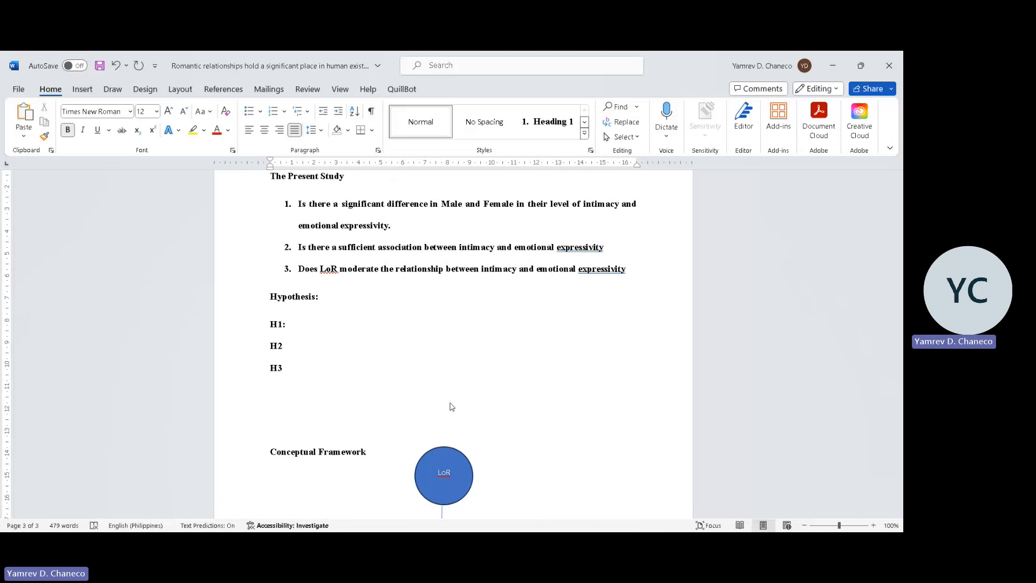
pyautogui.click(287, 324)
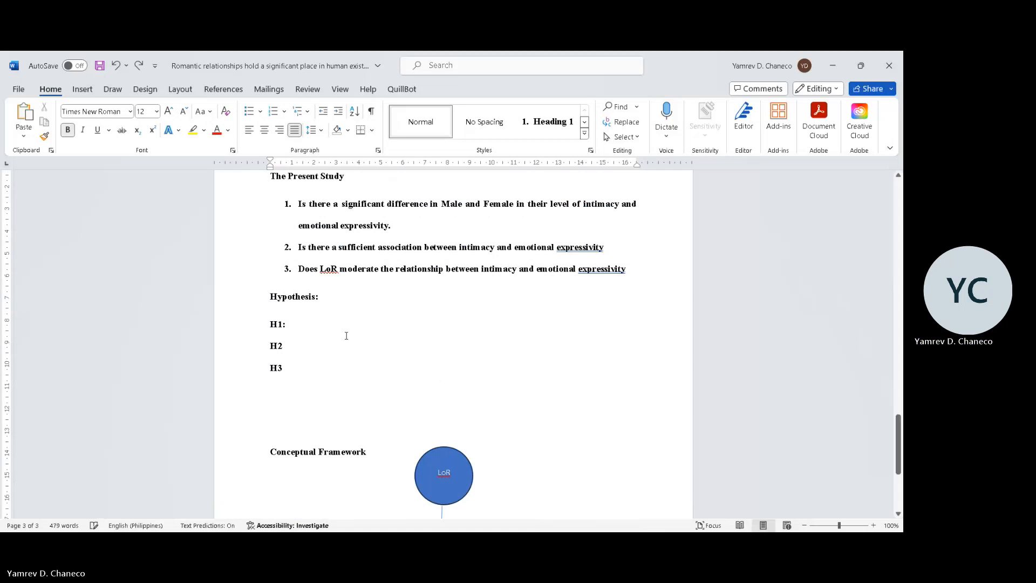
pyautogui.write('Th')
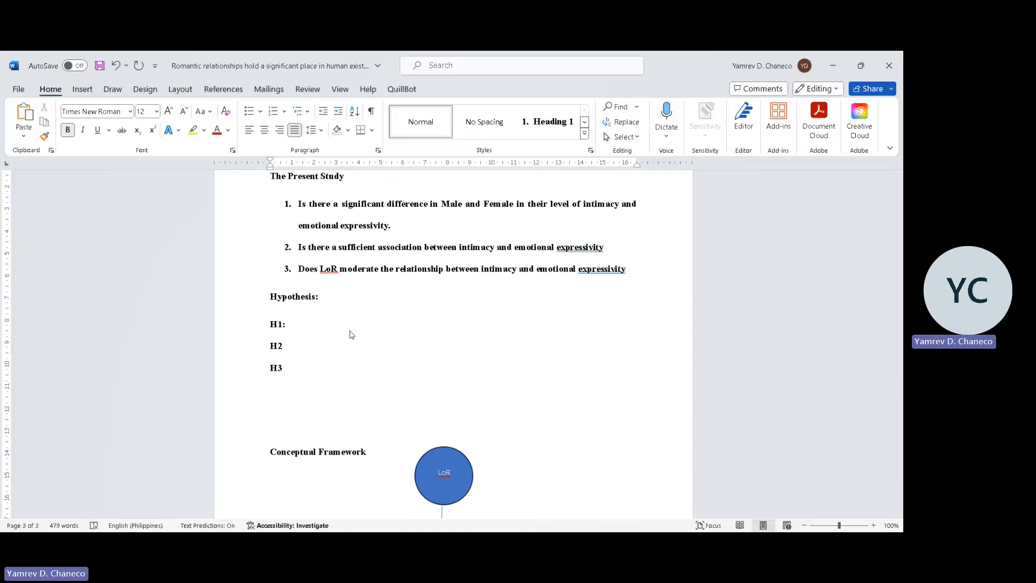
pyautogui.click(287, 324)
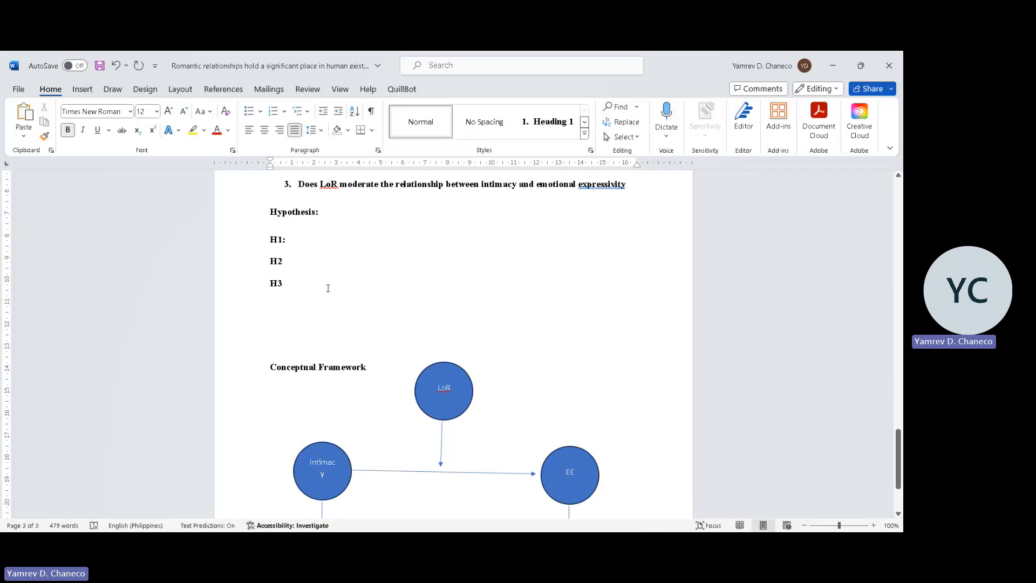
# Scroll down to the Hypothesis section and place the cursor right after the H3 placeholder.
pyautogui.scroll(-3)
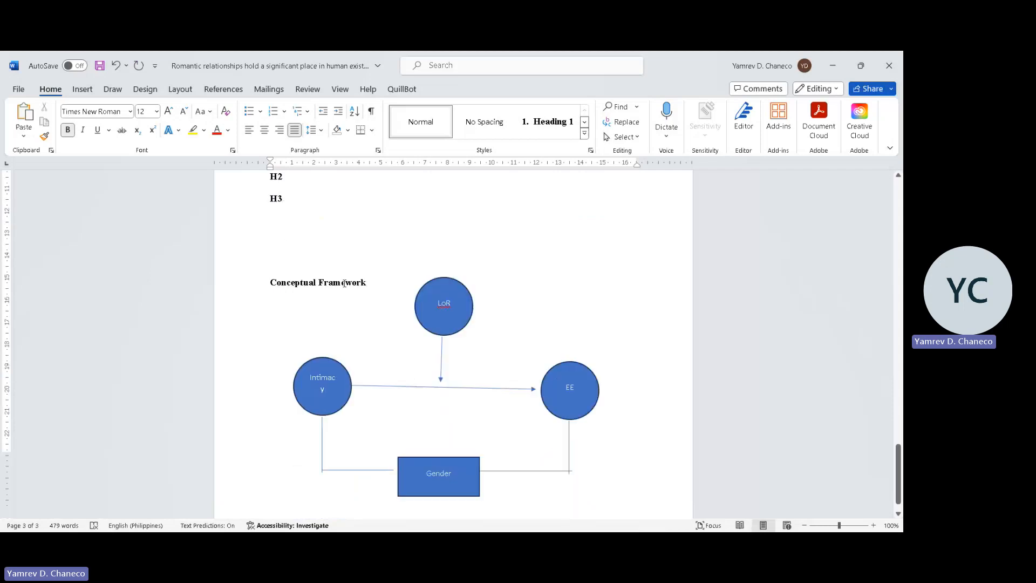
pyautogui.scroll(-3)
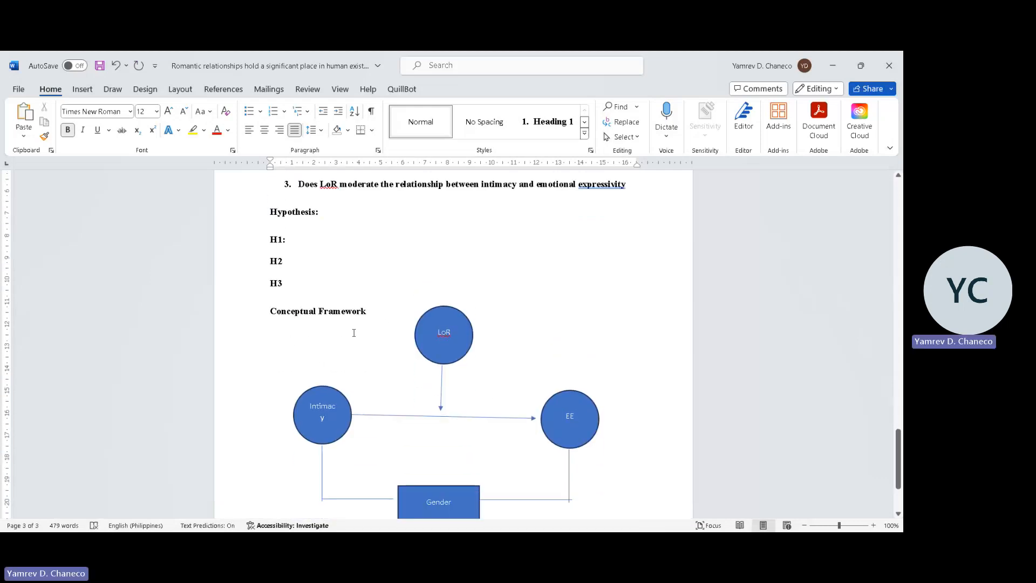
pyautogui.scroll(-3)
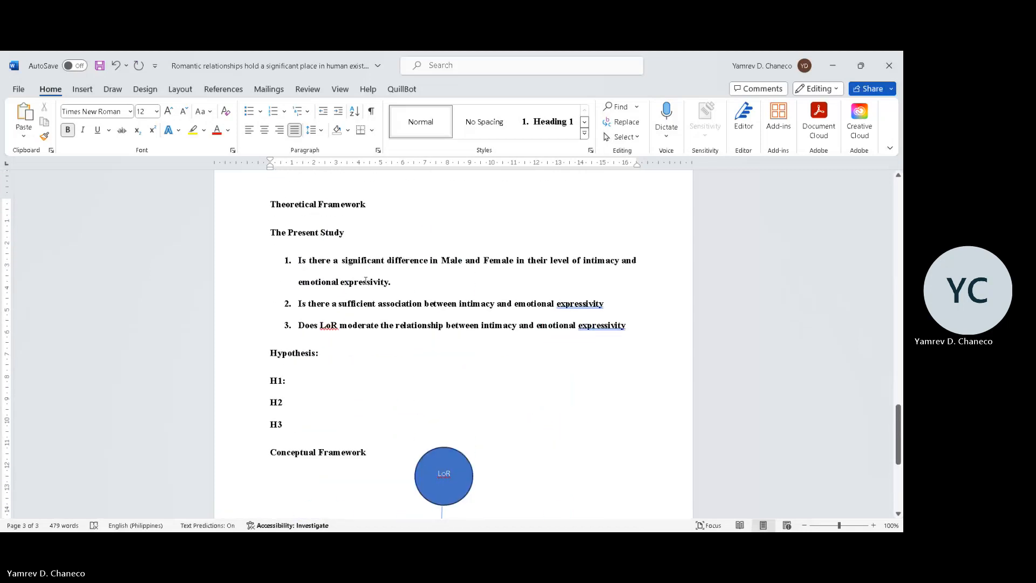
pyautogui.click(284, 422)
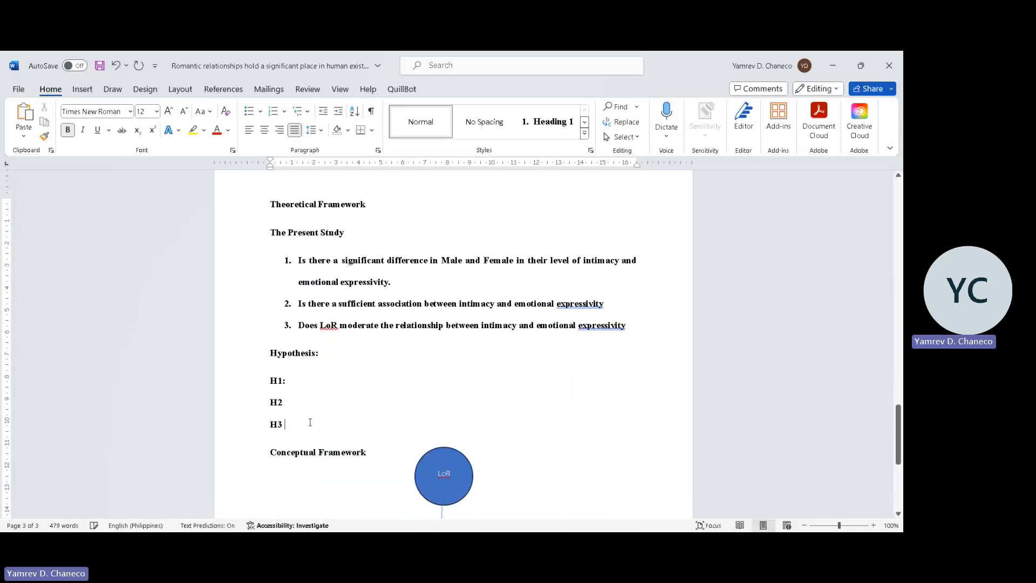
pyautogui.scroll(-3)
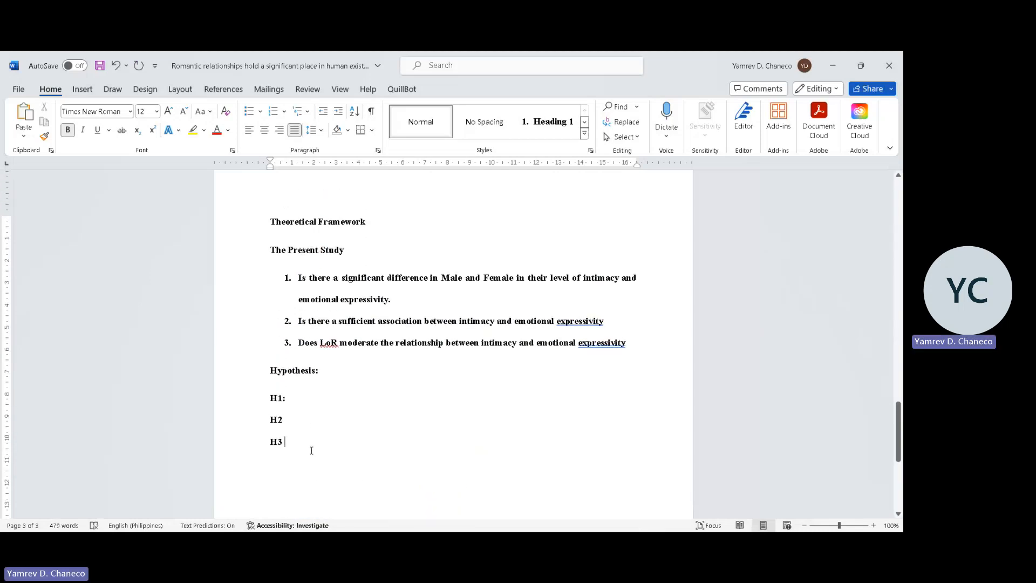
# Add Synthesis and Significance of The Study headings on new lines after H3.
pyautogui.press('enter')
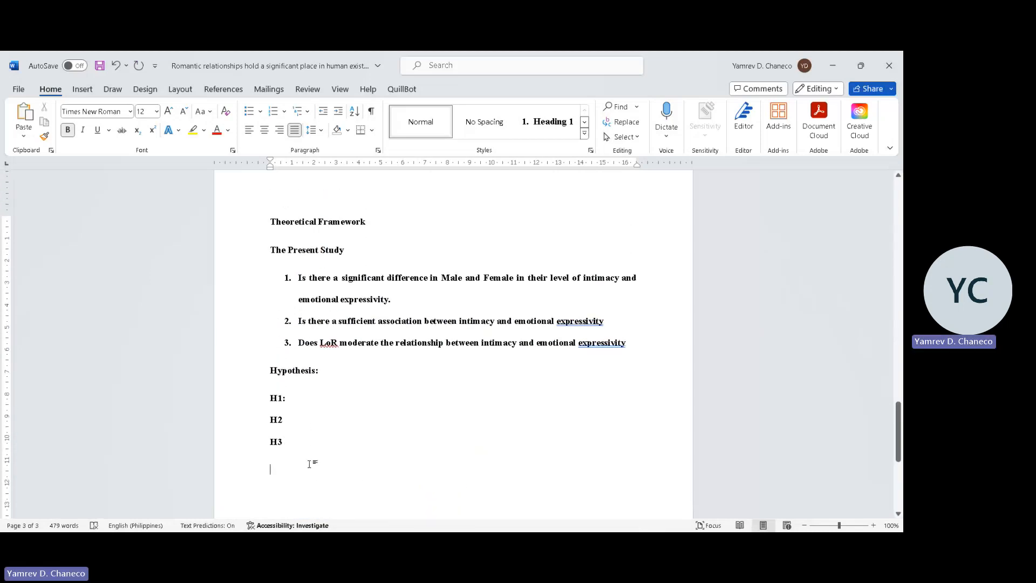
pyautogui.write('Synthesis')
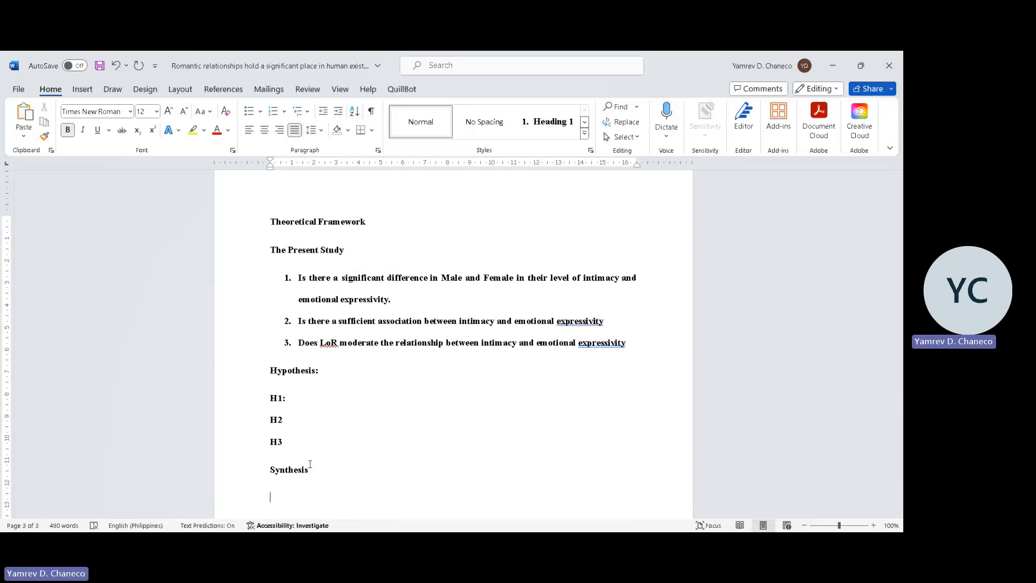
pyautogui.write('Significance of The Study')
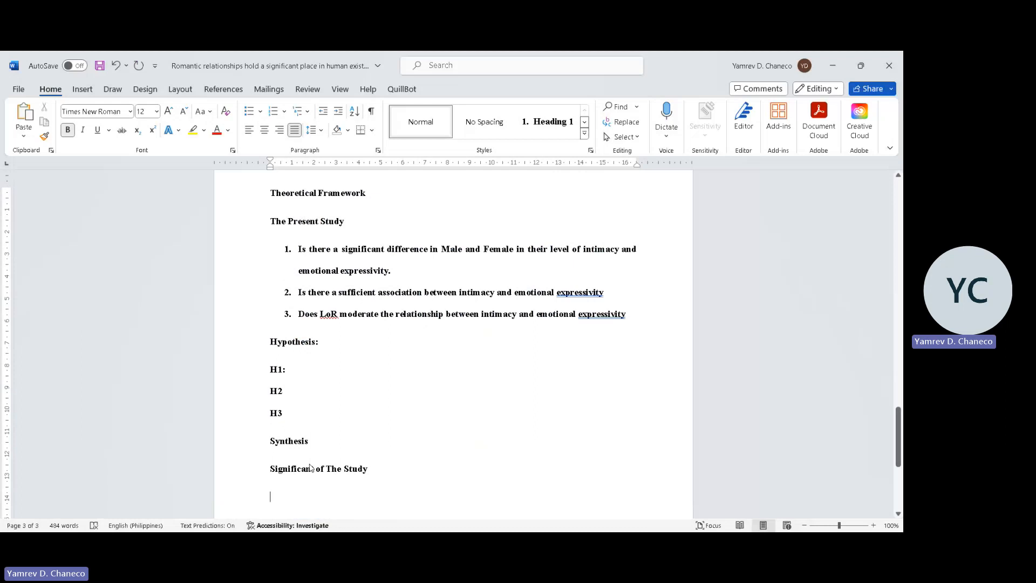
# Add a Methods heading on the next page.
pyautogui.scroll(-3)
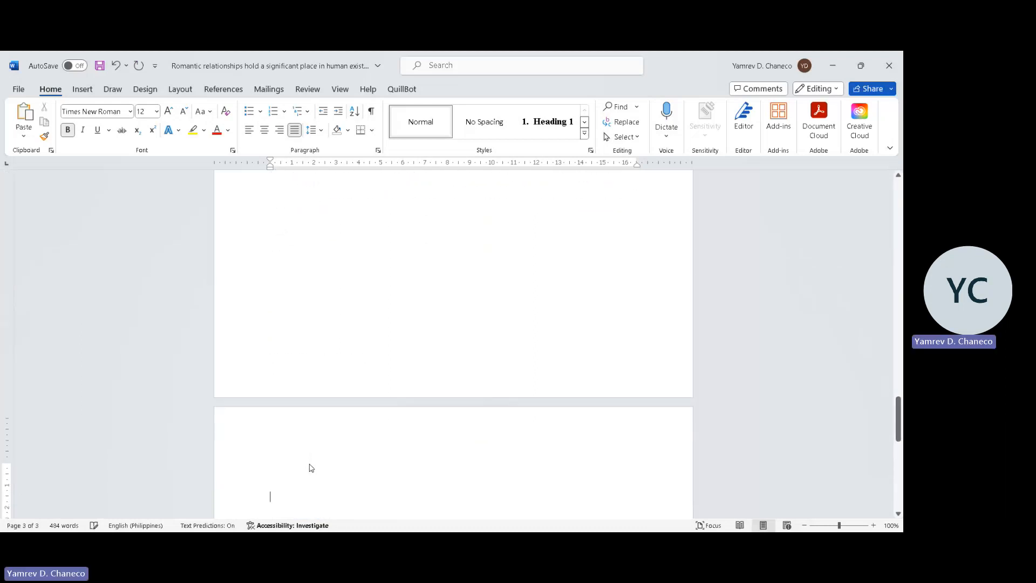
pyautogui.write('Methods')
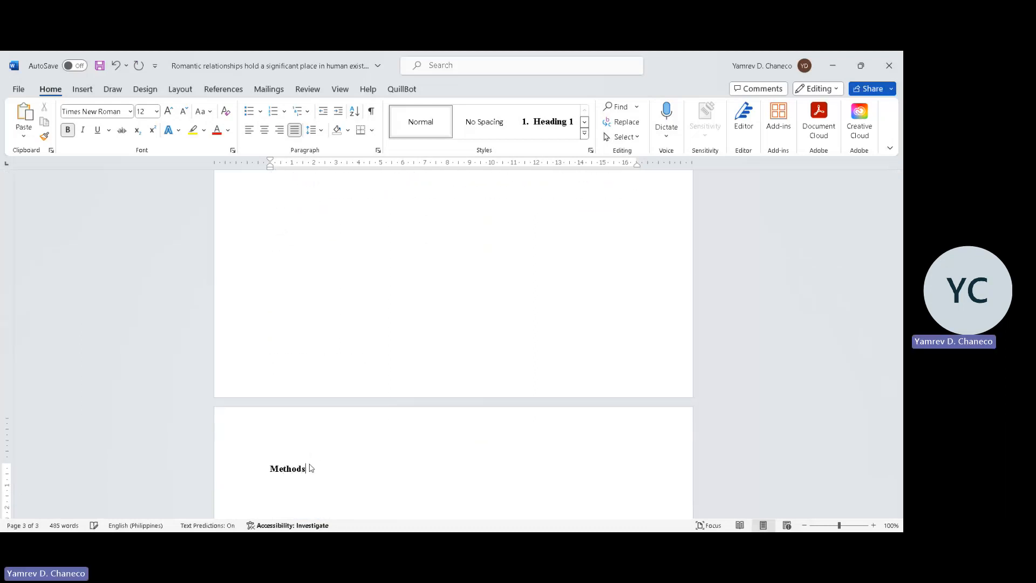
pyautogui.write('.')
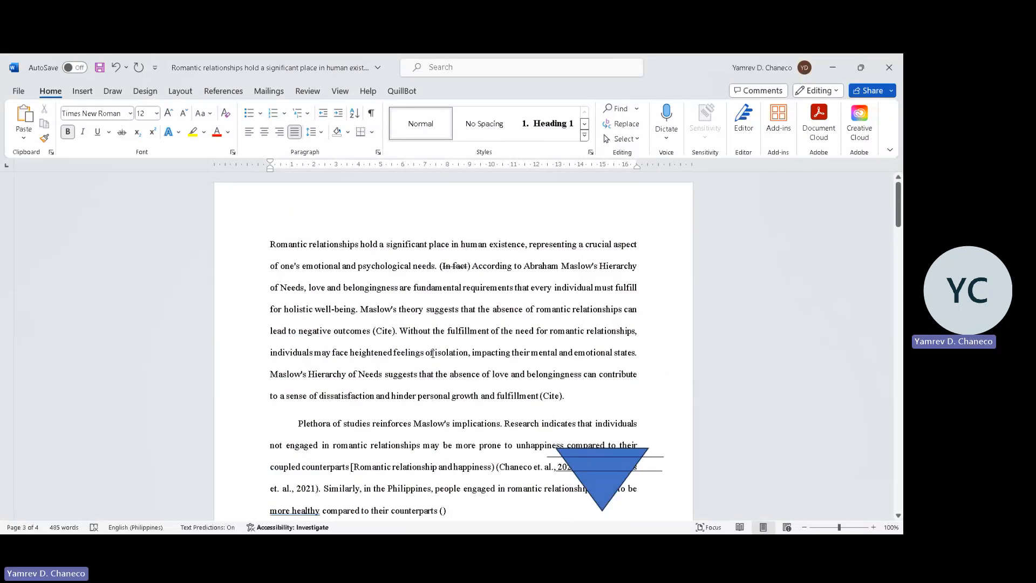
pyautogui.scroll(-3)
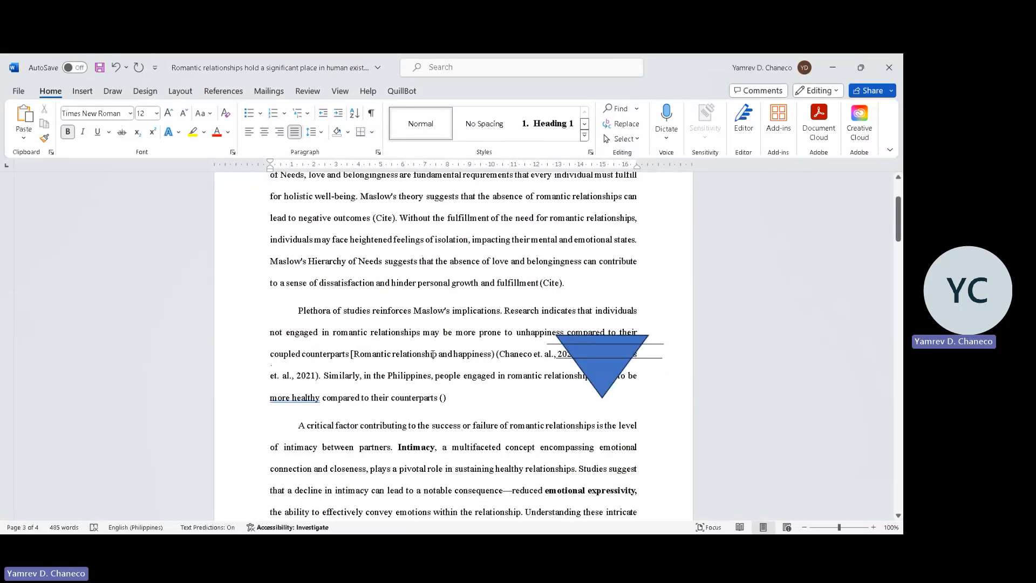